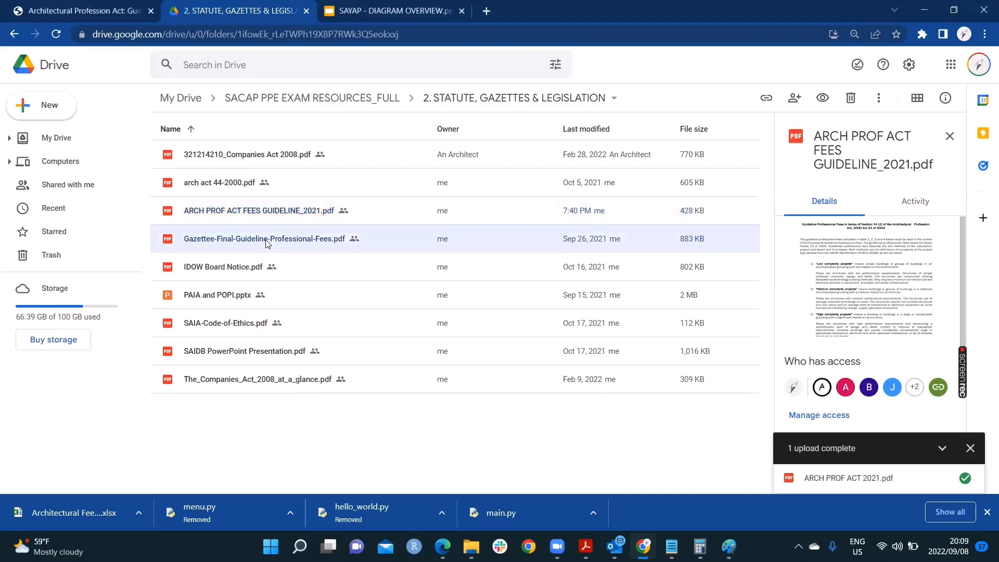
# - Select Gazettee-Final-Guideline-Professional-Fees.pdf so the Drive details panel shows it
pyautogui.click(259, 210)
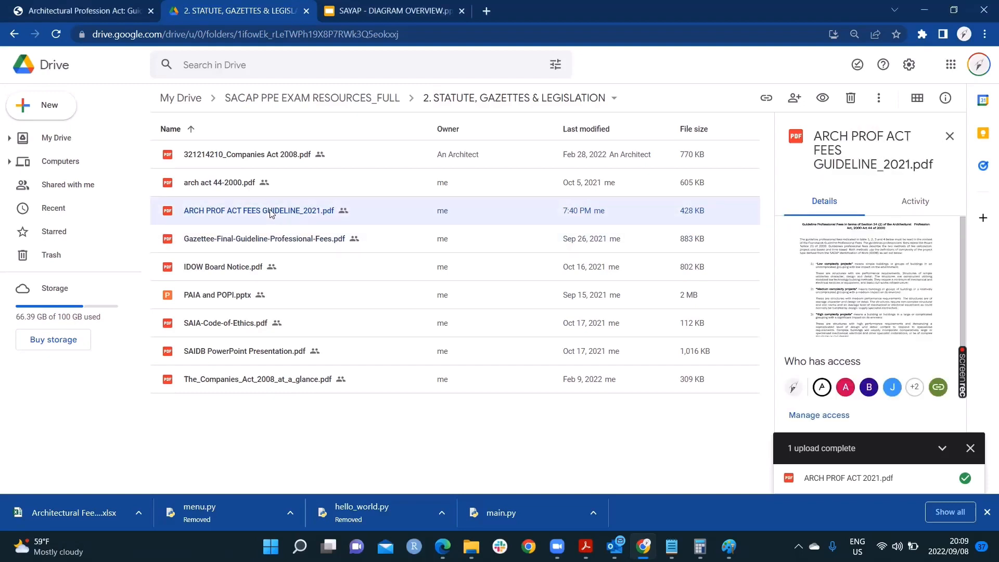
pyautogui.moveTo(268, 229)
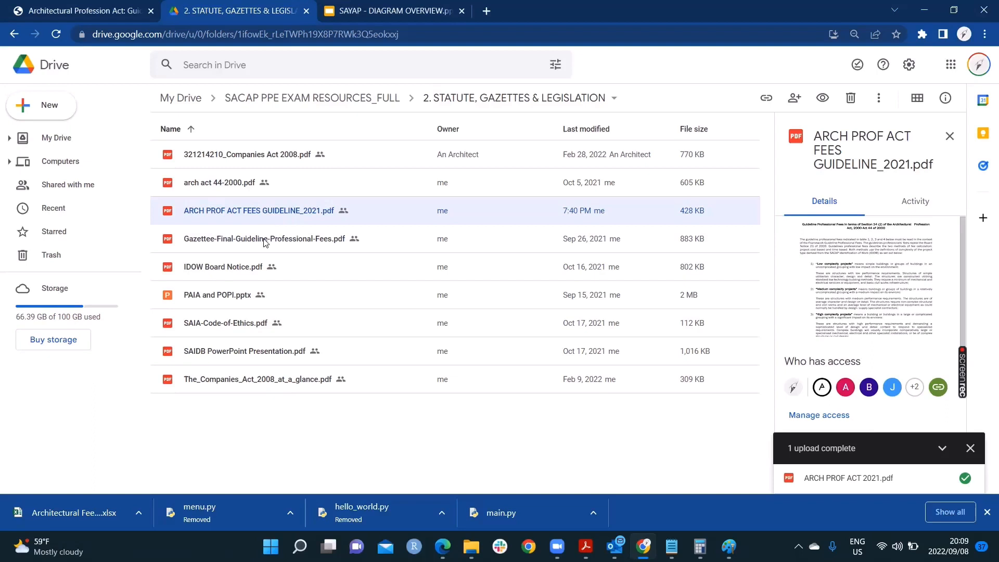
pyautogui.moveTo(285, 244)
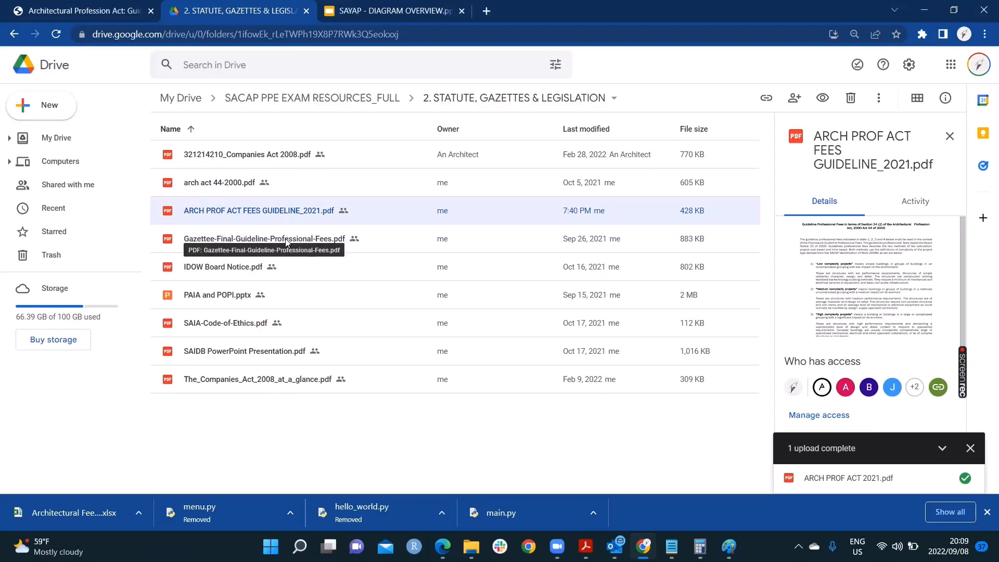
pyautogui.moveTo(314, 210)
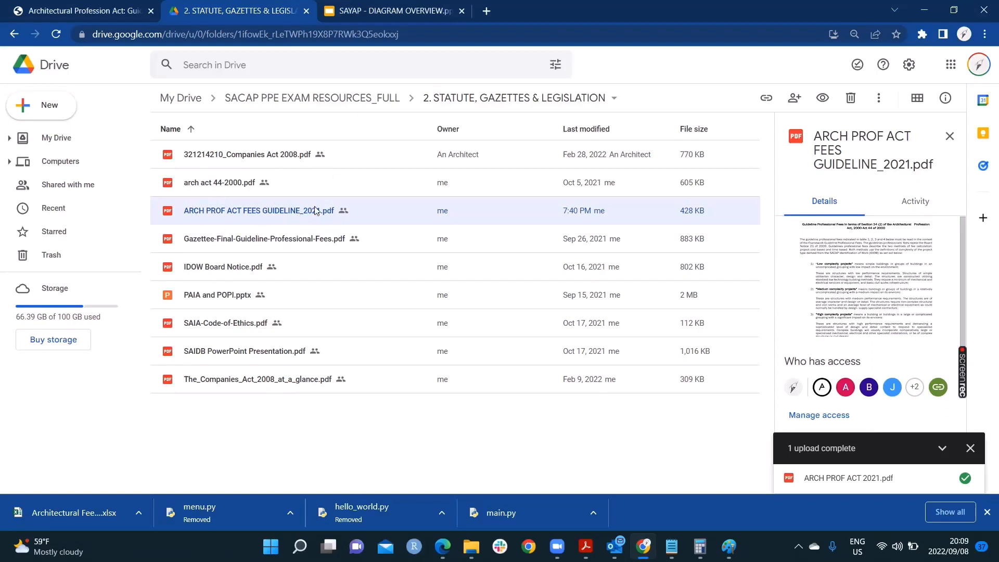
pyautogui.click(264, 238)
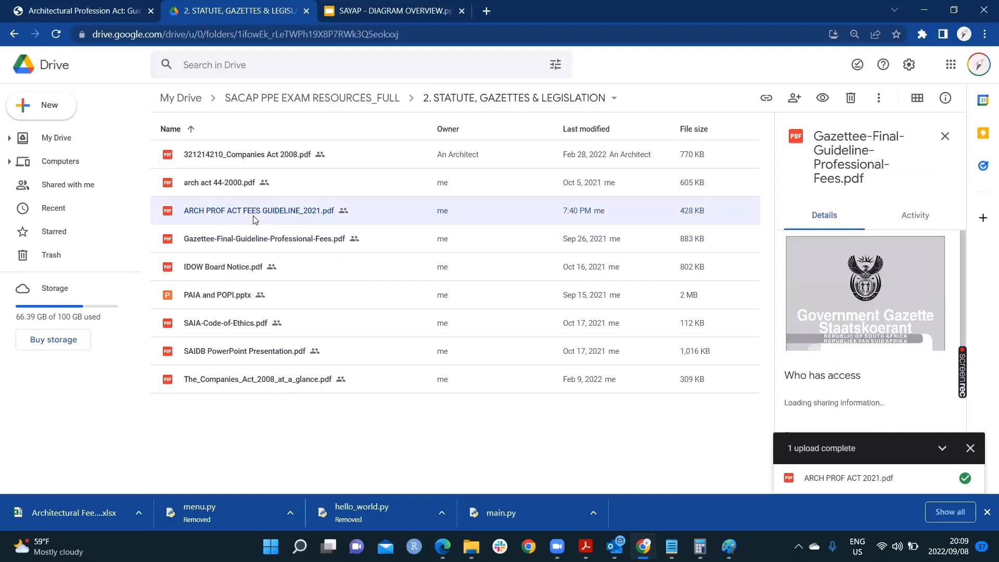
# - Bring the 2021 fees act to page 3's 'Example: Fee Calculations' table
pyautogui.click(259, 210)
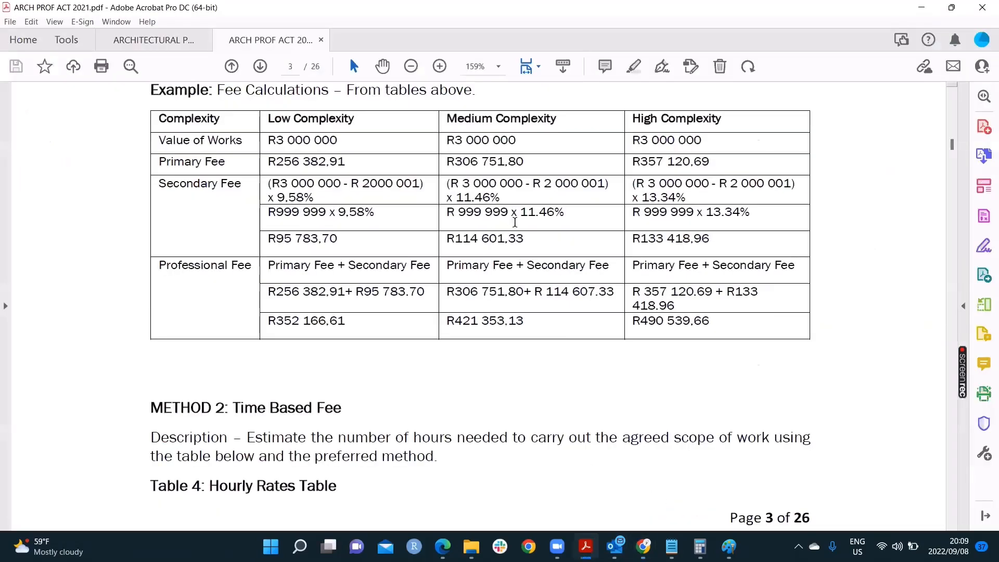
pyautogui.scroll(3)
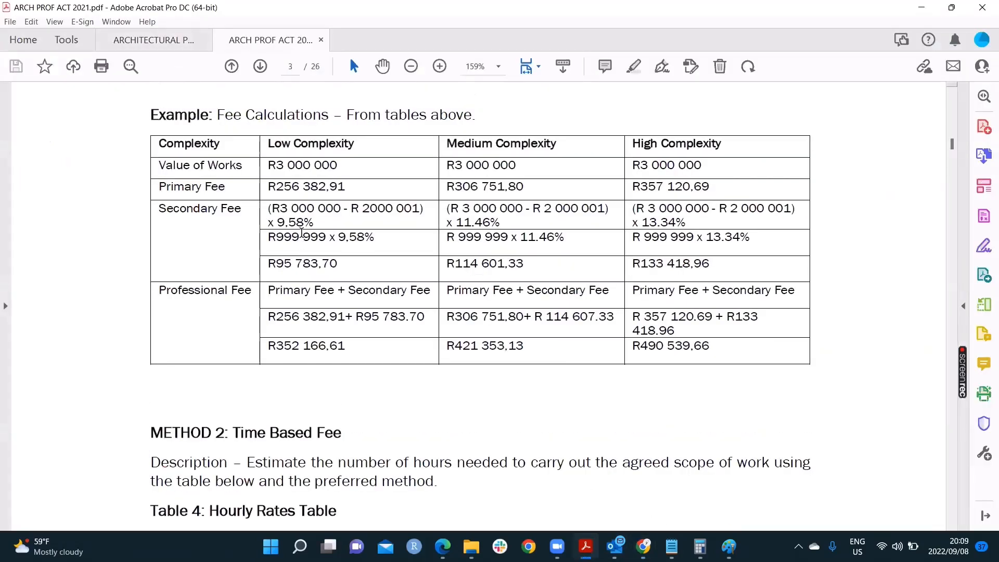
pyautogui.scroll(3)
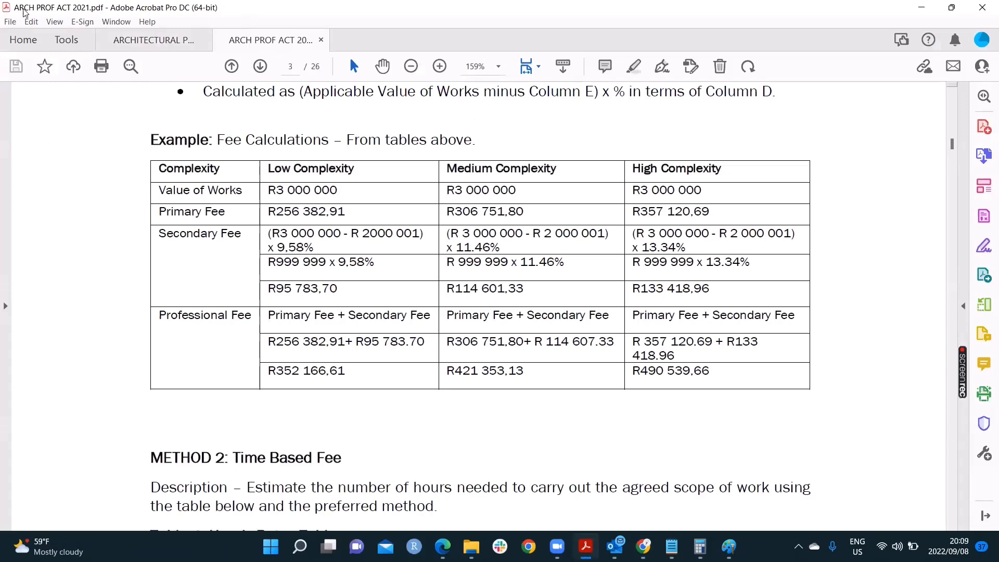
# - Switch to the 2010 fee guideline and scroll its project cost based fee tables to page 2
pyautogui.click(153, 39)
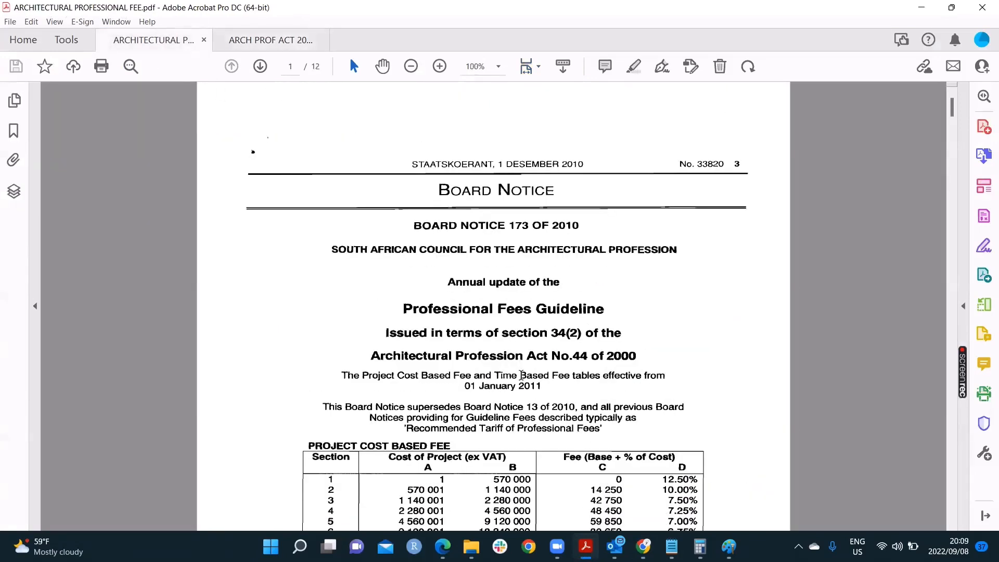
pyautogui.scroll(-3)
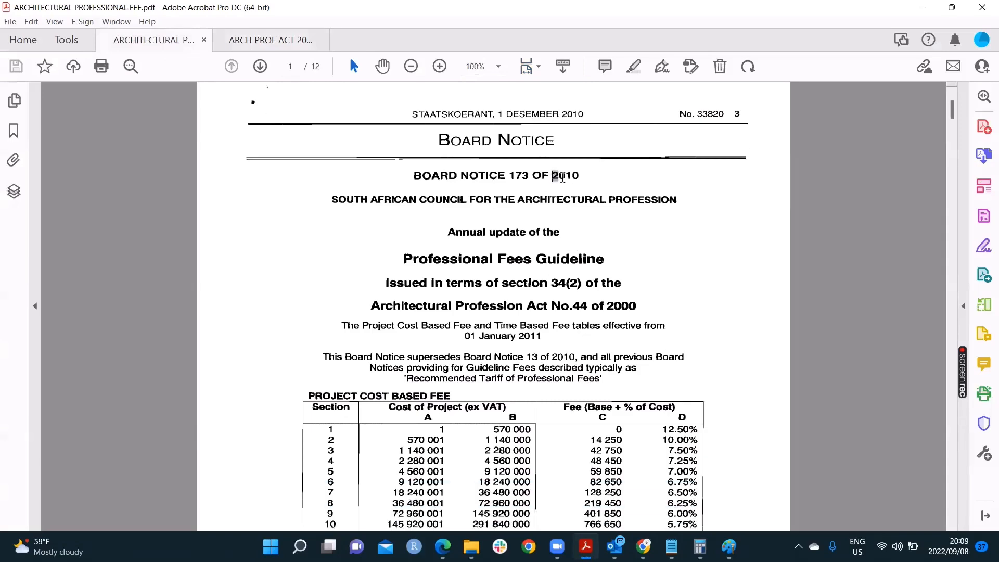
pyautogui.scroll(-3)
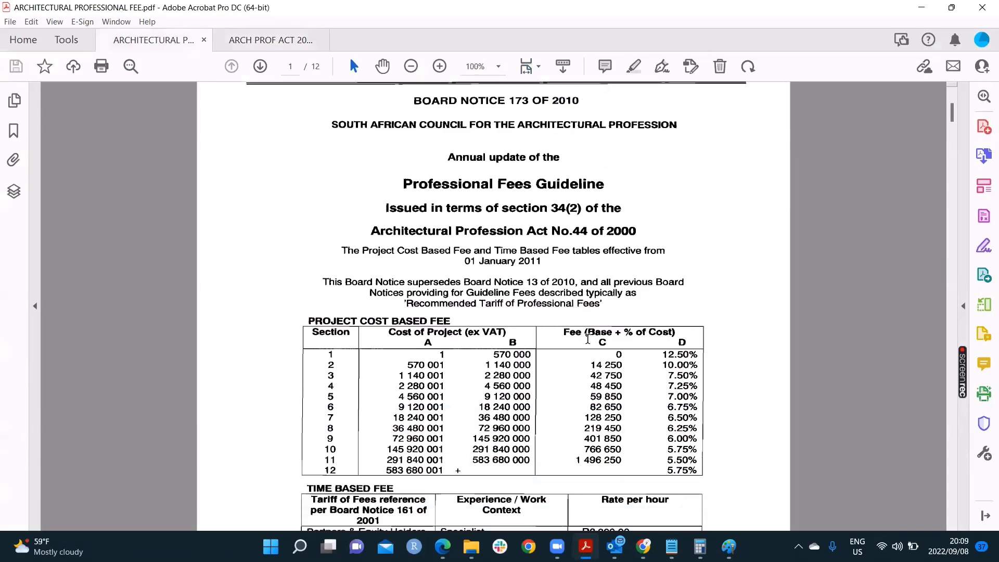
pyautogui.scroll(3)
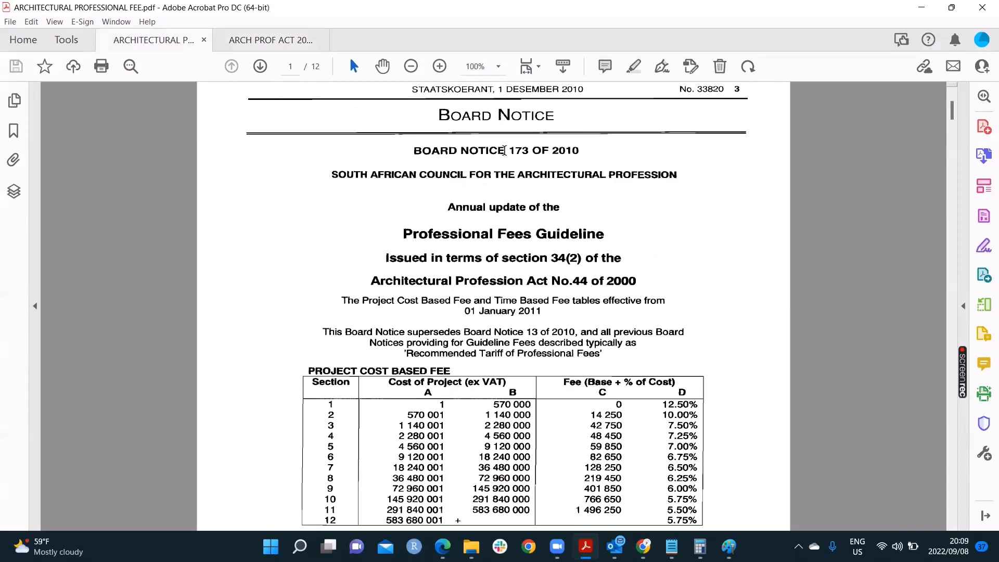
pyautogui.scroll(-3)
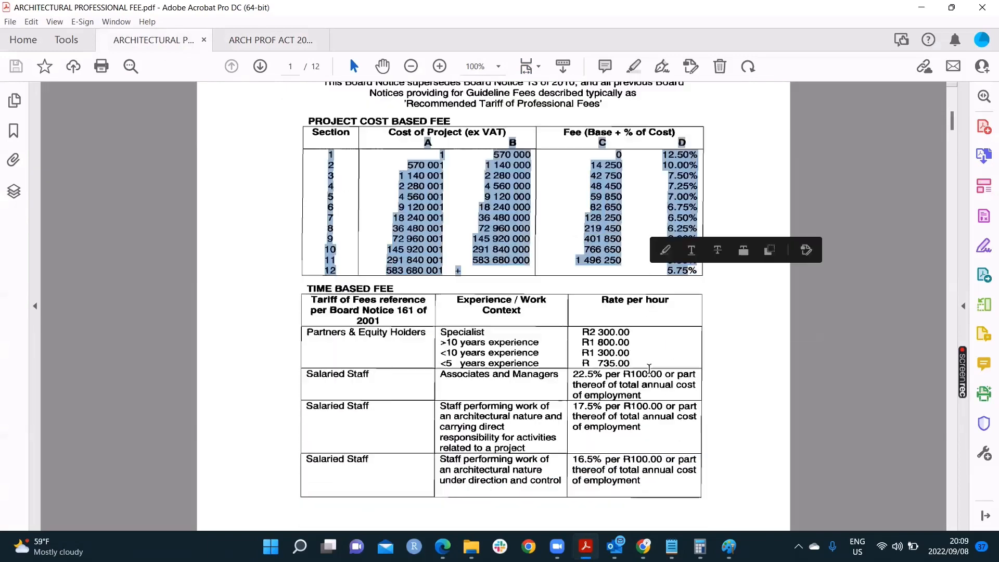
pyautogui.scroll(-3)
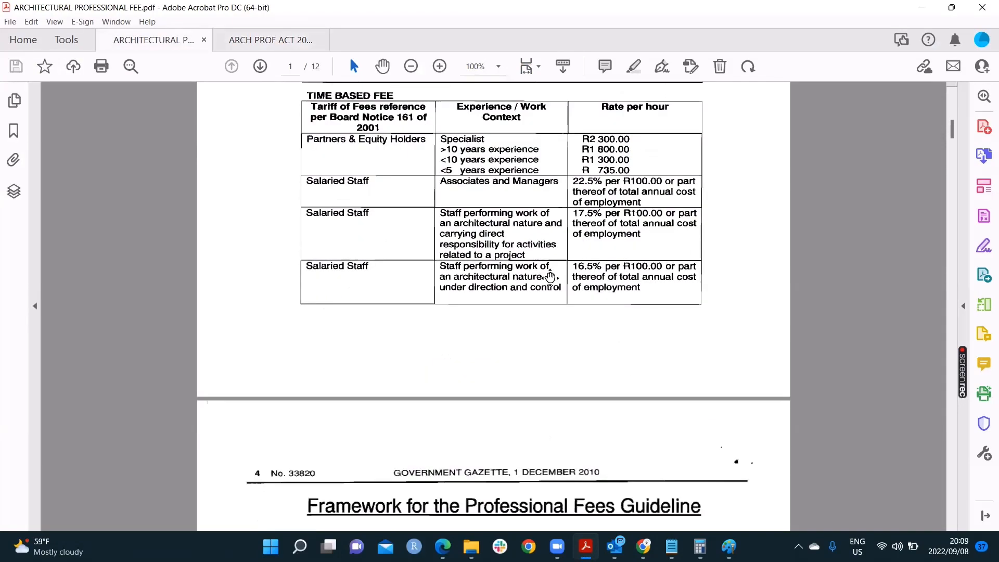
pyautogui.scroll(-3)
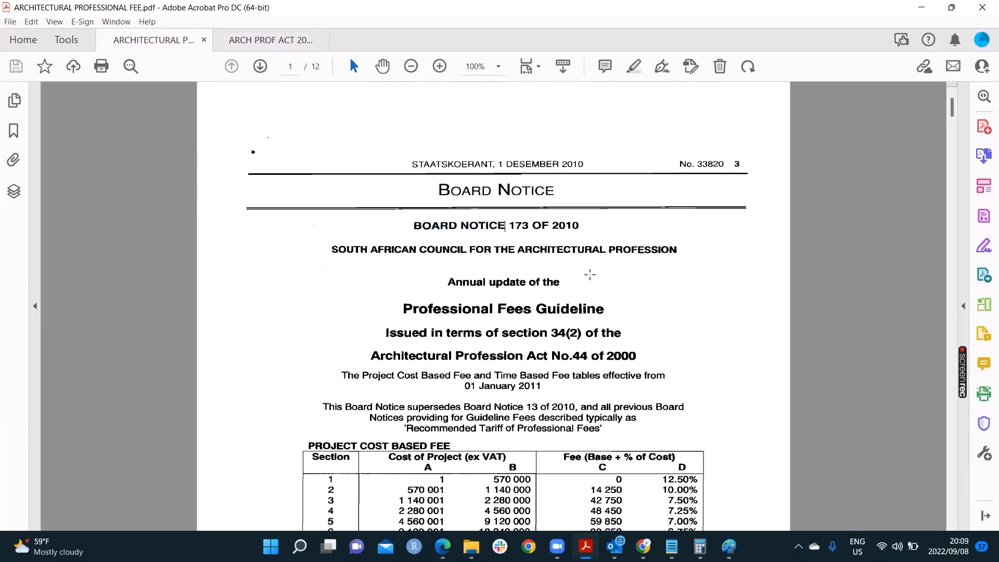
pyautogui.moveTo(798, 317)
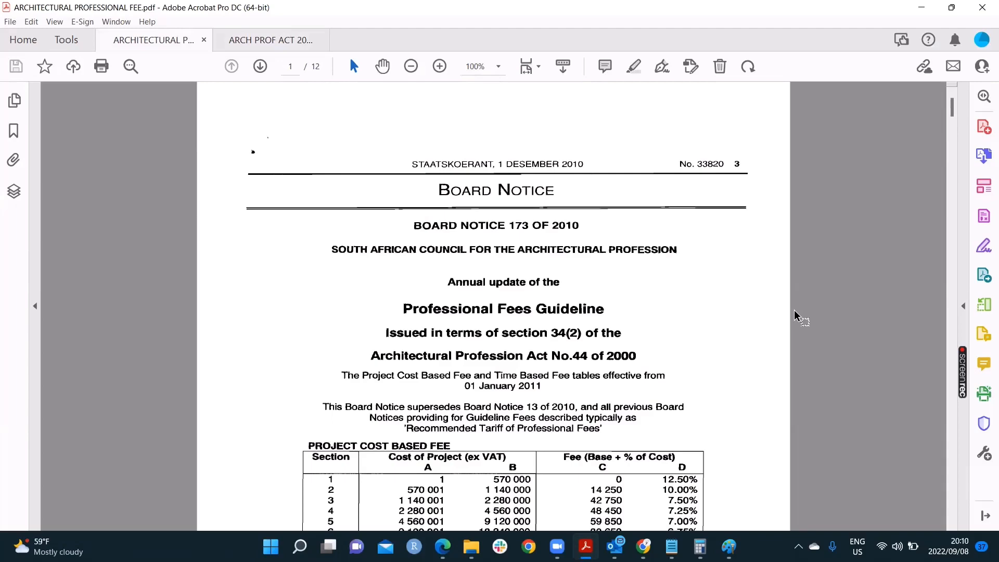
pyautogui.scroll(-3)
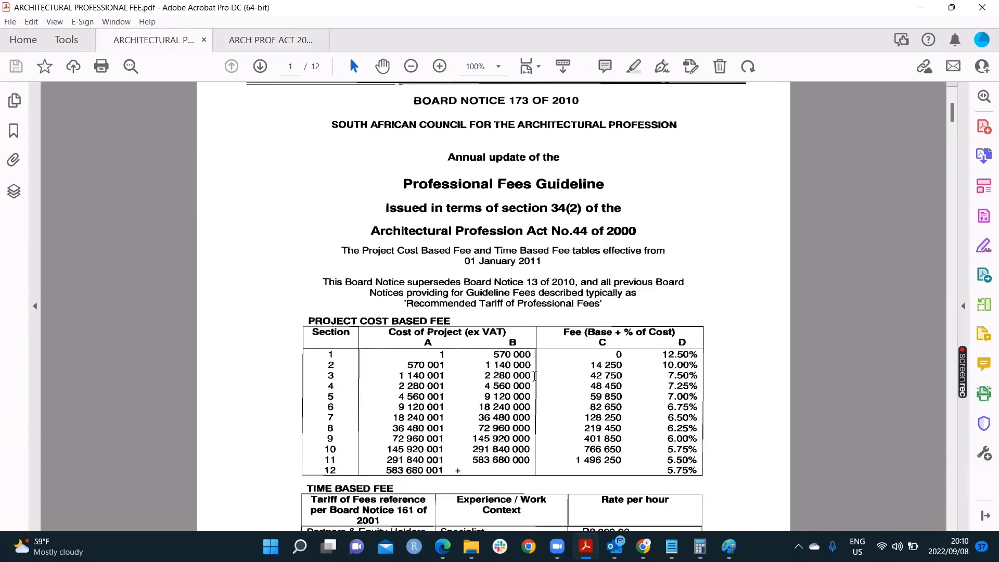
pyautogui.moveTo(611, 289)
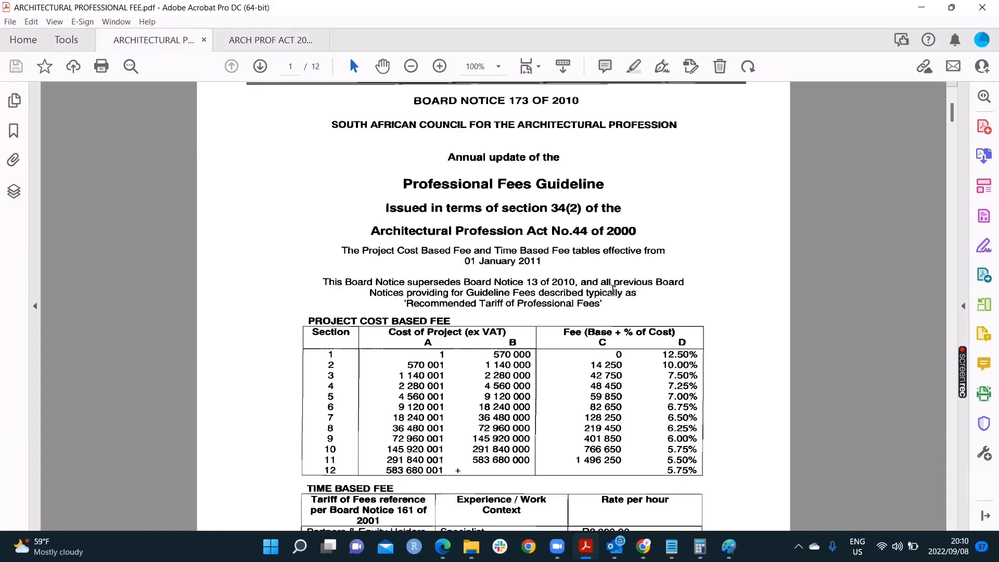
pyautogui.moveTo(595, 149)
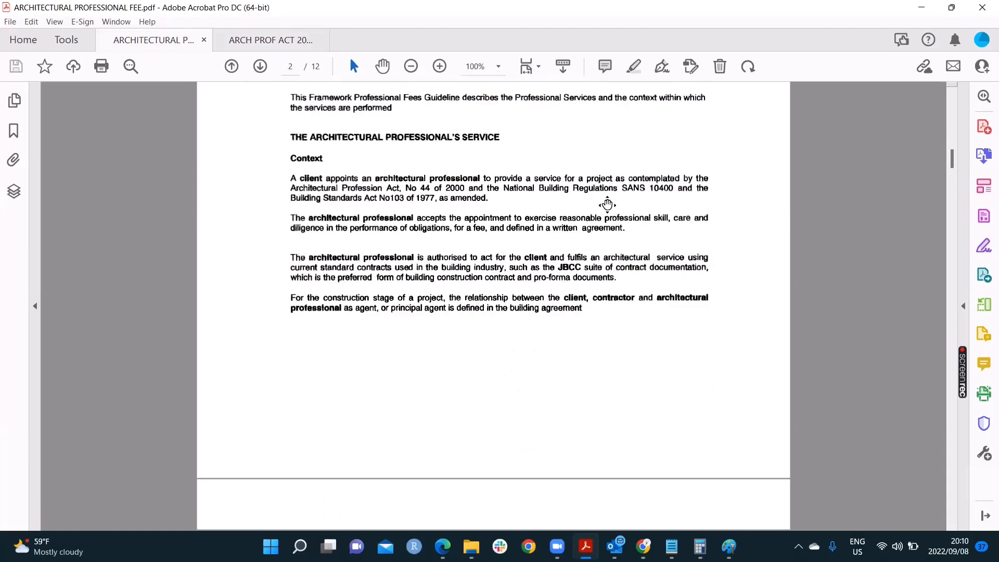
# - Scroll to page 6 with sections 1.3.2–1.3.8 and the work-stage fee apportionment table
pyautogui.scroll(-3)
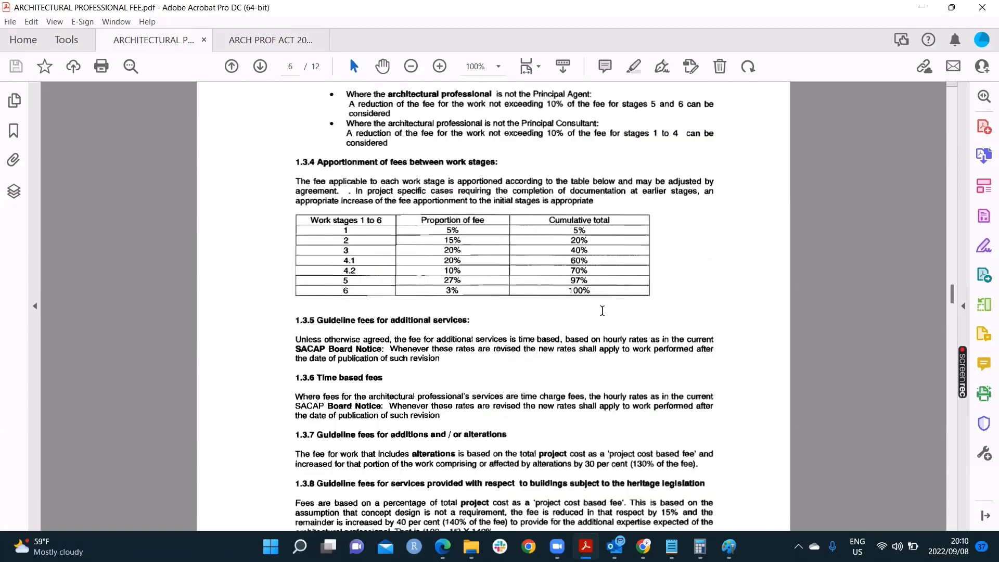
pyautogui.scroll(-3)
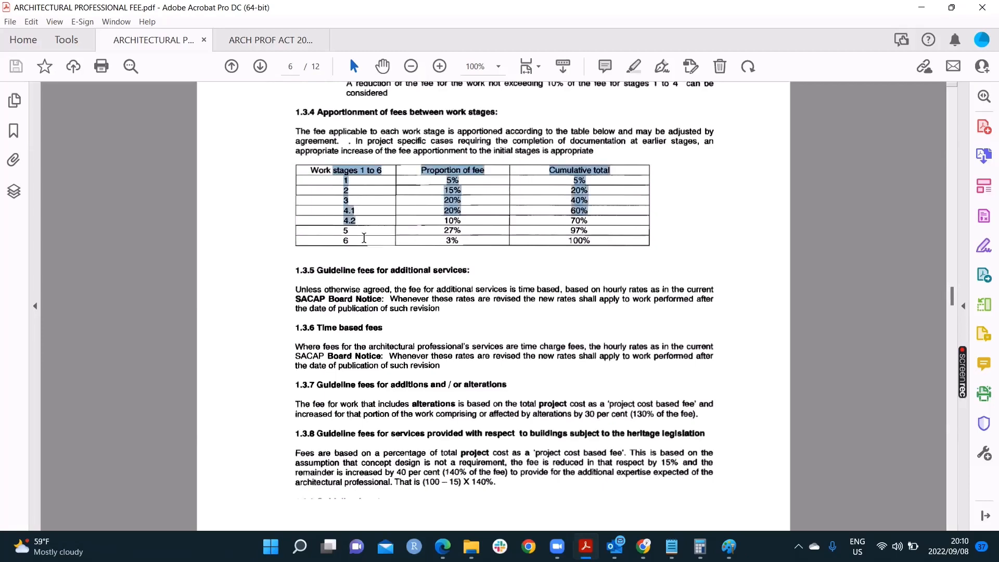
pyautogui.click(446, 180)
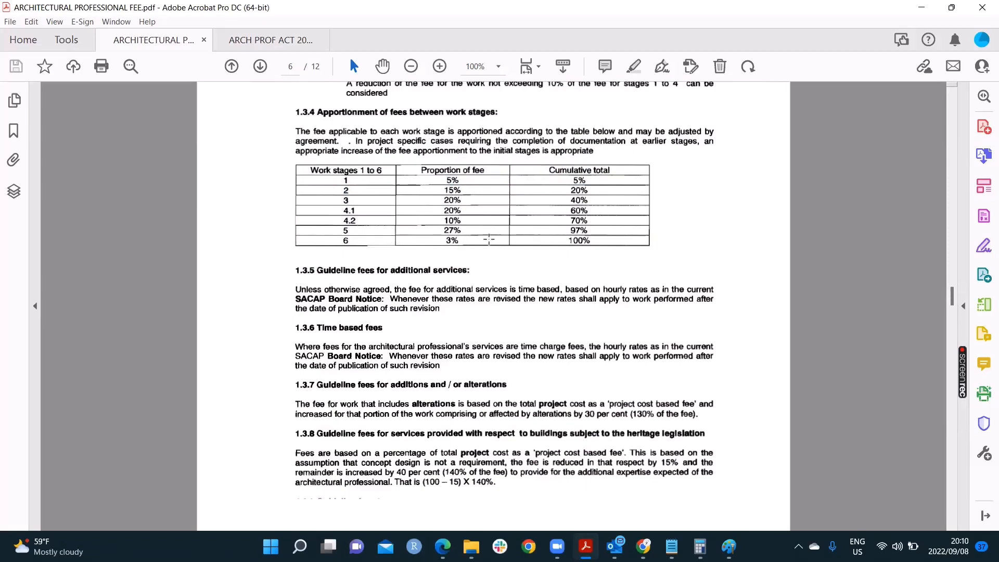
pyautogui.moveTo(486, 246)
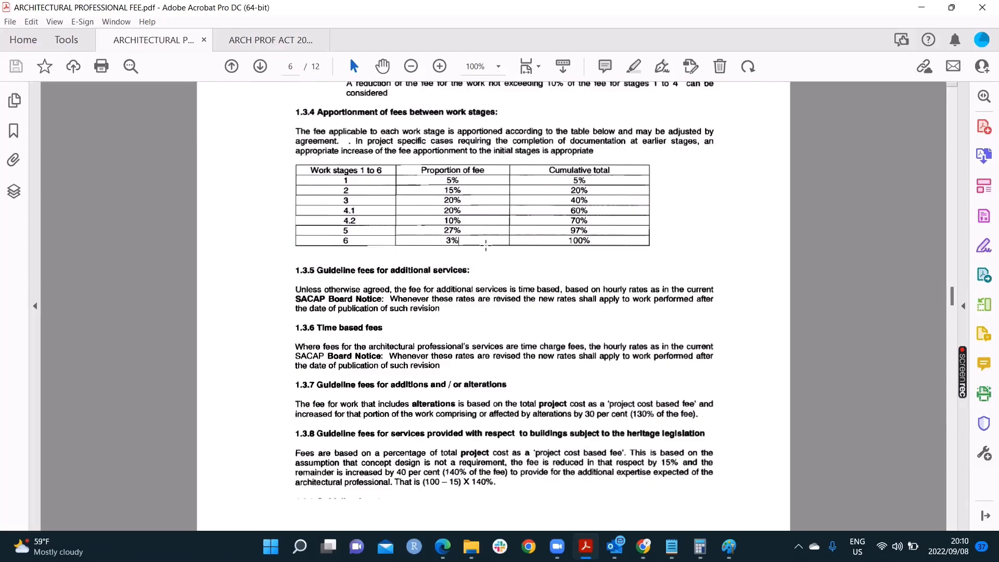
pyautogui.scroll(3)
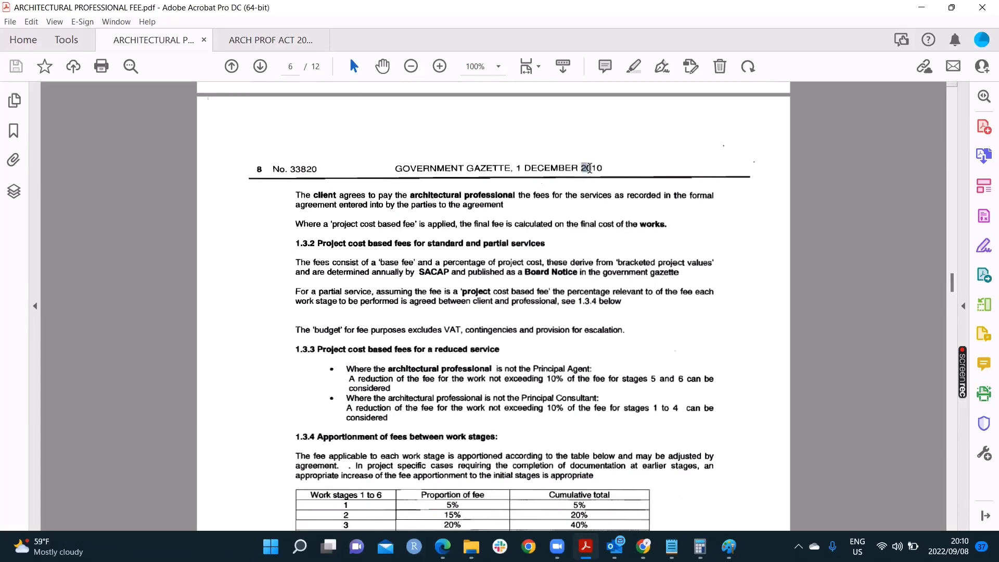
pyautogui.scroll(-3)
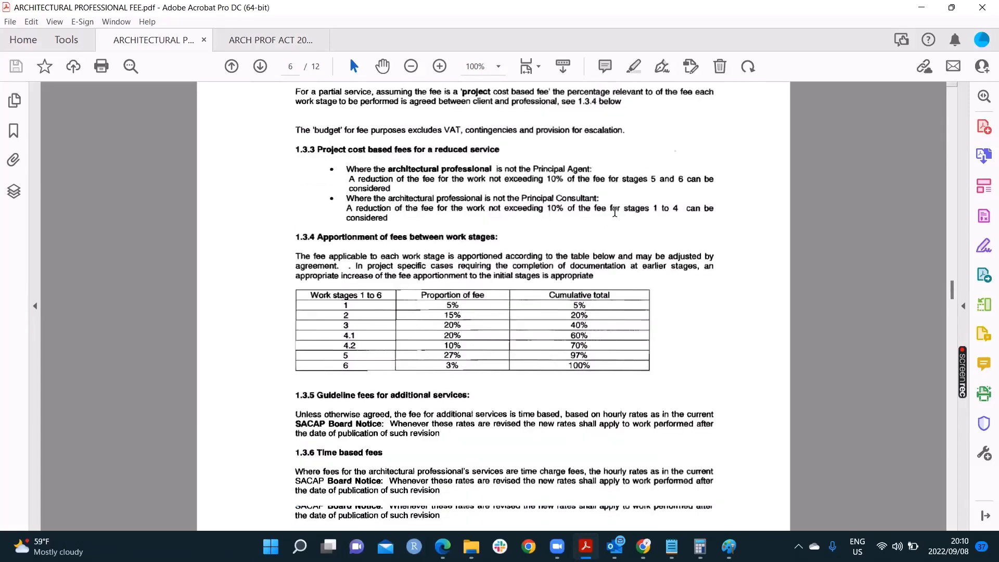
pyautogui.scroll(3)
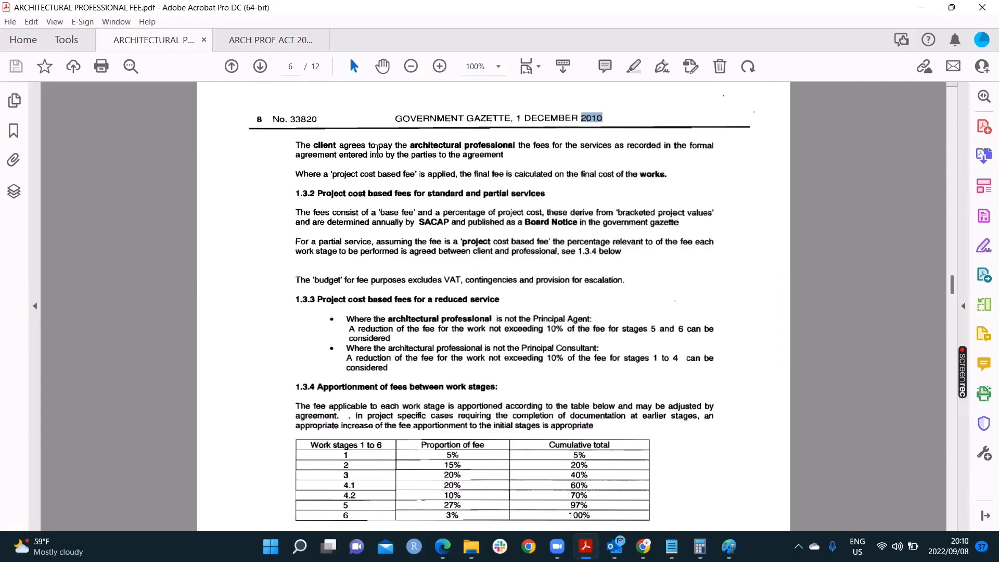
pyautogui.click(271, 39)
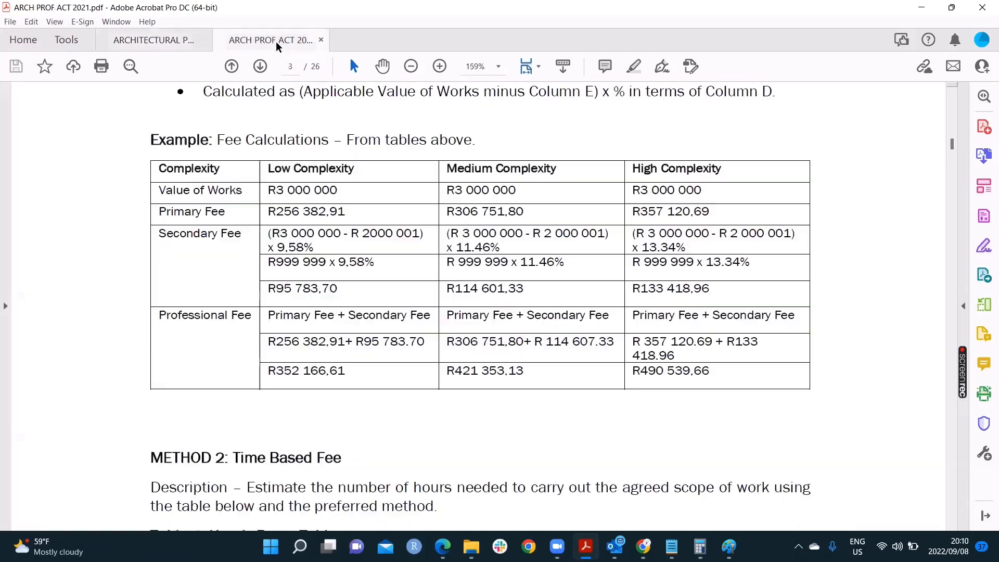
pyautogui.scroll(3)
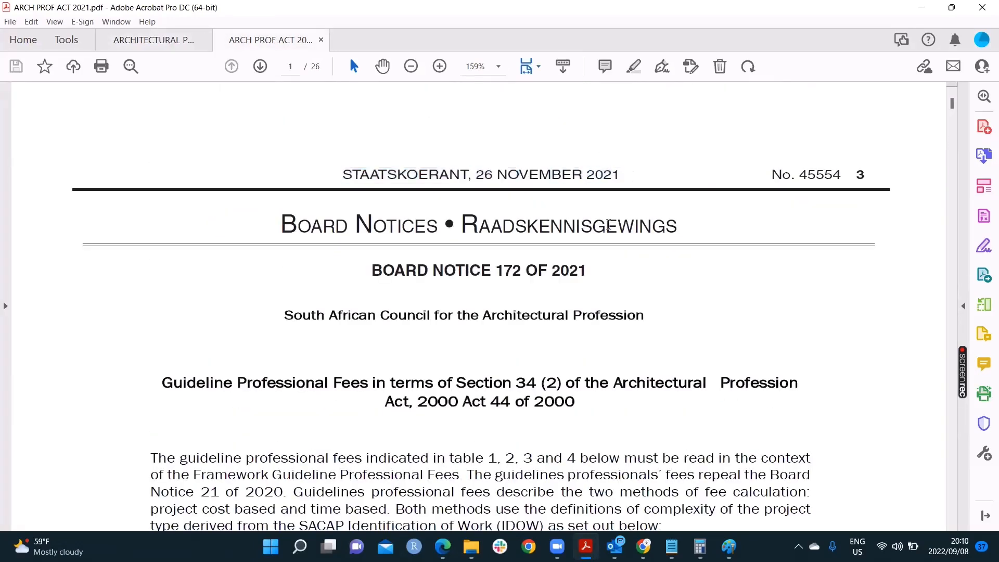
pyautogui.click(411, 67)
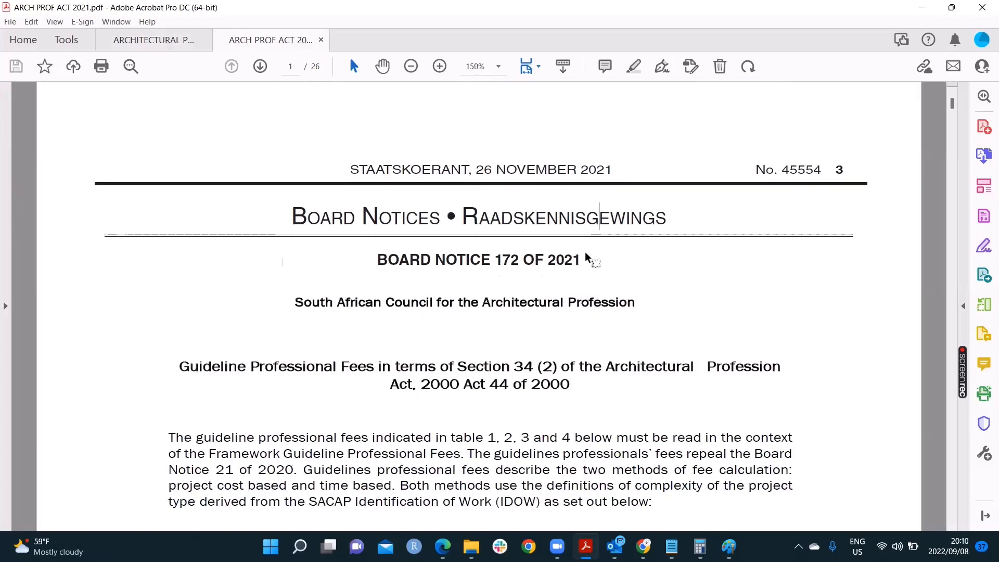
pyautogui.click(410, 67)
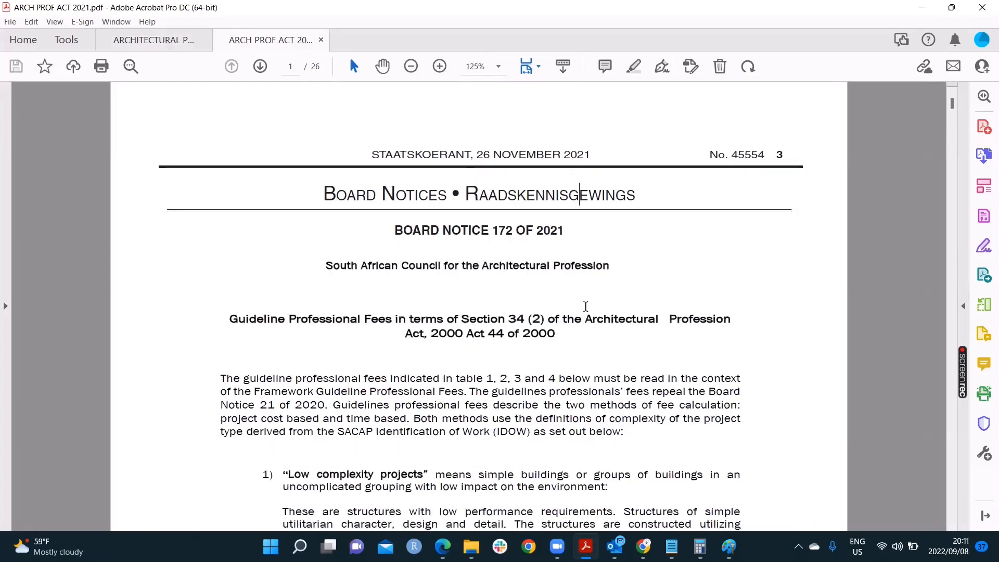
pyautogui.doubleClick(549, 230)
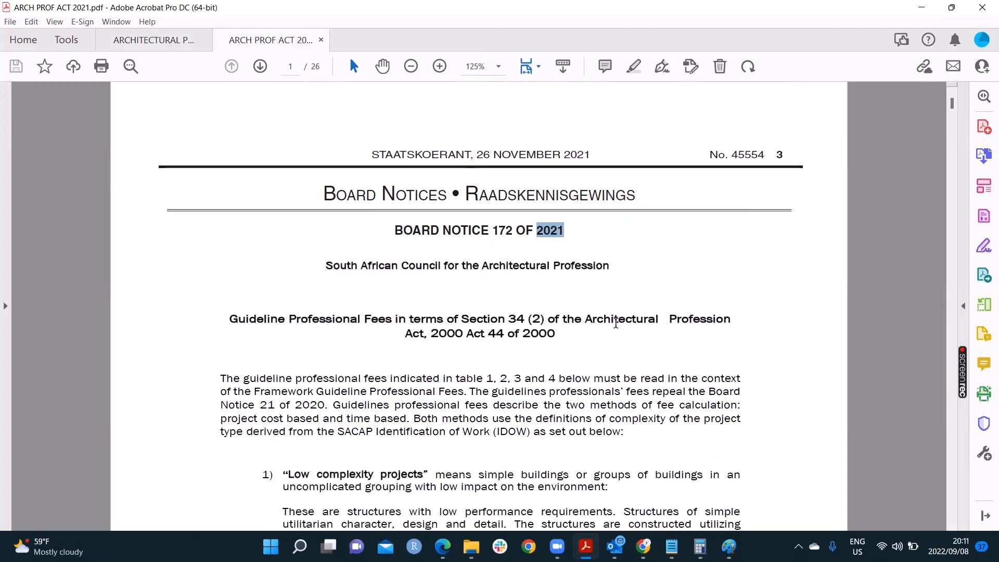
pyautogui.moveTo(640, 346)
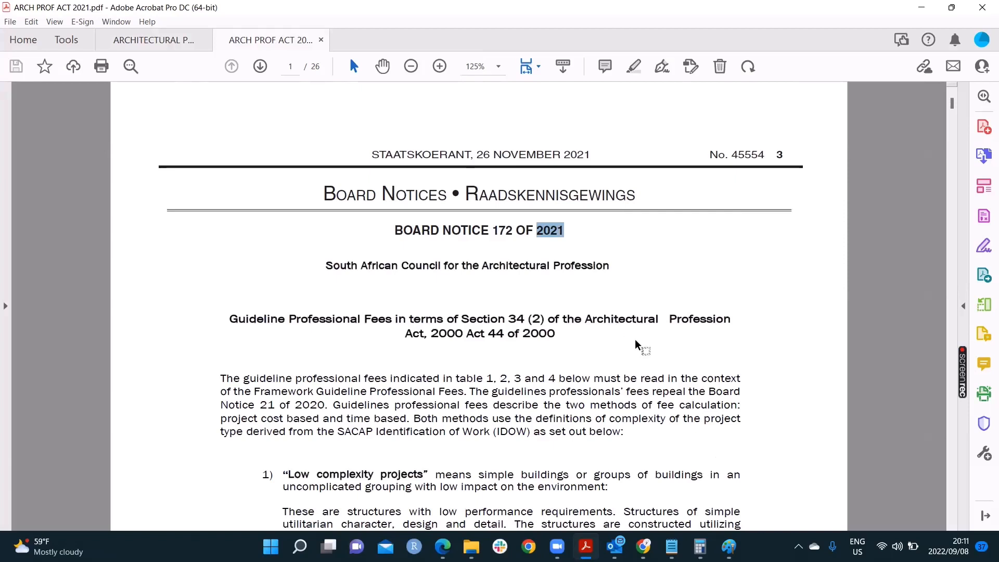
pyautogui.moveTo(614, 344)
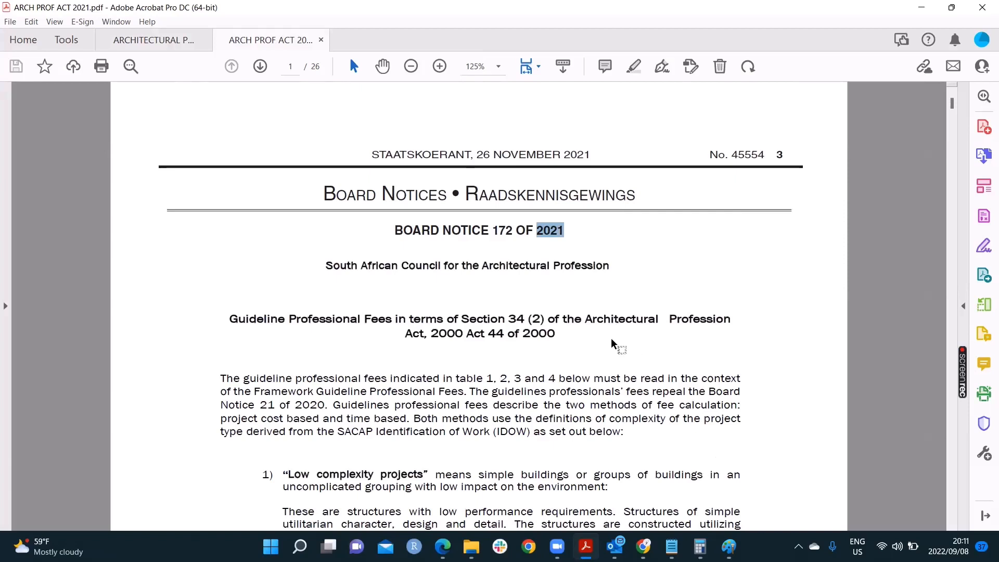
pyautogui.moveTo(596, 318)
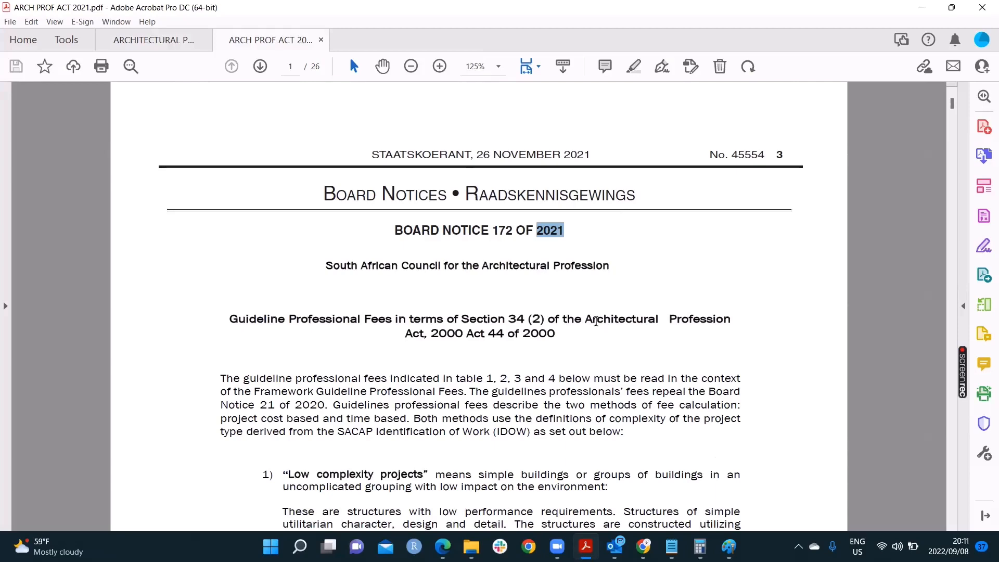
pyautogui.moveTo(532, 349)
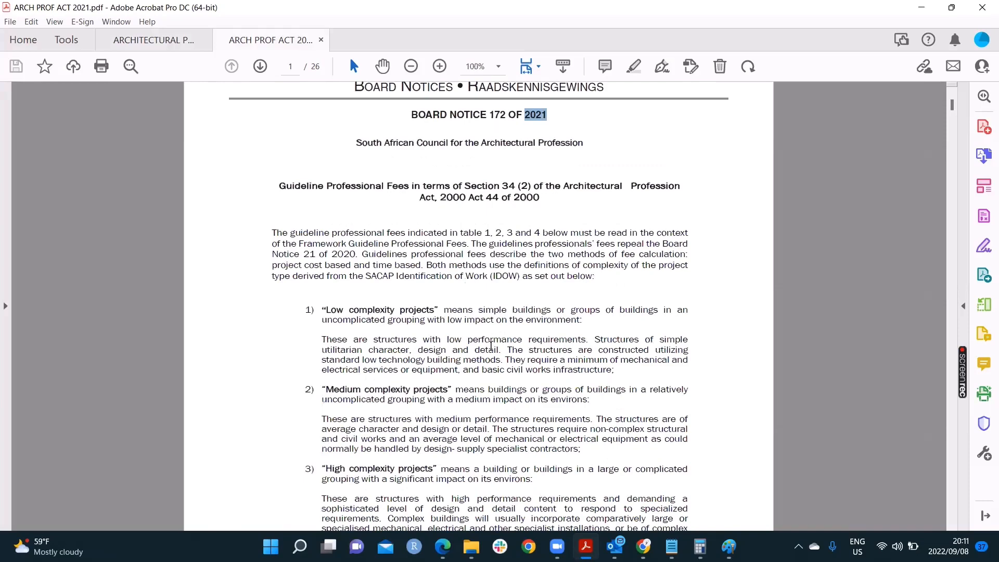
pyautogui.scroll(-3)
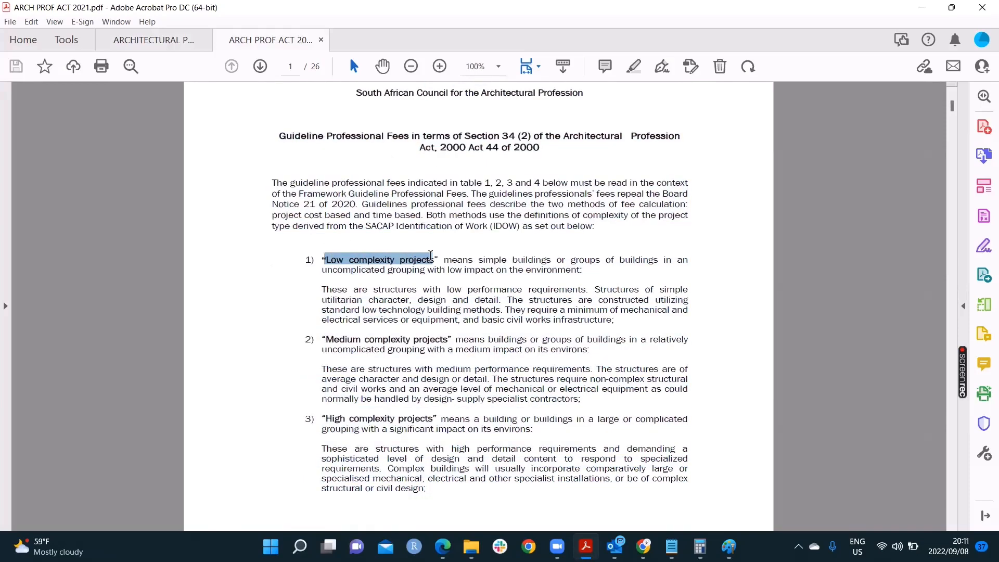
pyautogui.click(396, 404)
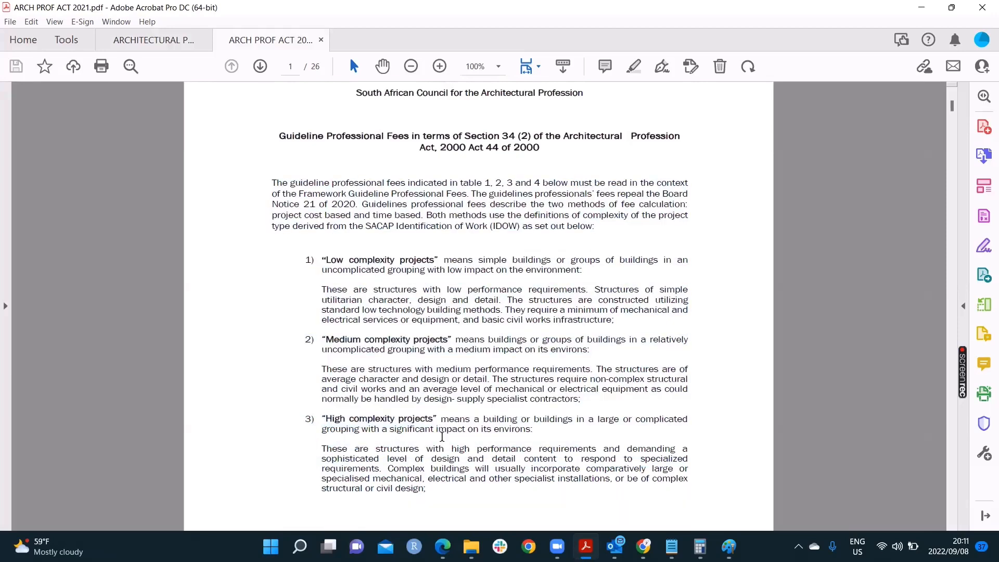
pyautogui.scroll(3)
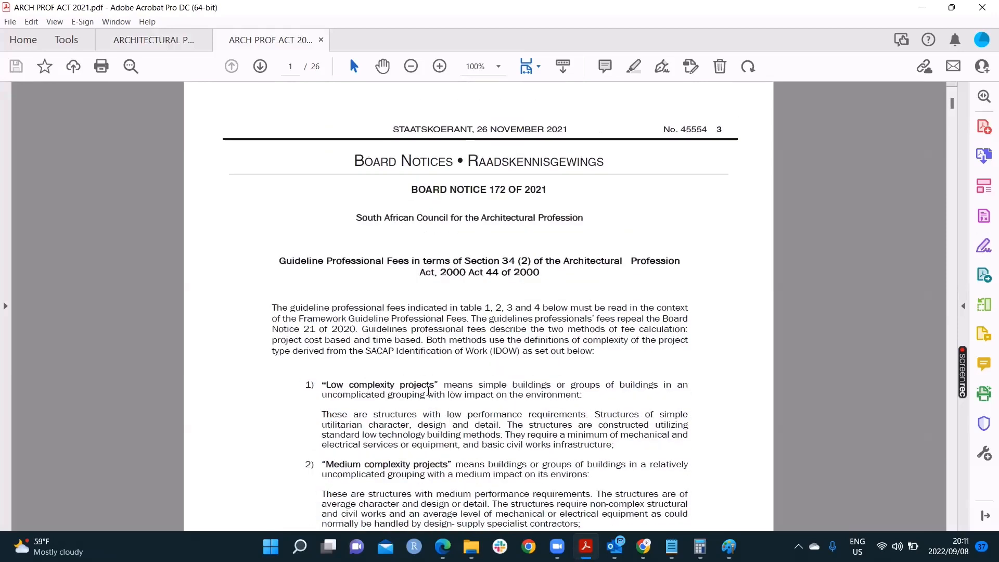
pyautogui.scroll(-3)
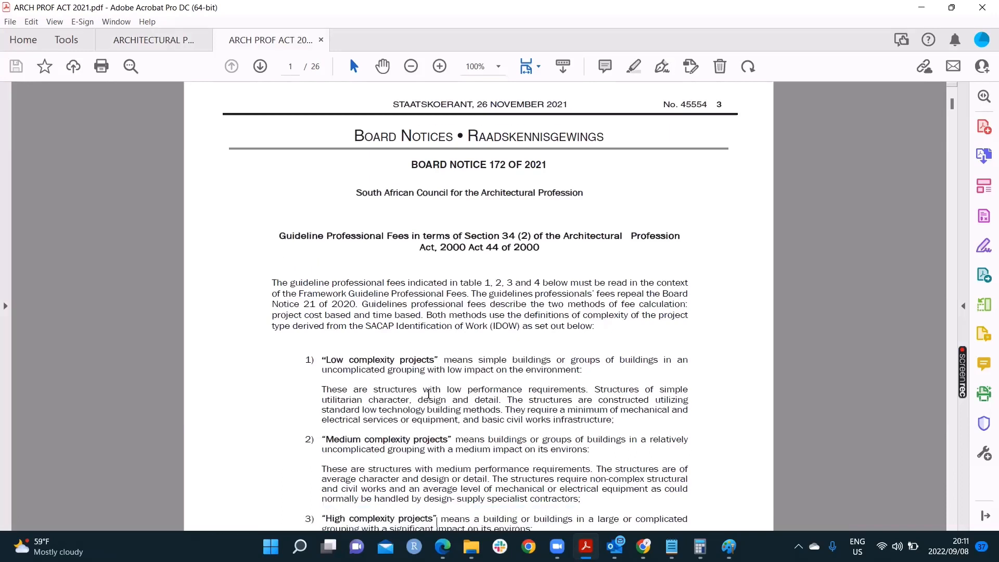
pyautogui.scroll(-3)
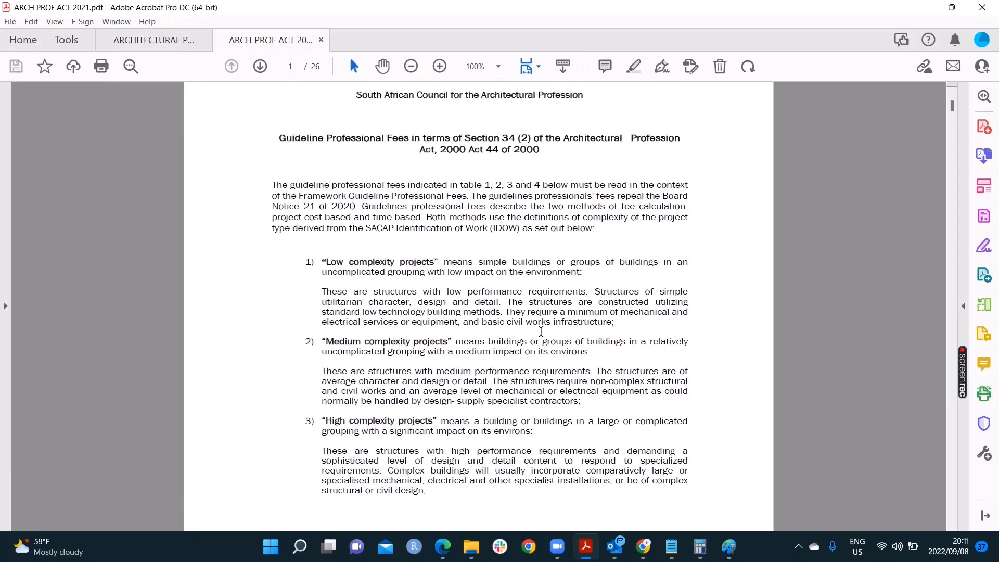
pyautogui.moveTo(562, 189)
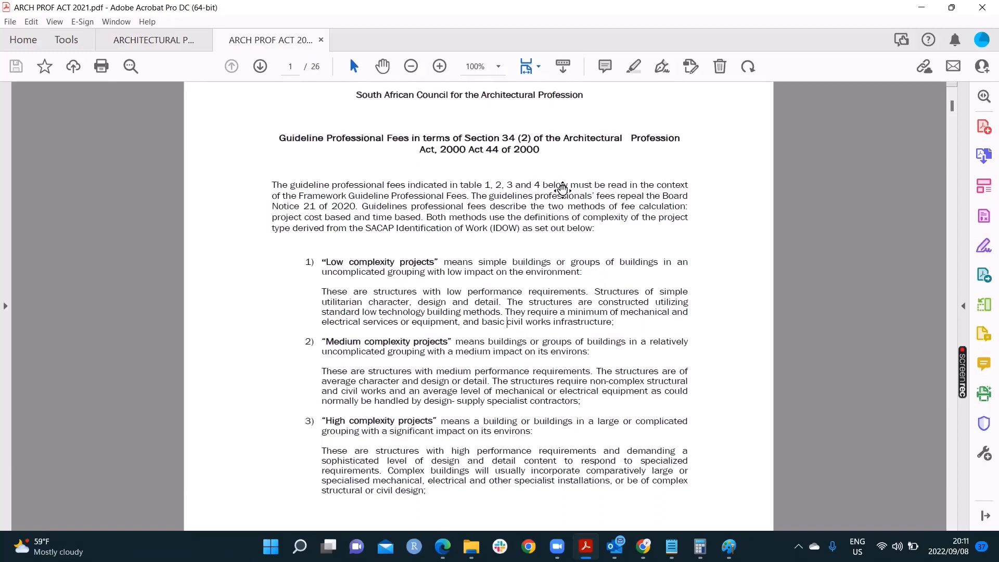
pyautogui.scroll(-3)
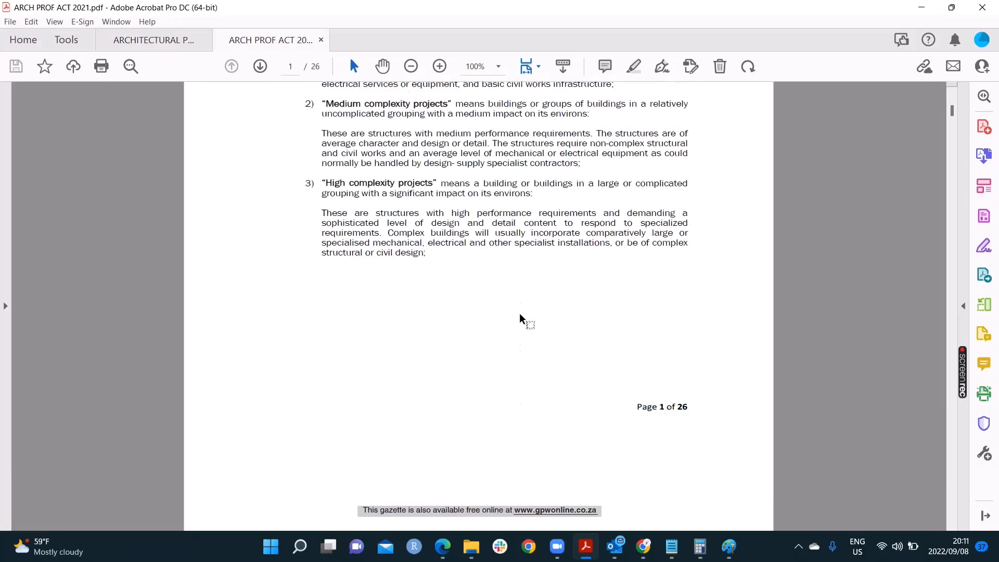
pyautogui.moveTo(510, 338)
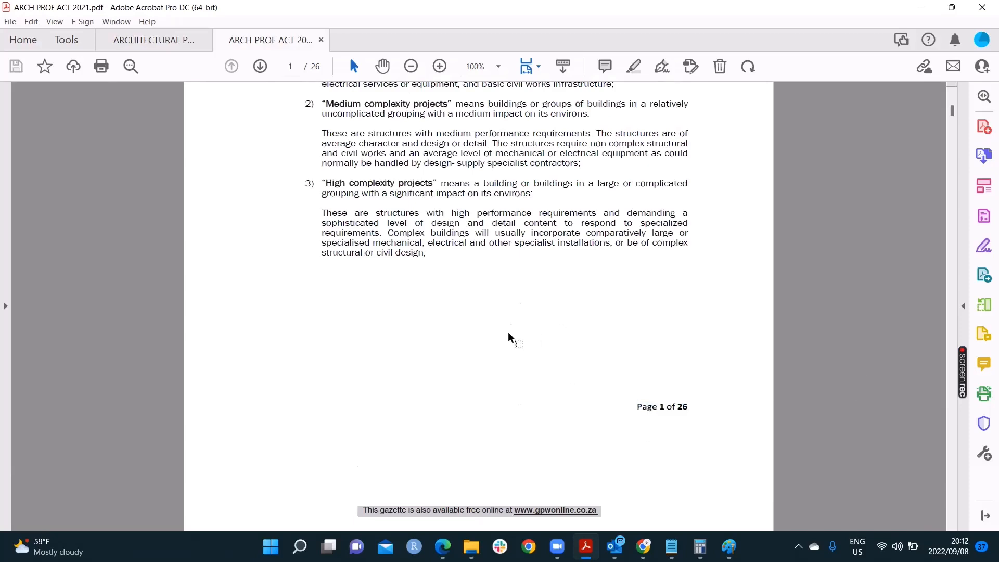
pyautogui.moveTo(478, 260)
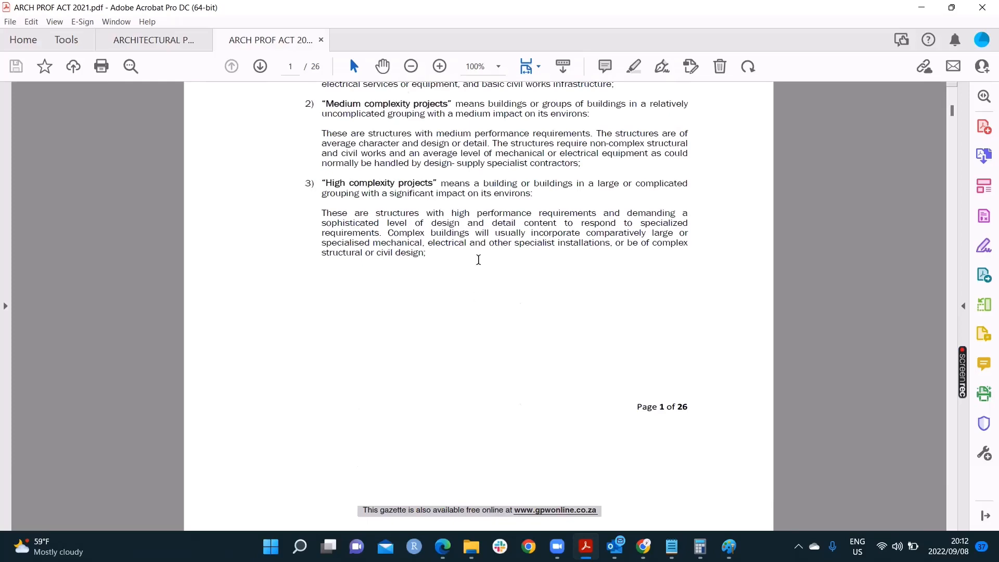
# - Scroll past the Medium Complexity table, briefly selecting the Project Cost Based Fee heading
pyautogui.scroll(-3)
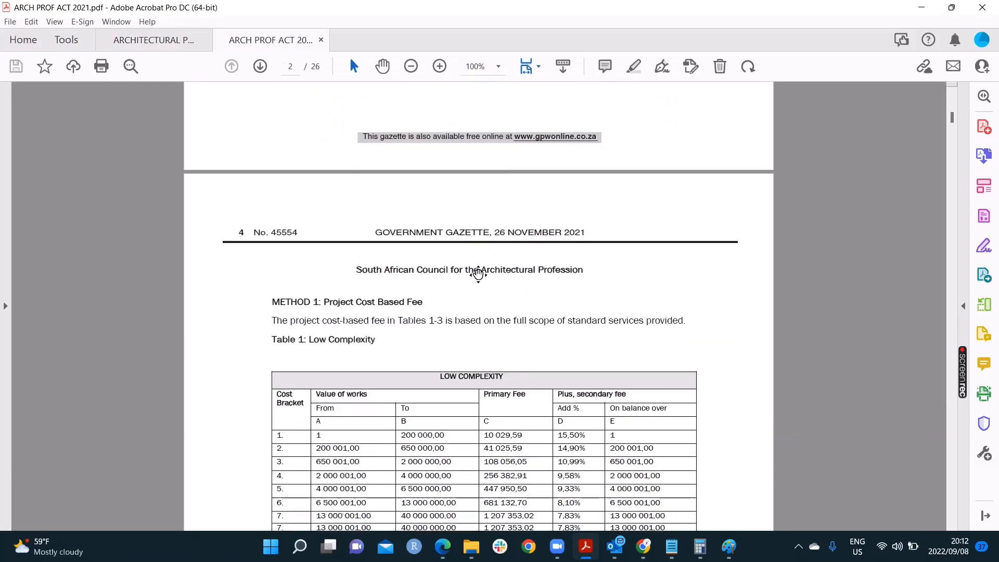
pyautogui.scroll(-3)
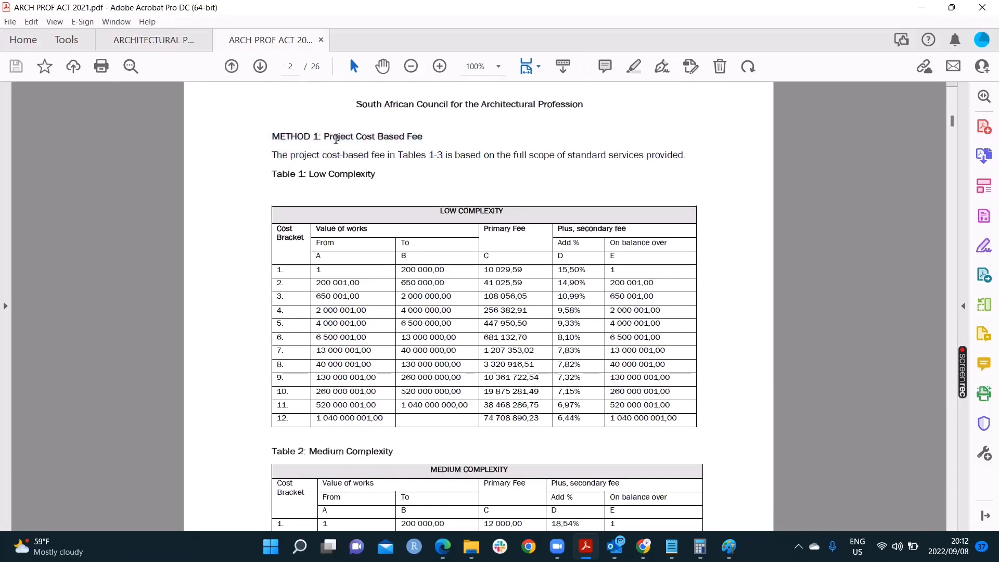
pyautogui.doubleClick(373, 136)
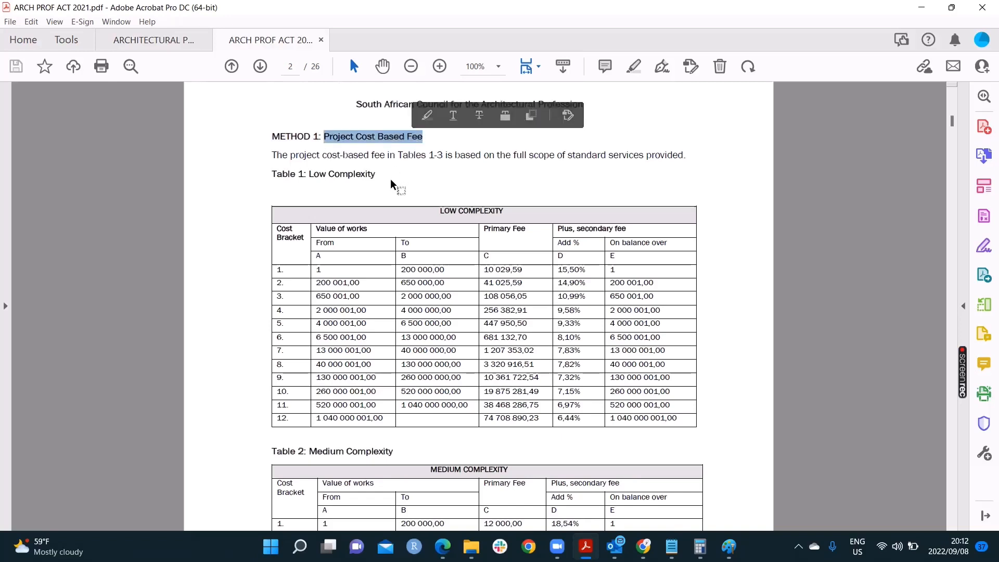
pyautogui.click(391, 185)
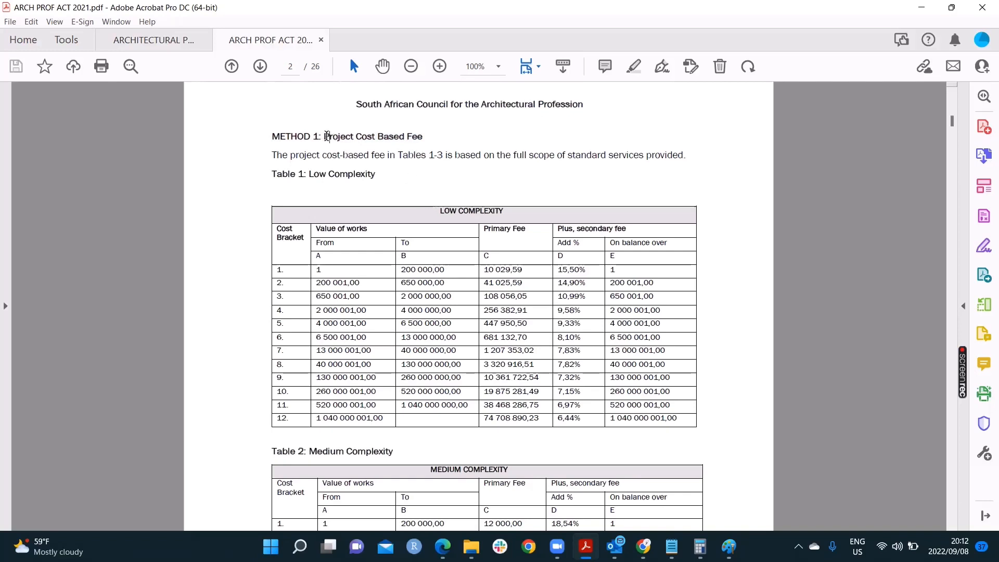
pyautogui.doubleClick(349, 137)
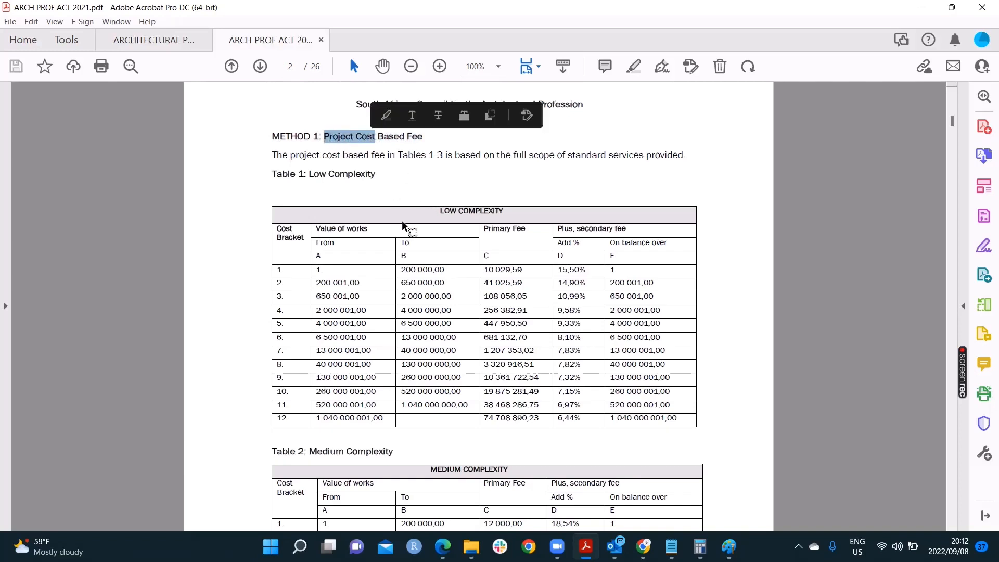
pyautogui.click(399, 228)
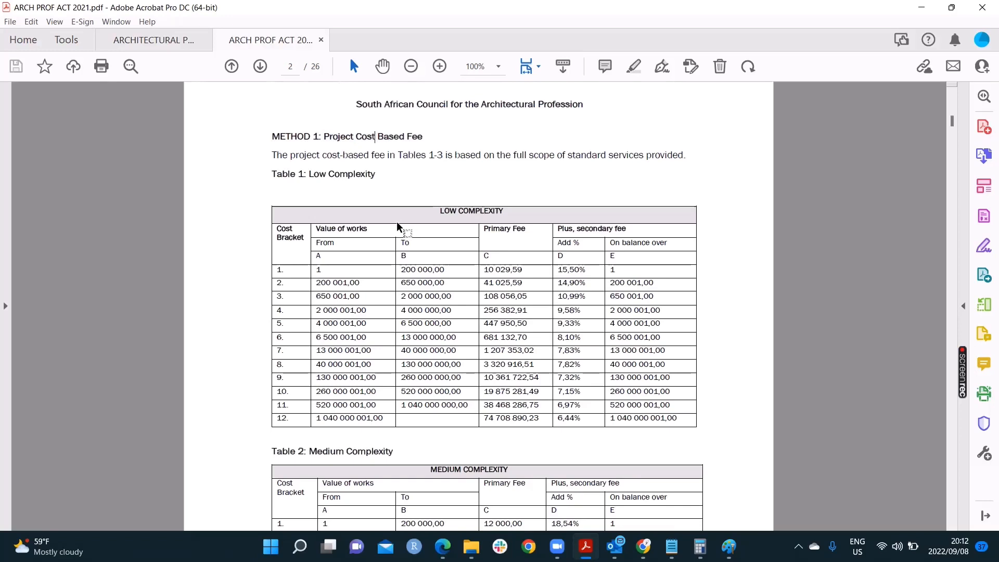
pyautogui.moveTo(392, 223)
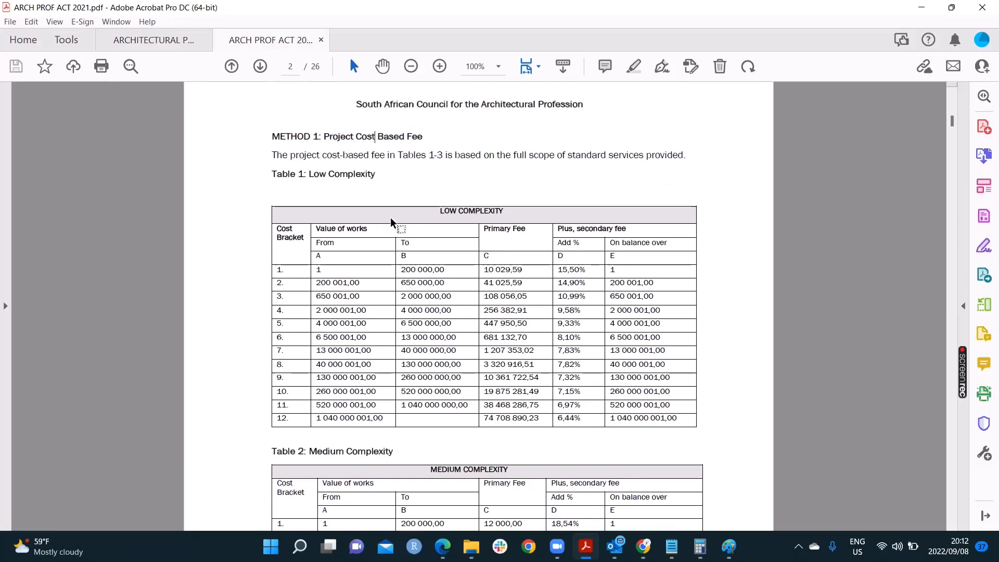
pyautogui.moveTo(444, 211)
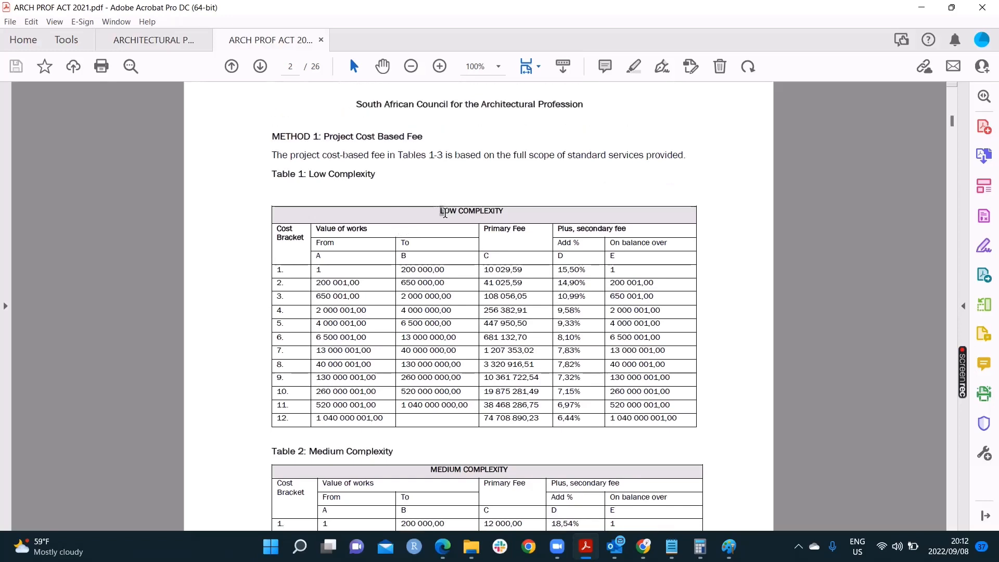
# - Scroll to page 3 showing Table 3: High Complexity and select values in it
pyautogui.scroll(-3)
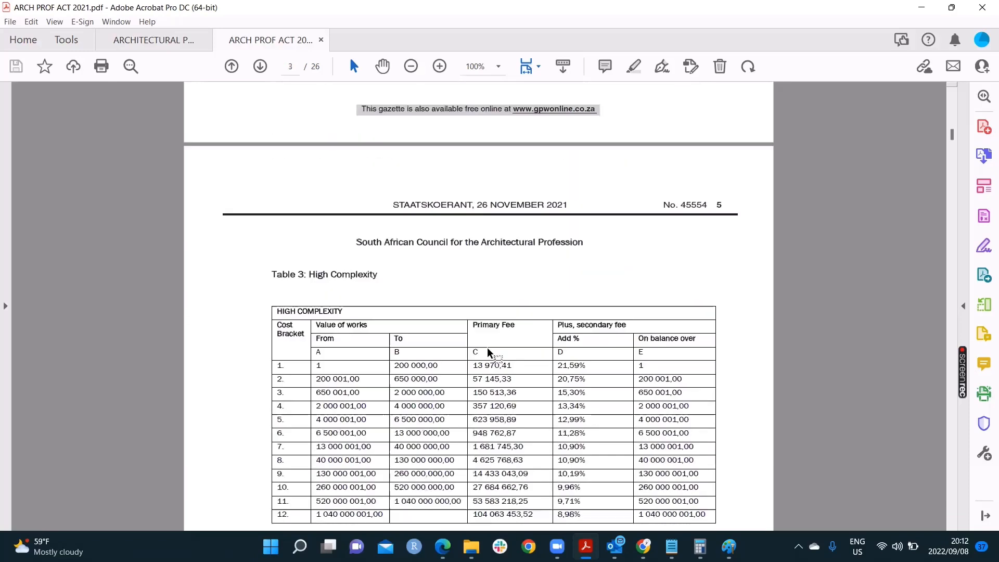
pyautogui.scroll(-3)
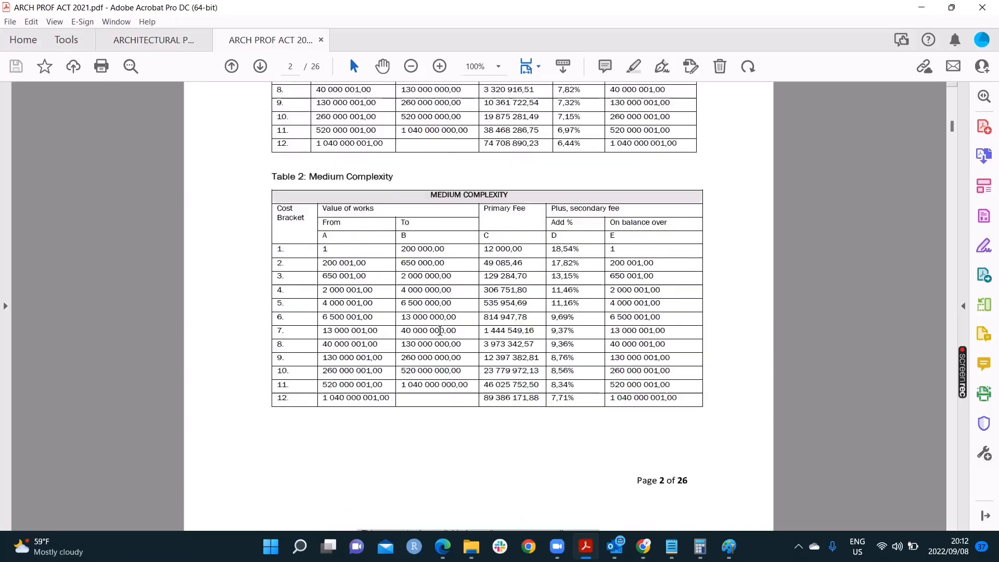
pyautogui.scroll(3)
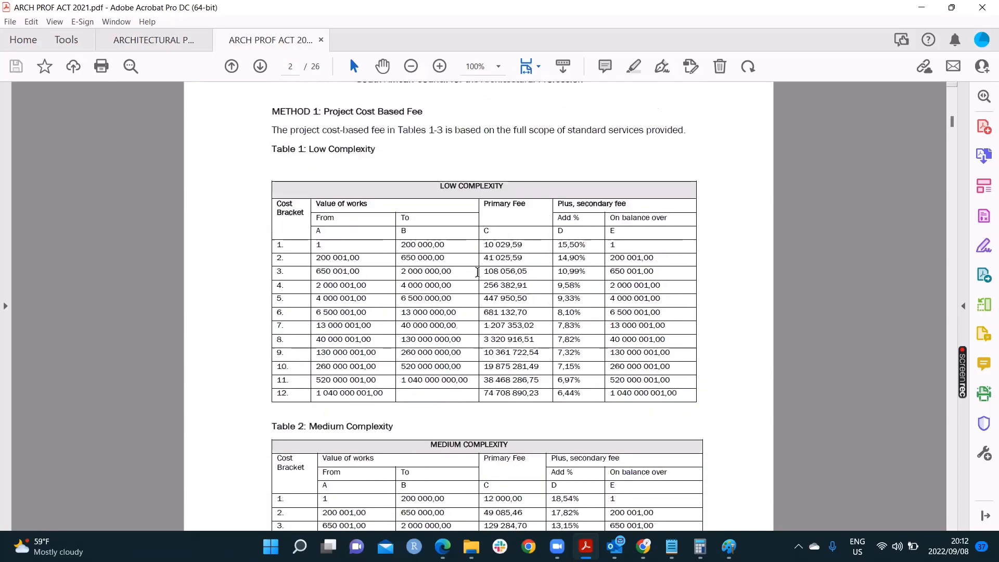
pyautogui.moveTo(456, 161)
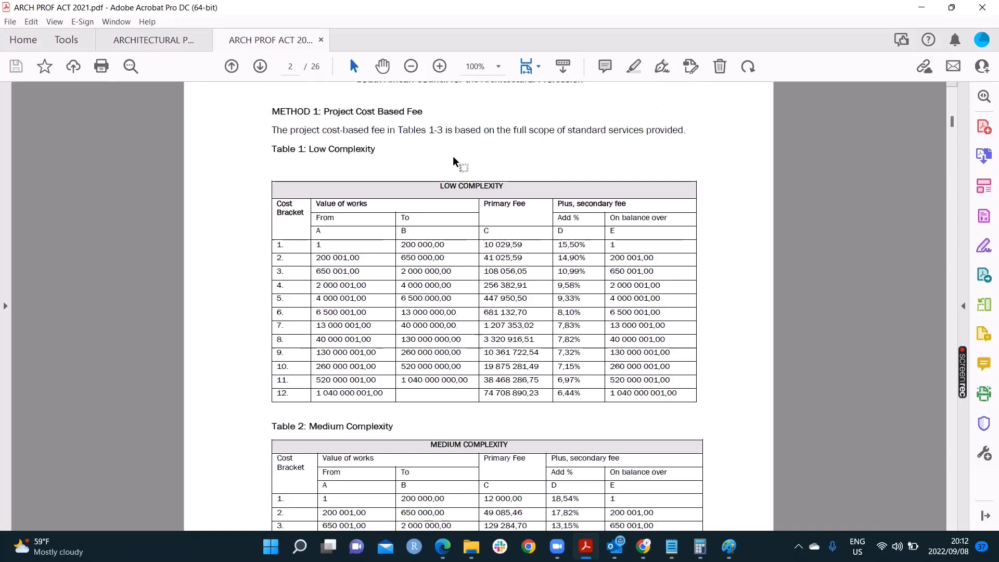
pyautogui.moveTo(390, 239)
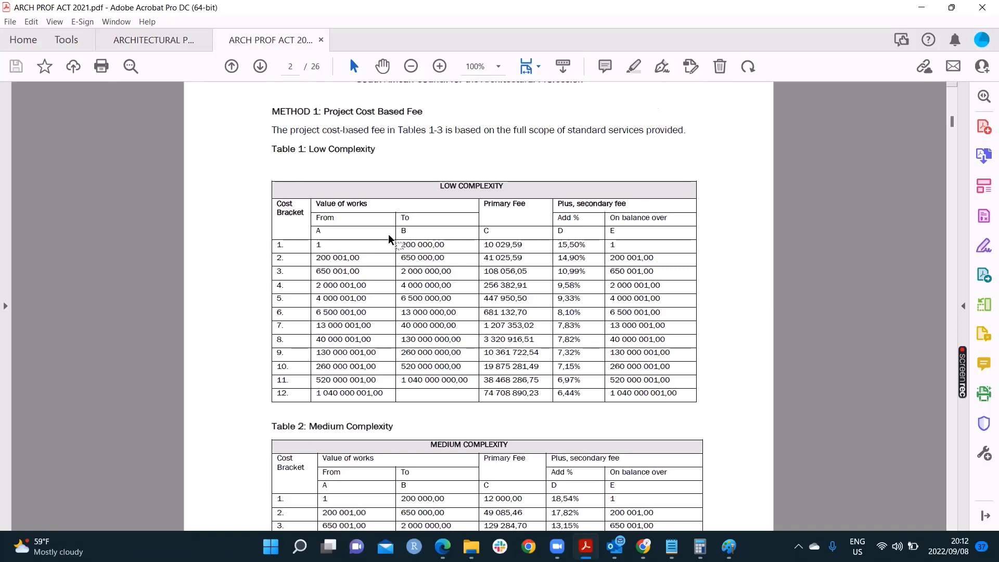
pyautogui.scroll(-3)
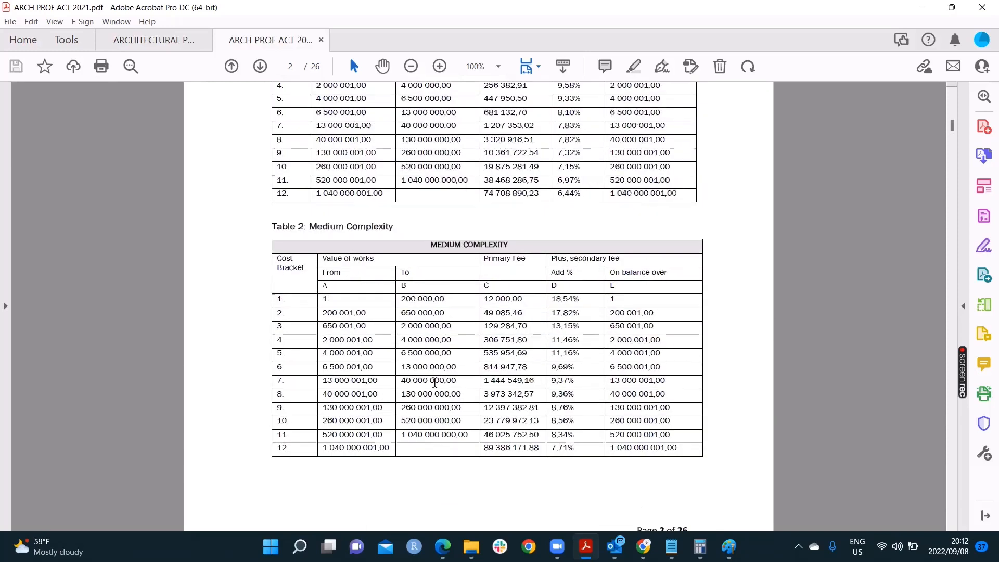
pyautogui.moveTo(352, 306)
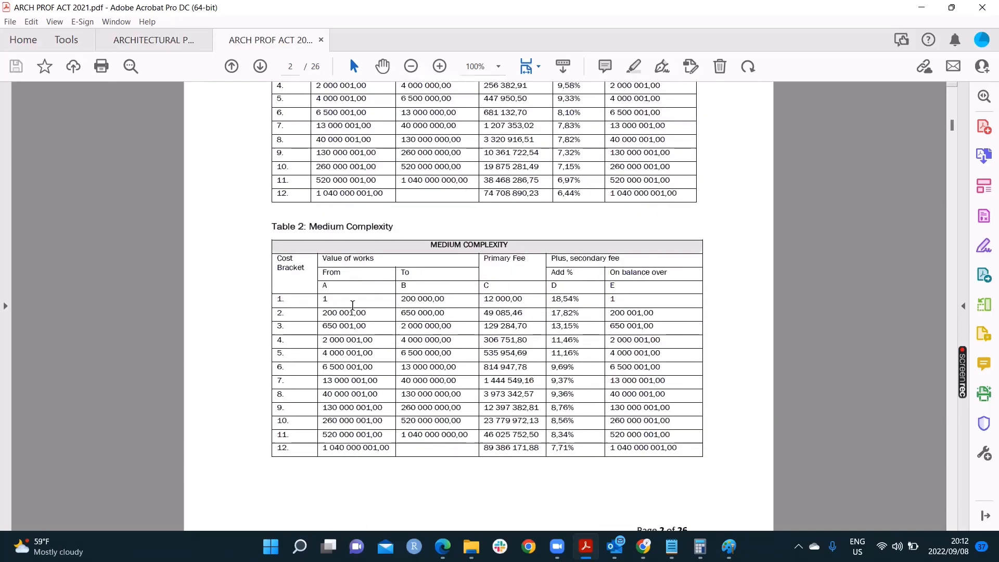
pyautogui.moveTo(513, 292)
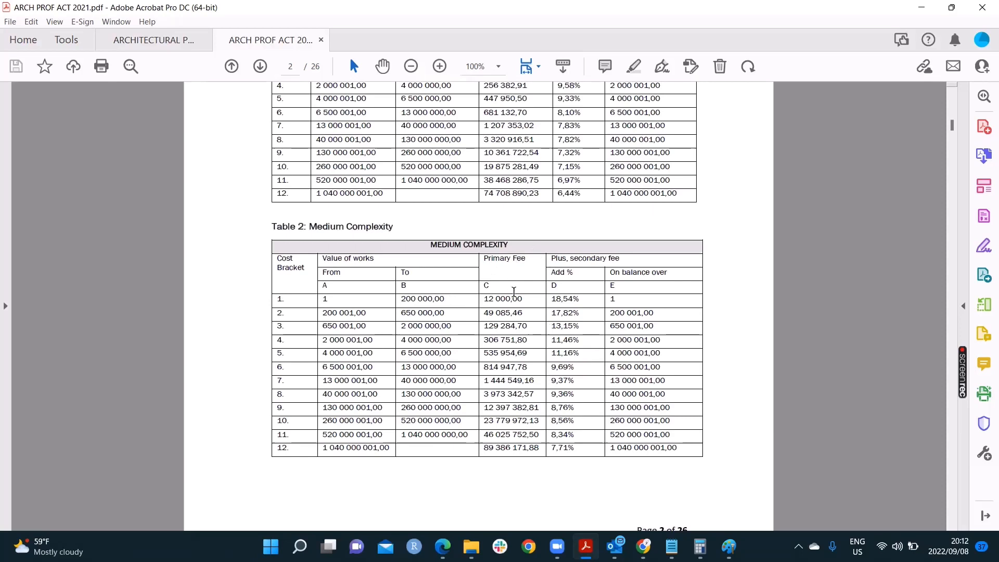
pyautogui.moveTo(489, 257)
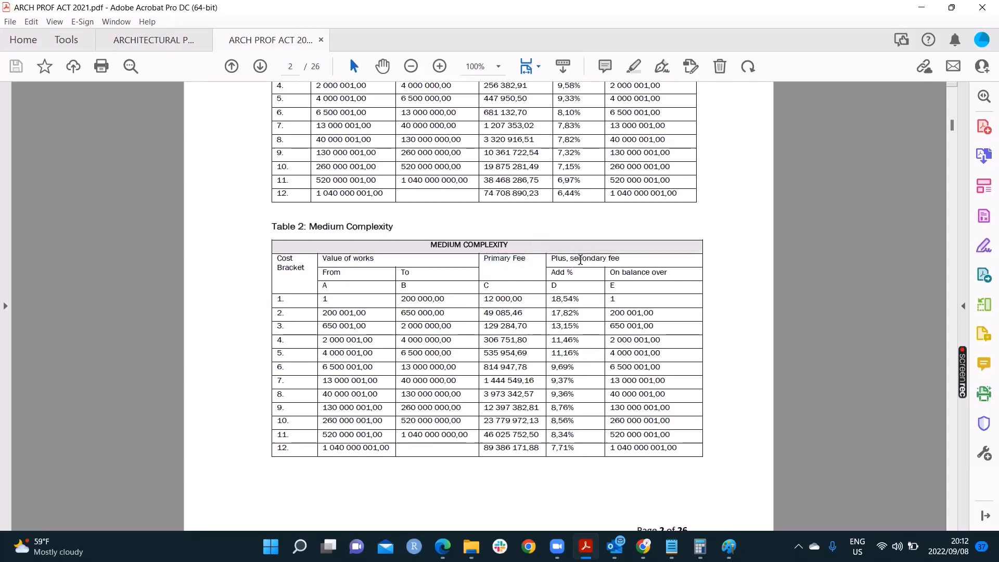
pyautogui.doubleClick(291, 262)
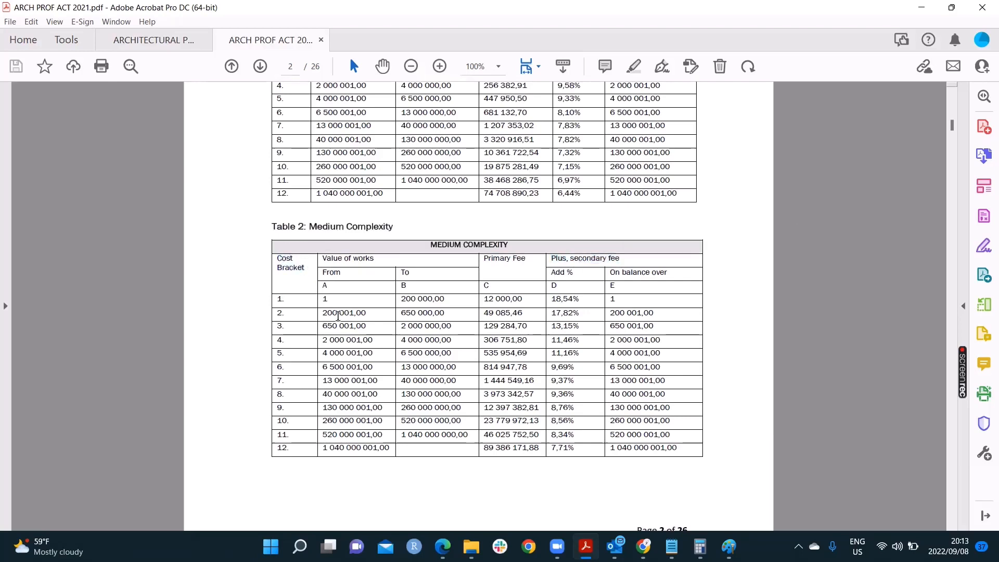
pyautogui.doubleClick(504, 258)
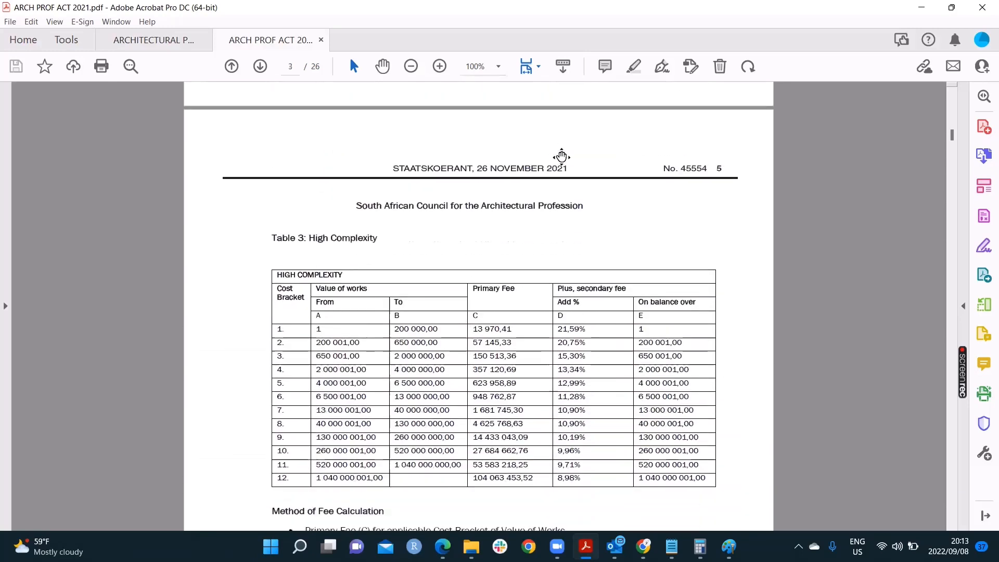
# - Show the Method of Fee Calculation notes, selecting and clearing the primary and secondary fee bullets
pyautogui.scroll(-3)
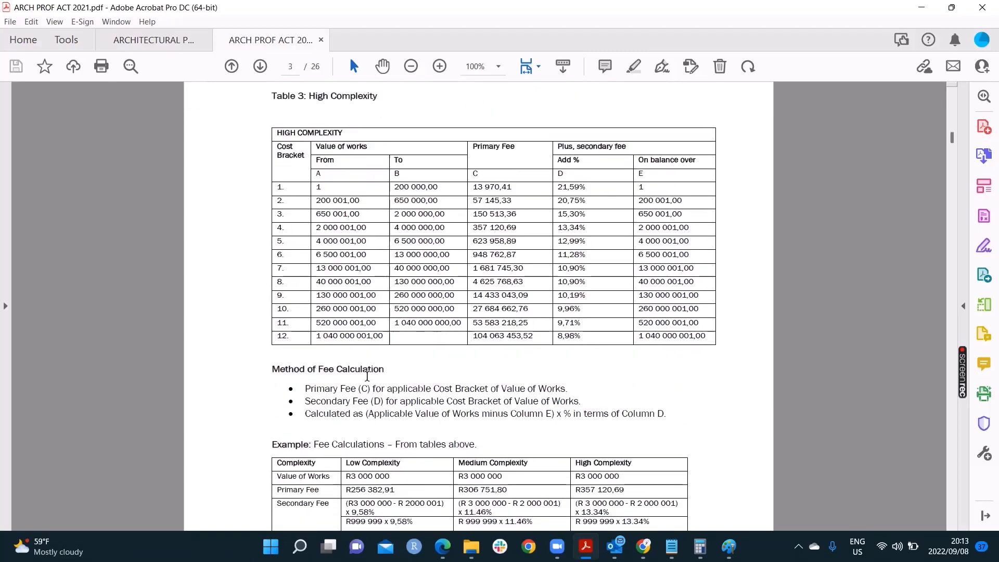
pyautogui.doubleClick(328, 369)
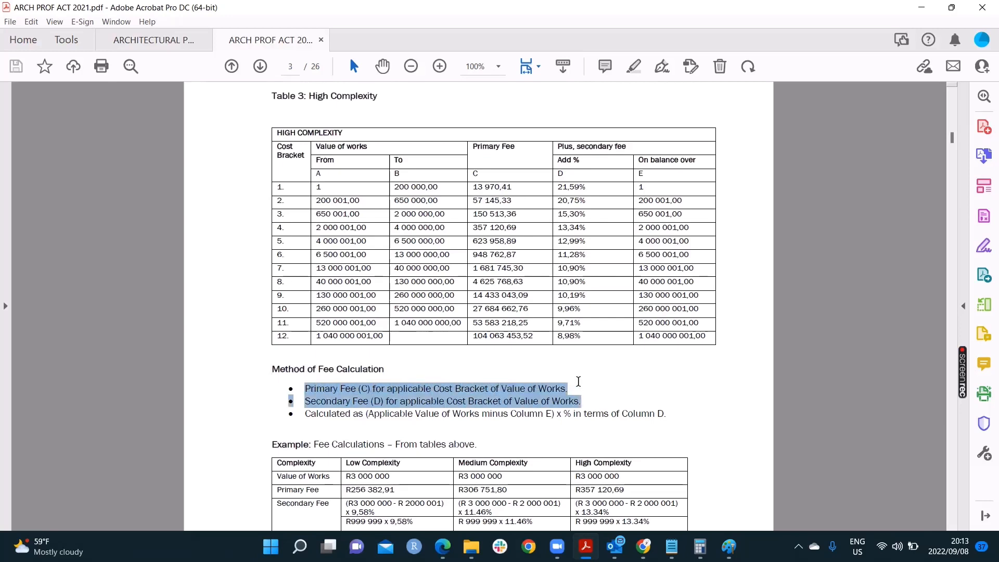
pyautogui.click(370, 255)
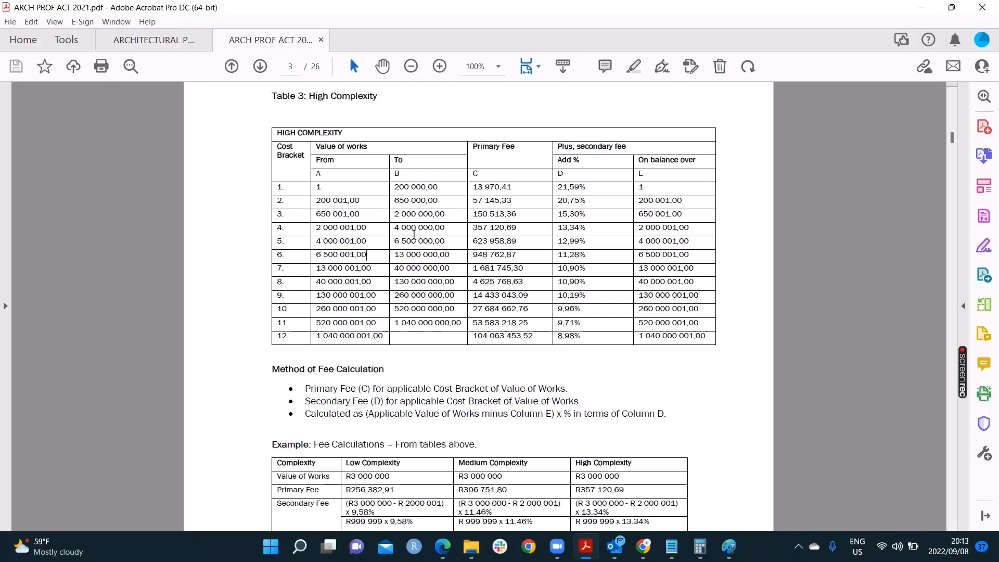
pyautogui.moveTo(294, 403)
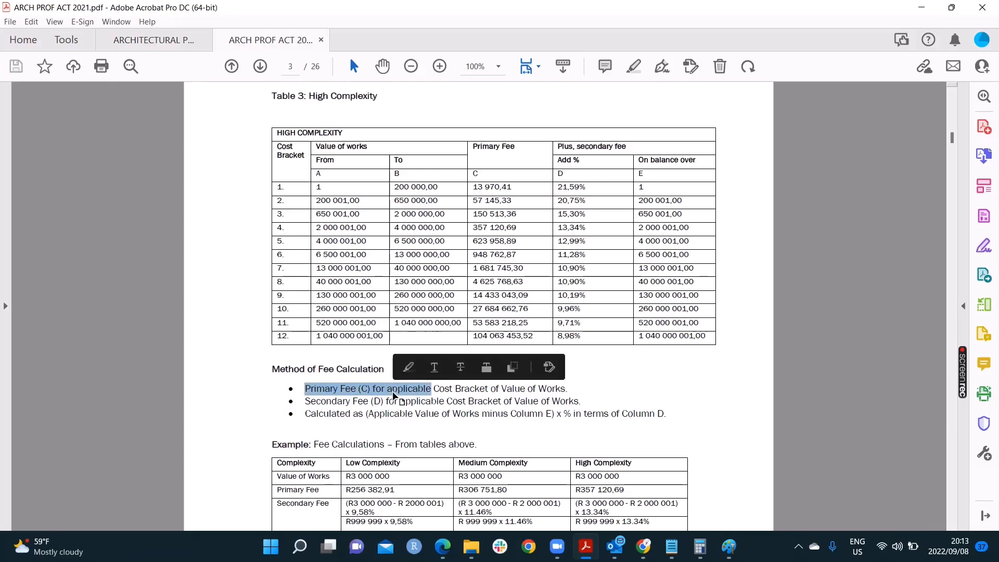
pyautogui.click(472, 144)
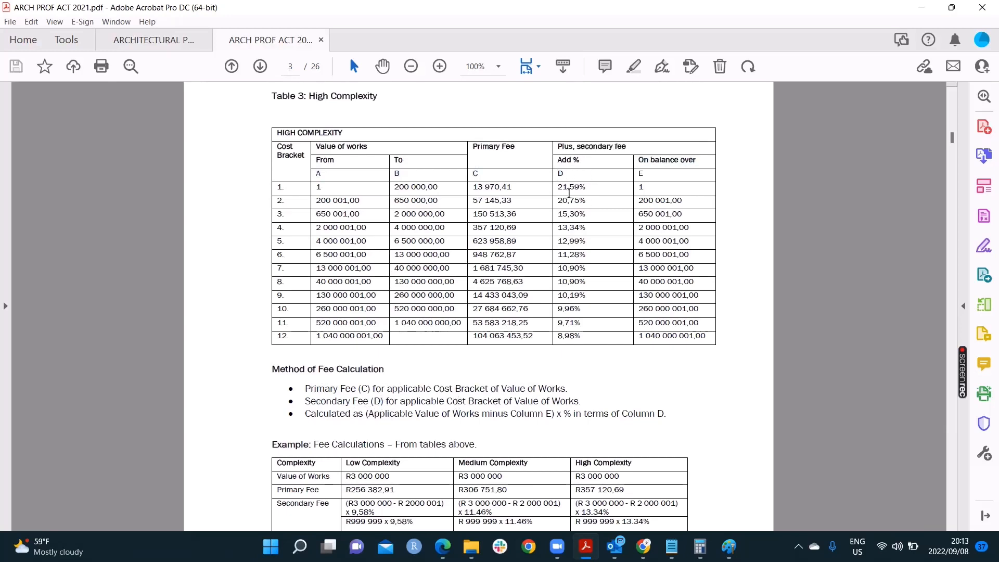
pyautogui.moveTo(339, 439)
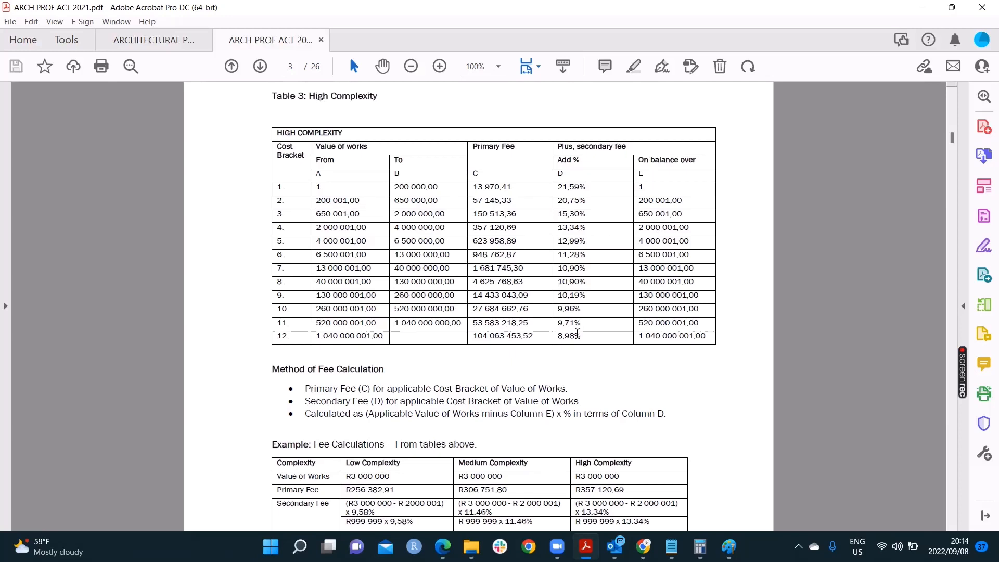
pyautogui.scroll(-3)
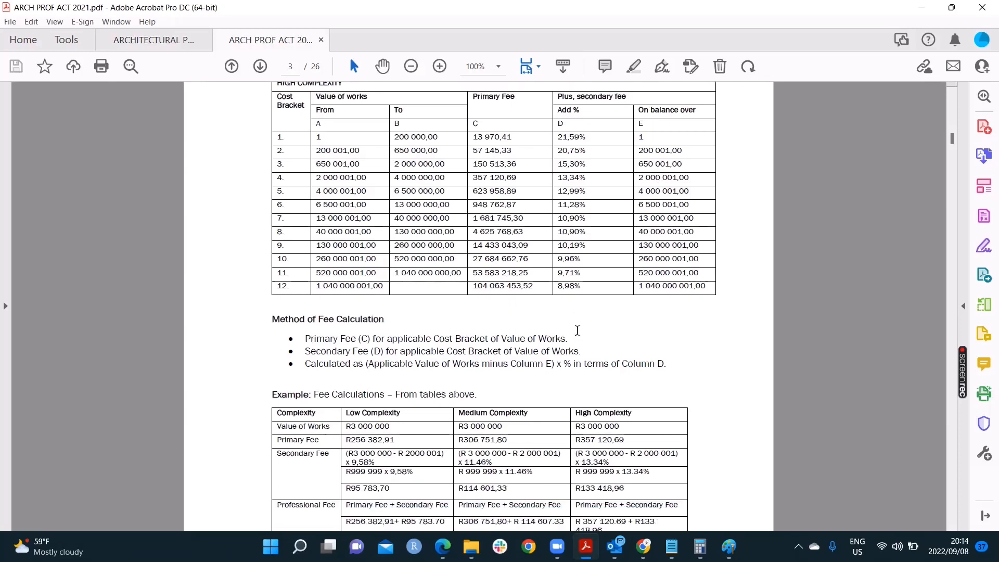
pyautogui.scroll(-3)
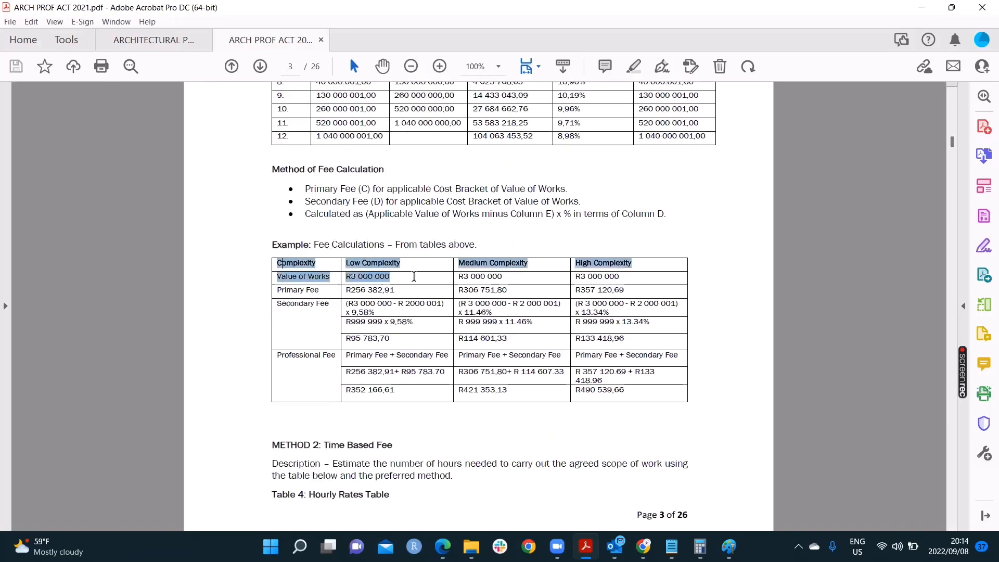
pyautogui.click(630, 399)
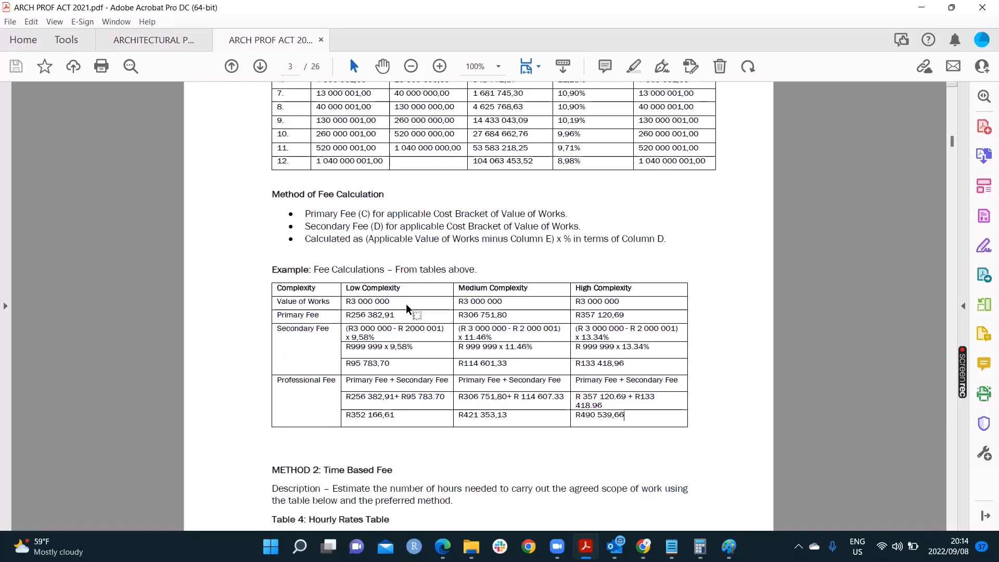
pyautogui.scroll(3)
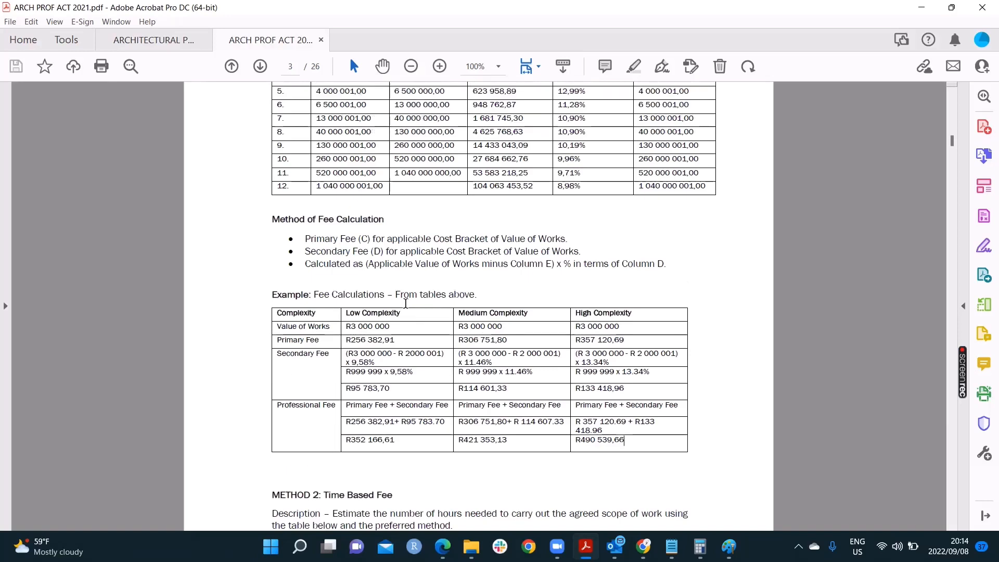
pyautogui.scroll(3)
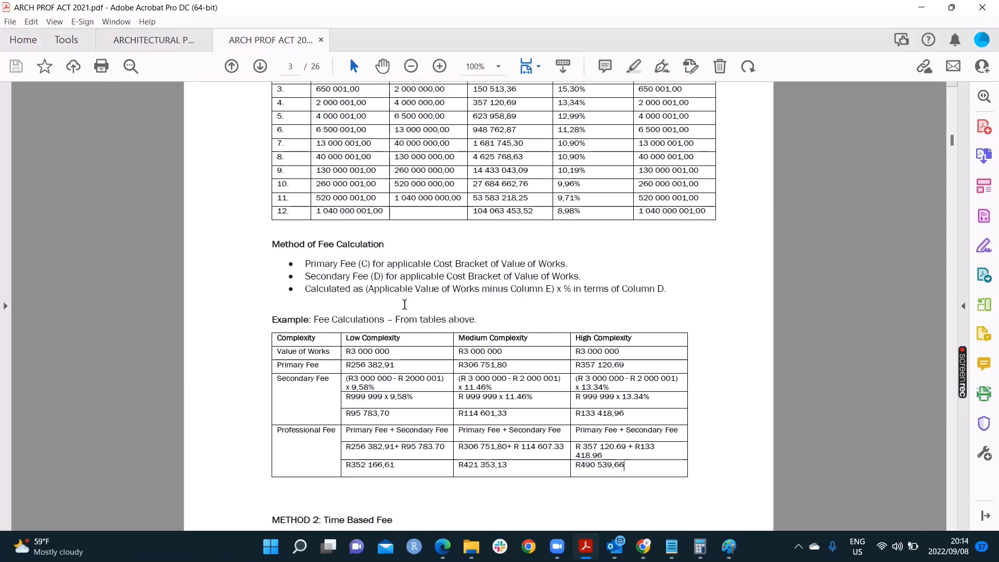
pyautogui.scroll(-3)
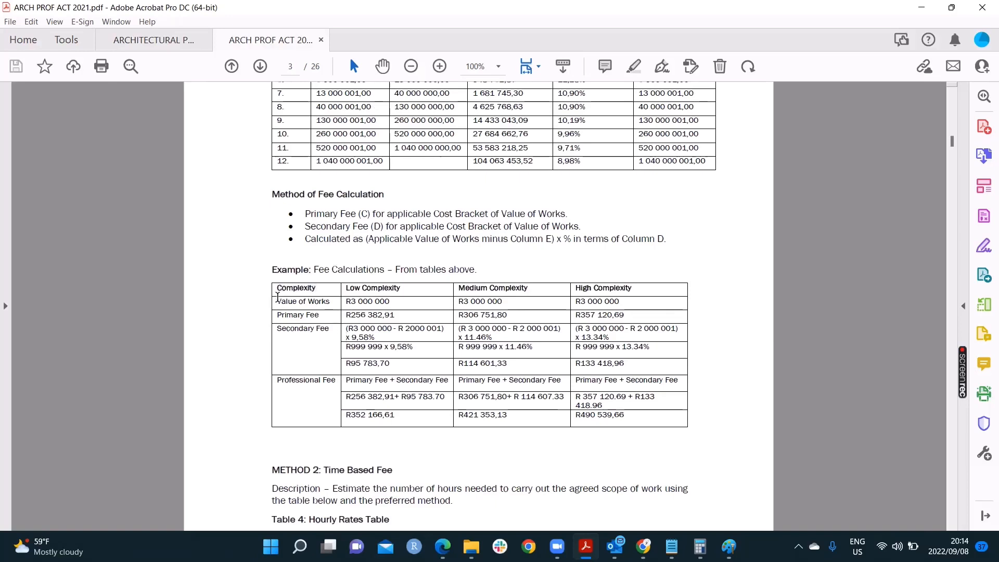
pyautogui.moveTo(548, 314)
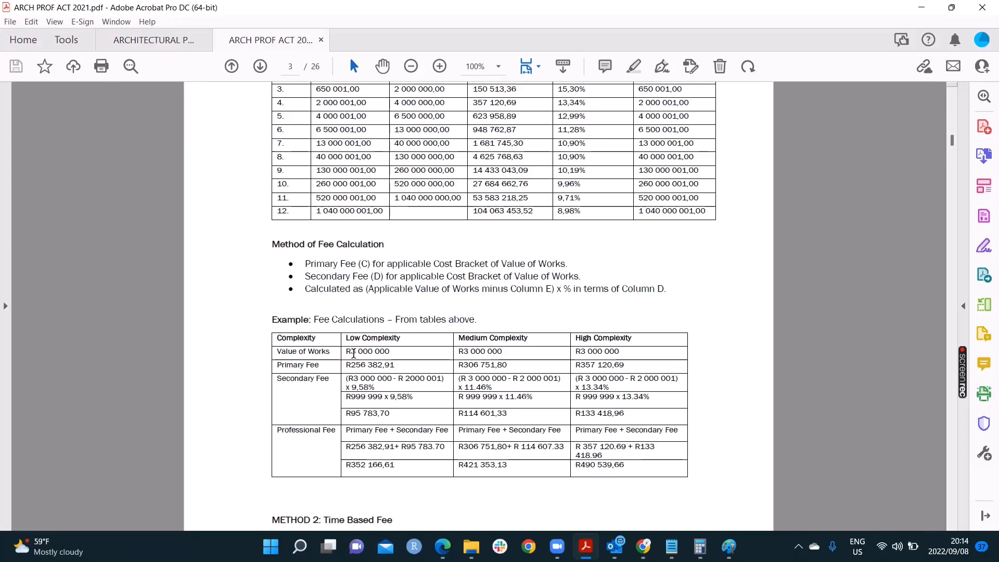
pyautogui.scroll(3)
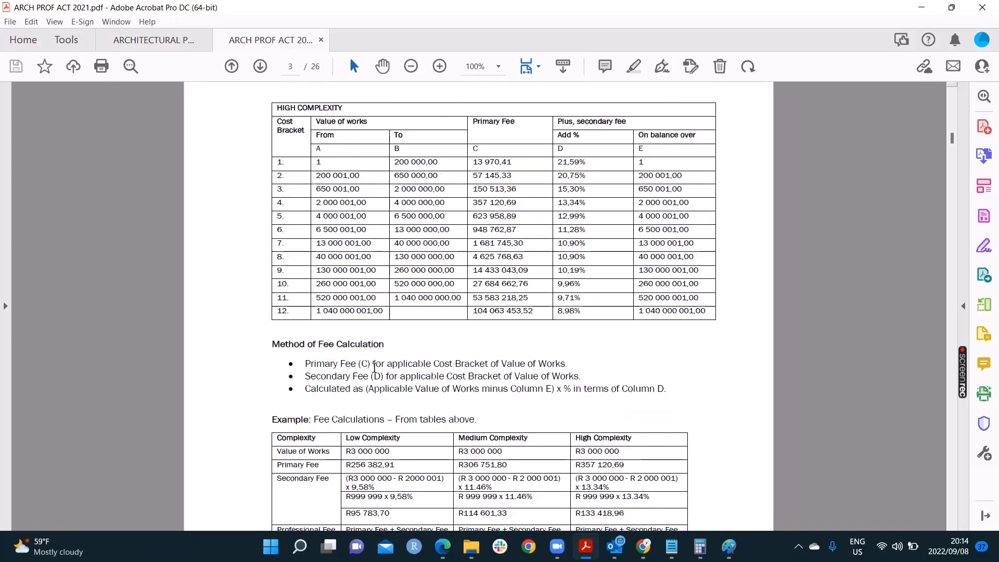
pyautogui.scroll(3)
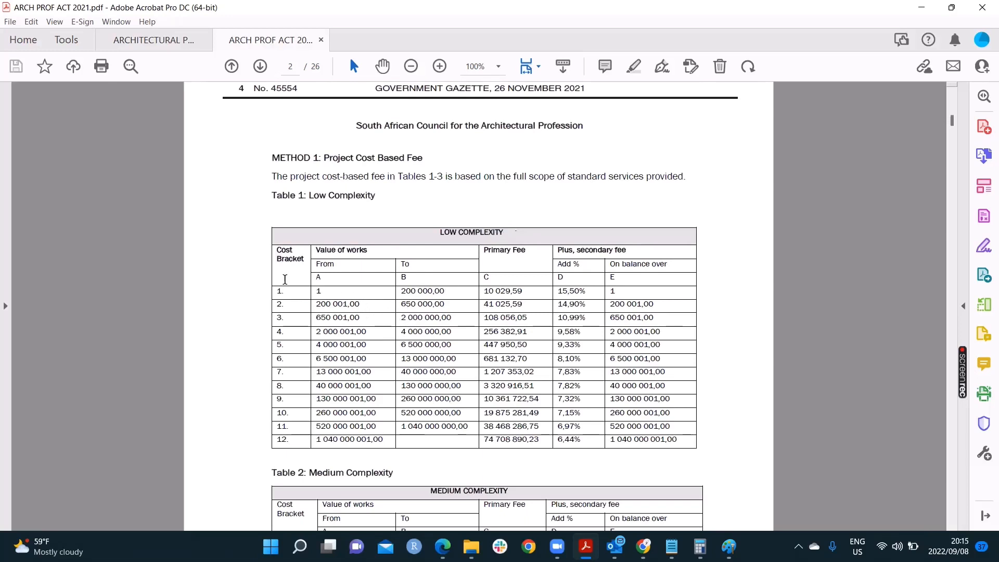
pyautogui.moveTo(348, 331)
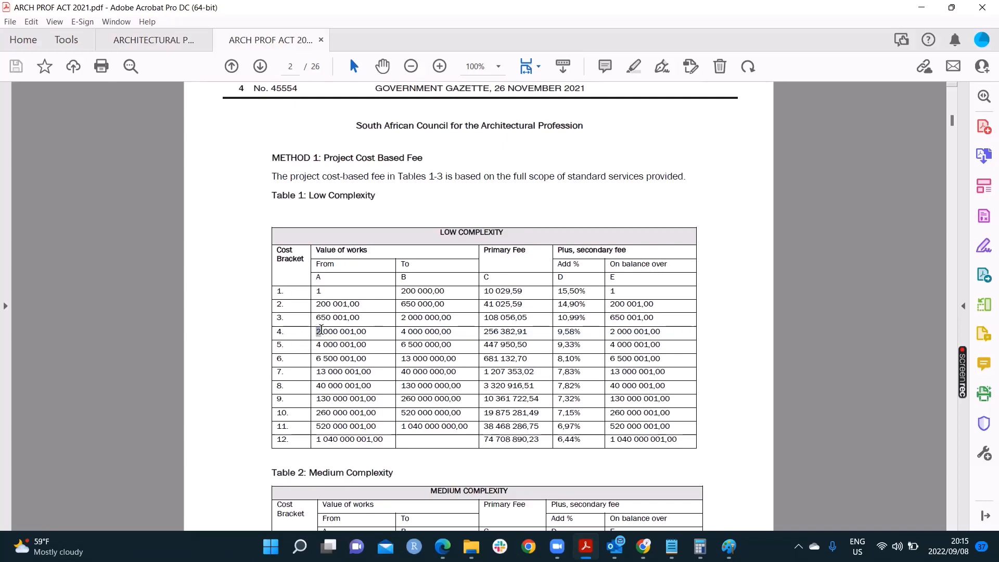
# - In Table 1: Low Complexity, select bracket 4's values and the Primary Fee heading, then clear them
pyautogui.doubleClick(425, 331)
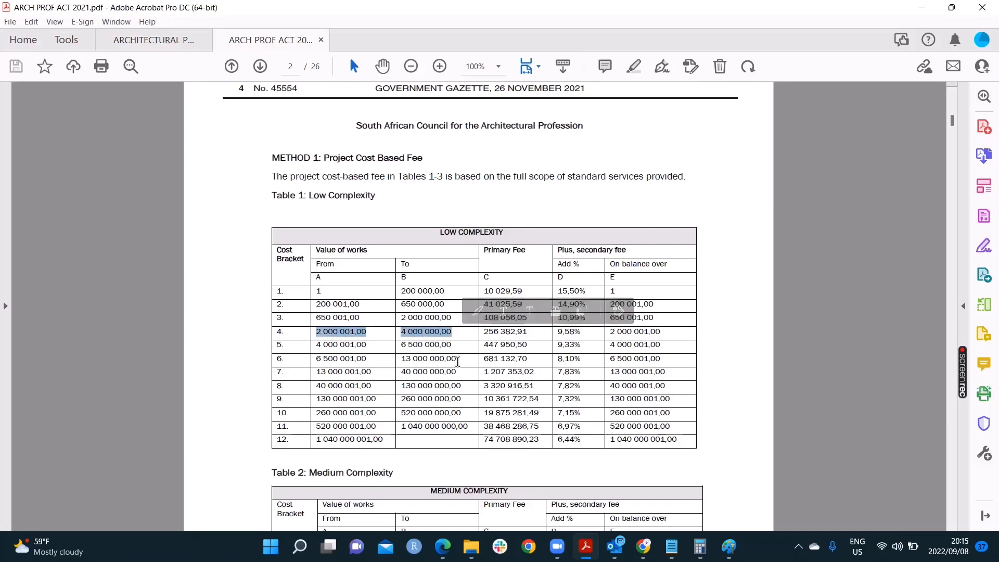
pyautogui.moveTo(456, 362)
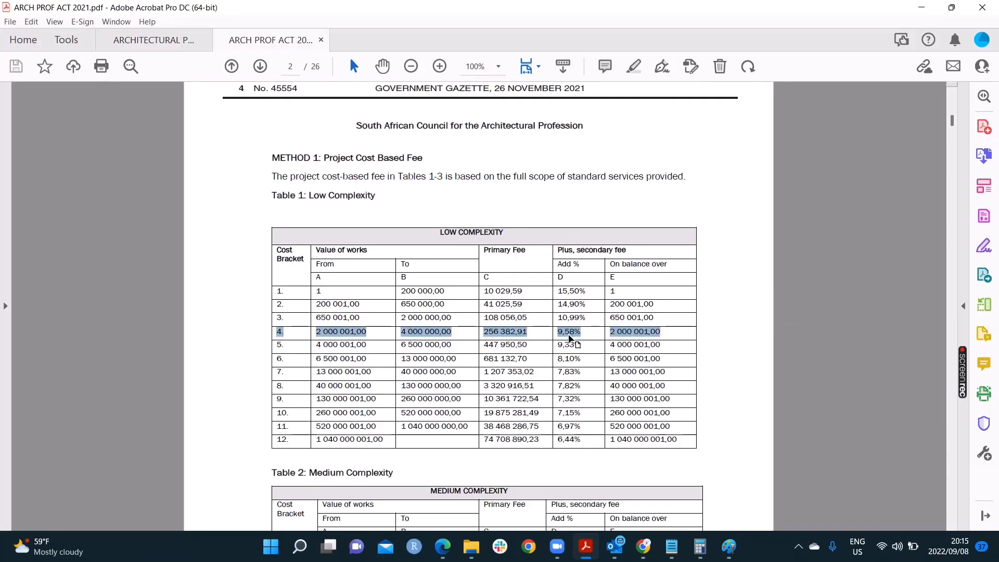
pyautogui.moveTo(586, 303)
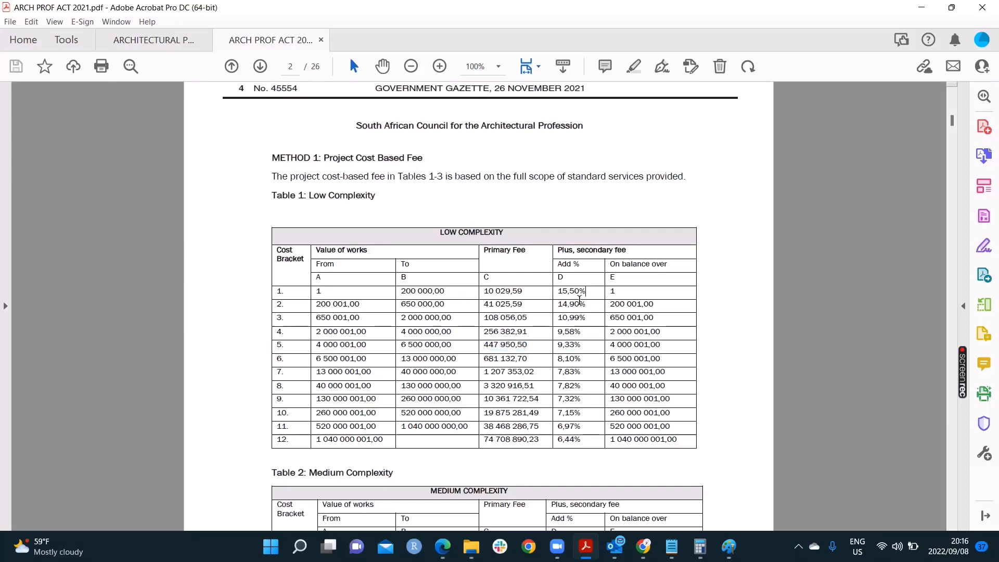
pyautogui.doubleClick(590, 250)
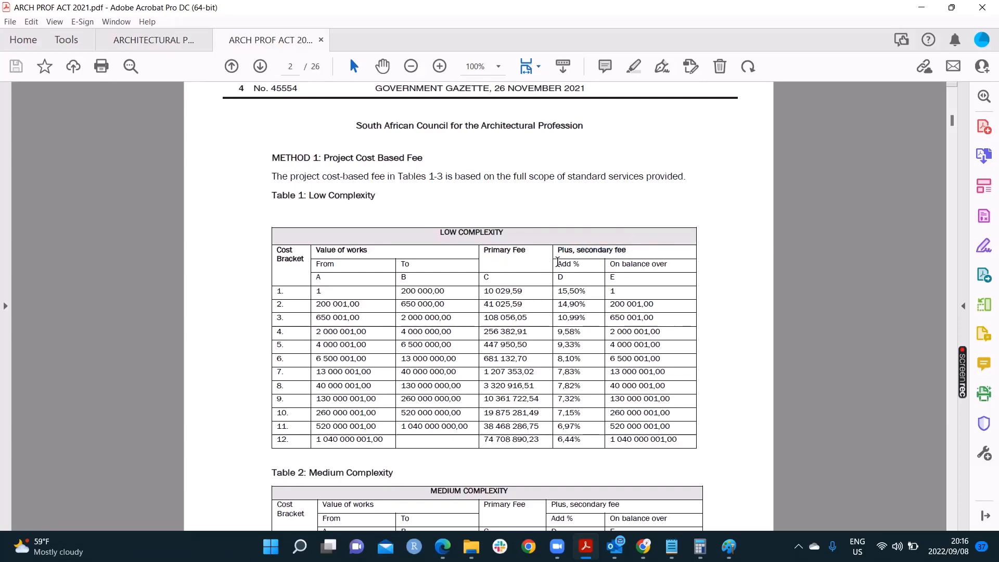
pyautogui.doubleClick(504, 249)
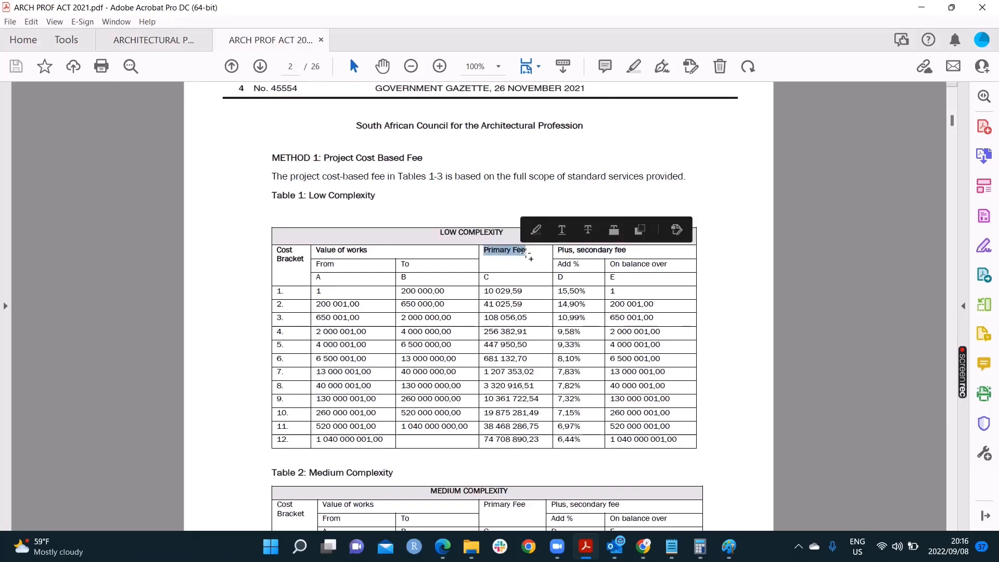
pyautogui.click(618, 304)
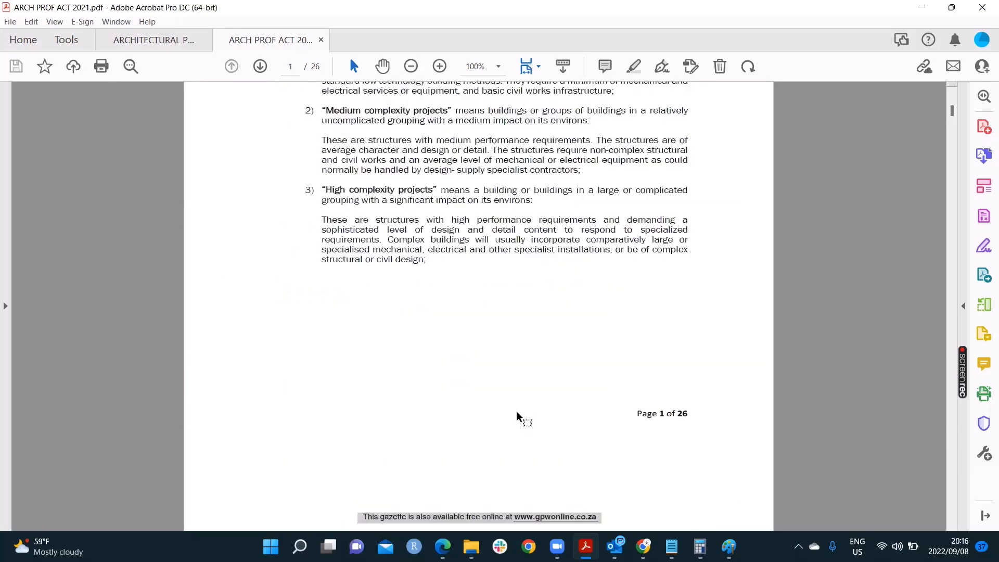
# - Scroll down to Table 2: Medium Complexity
pyautogui.scroll(-3)
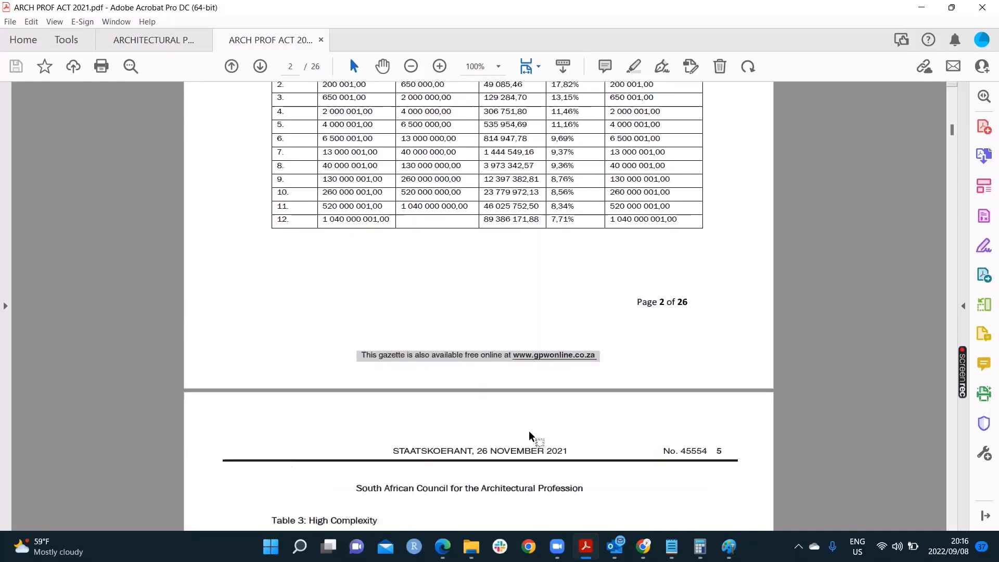
pyautogui.scroll(-3)
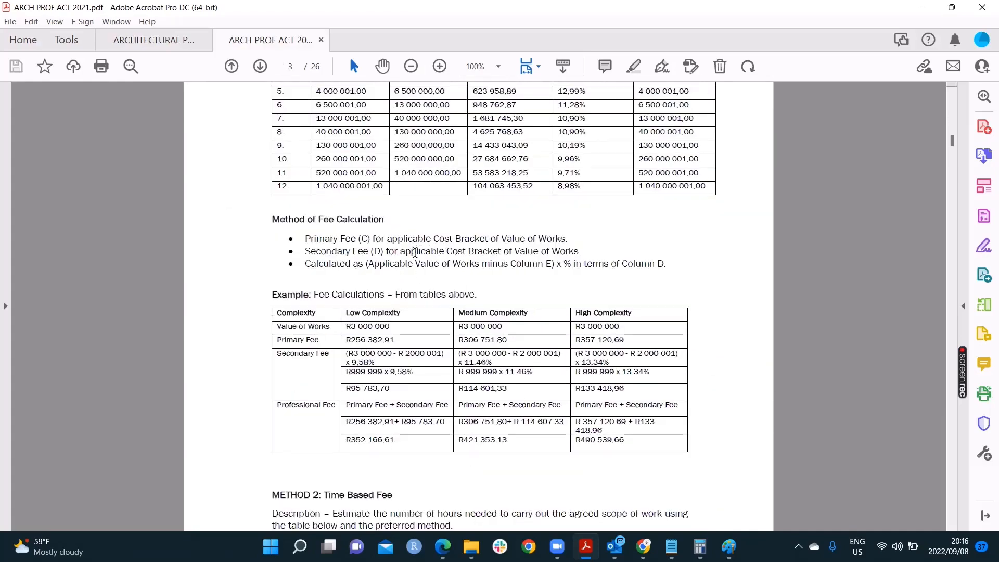
pyautogui.moveTo(547, 271)
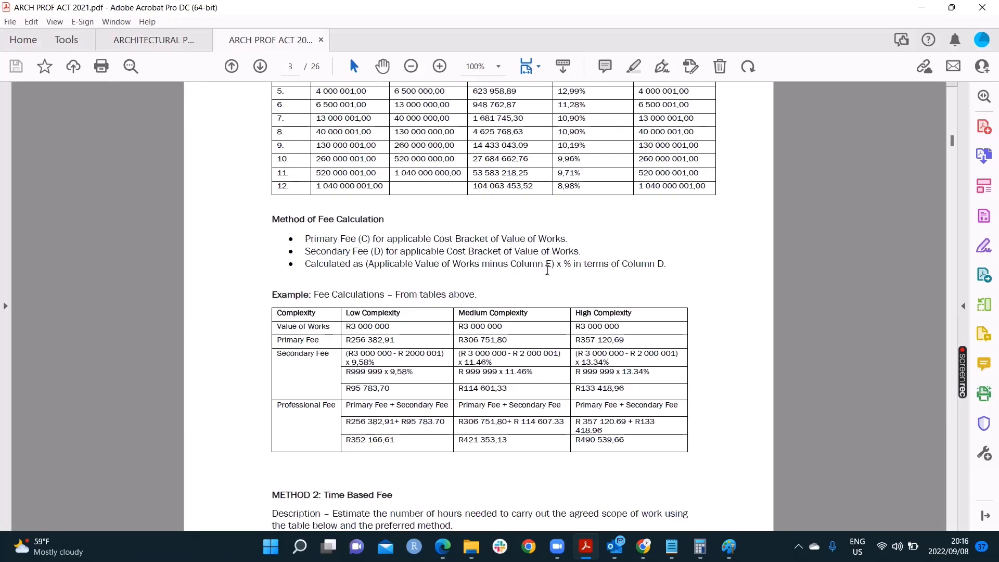
pyautogui.moveTo(613, 263)
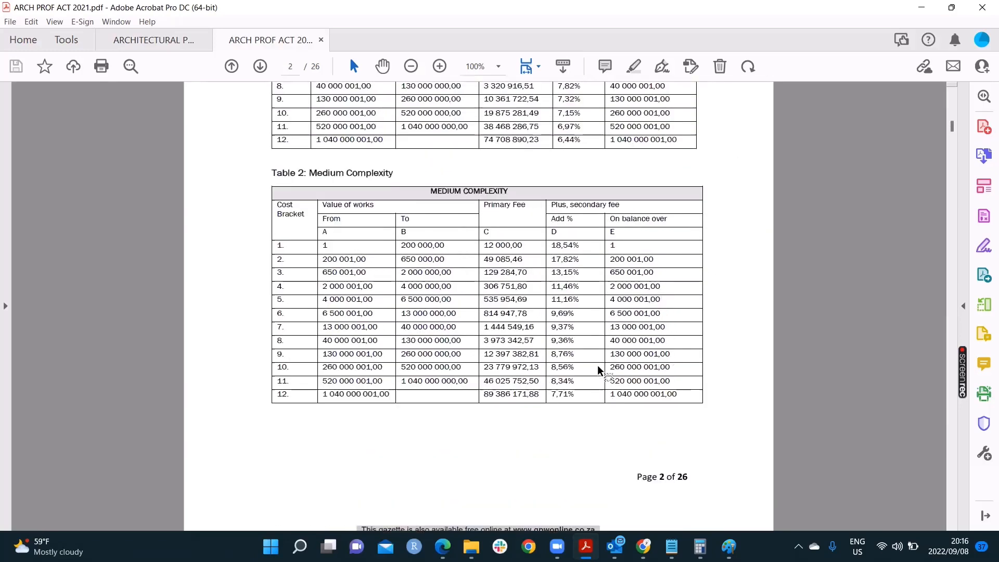
# - Scroll past Tables 2 and 3 to the worked fee calculation example on page 3
pyautogui.scroll(3)
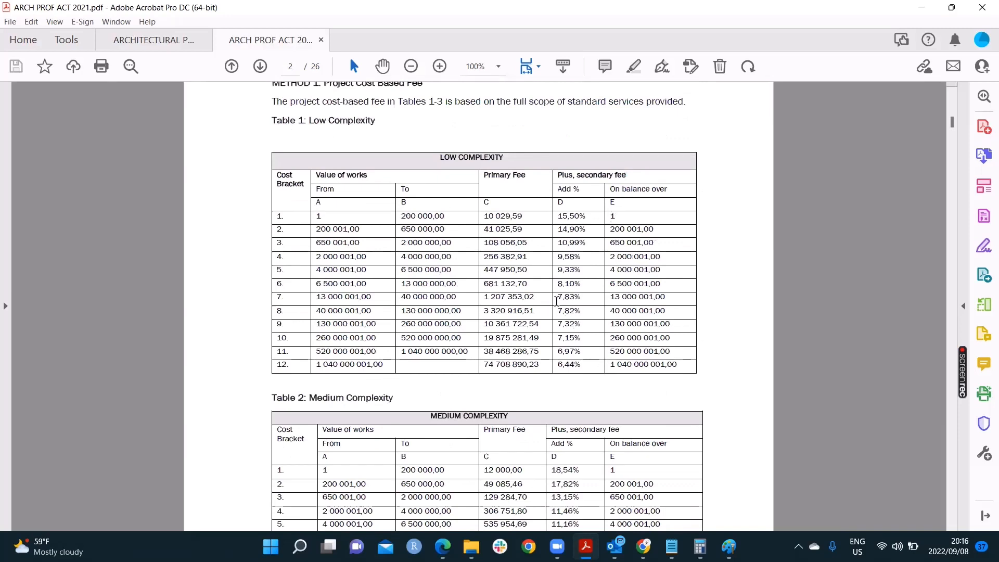
pyautogui.moveTo(606, 292)
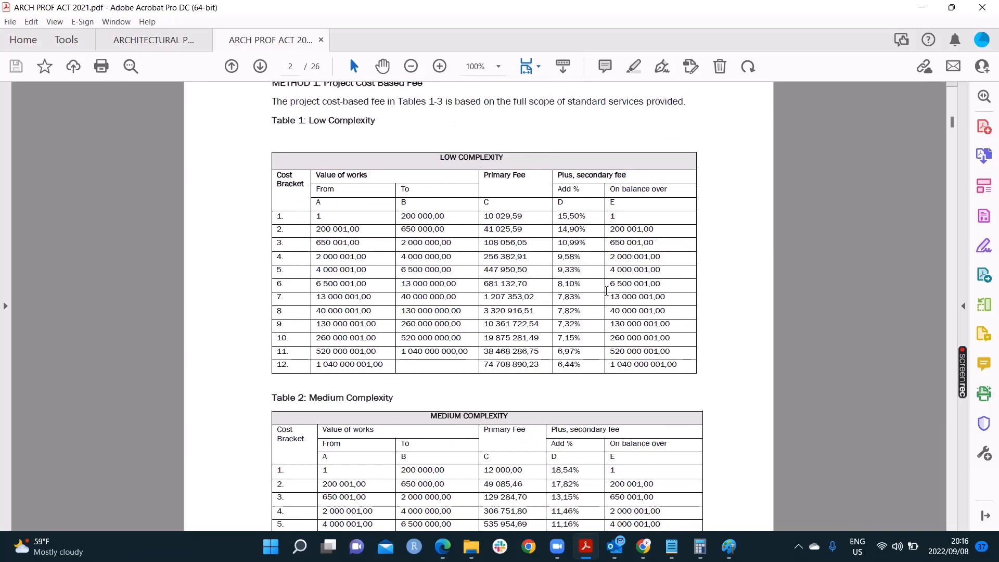
pyautogui.doubleClick(568, 296)
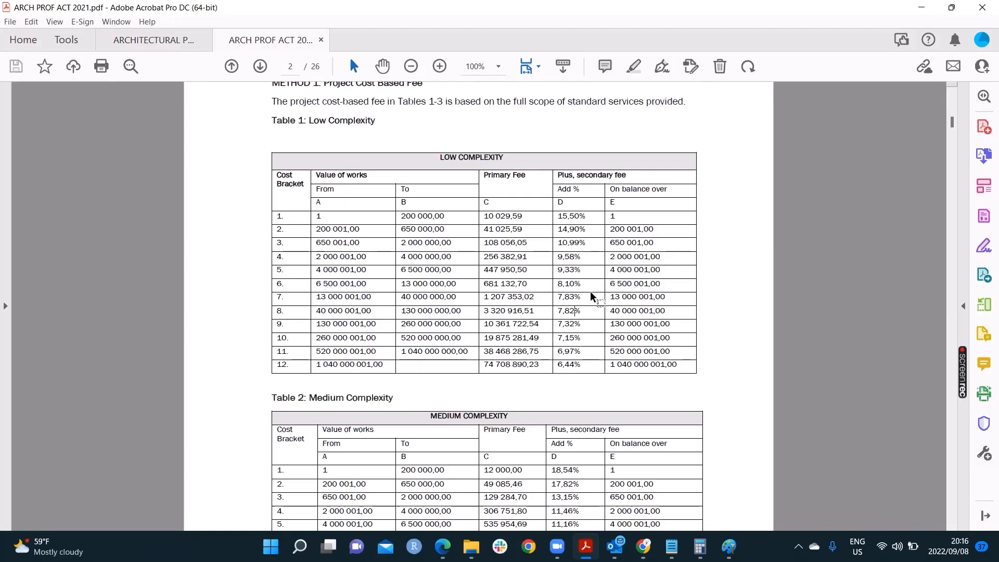
pyautogui.scroll(-3)
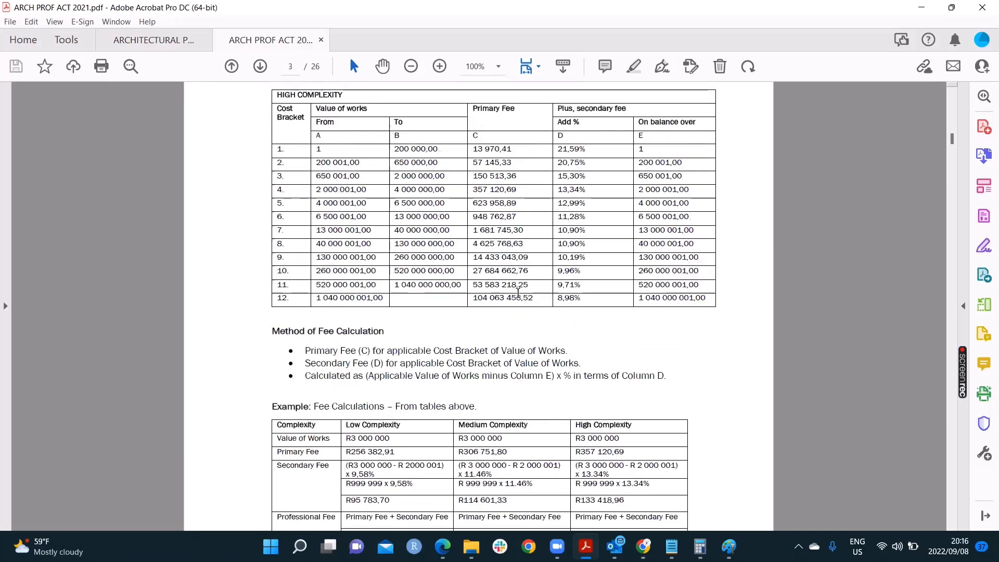
pyautogui.scroll(3)
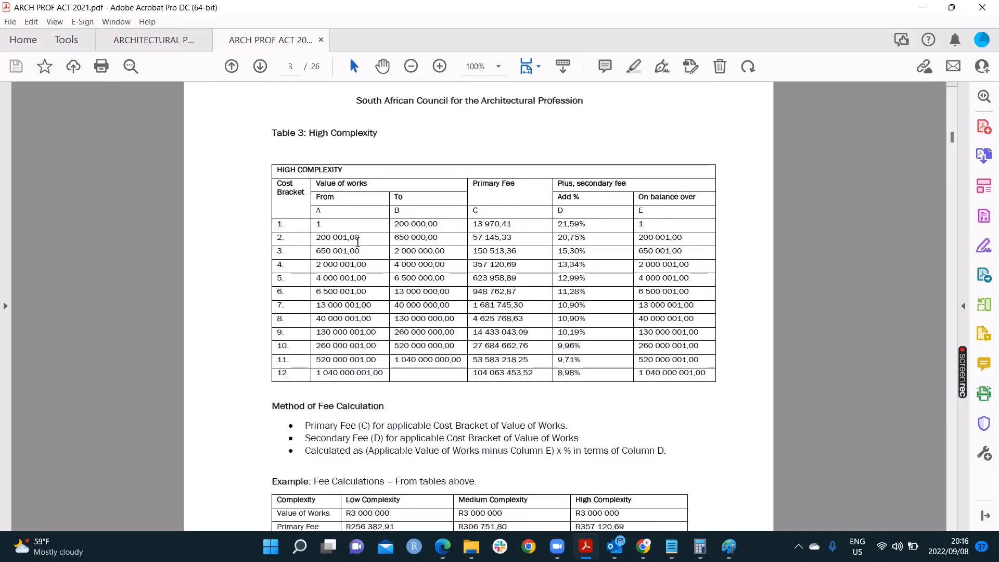
pyautogui.scroll(-3)
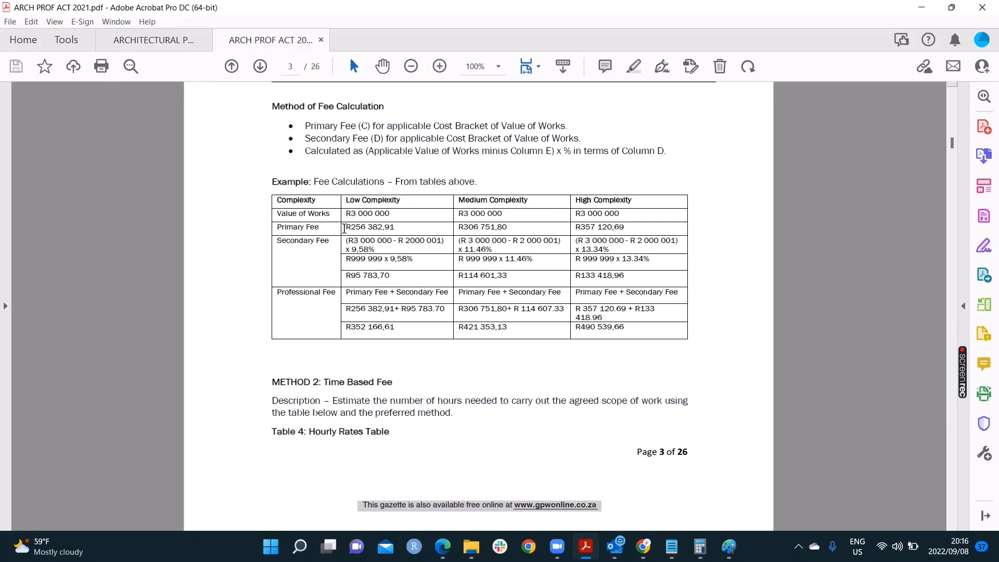
# - Highlight the low-complexity secondary fee working, then scroll back up to Table 1 on page 2
pyautogui.doubleClick(368, 214)
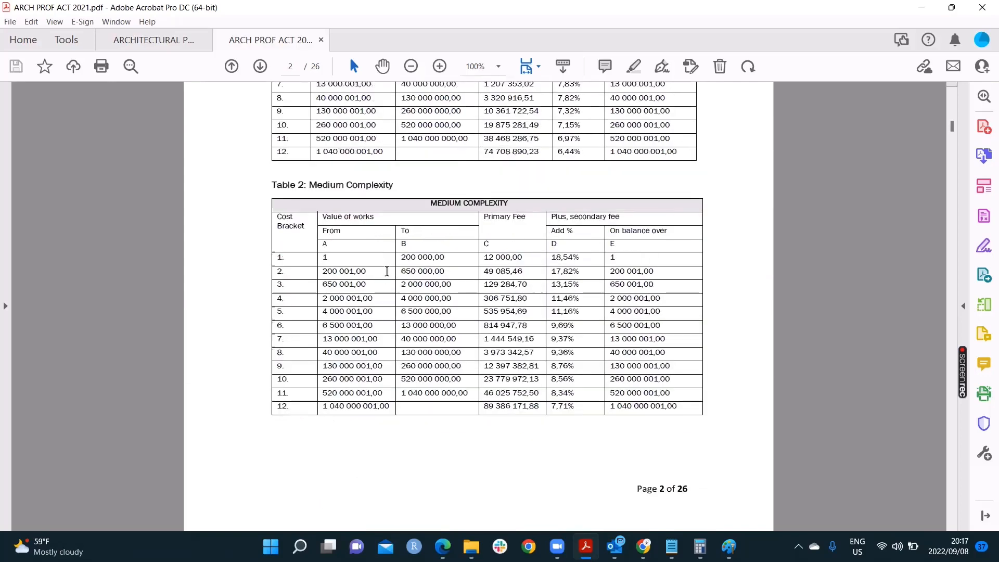
pyautogui.scroll(3)
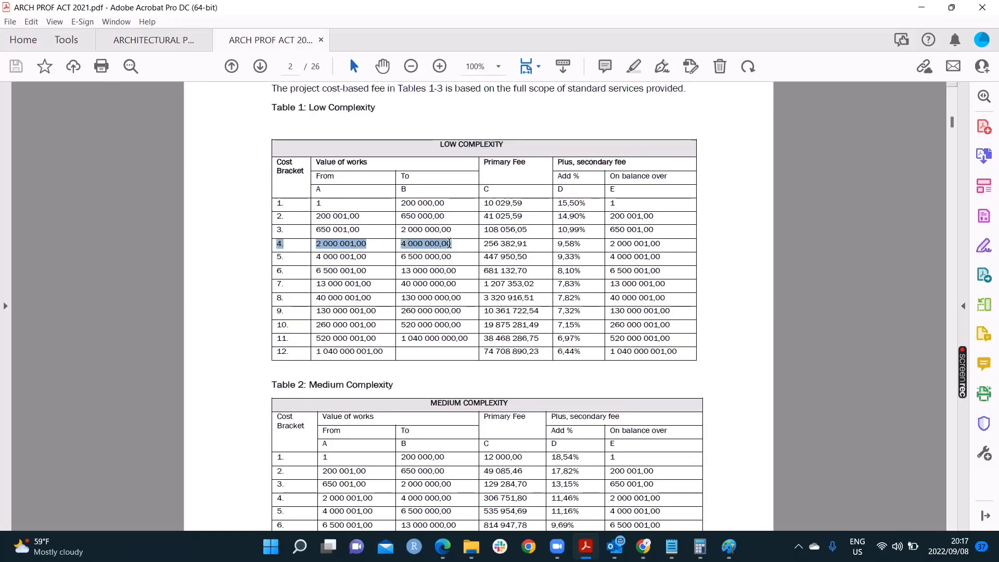
pyautogui.click(506, 244)
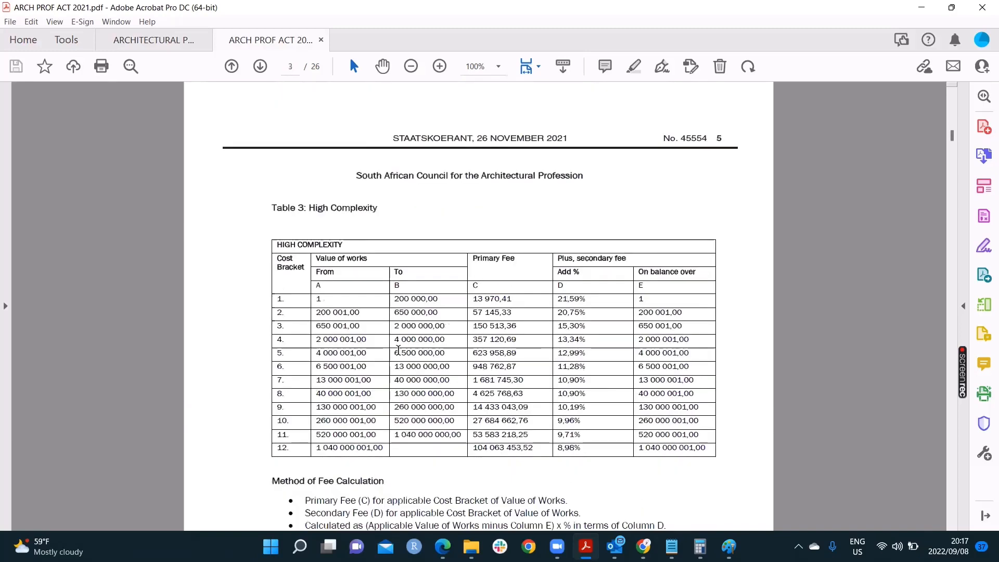
pyautogui.scroll(-3)
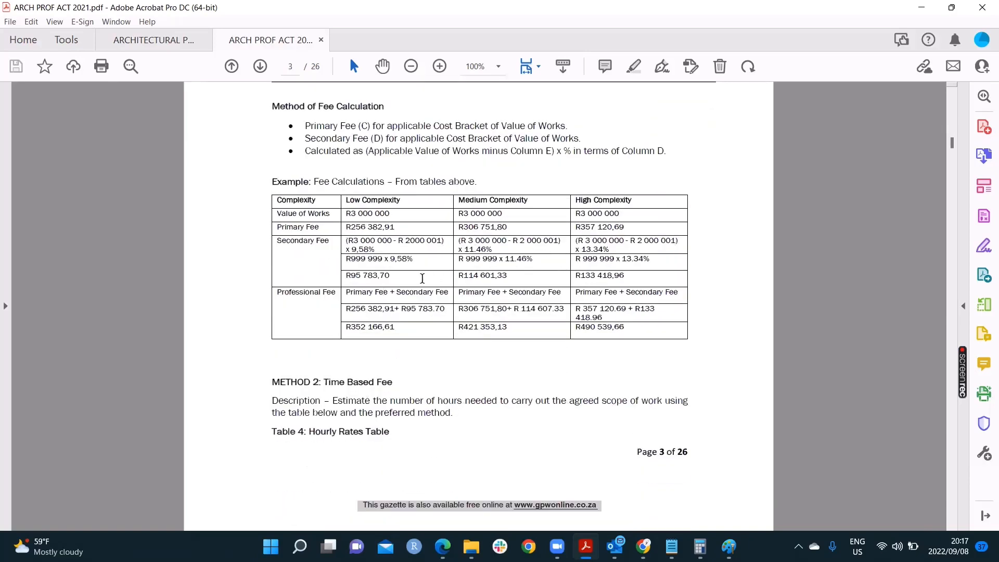
pyautogui.moveTo(347, 227)
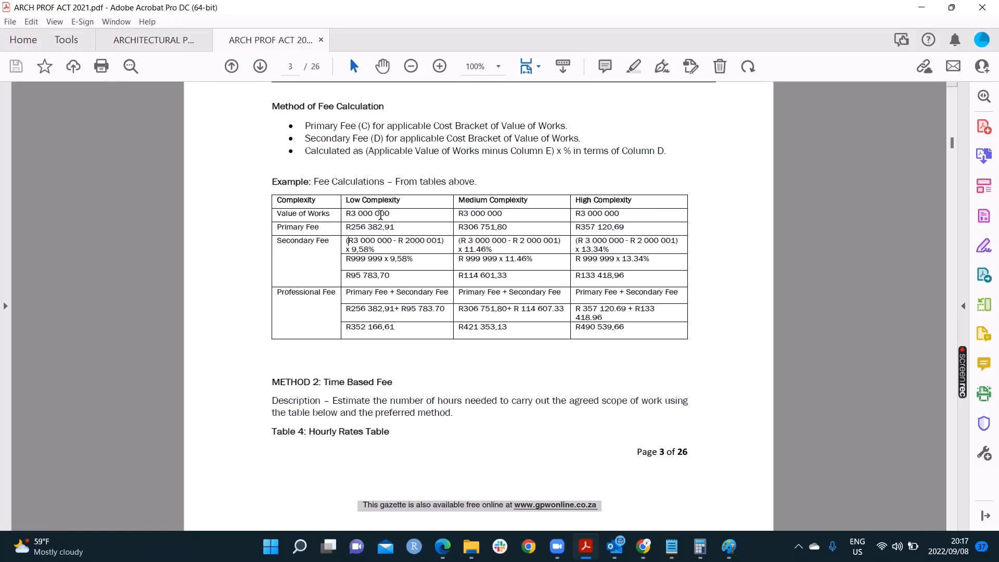
pyautogui.doubleClick(349, 213)
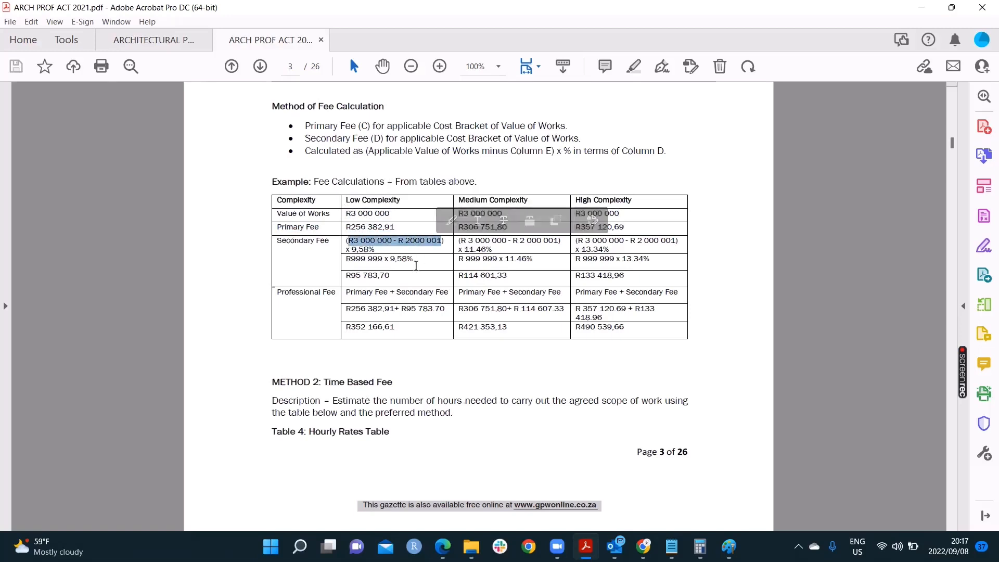
pyautogui.scroll(3)
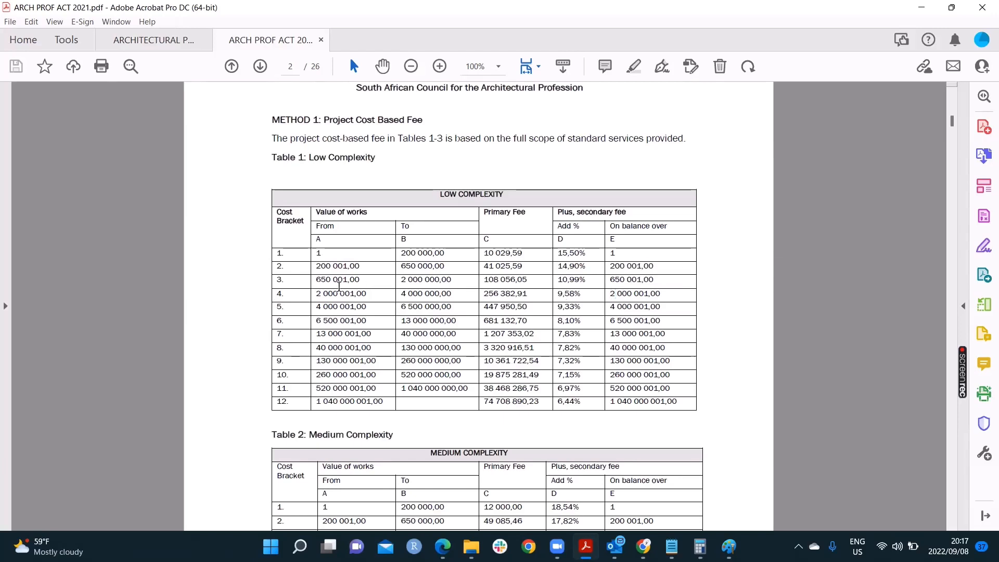
pyautogui.moveTo(621, 299)
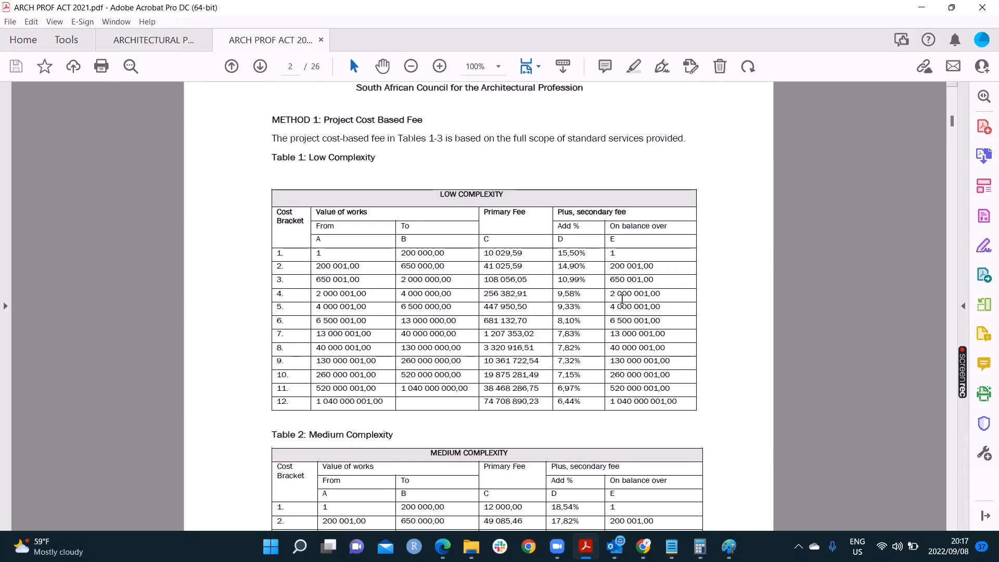
# - Mark bracket 4's on-balance-over value 2 000 001,00, then review the secondary fee text below
pyautogui.doubleClick(634, 294)
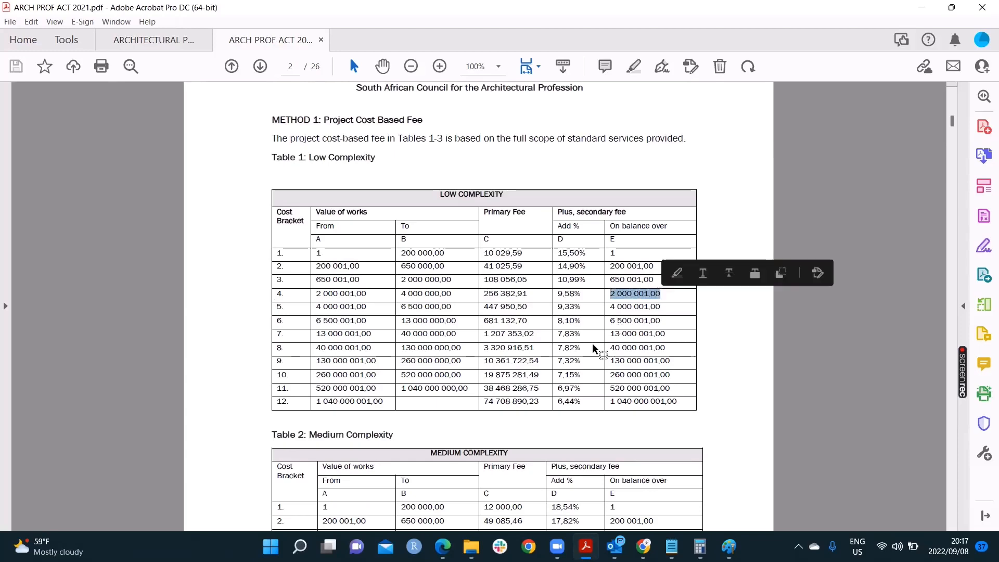
pyautogui.scroll(-3)
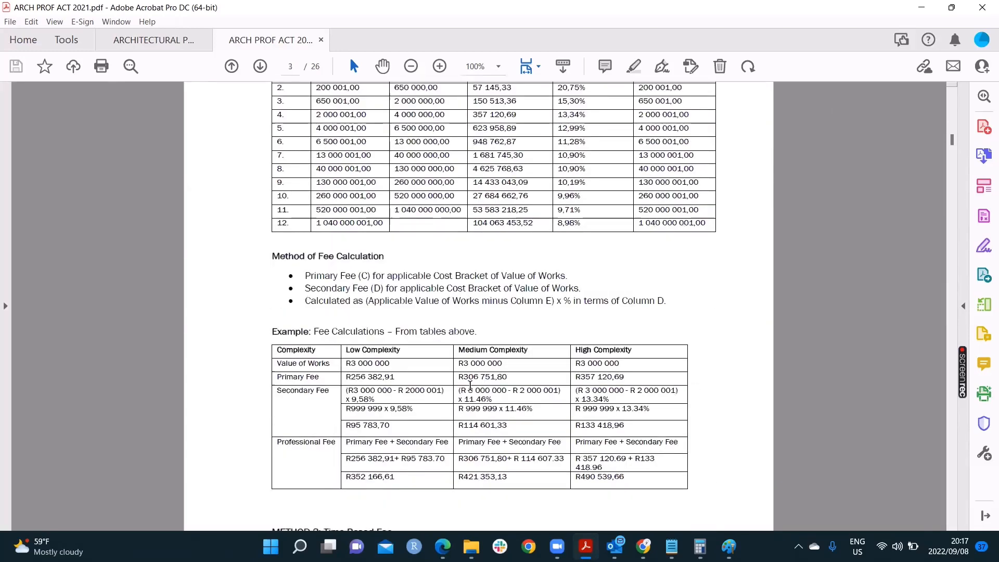
pyautogui.scroll(-3)
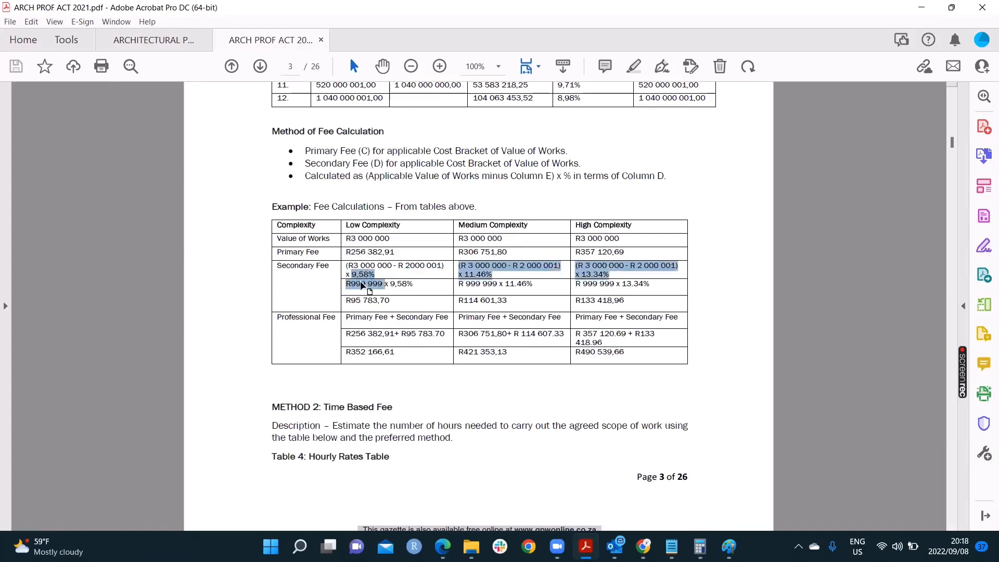
pyautogui.click(378, 277)
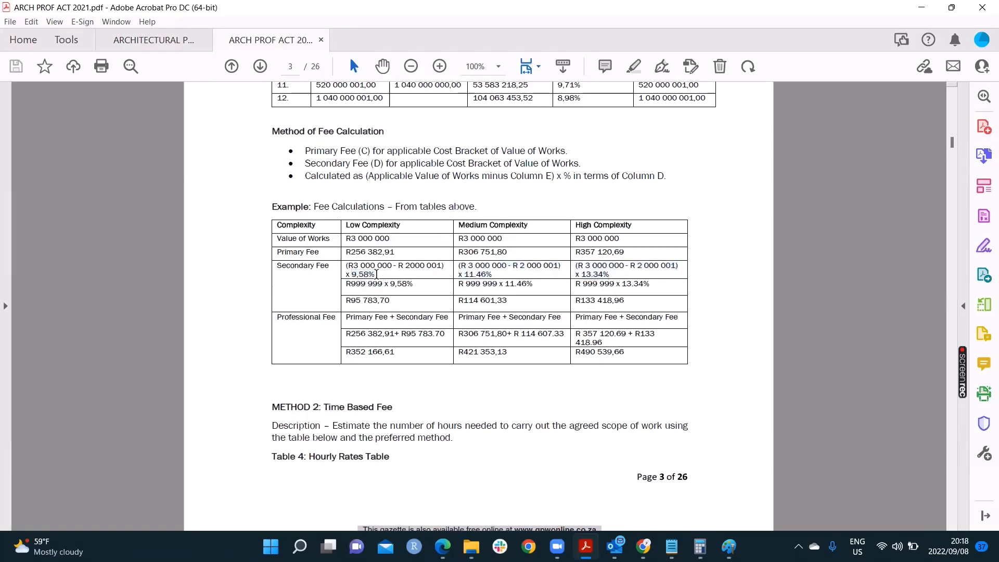
# - Mark the 9,58% rate for bracket 4 and scroll down to the fee calculation example
pyautogui.scroll(3)
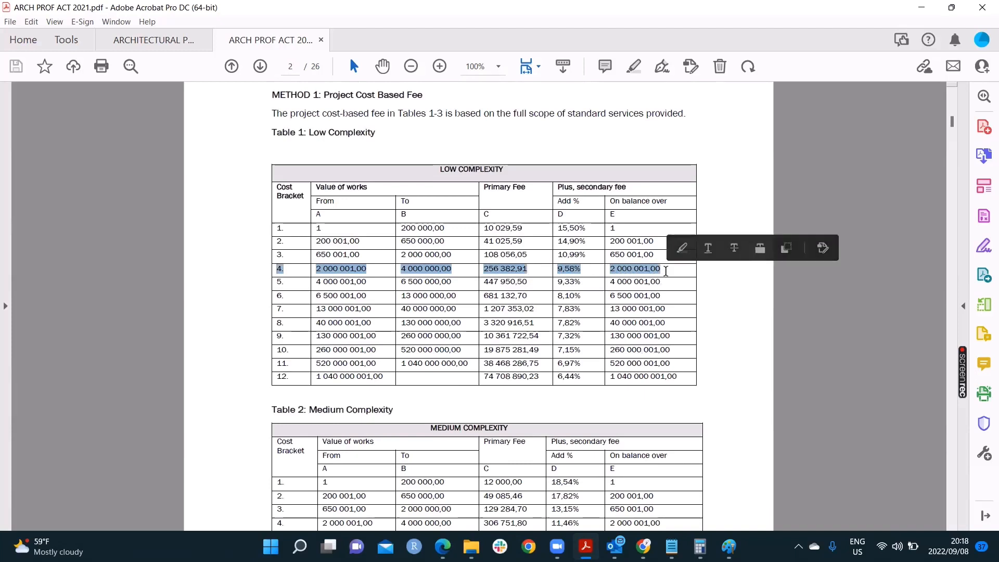
pyautogui.moveTo(549, 270)
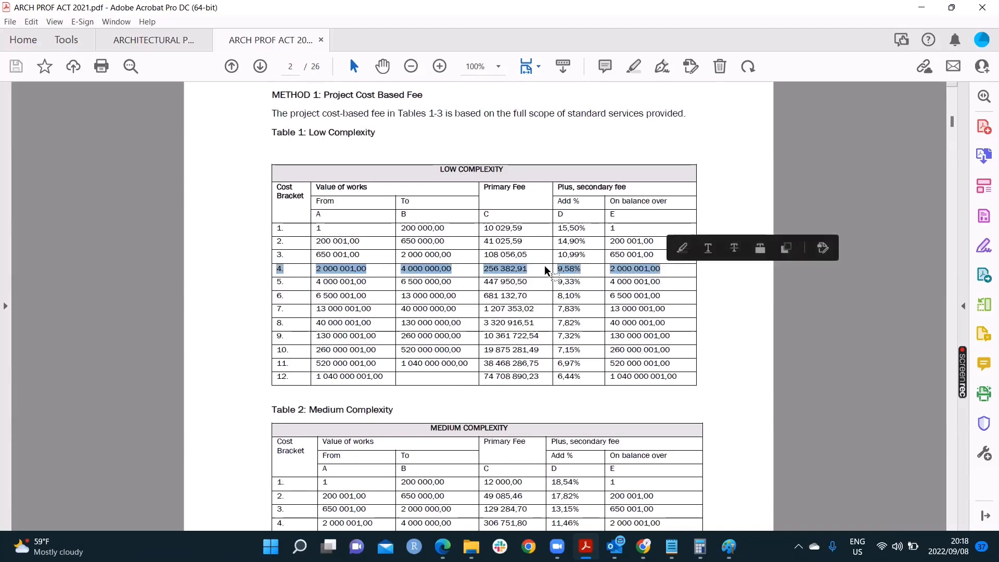
pyautogui.click(568, 269)
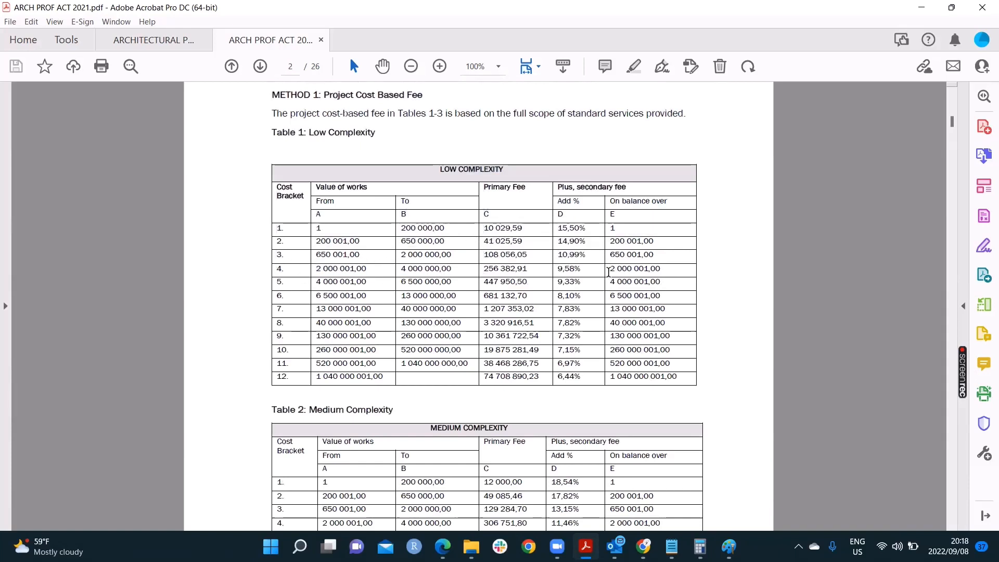
pyautogui.doubleClick(635, 269)
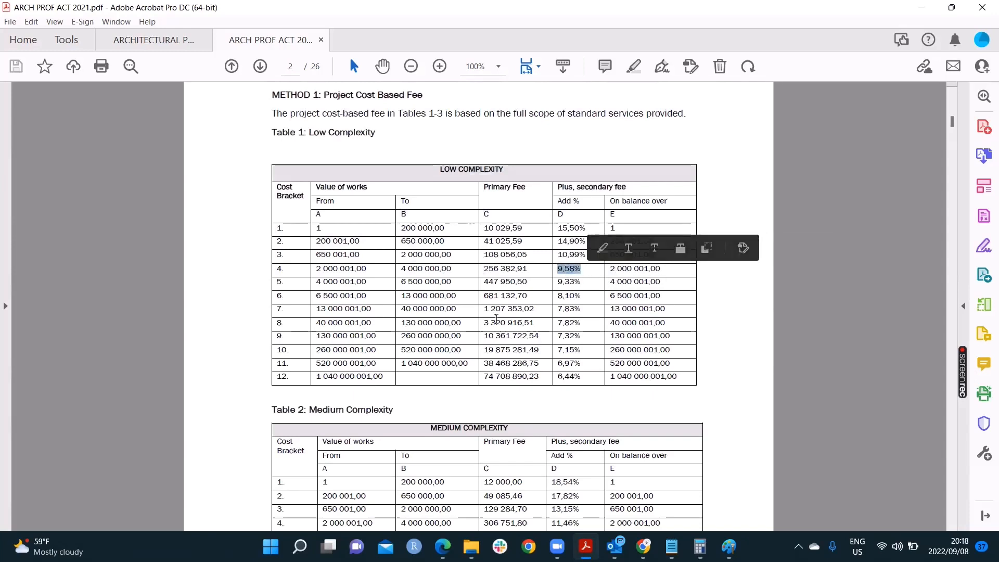
pyautogui.scroll(-3)
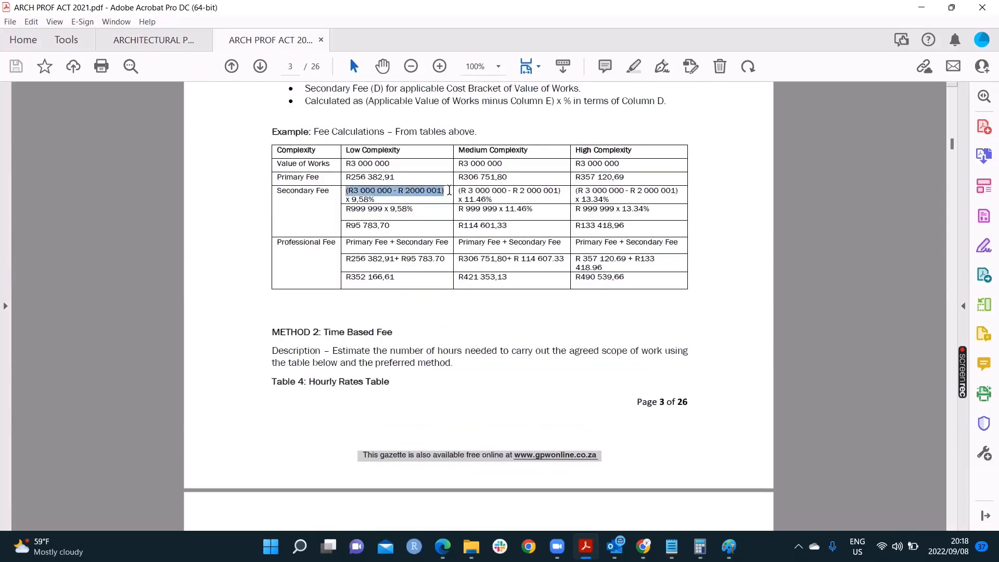
# - Highlight the primary and secondary fee workings, then scroll up to Table 3: High Complexity
pyautogui.doubleClick(363, 208)
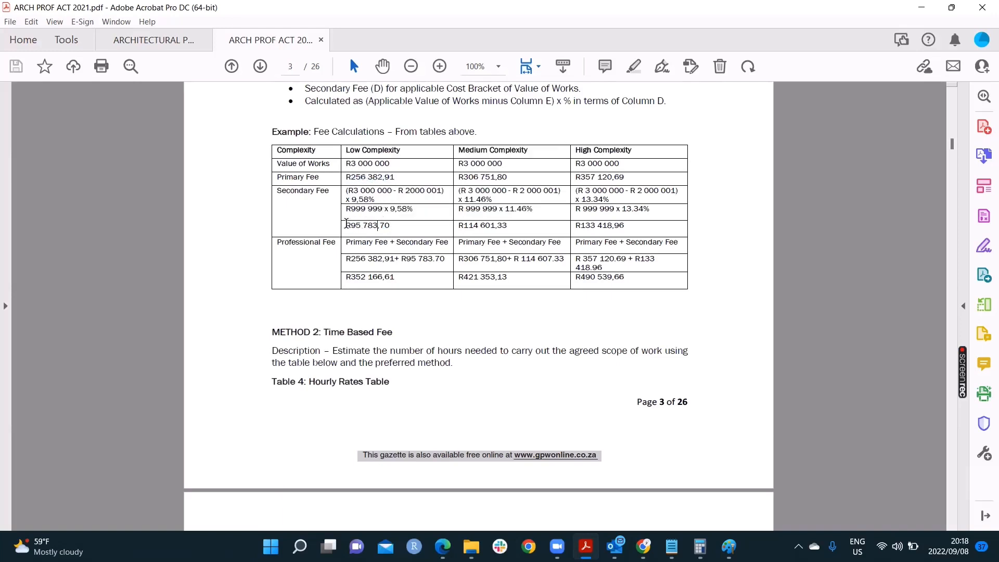
pyautogui.moveTo(279, 242)
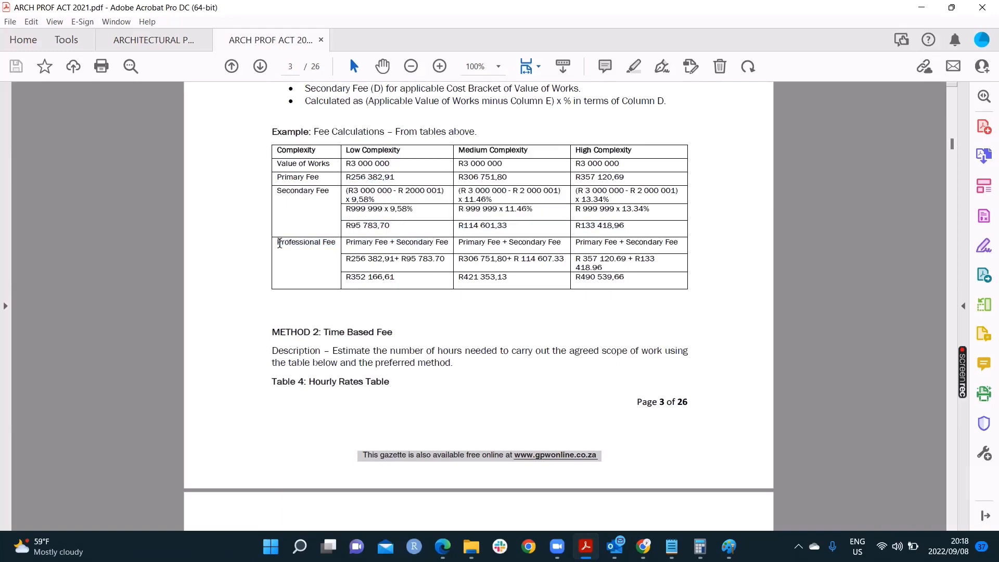
pyautogui.moveTo(348, 243)
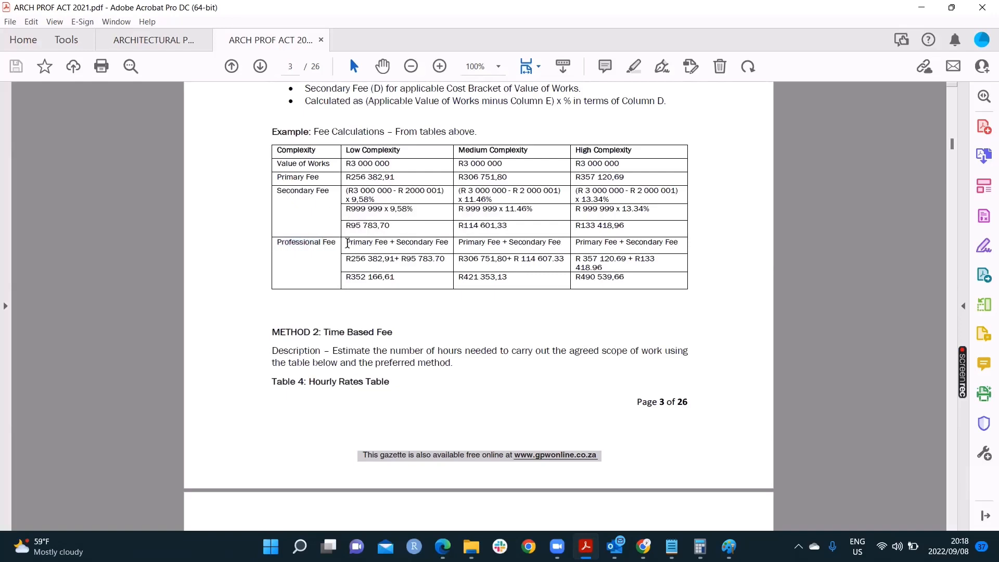
pyautogui.doubleClick(366, 242)
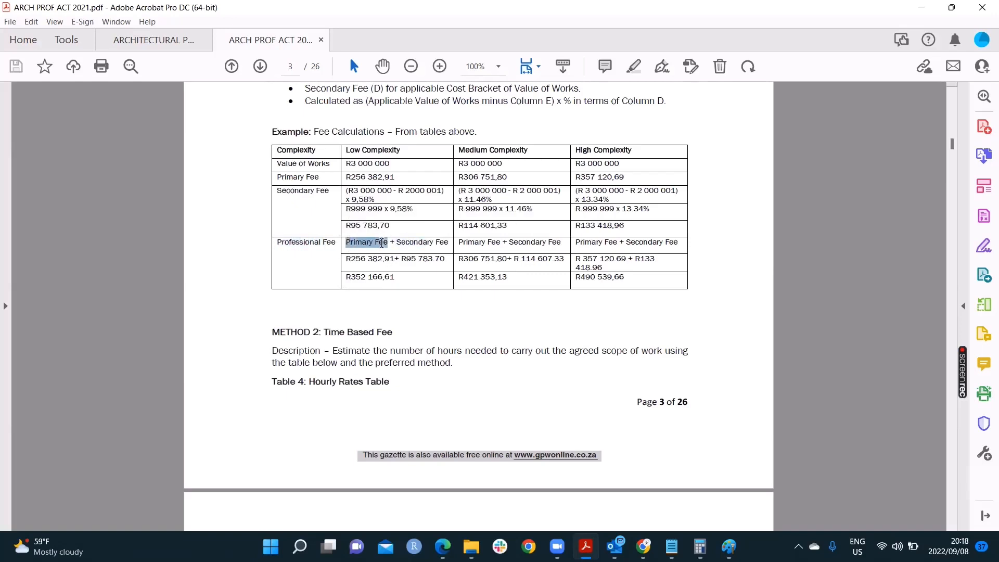
pyautogui.click(348, 251)
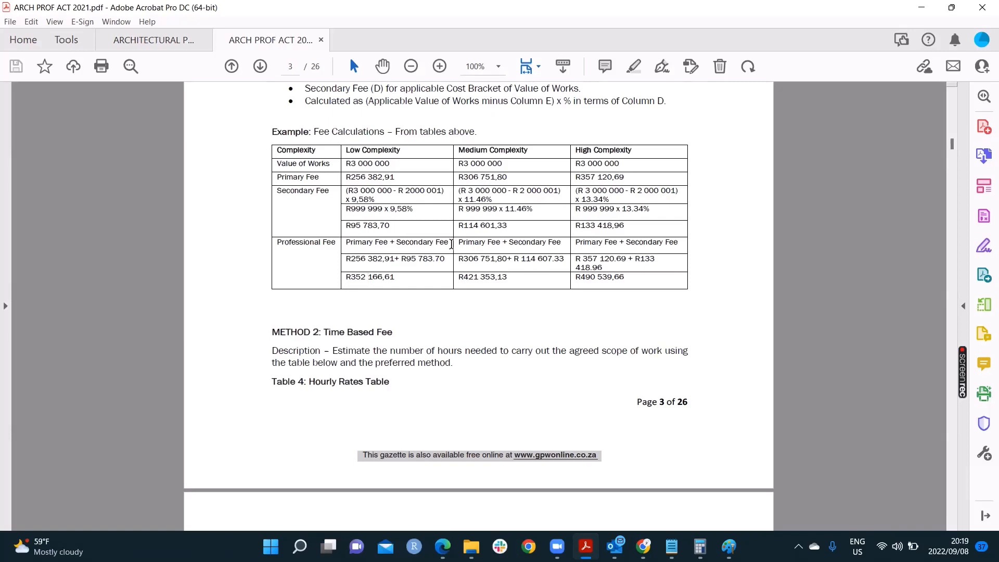
pyautogui.moveTo(381, 200)
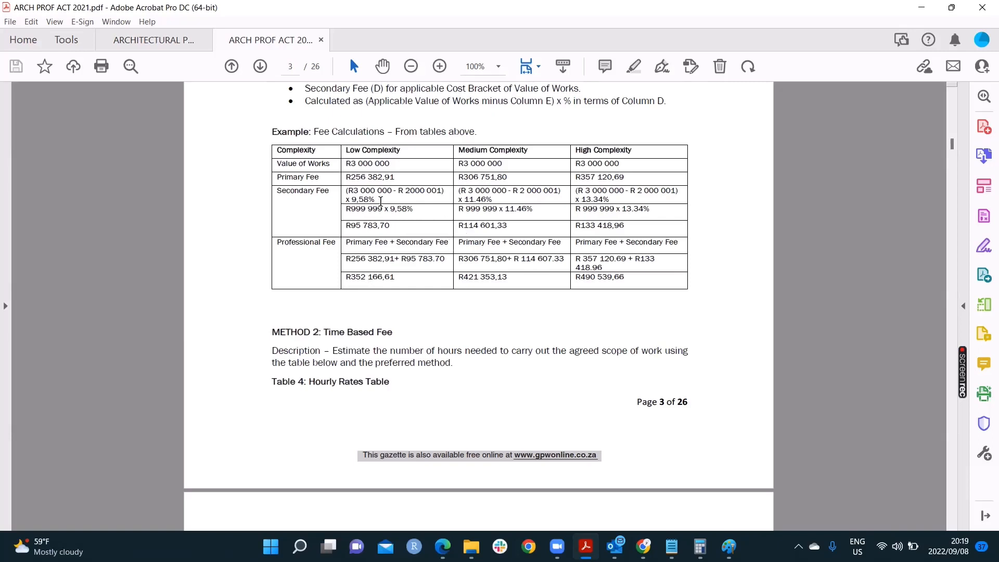
pyautogui.doubleClick(367, 190)
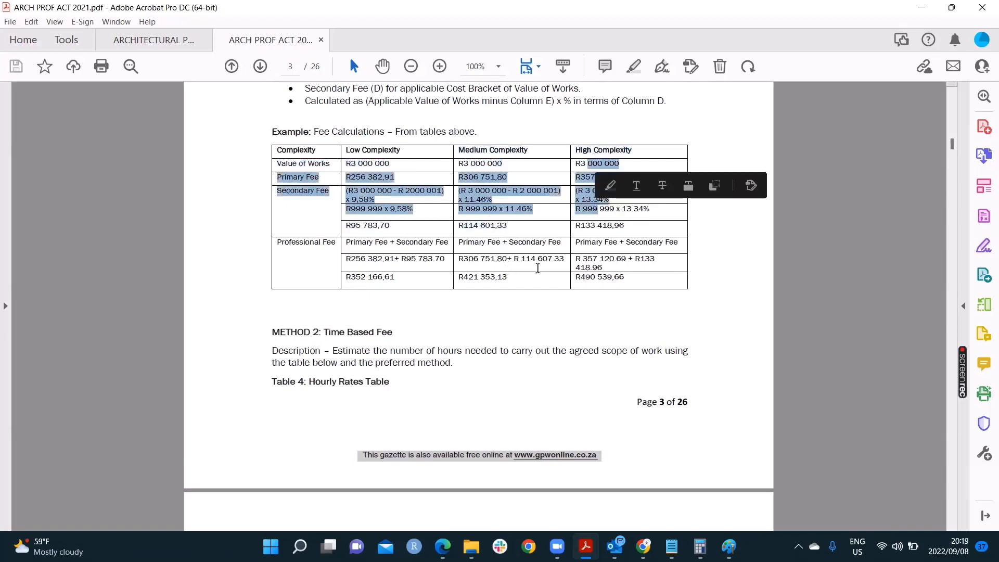
pyautogui.scroll(3)
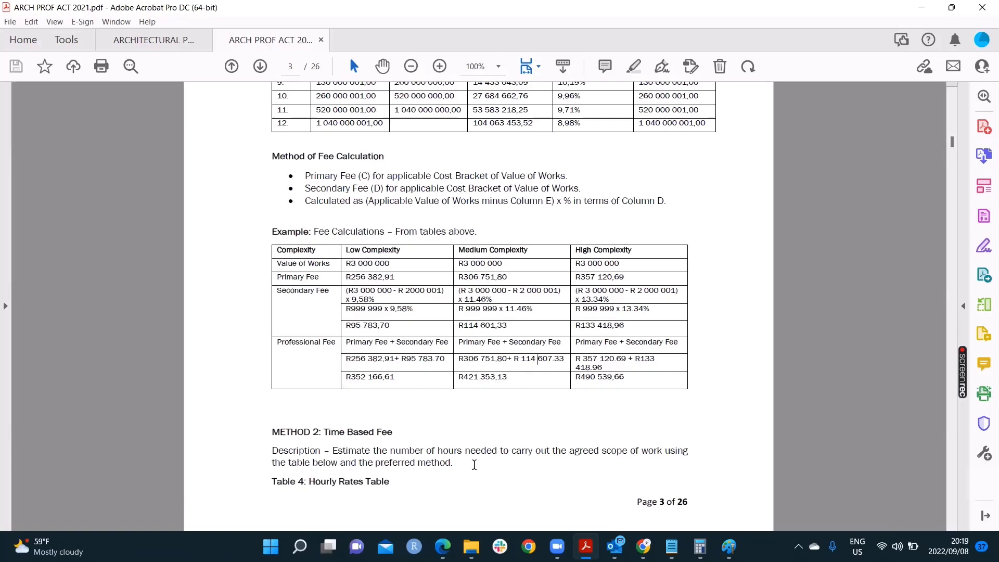
pyautogui.scroll(3)
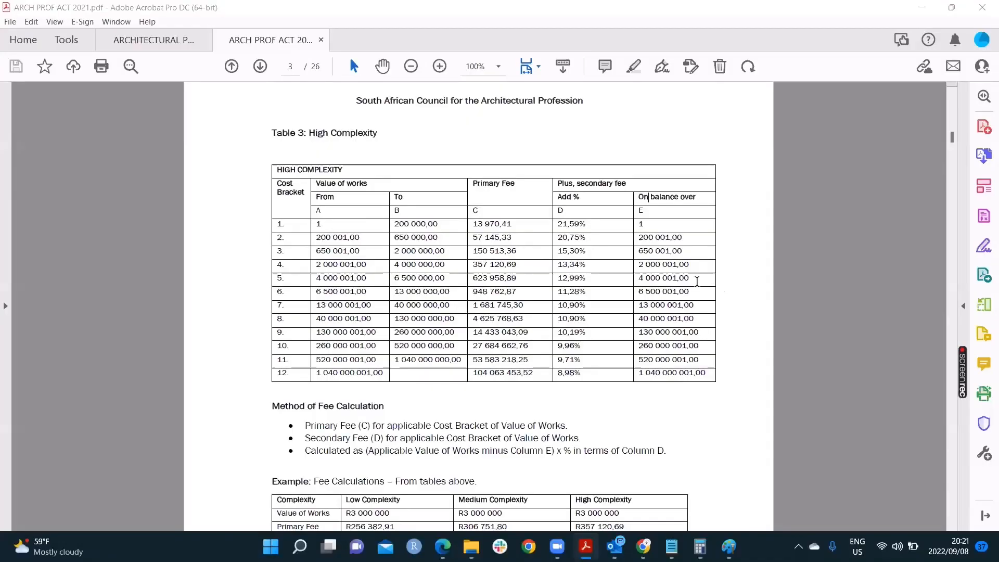
pyautogui.moveTo(699, 285)
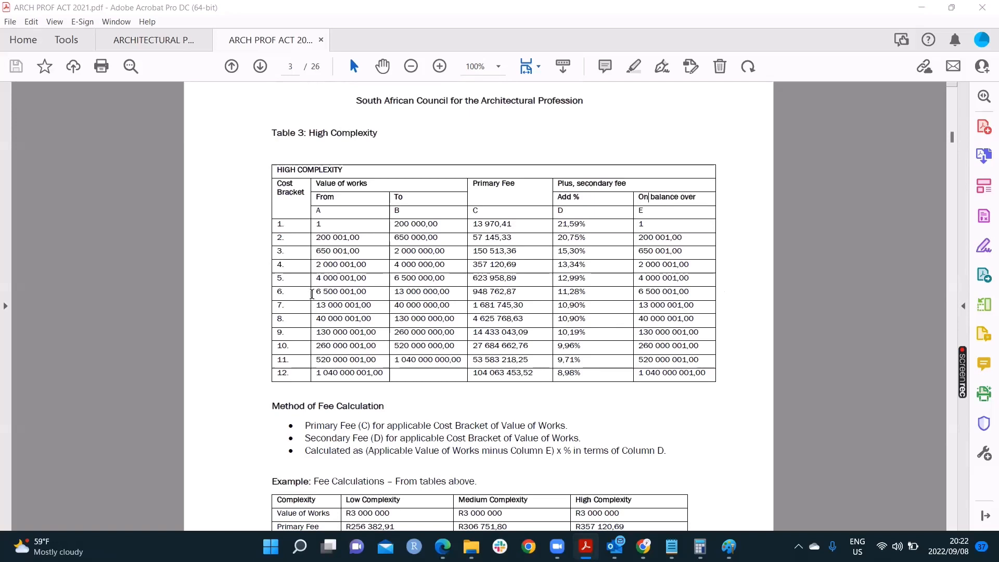
pyautogui.moveTo(380, 331)
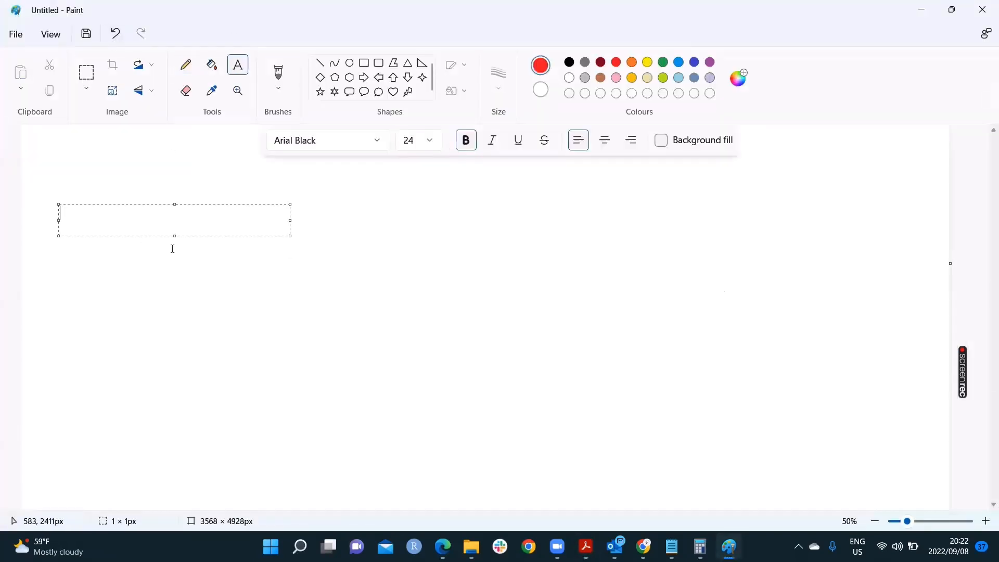
# - Write the question: a R7mn project, calculate the prof fee at high complexity
pyautogui.write('Q:')
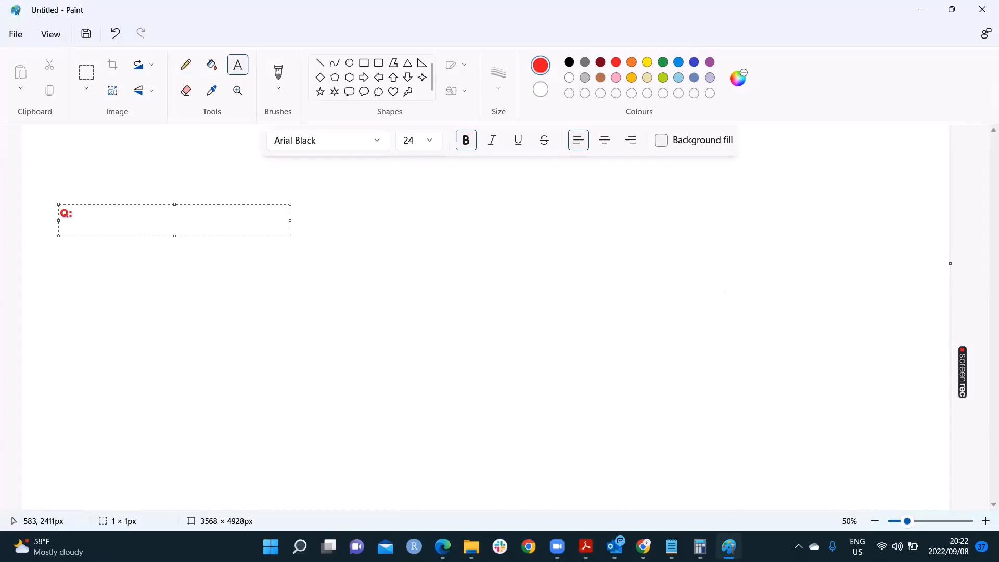
pyautogui.write('I HAVE A')
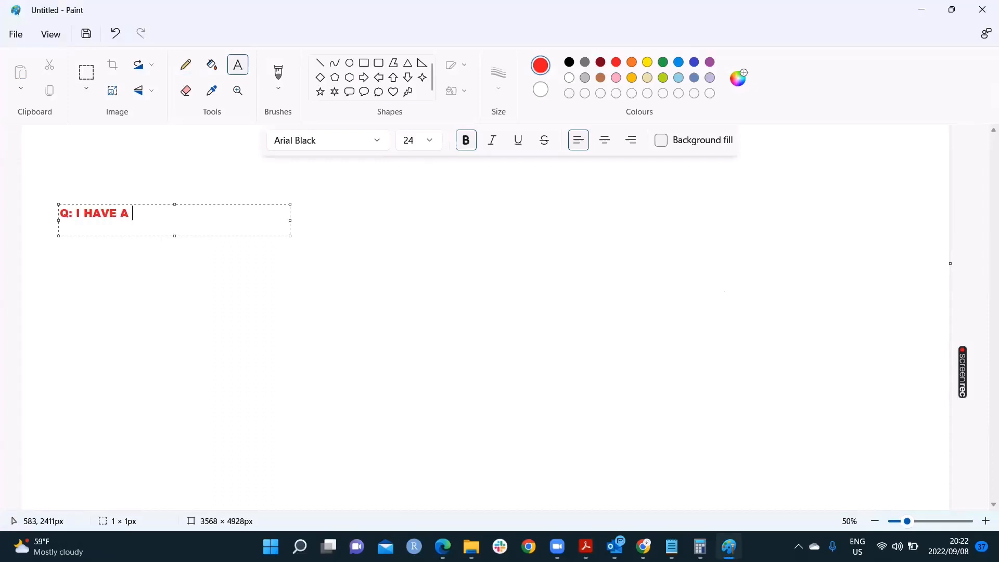
pyautogui.write('PROJECT')
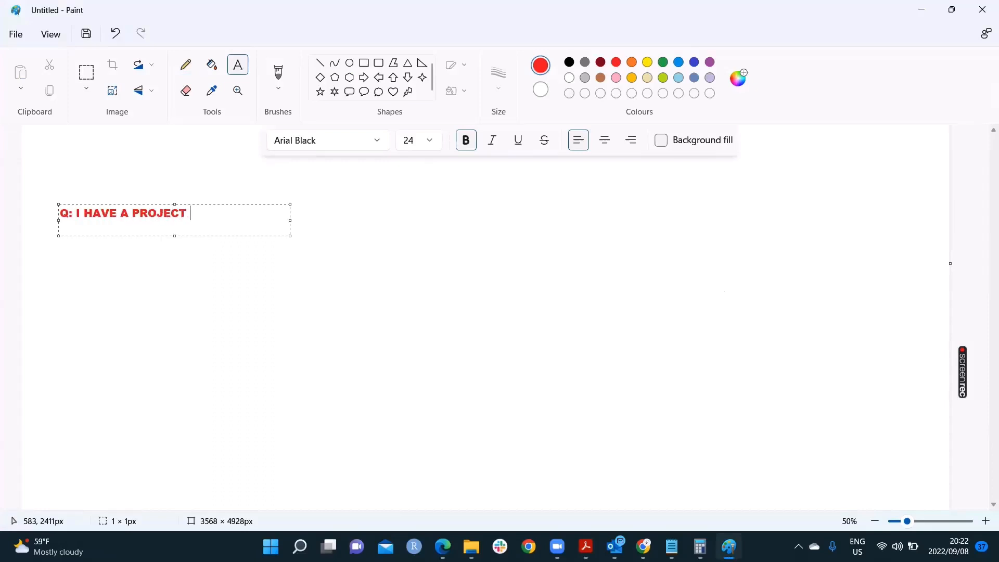
pyautogui.write('WHICH IS R')
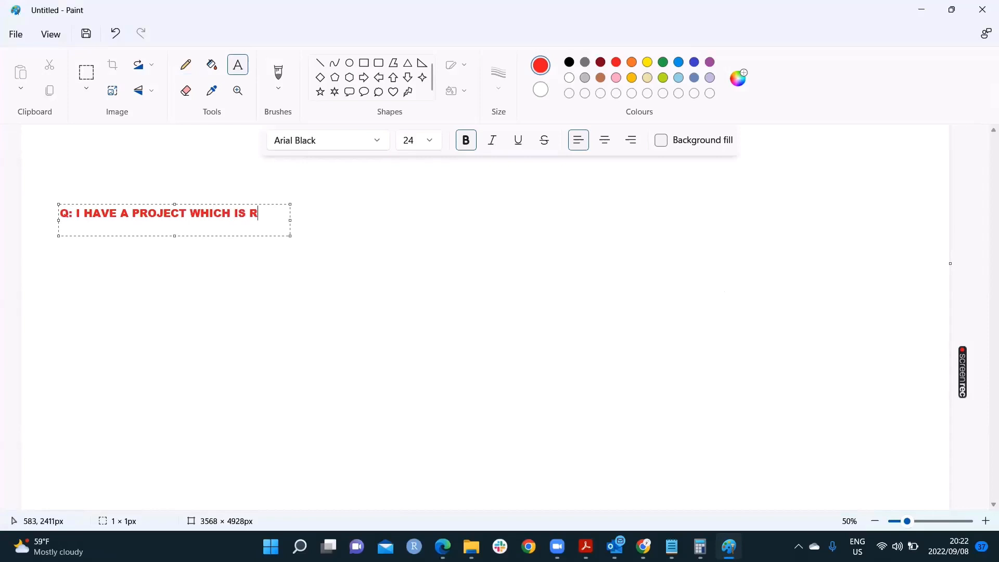
pyautogui.write('7m')
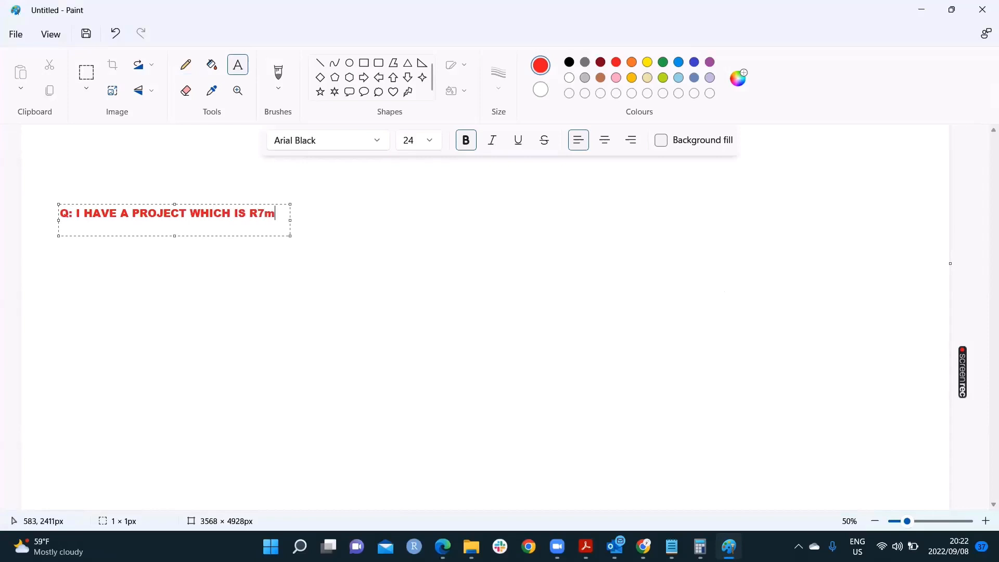
pyautogui.write('n')
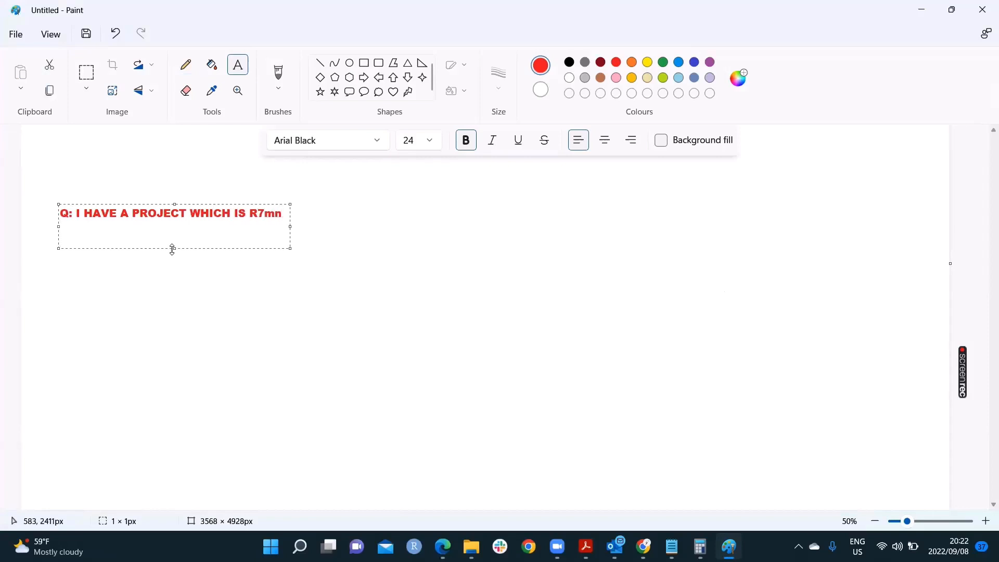
pyautogui.write('CALC')
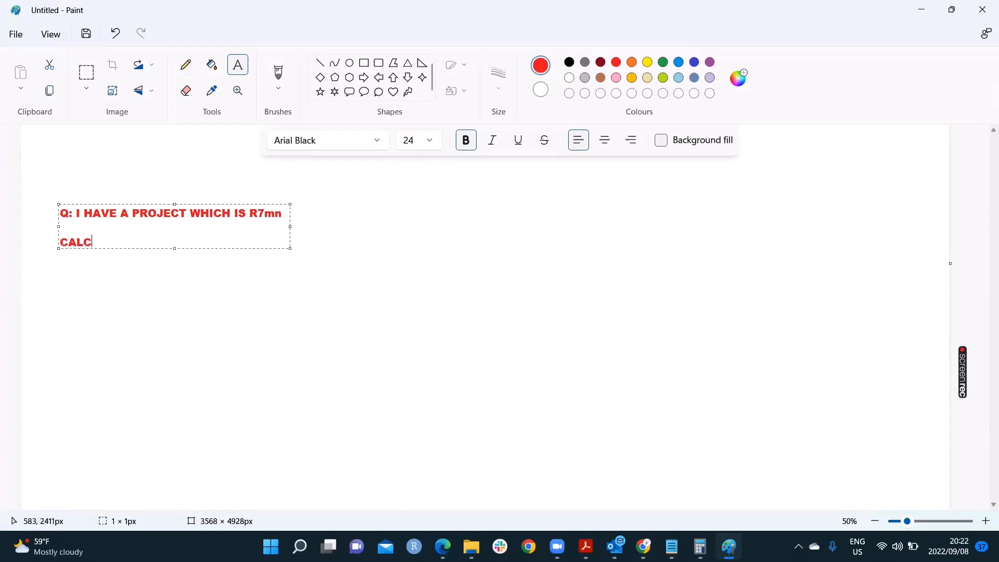
pyautogui.write('ULATE FOR ME')
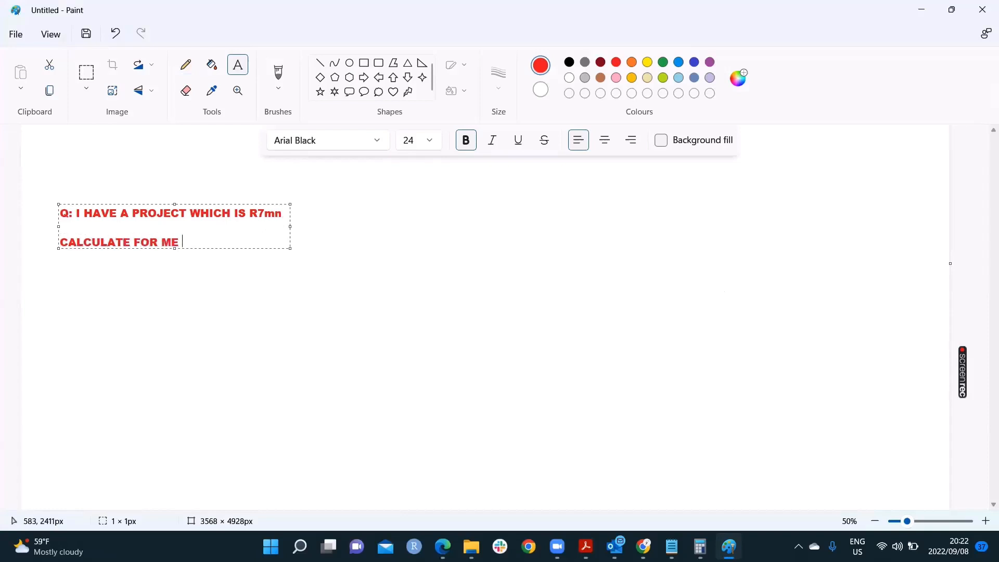
pyautogui.write('THE PROF FEE:')
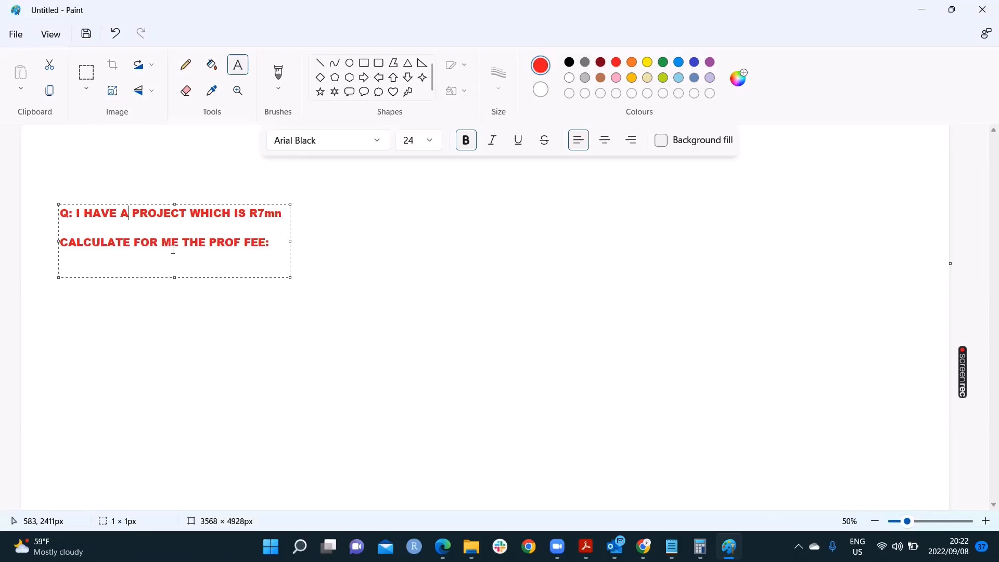
pyautogui.write('HI COMPLE')
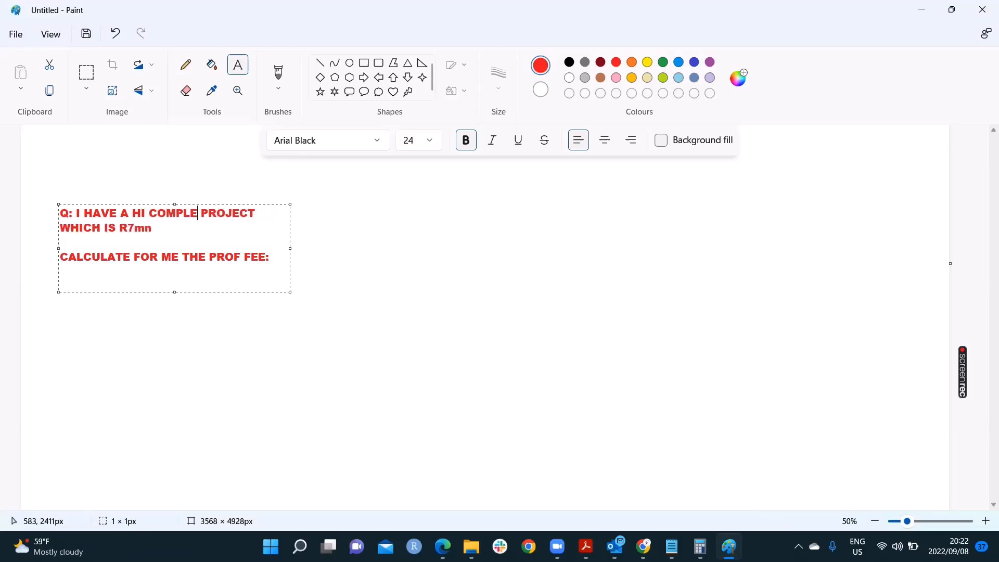
pyautogui.write('XITY')
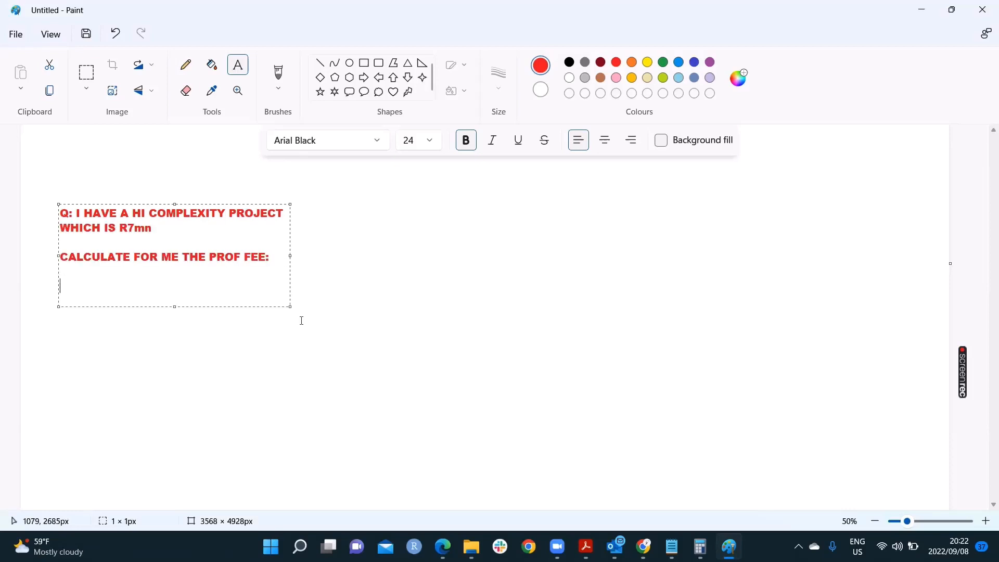
# - Write step 1: establish the bracket in which my project value falls
pyautogui.write('1.')
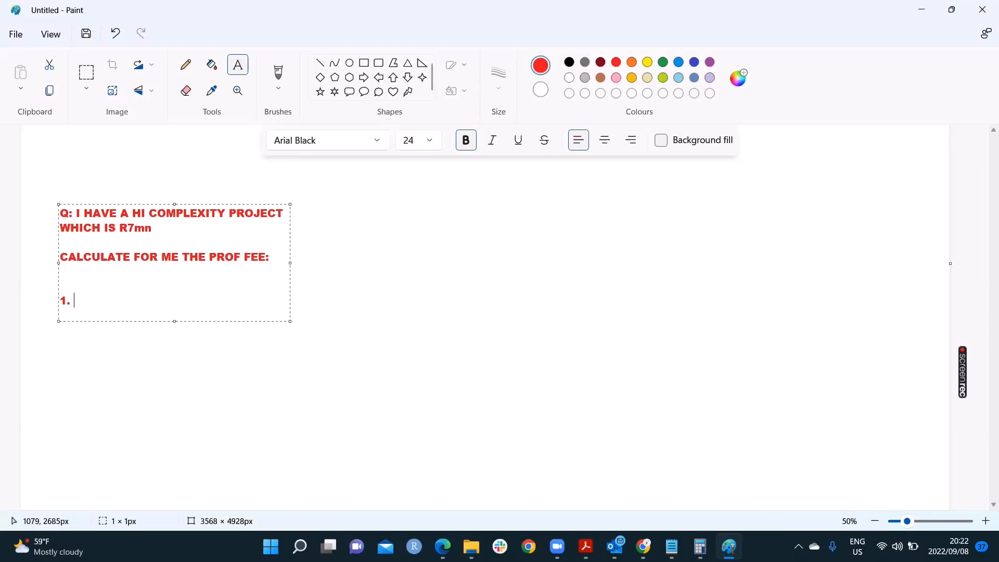
pyautogui.write('ESTABLOS')
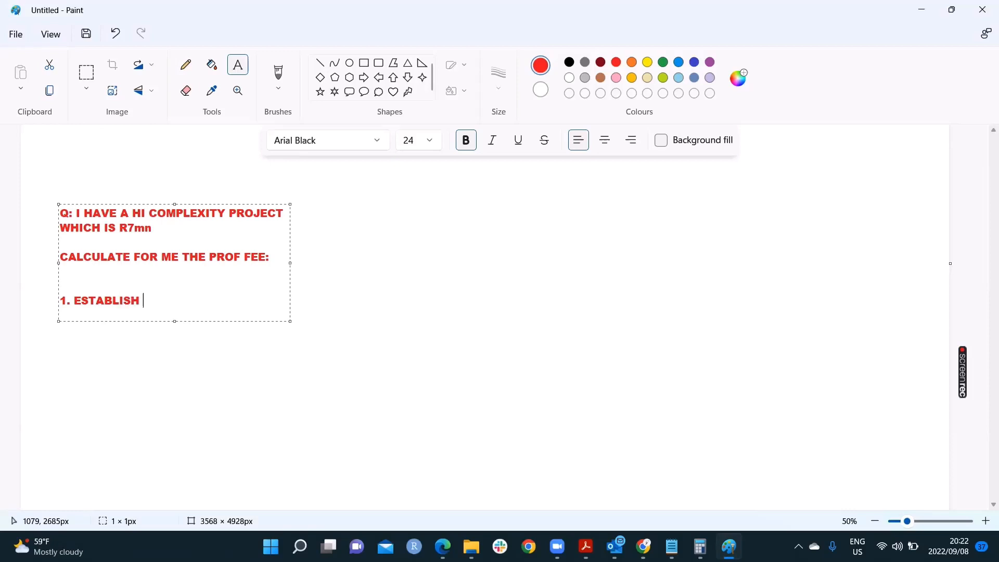
pyautogui.write('THE')
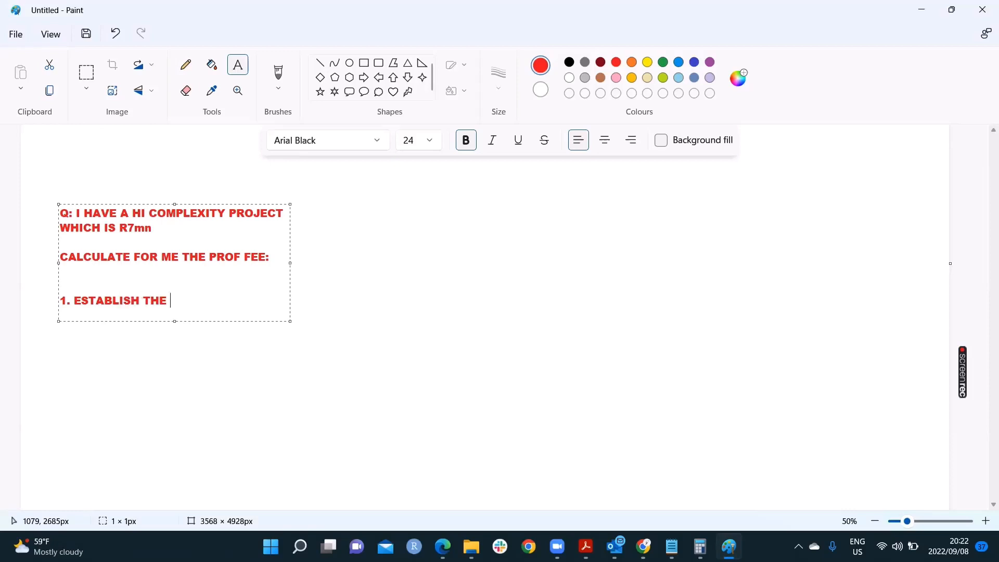
pyautogui.write('BRACKET I')
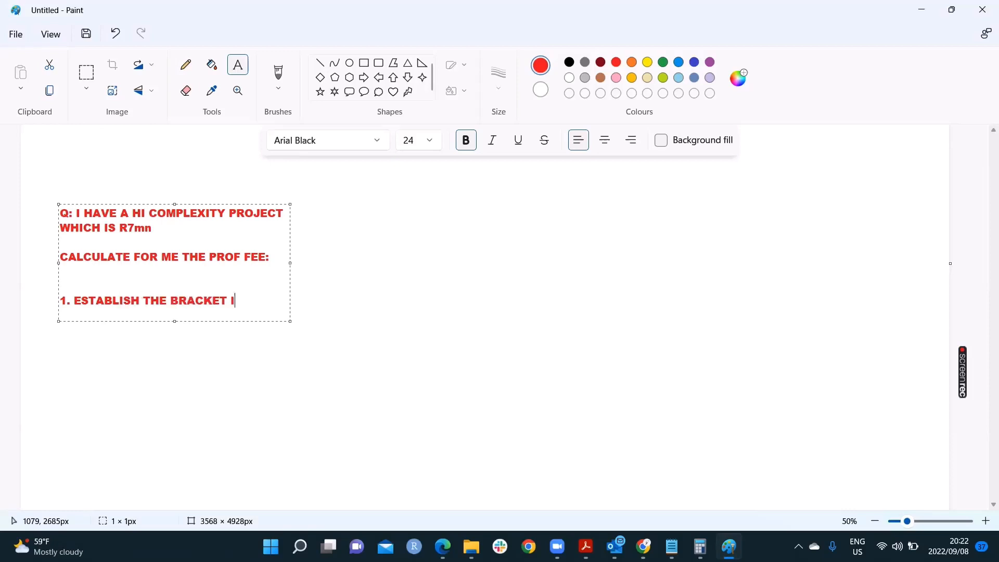
pyautogui.write('N WHICH I WILL FI')
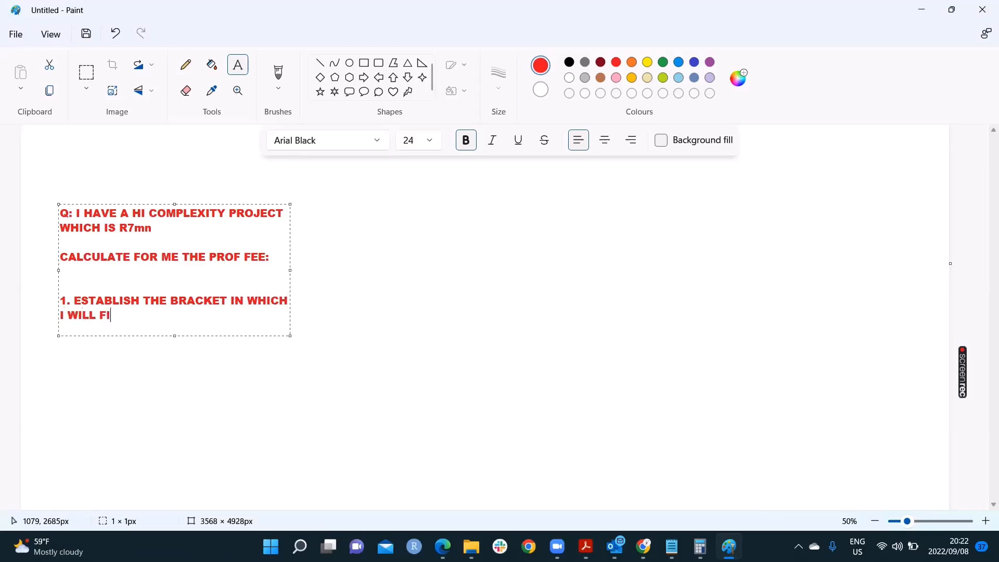
pyautogui.write('ND MY PROJE')
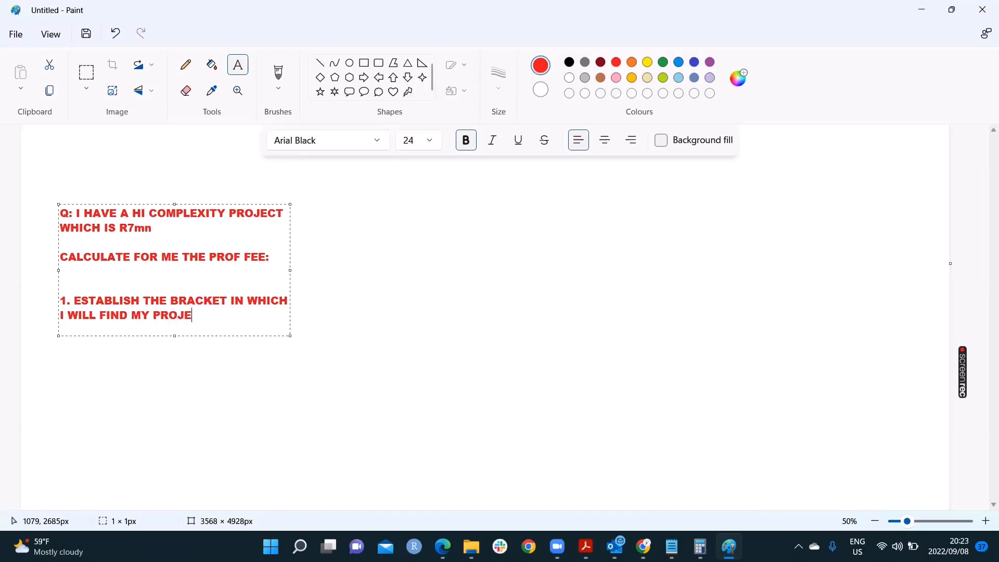
pyautogui.write('CT VALUE')
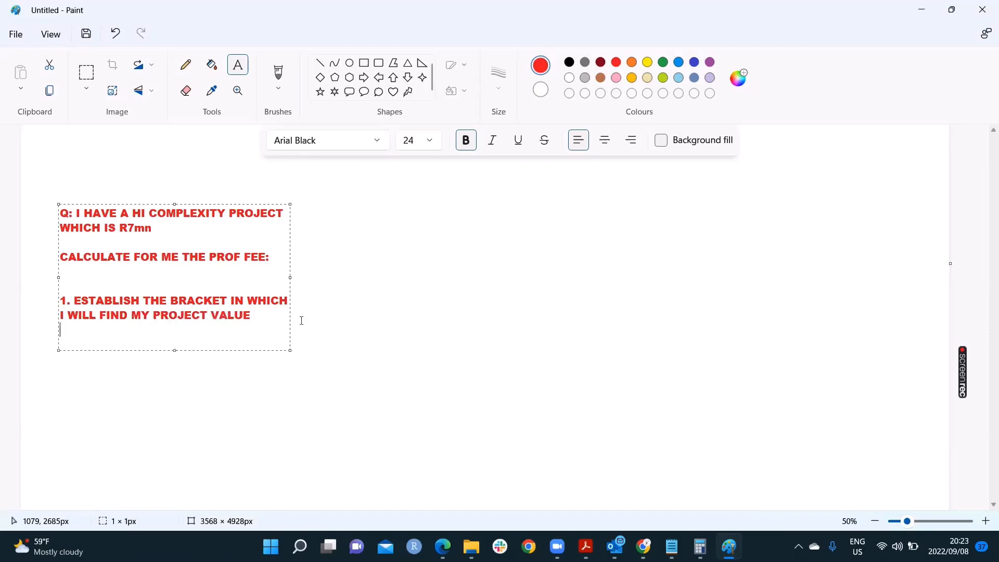
# - Write steps 2 and 3: identify the primary fee and calculate the secondary fee
pyautogui.write('2.')
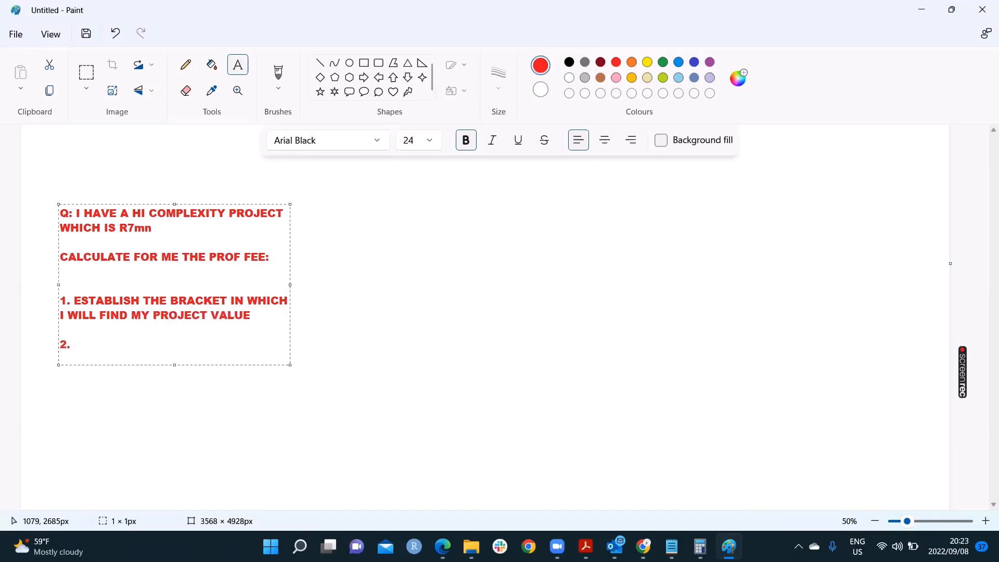
pyautogui.write('I')
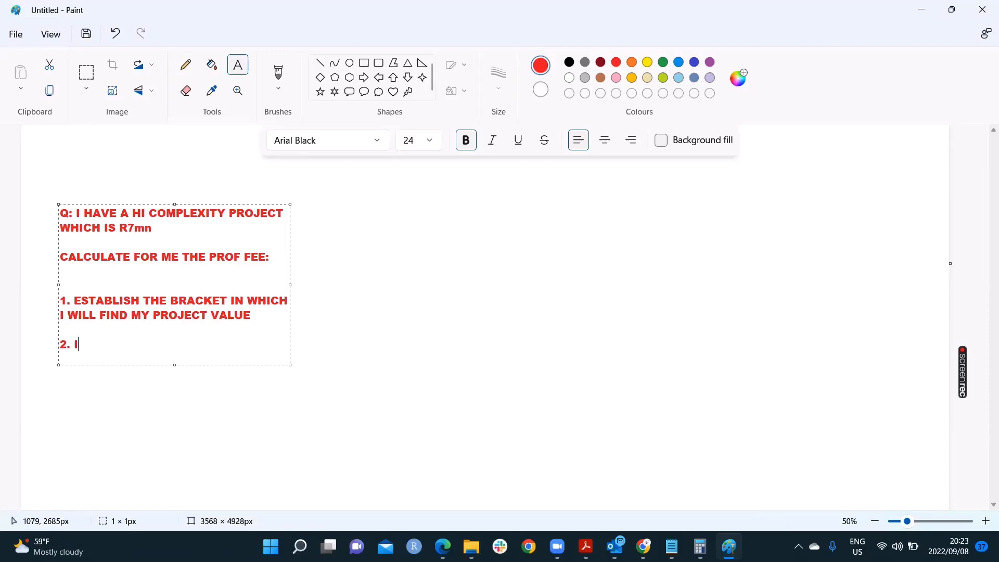
pyautogui.write('IDENTIFY M')
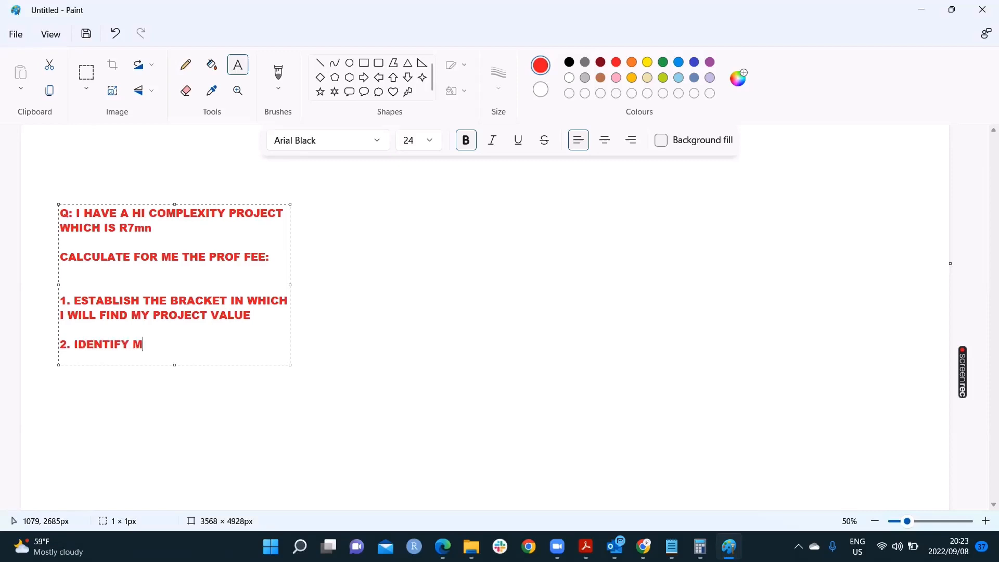
pyautogui.write('THE PRIMARY')
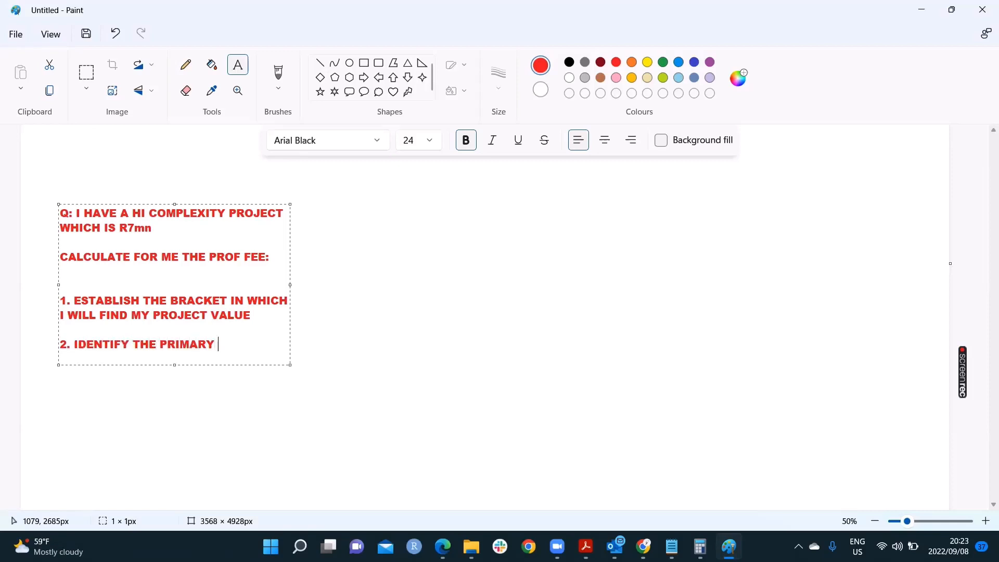
pyautogui.write('FEE')
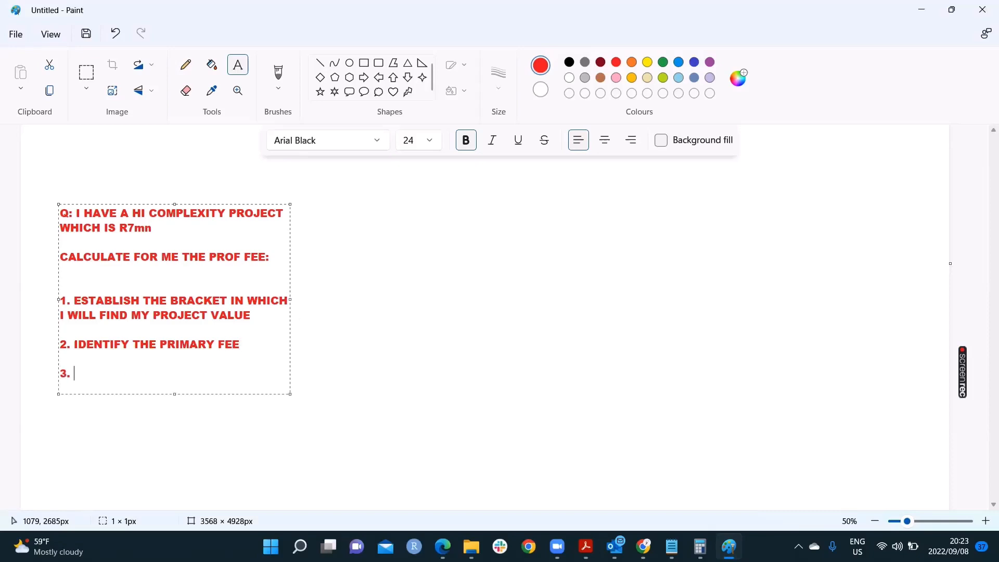
pyautogui.write('C')
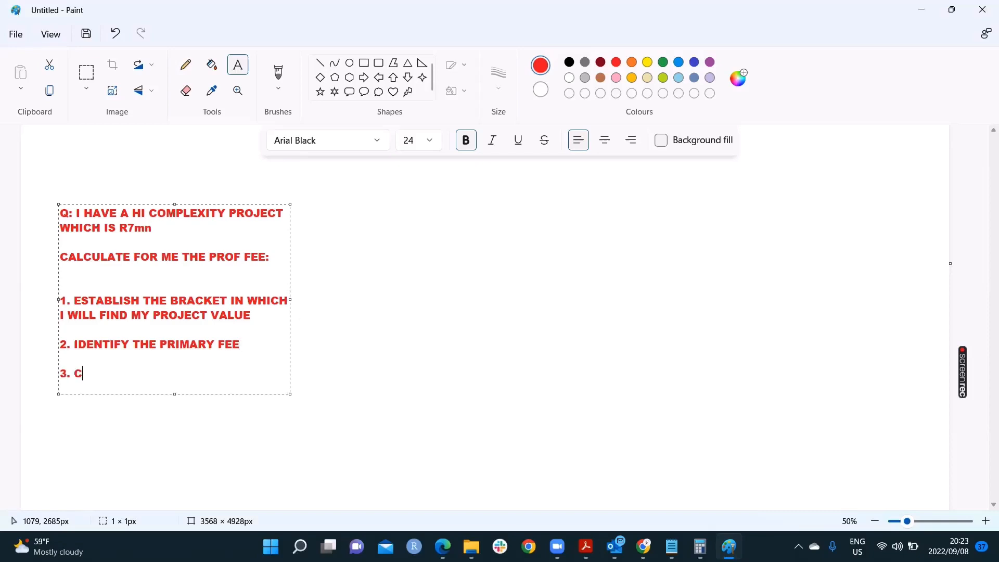
pyautogui.write('ALCULATE THE SE')
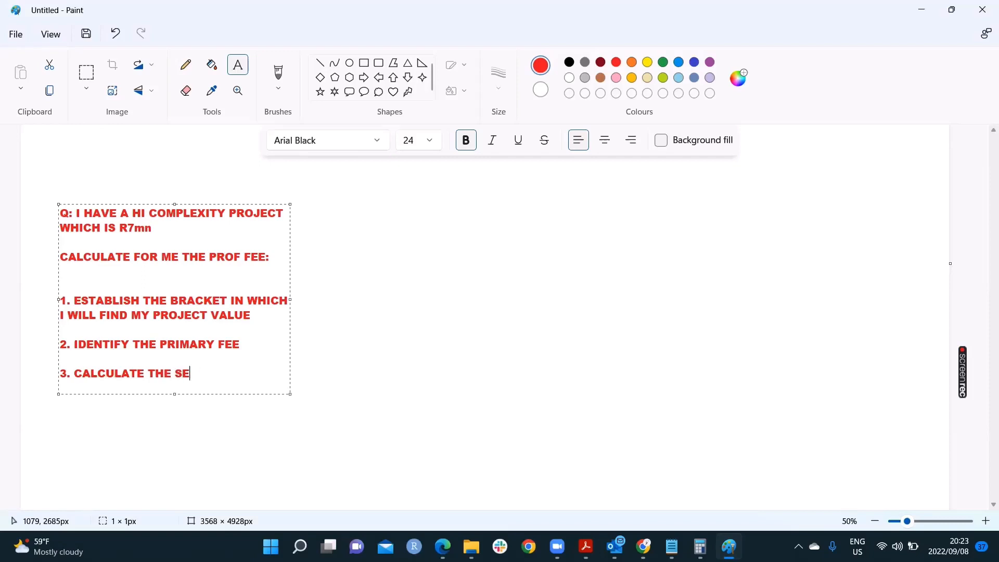
pyautogui.write('CONDARY FEE')
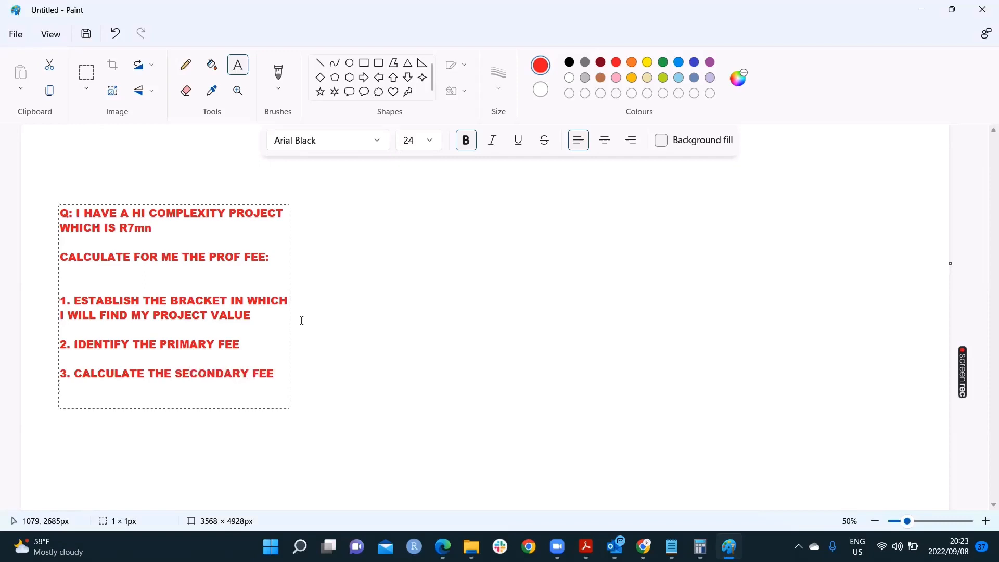
# - Write step 4, add the primary and secondary fees, append (AKA FIND THE ROW) and commit the text
pyautogui.write('4.')
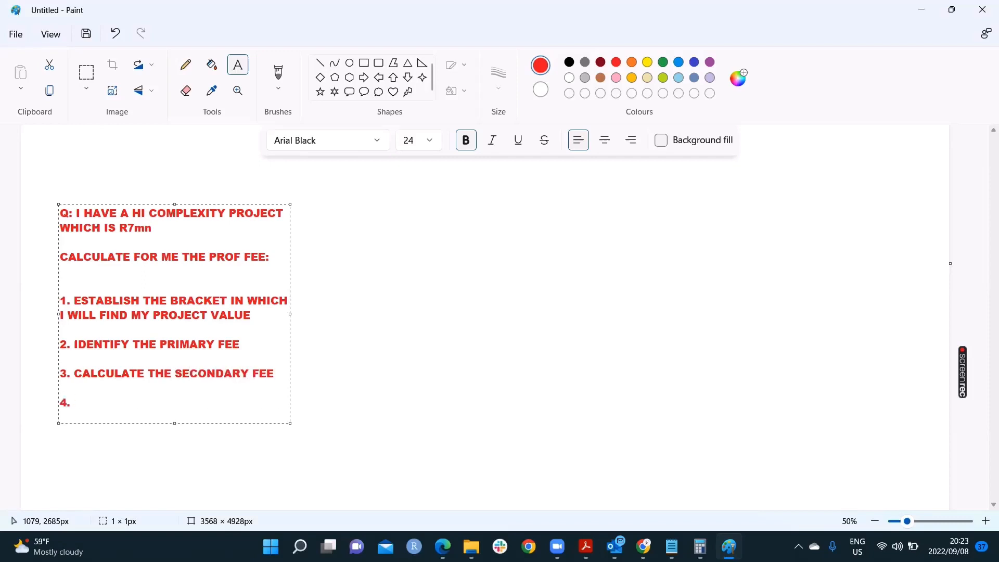
pyautogui.write('ADD THE')
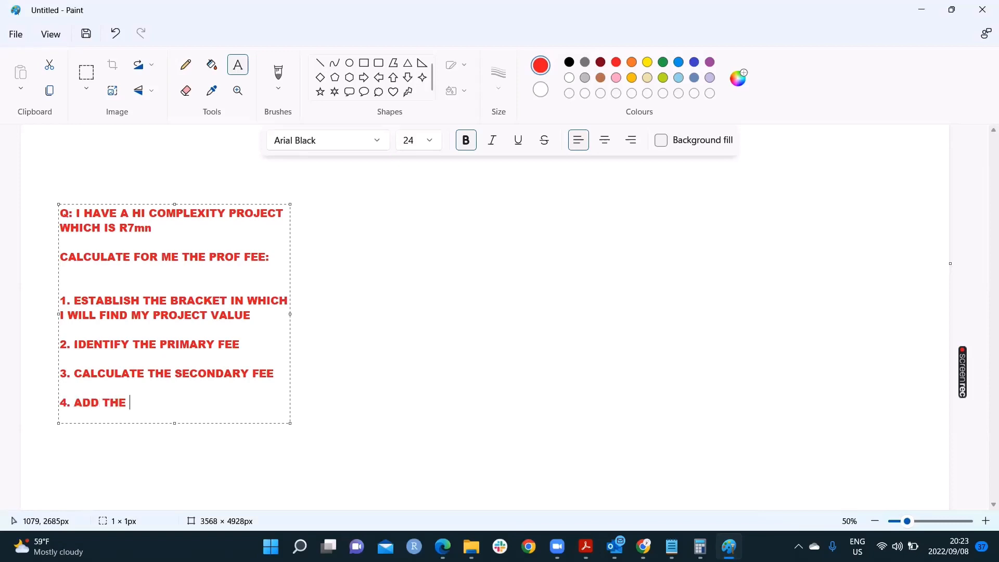
pyautogui.write('PRIMA')
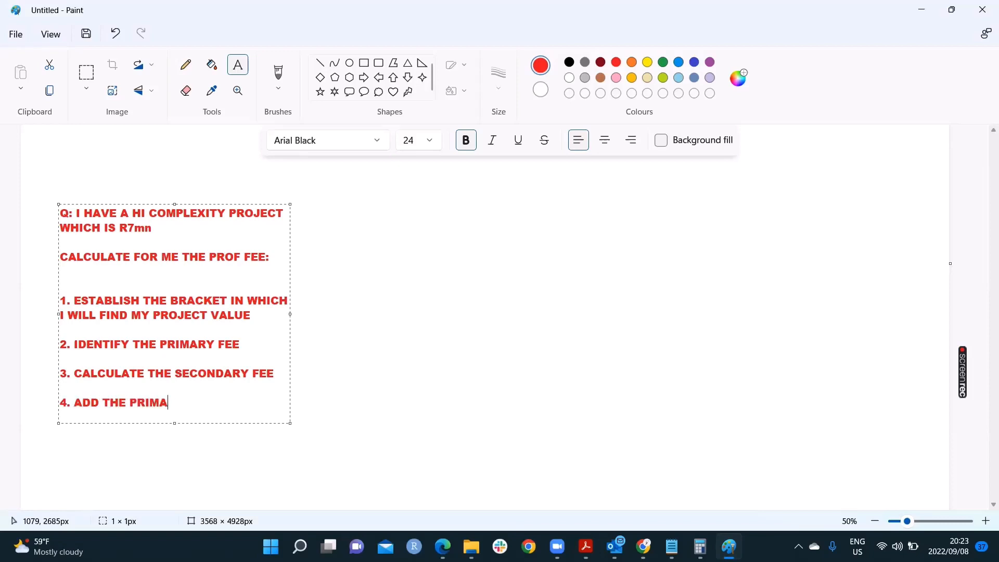
pyautogui.write('RY FEE AND SECO')
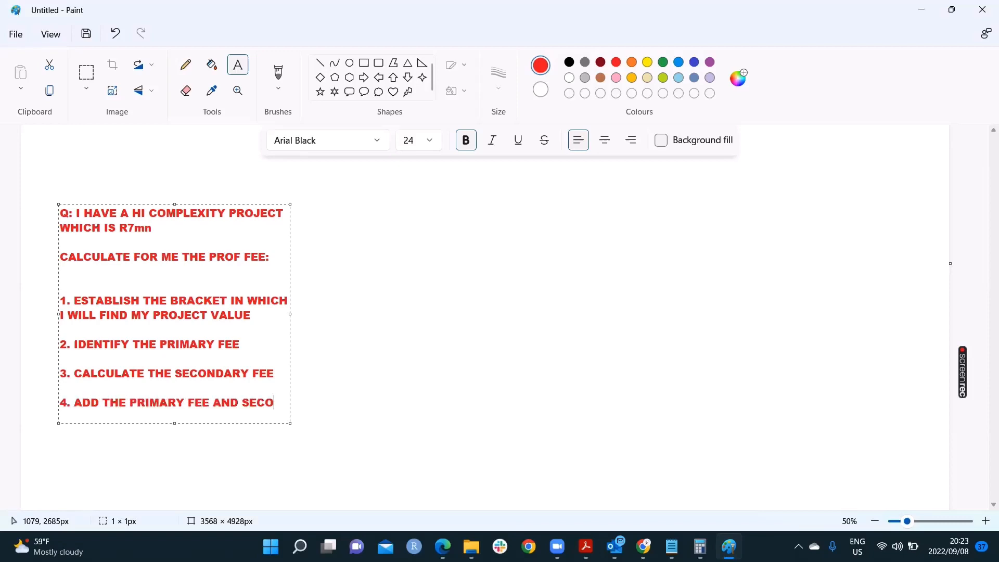
pyautogui.write('NDARY FEE')
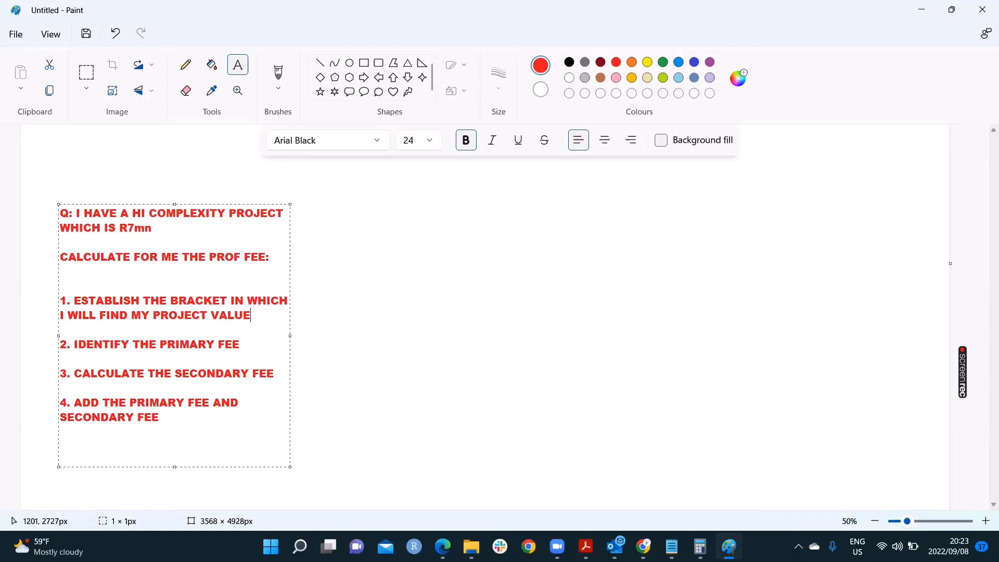
pyautogui.write('(AKA FIND')
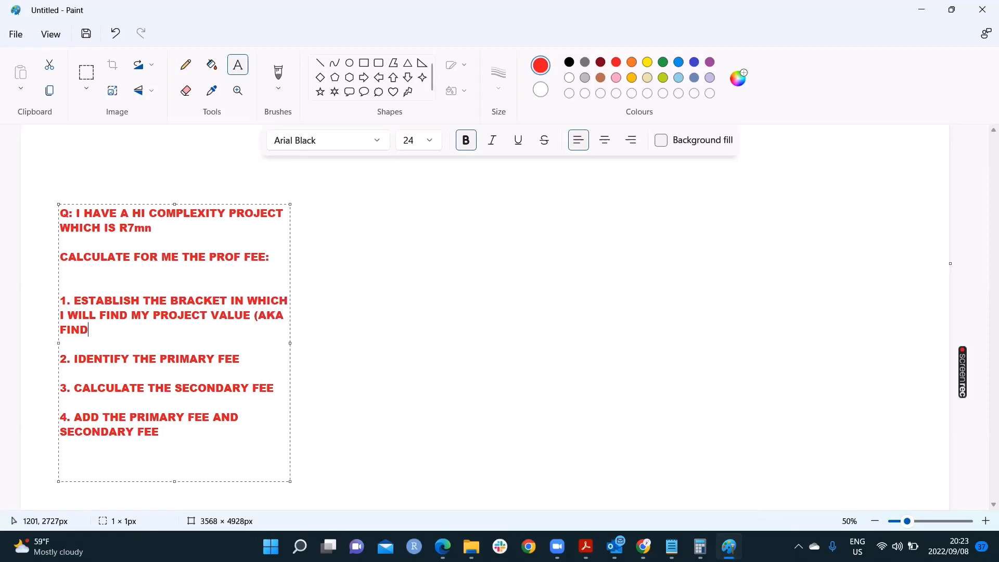
pyautogui.write('THE ROW')
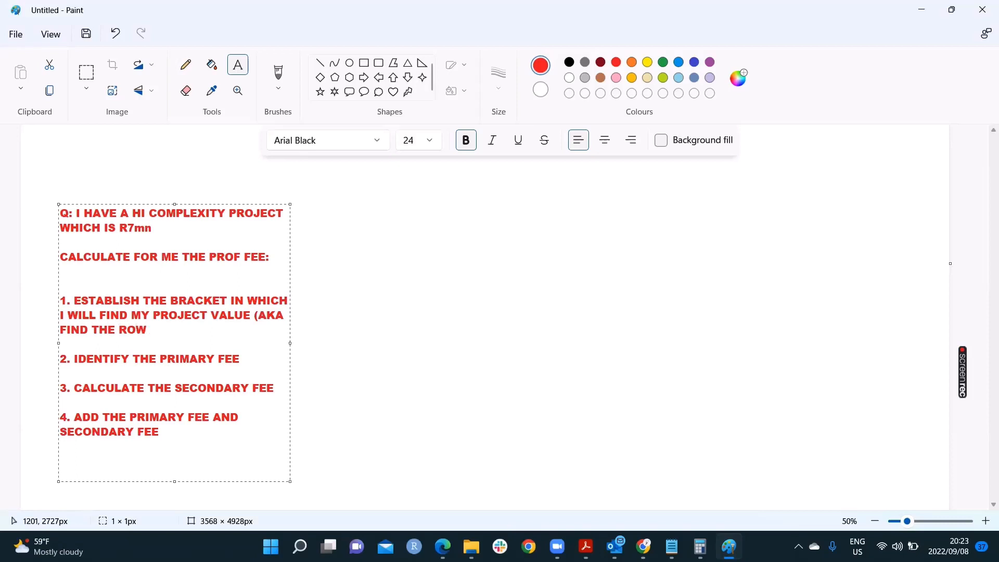
pyautogui.click(328, 296)
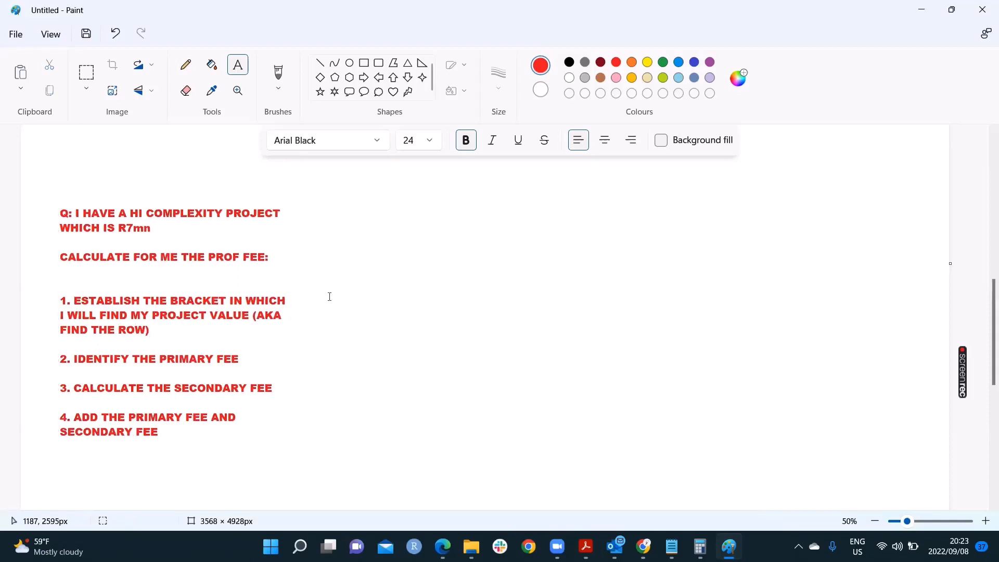
pyautogui.moveTo(473, 408)
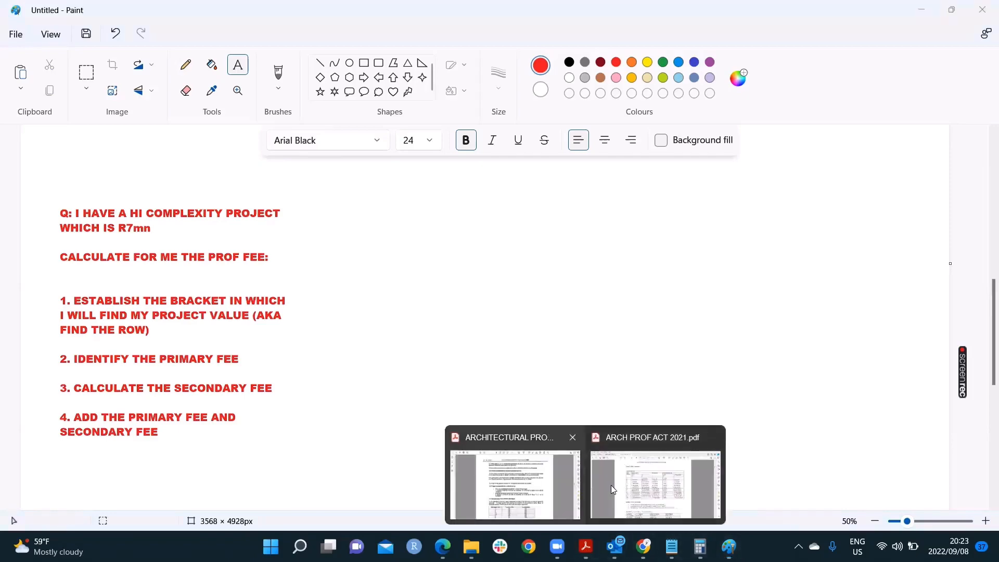
# - With the Pencil, draw freehand circles around COMPLEXITY and R7mn in the question
pyautogui.click(654, 484)
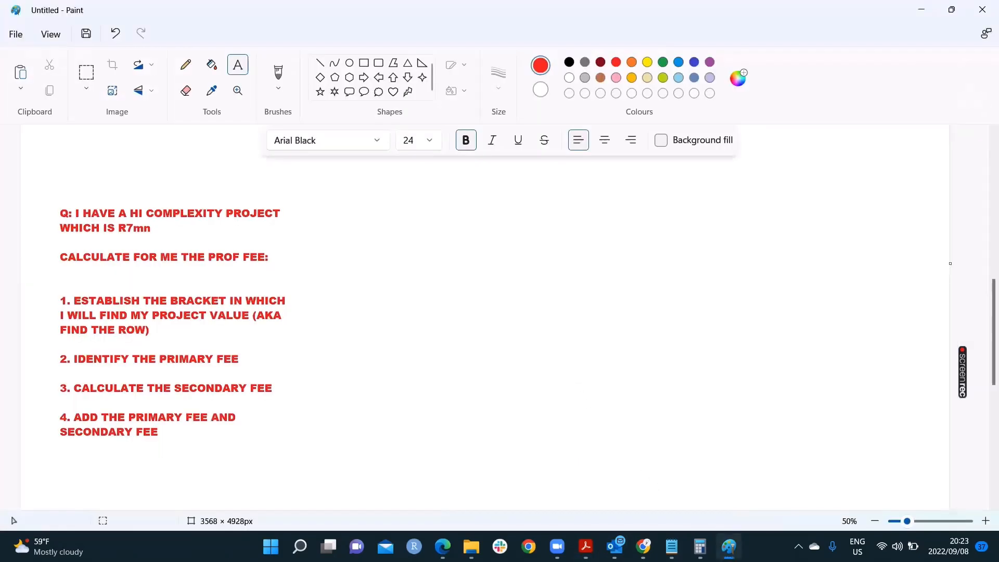
pyautogui.click(185, 64)
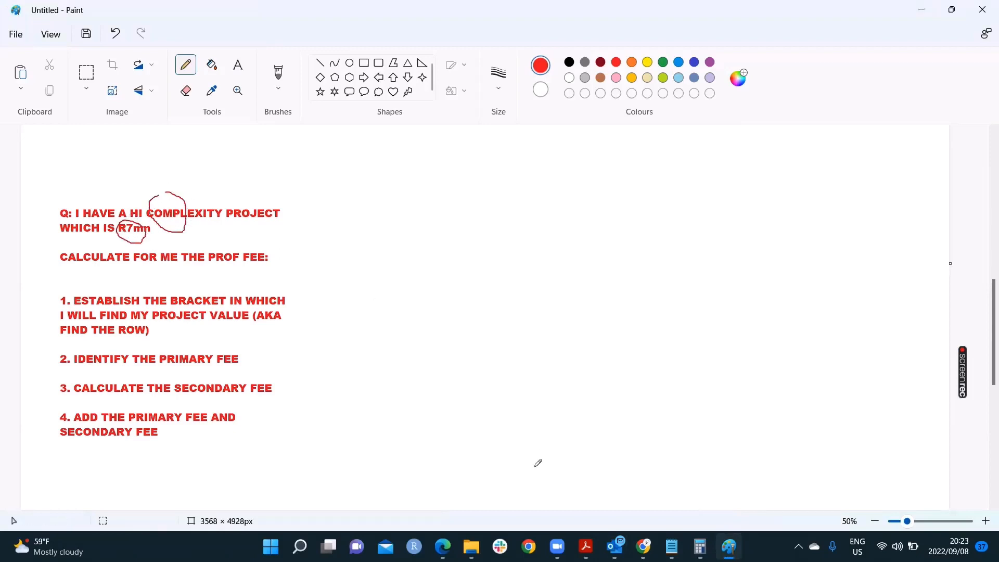
pyautogui.click(585, 547)
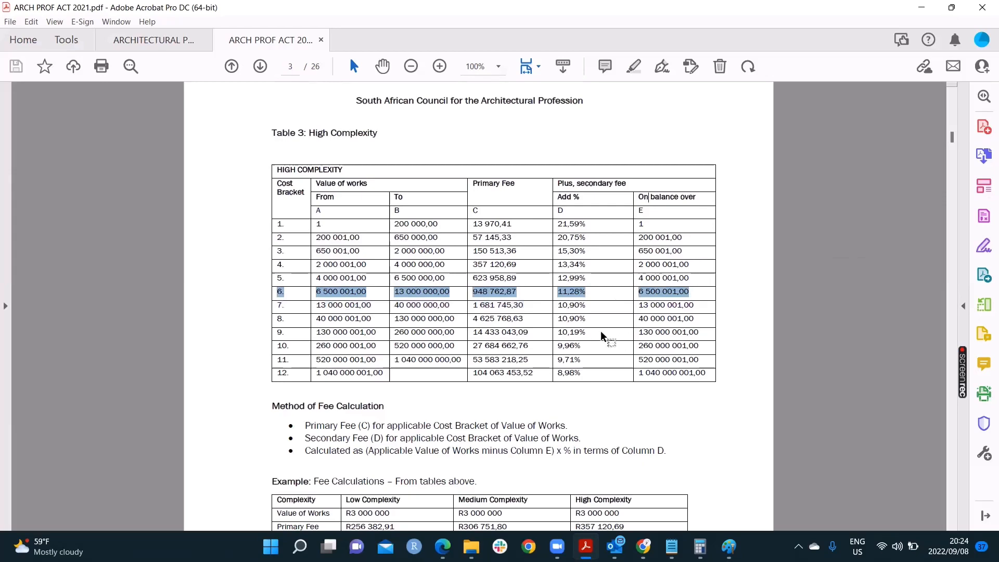
pyautogui.moveTo(585, 547)
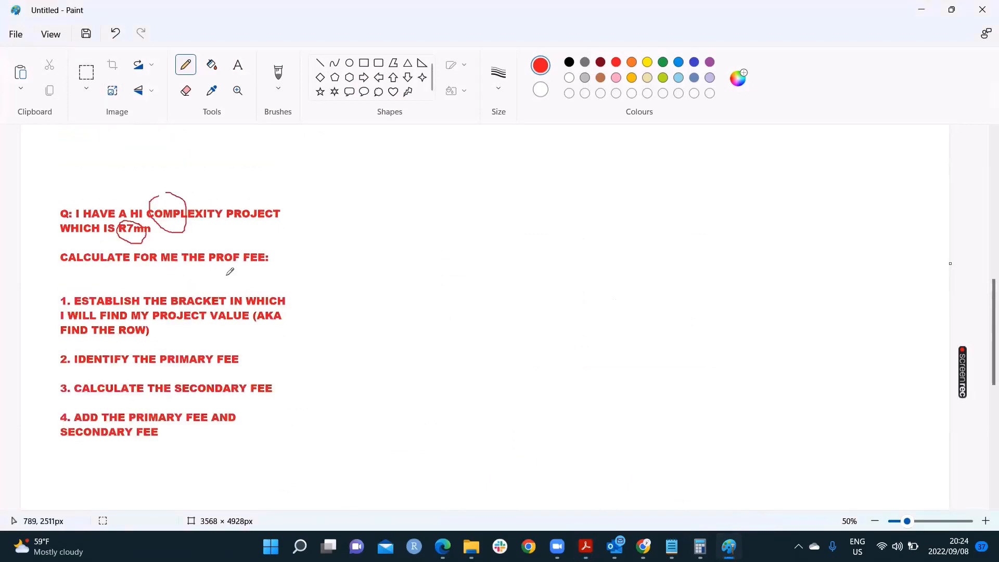
pyautogui.moveTo(300, 306)
pyautogui.write('FIND A')
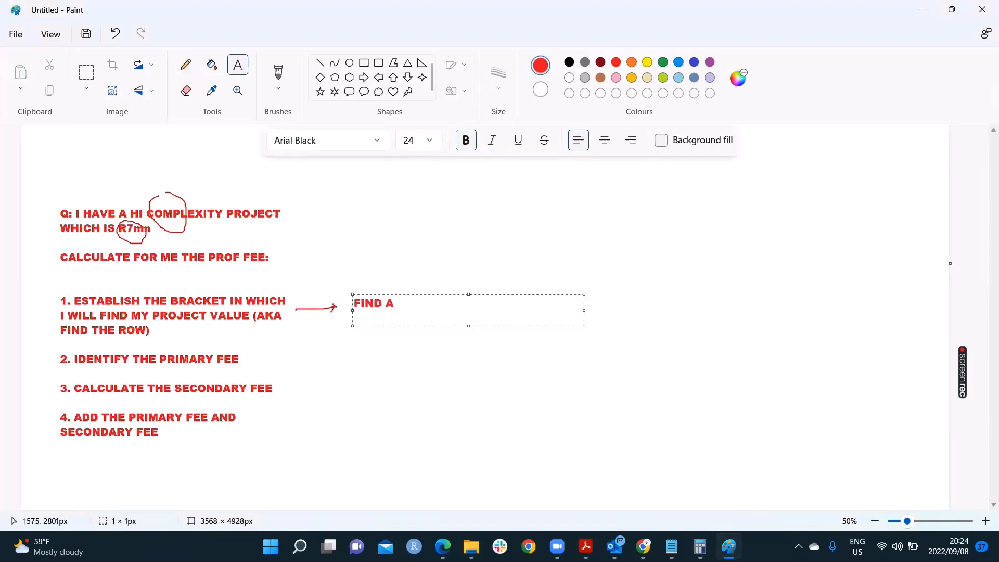
# - Note FIND ALL MY VALUES IN ROW 6 beside step 1's arrow, then return to the fee act PDF
pyautogui.write('LL MY VALUES IN')
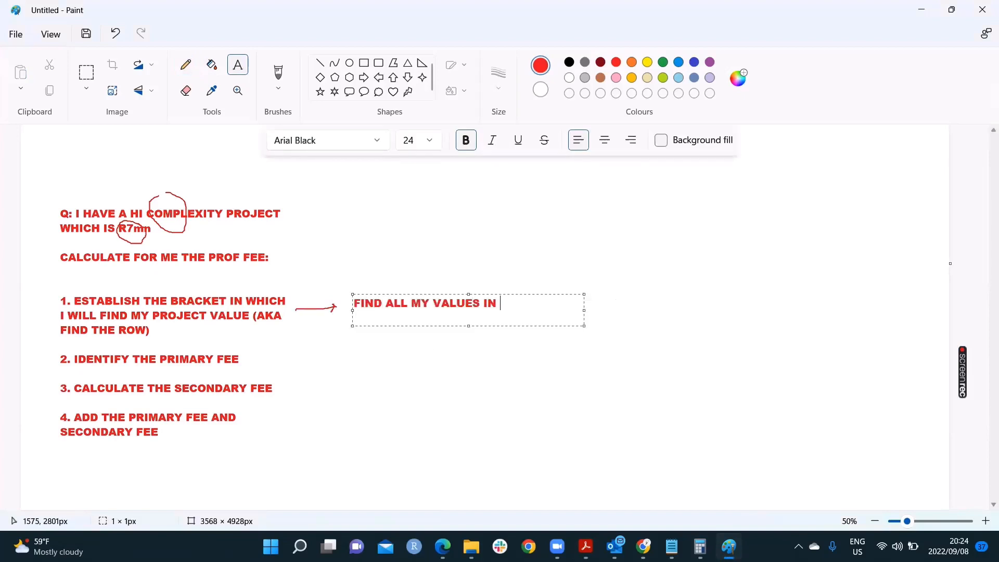
pyautogui.write('ROW 6')
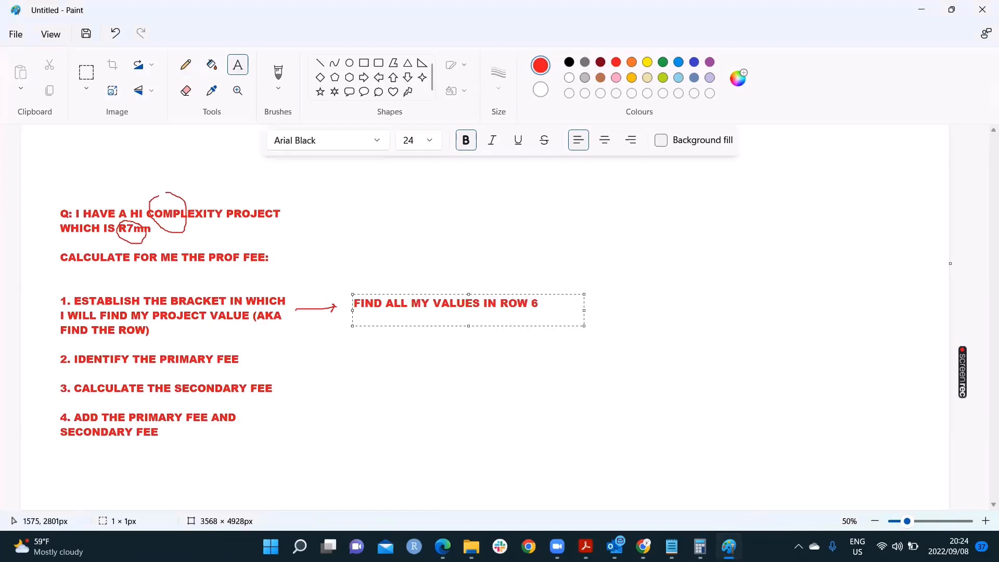
pyautogui.click(185, 65)
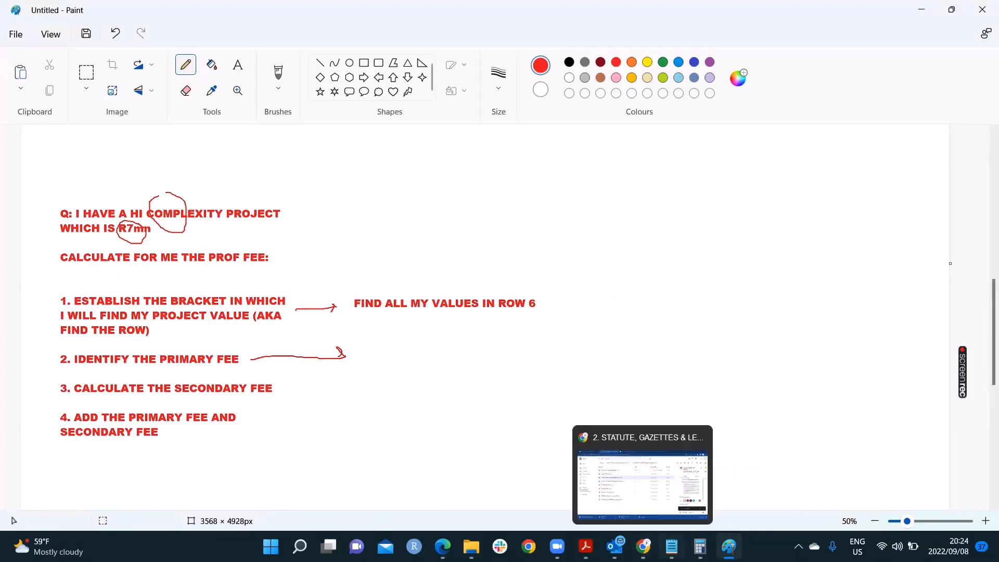
pyautogui.moveTo(584, 547)
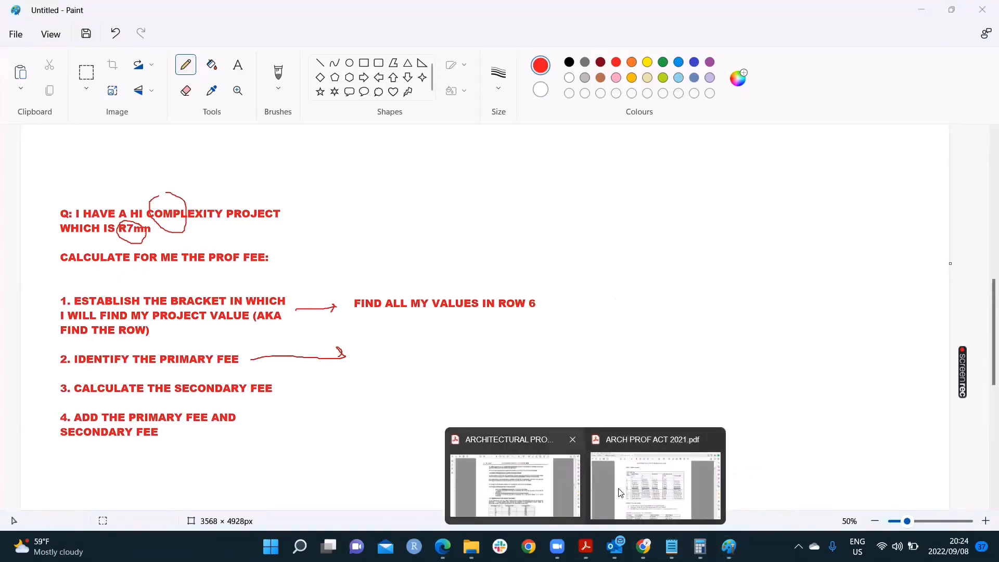
pyautogui.click(655, 484)
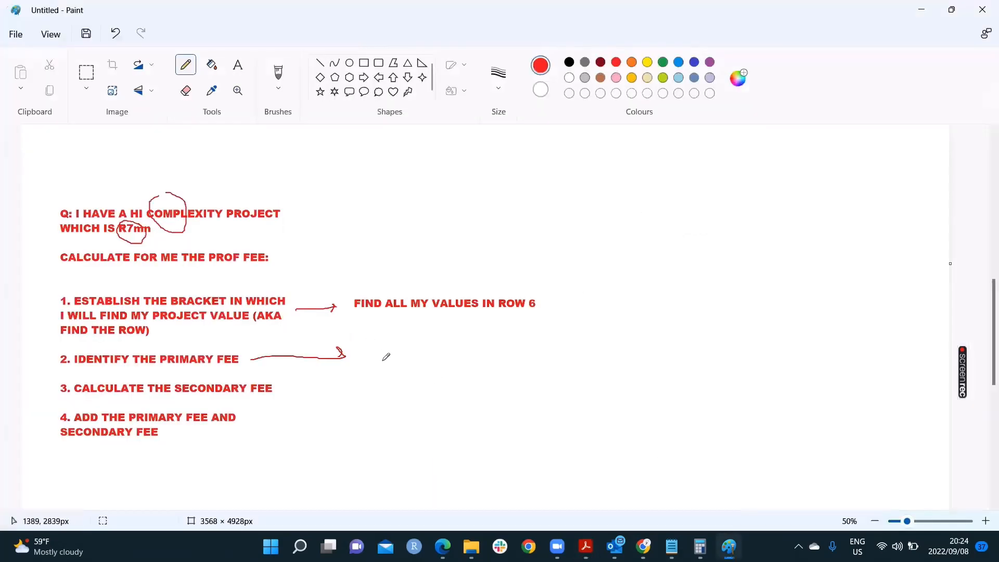
# - Paste the primary fee 948 762,87 beside step 2 and settle it in place
pyautogui.click(238, 65)
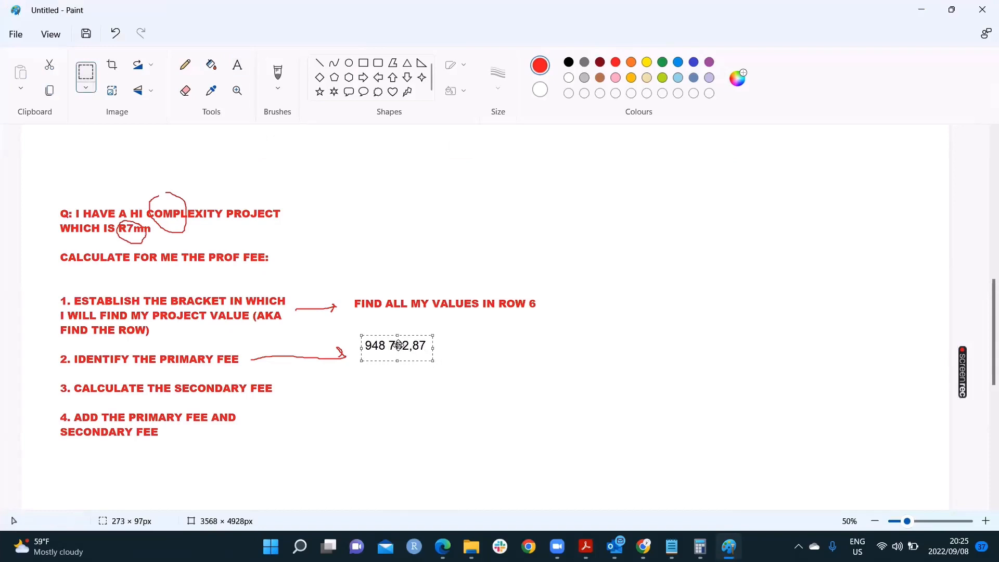
pyautogui.click(186, 64)
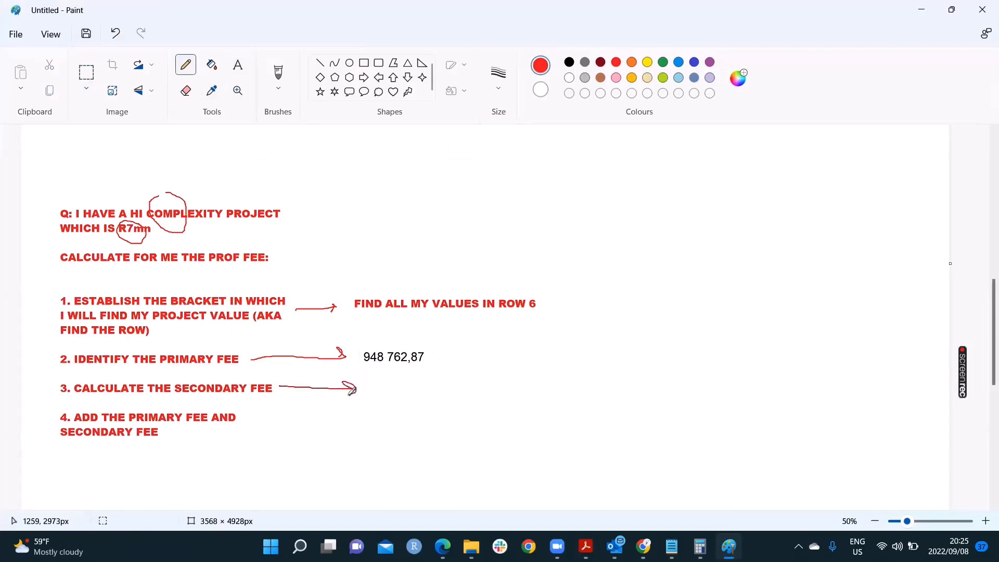
# - Write the formula (PROJECT VALUE - COLUMN E) X PERCENTAGE % after step 3's arrow
pyautogui.click(237, 65)
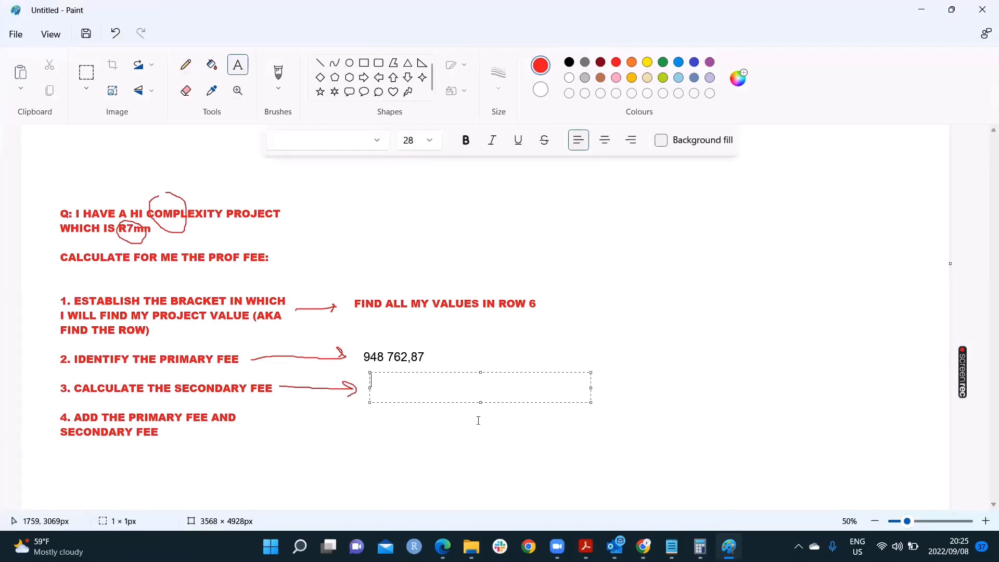
pyautogui.write('(E')
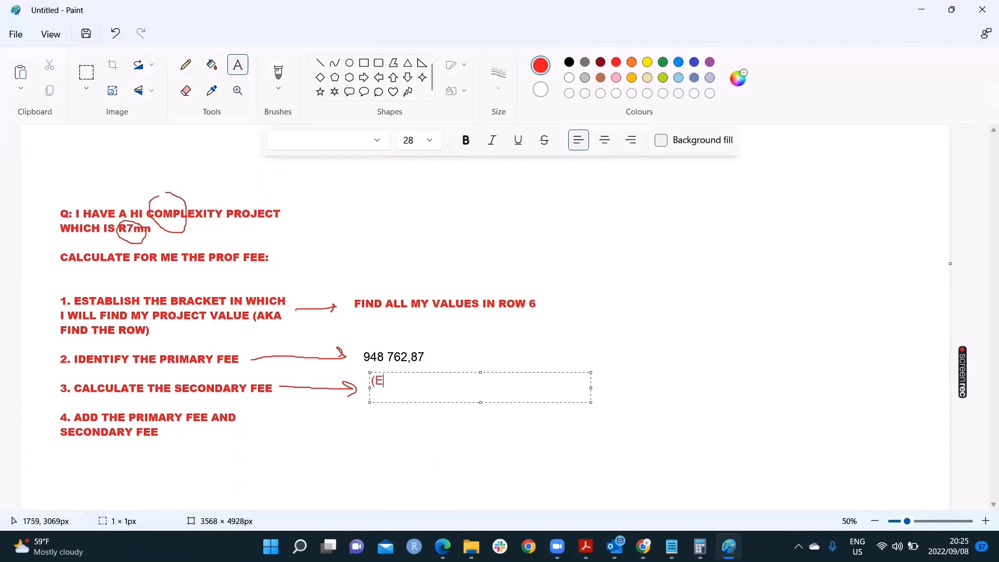
pyautogui.write('-')
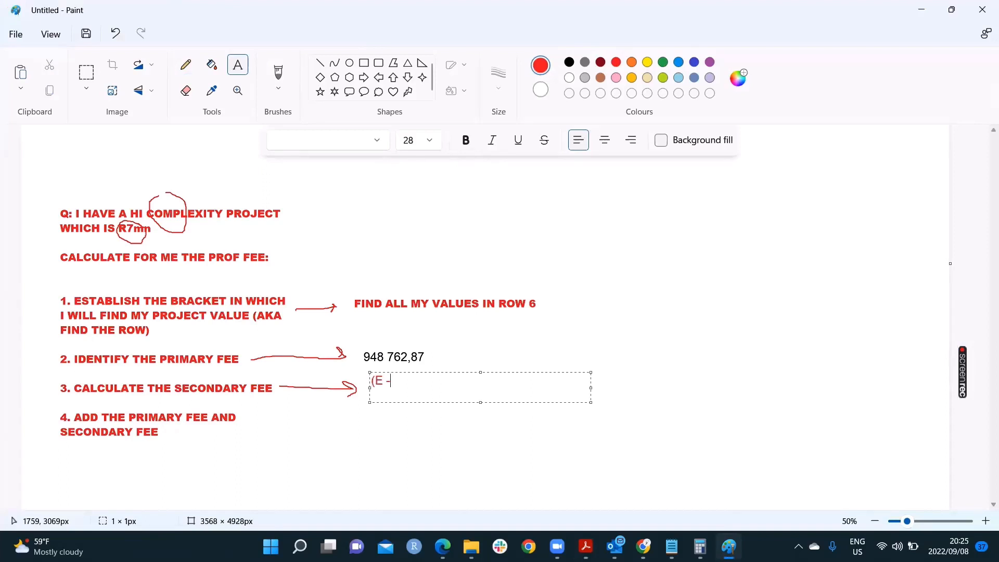
pyautogui.write('PROJECT')
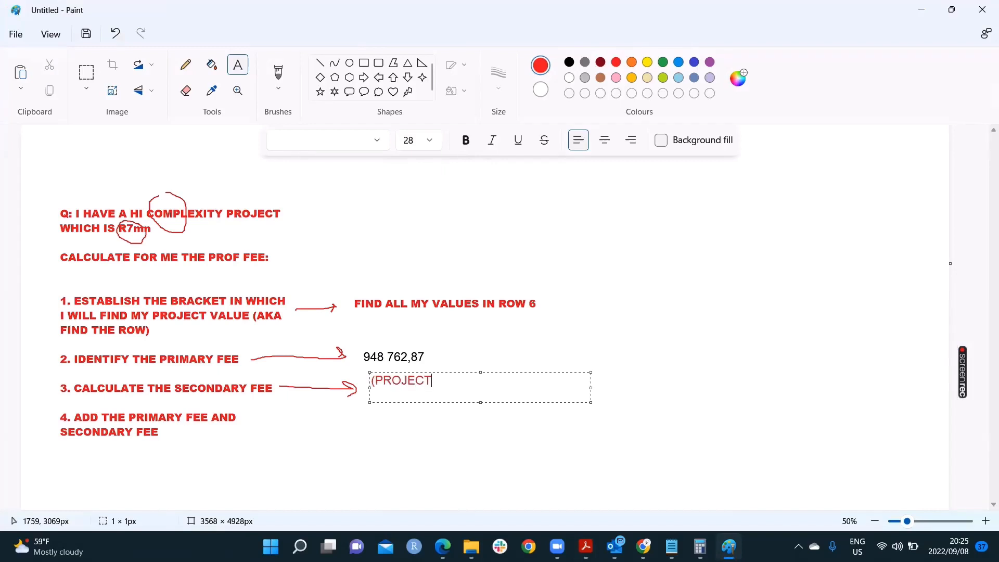
pyautogui.write('VALUE -')
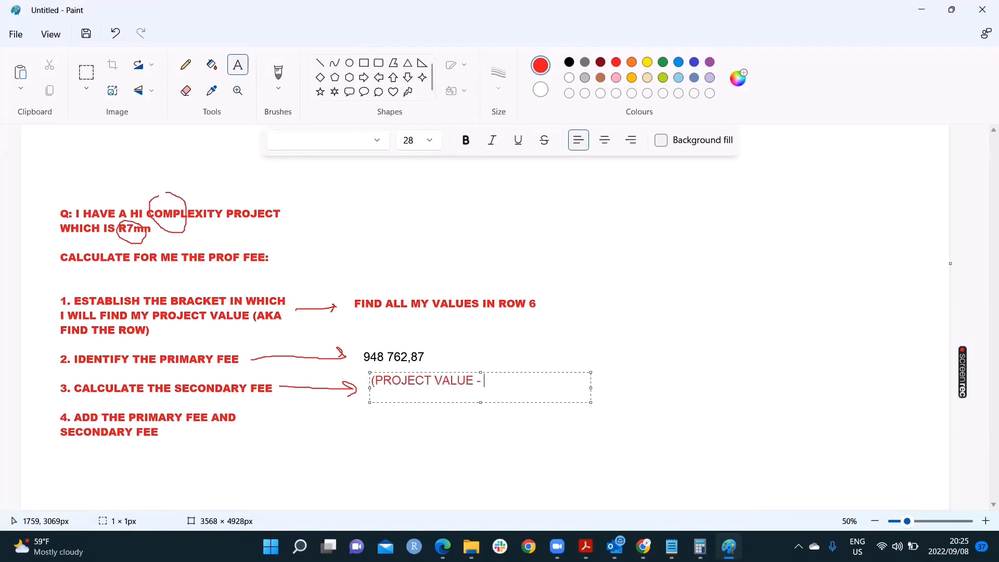
pyautogui.write('COLUMN E) X')
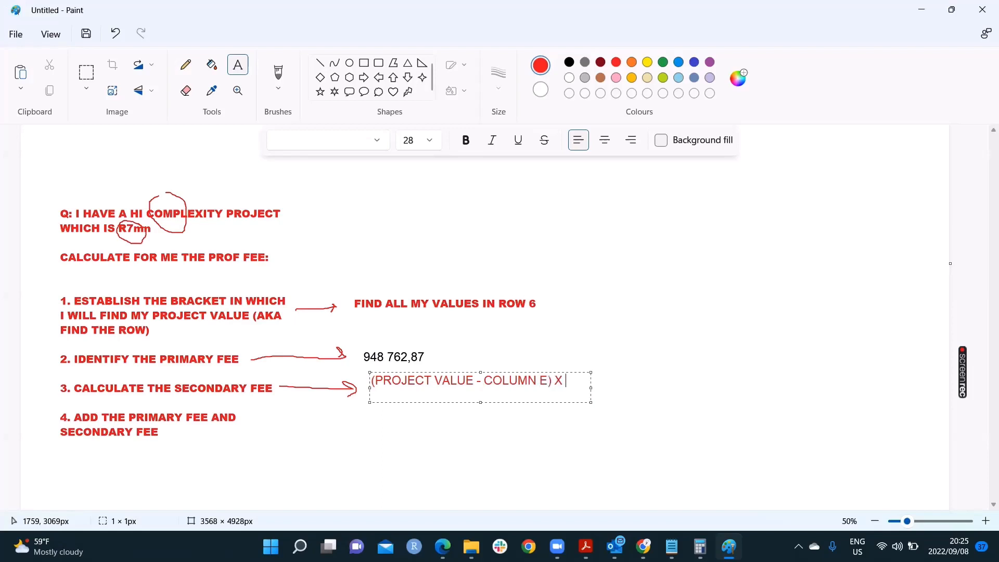
pyautogui.write('PERCE')
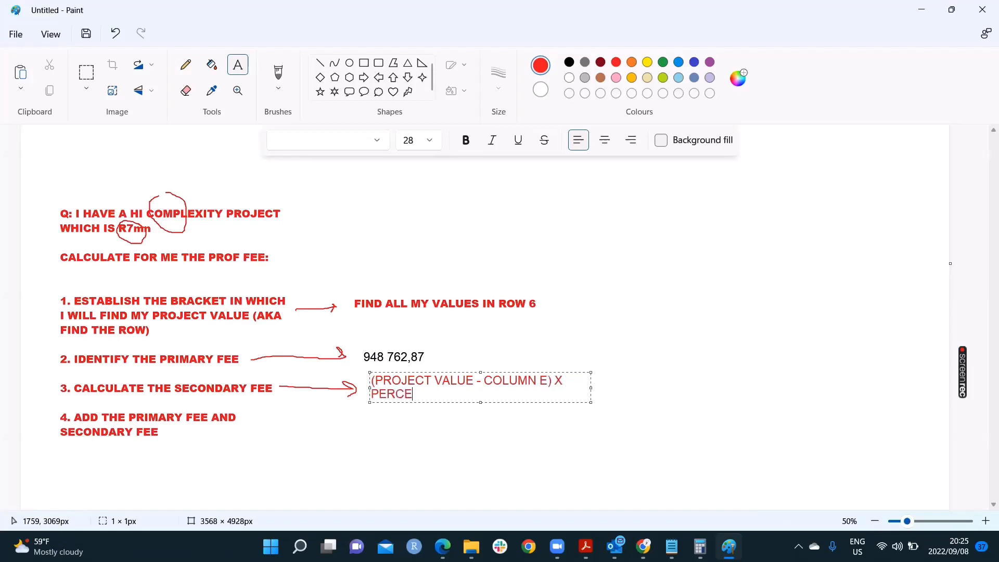
pyautogui.write('NTAGE')
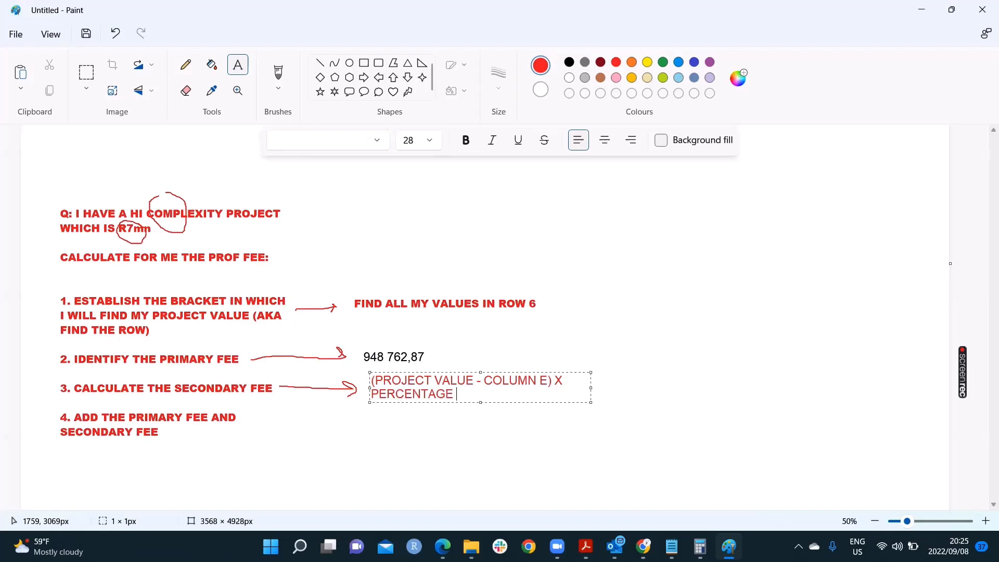
pyautogui.write('%')
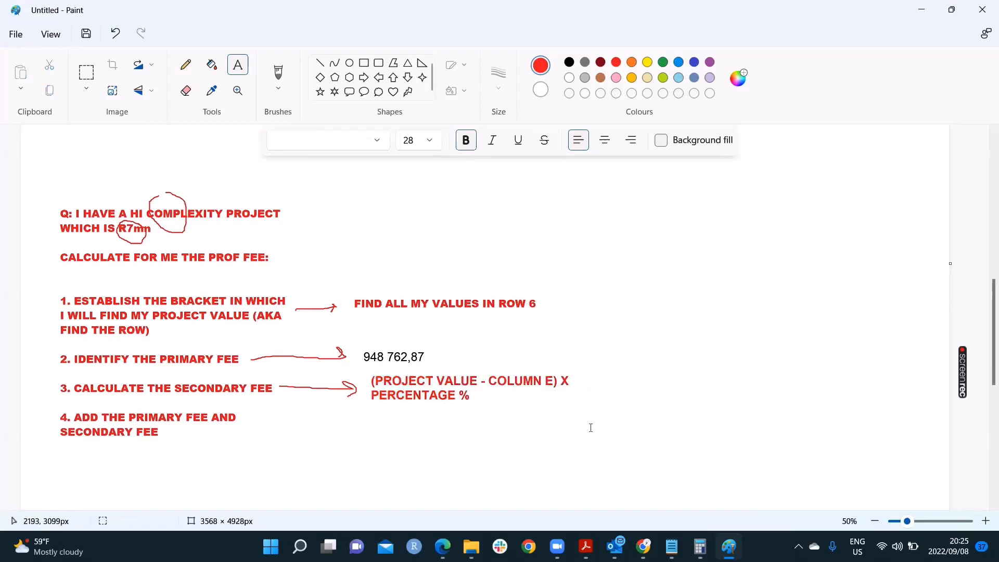
pyautogui.moveTo(599, 425)
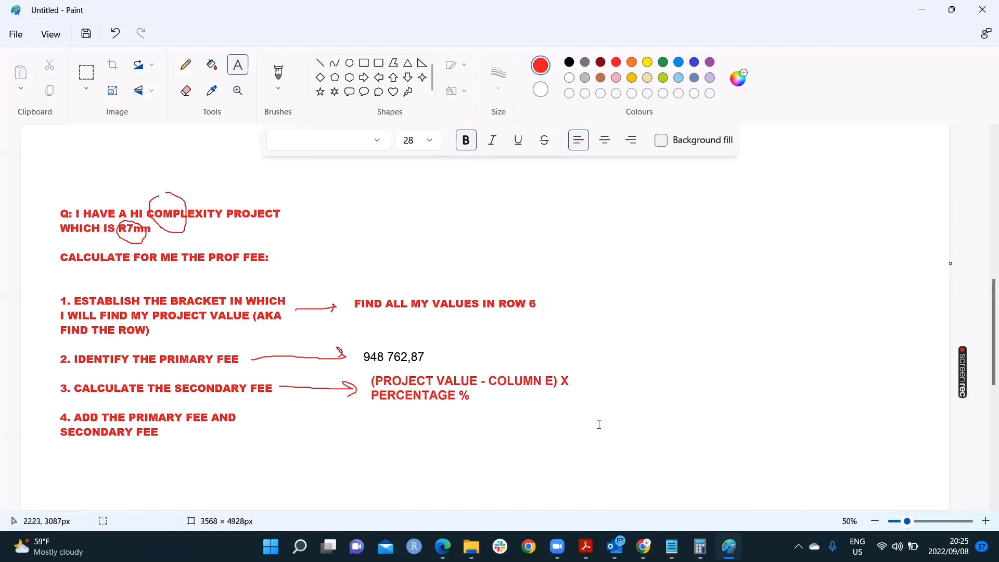
pyautogui.moveTo(708, 543)
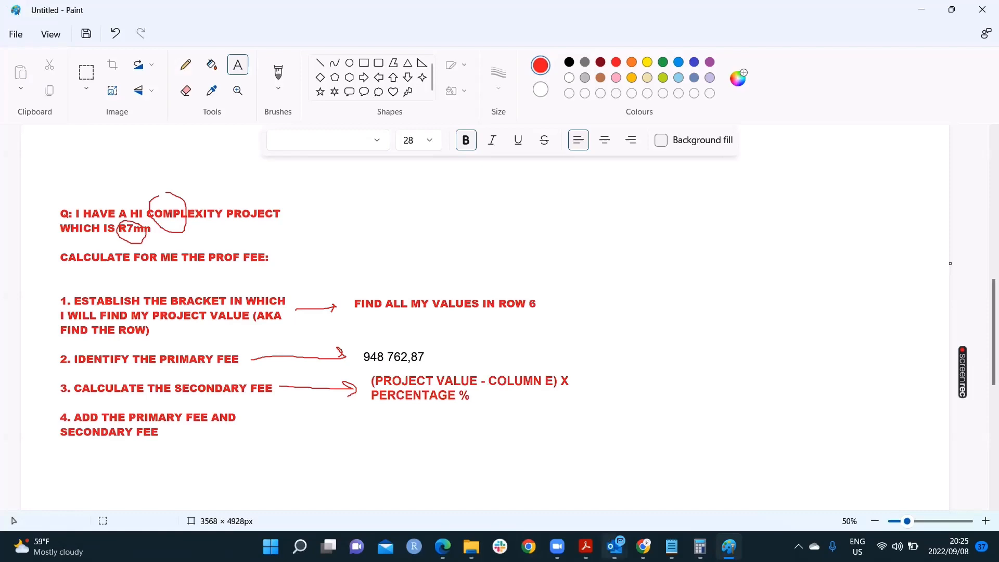
pyautogui.click(587, 546)
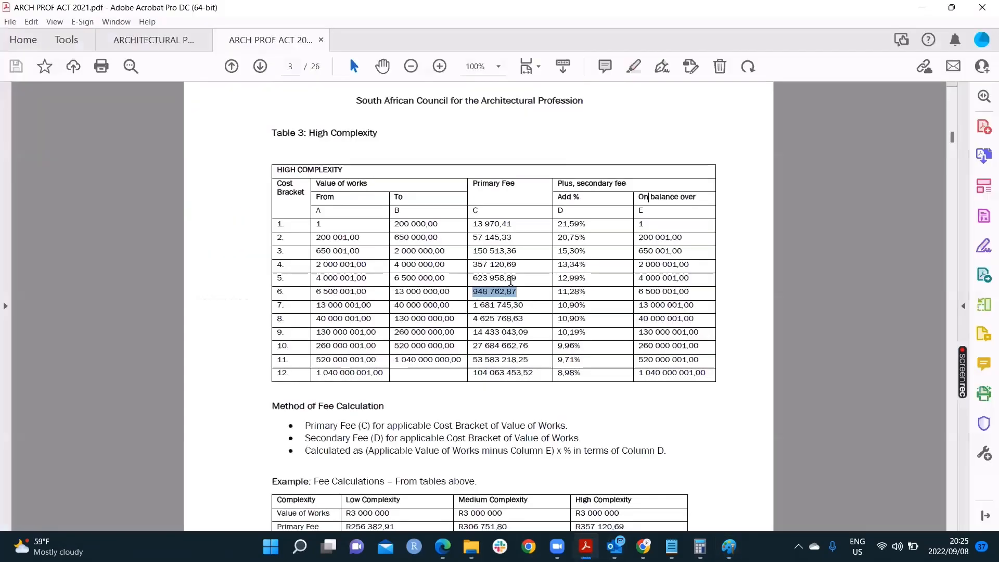
pyautogui.click(444, 295)
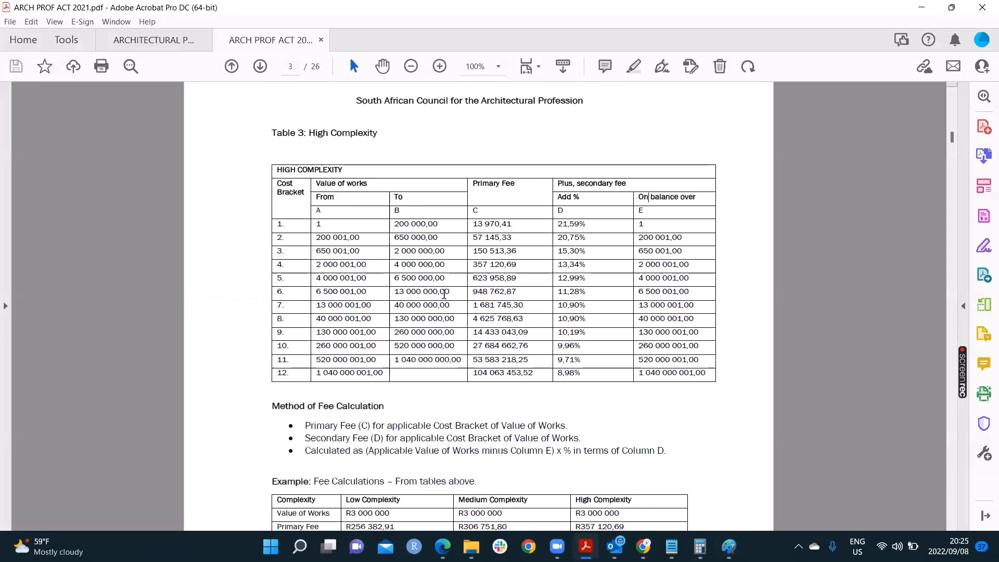
pyautogui.doubleClick(663, 291)
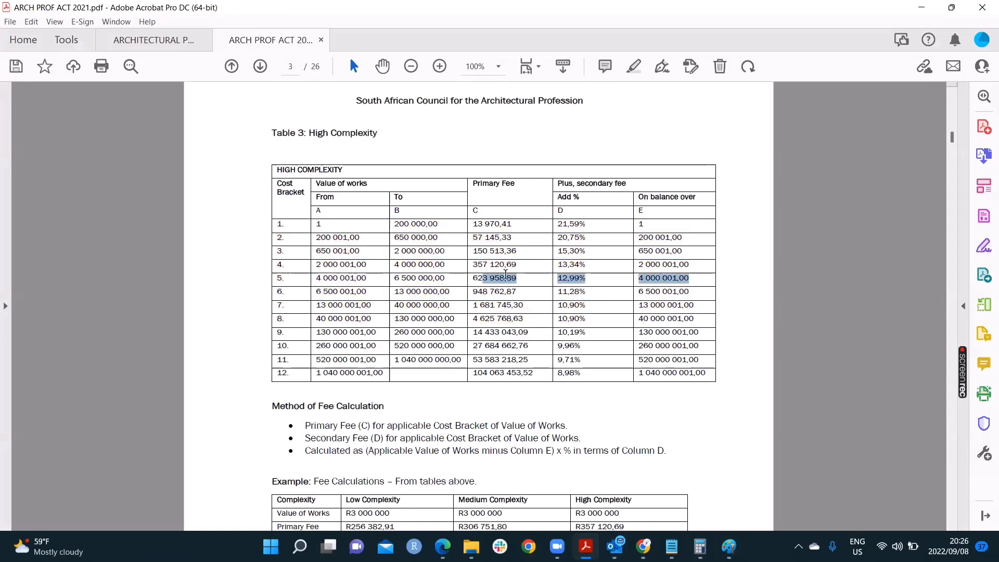
pyautogui.click(641, 292)
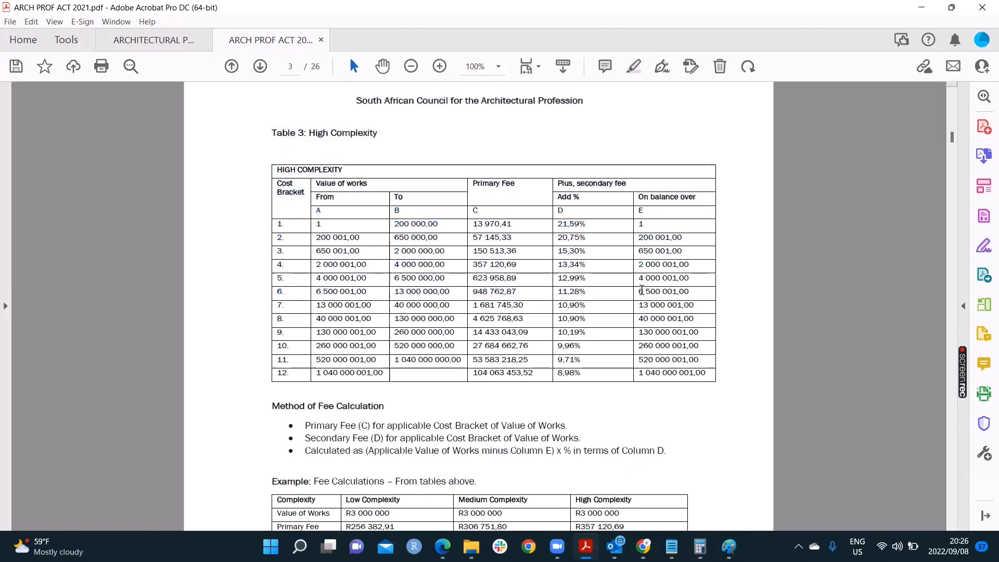
pyautogui.doubleClick(663, 291)
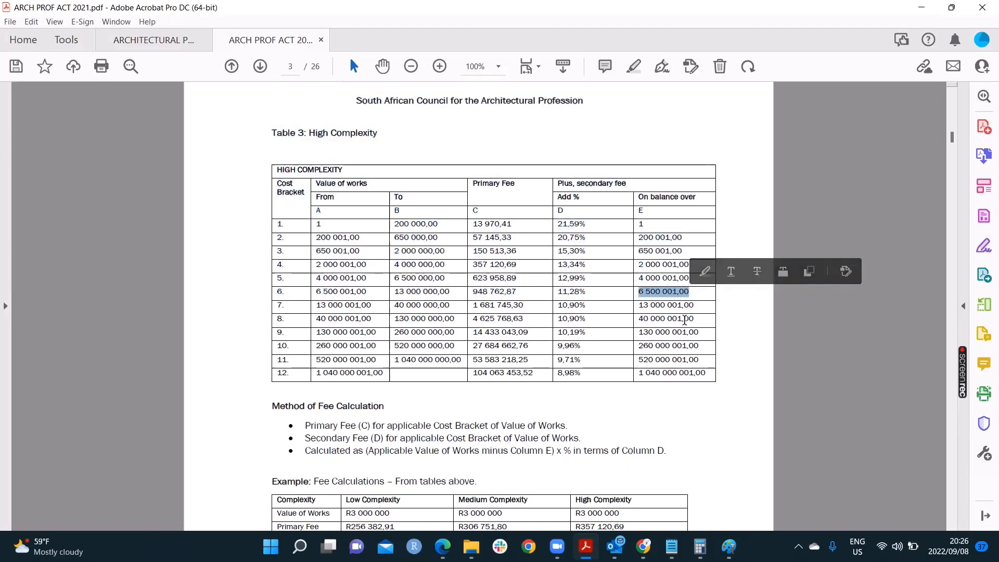
pyautogui.moveTo(727, 547)
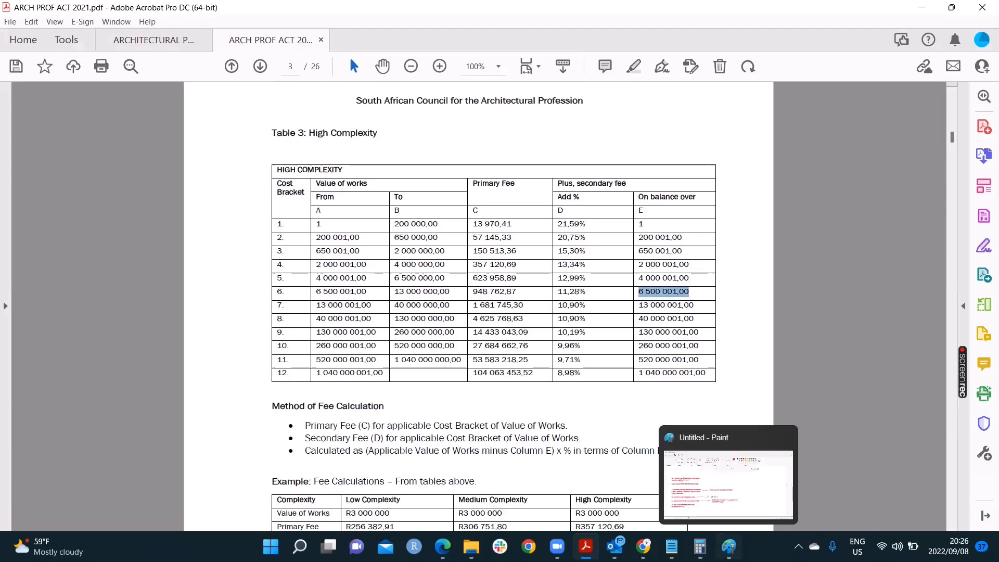
pyautogui.click(727, 475)
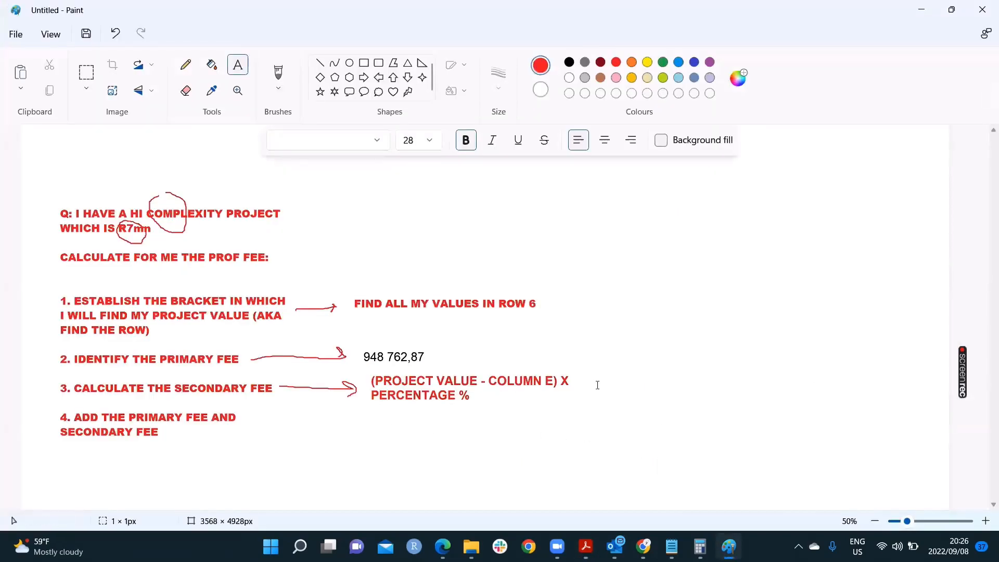
# - Paste 6 500 001,00 into a size-28 text box and extend it to (7 000 000 - 6 500 001,00 ) X
pyautogui.click(186, 64)
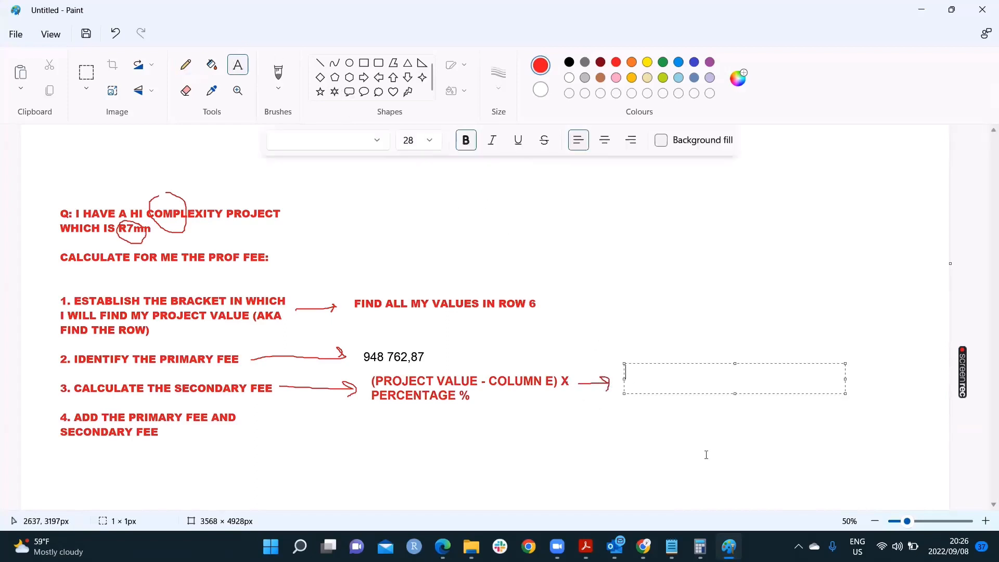
pyautogui.write('6 500 001,00')
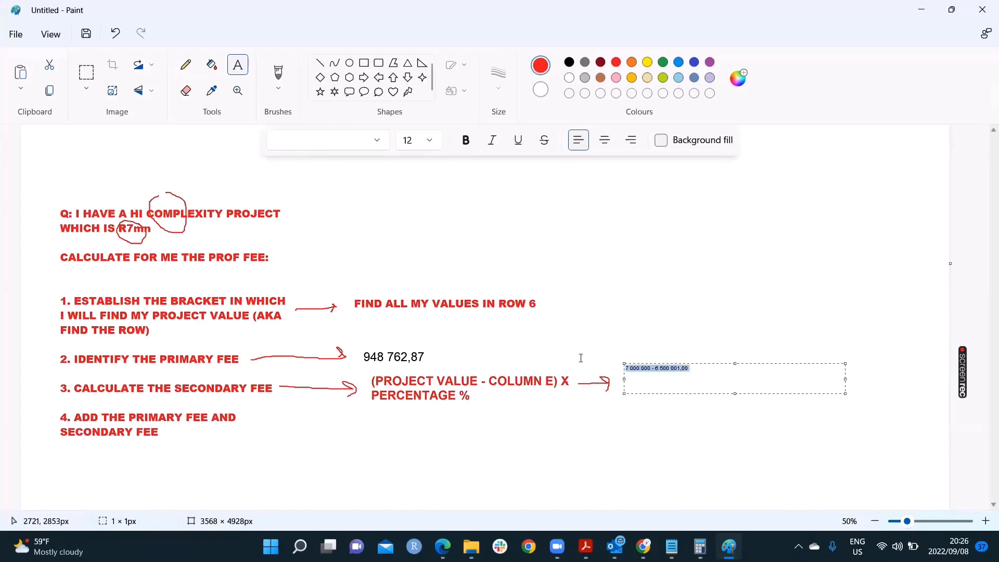
pyautogui.click(428, 139)
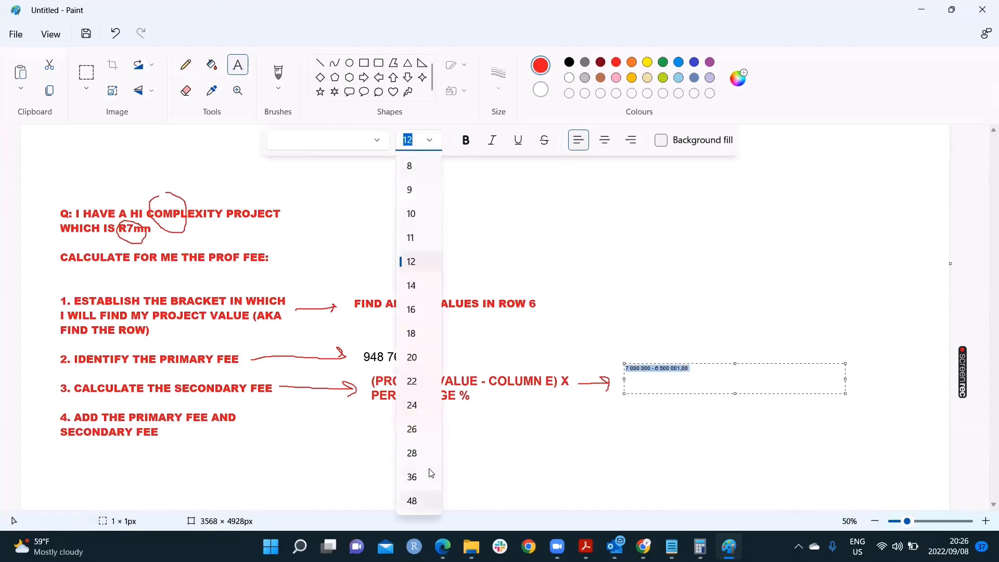
pyautogui.click(412, 452)
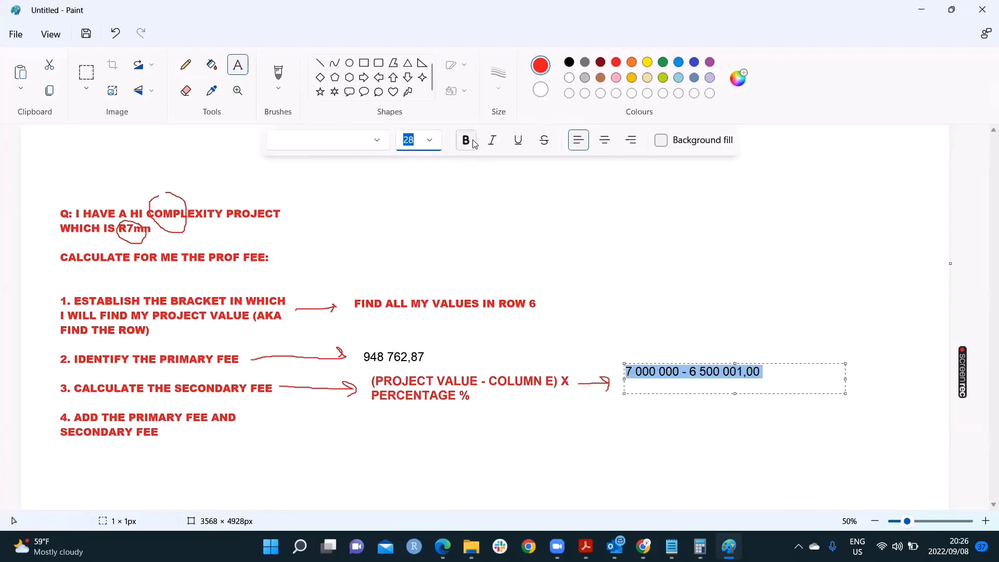
pyautogui.write(')')
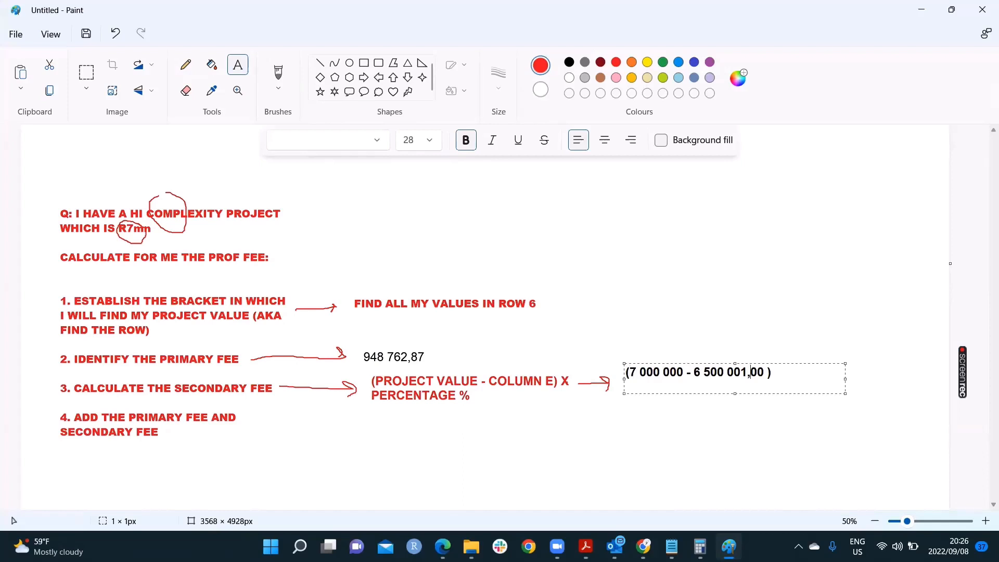
pyautogui.write('X')
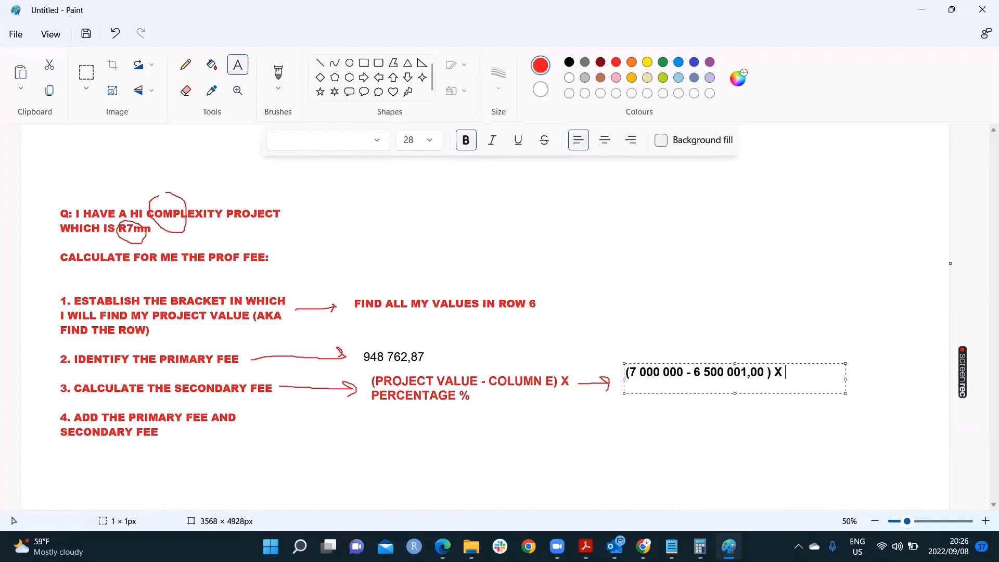
pyautogui.moveTo(584, 547)
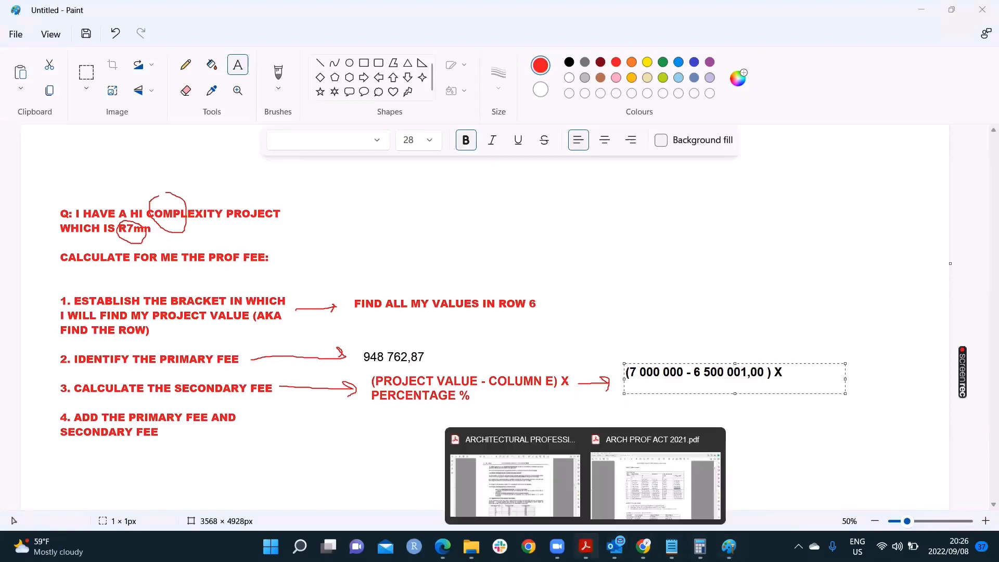
pyautogui.click(655, 484)
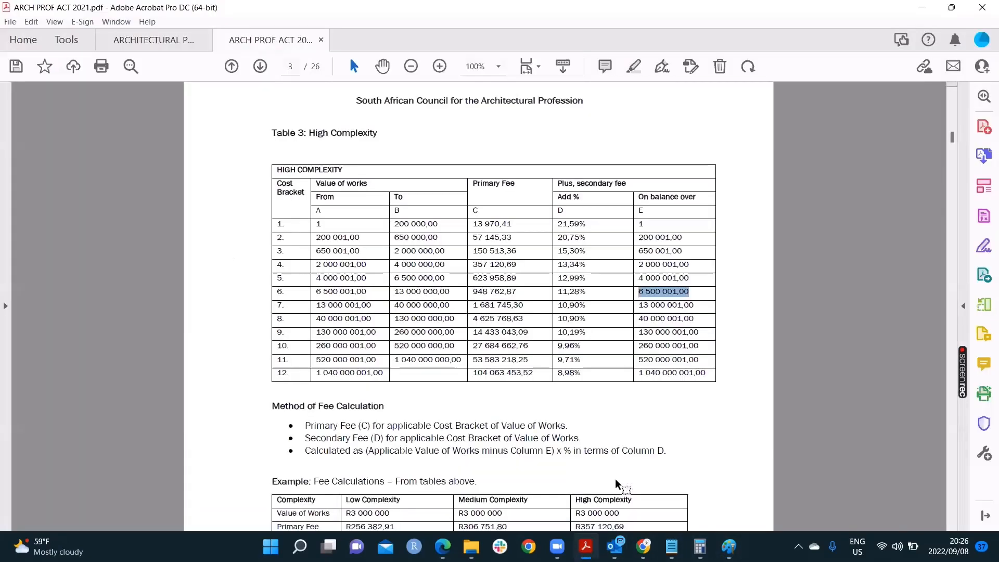
pyautogui.click(571, 292)
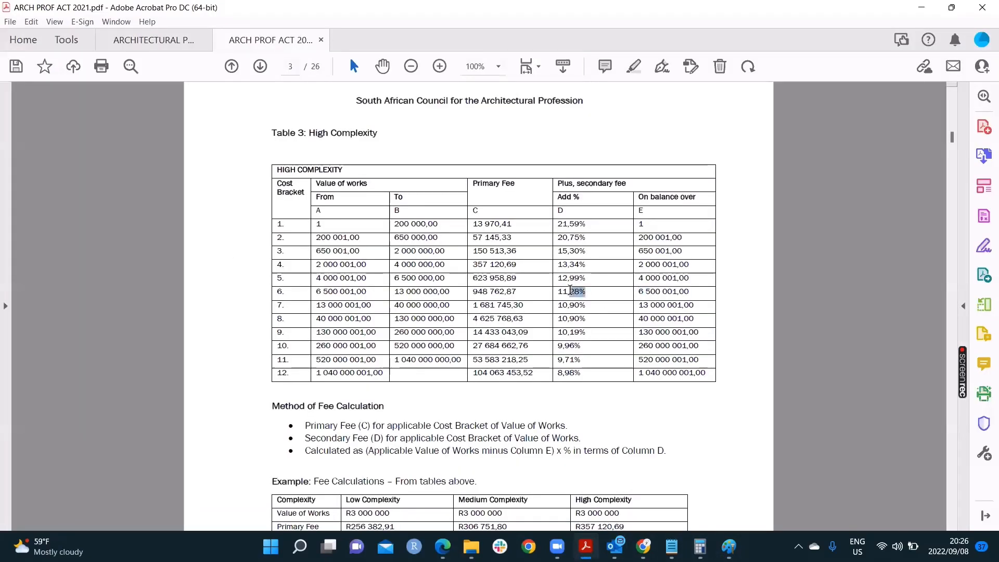
pyautogui.doubleClick(571, 292)
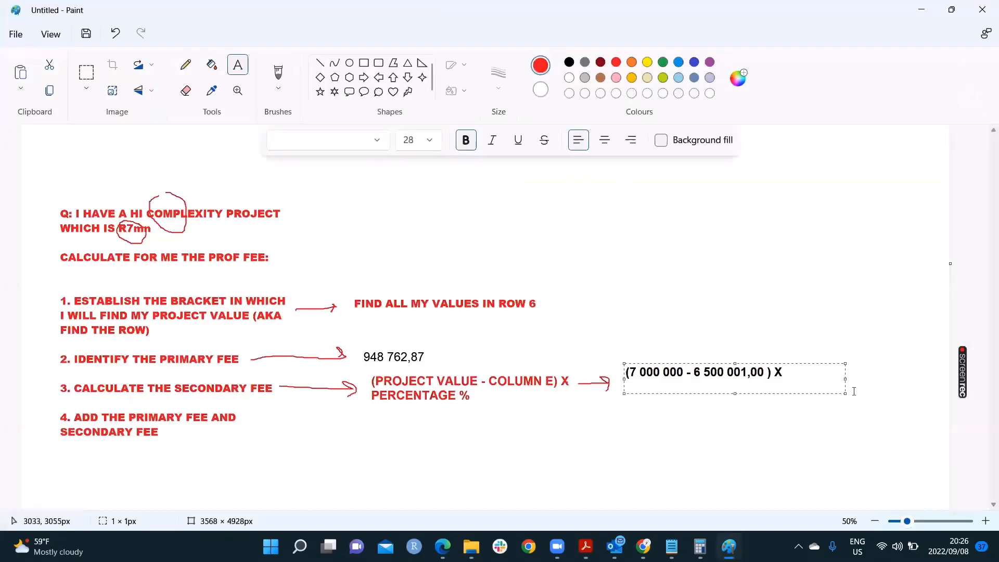
# - End the formula with 11.28% and label it MAGICAL NUMBER below the small arrow
pyautogui.write('11.28')
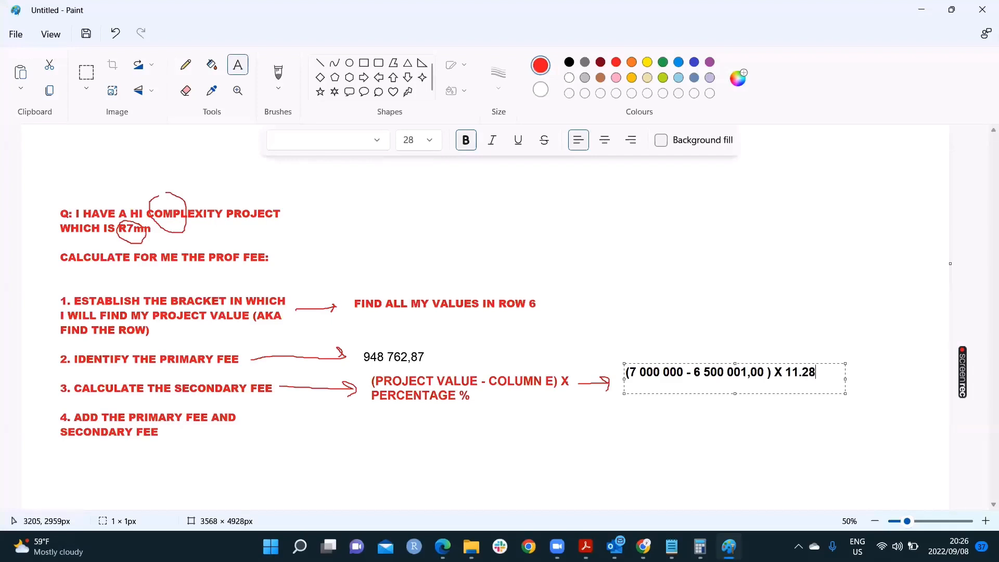
pyautogui.write('%')
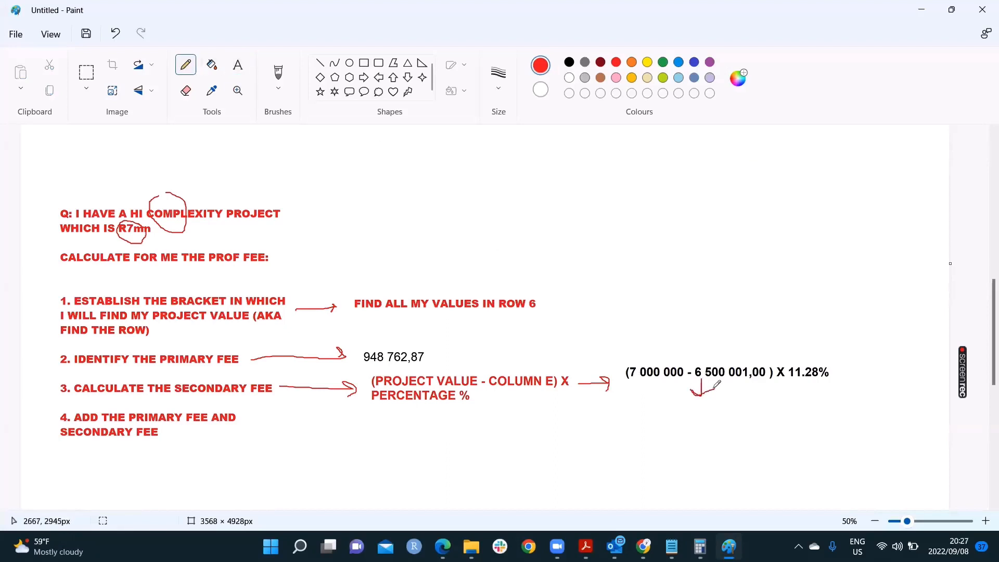
pyautogui.click(237, 64)
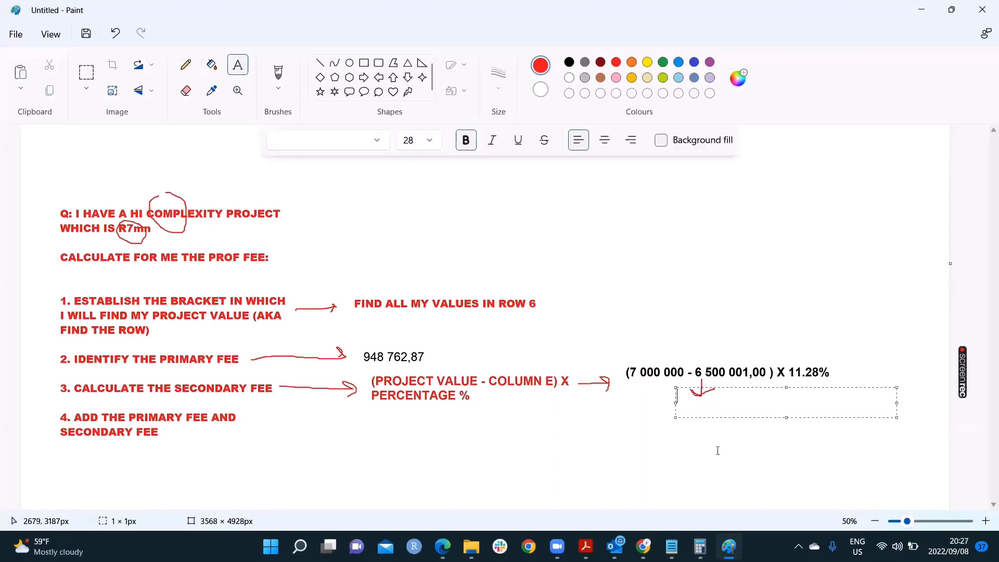
pyautogui.write('MAG')
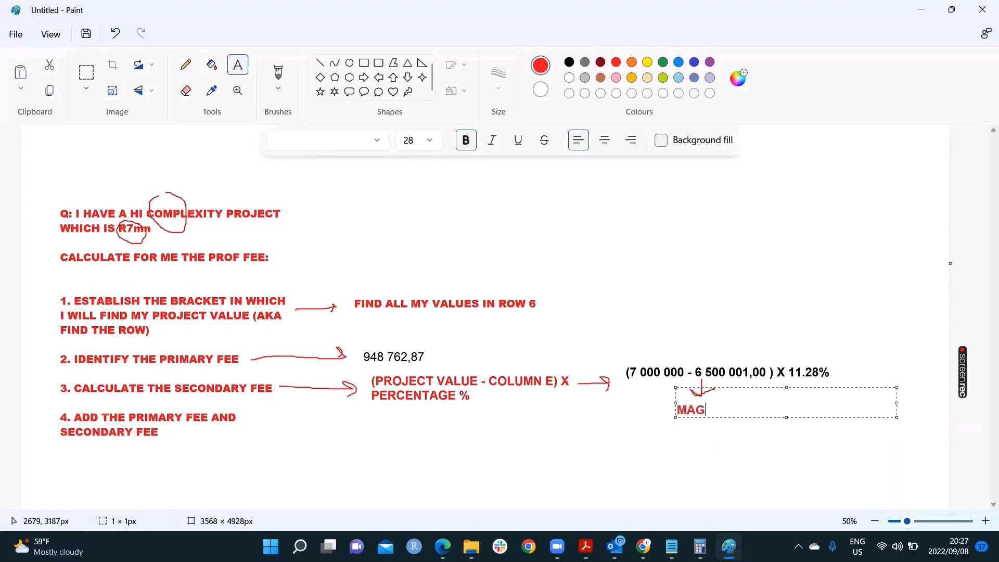
pyautogui.write('ICAL N')
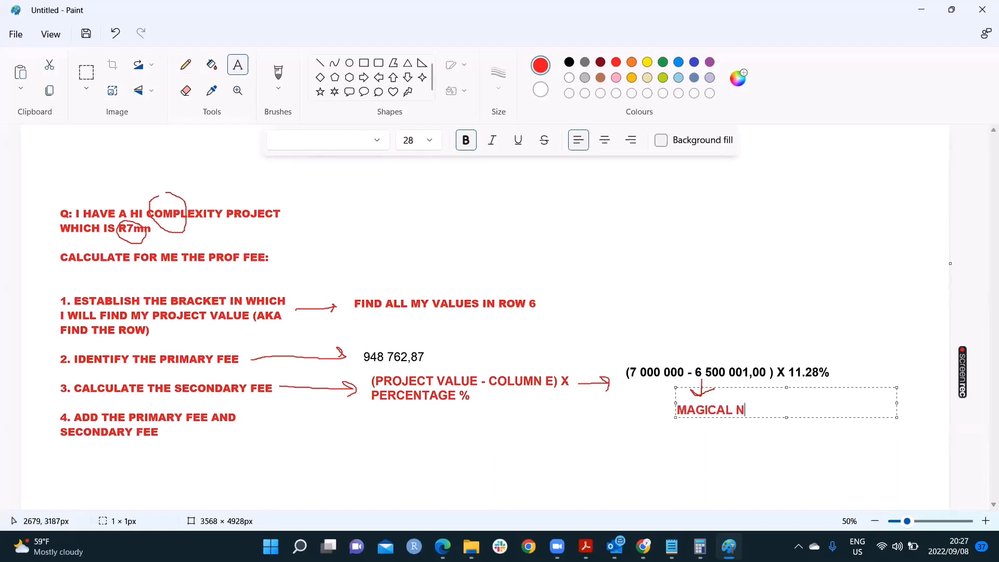
pyautogui.write('UMBER')
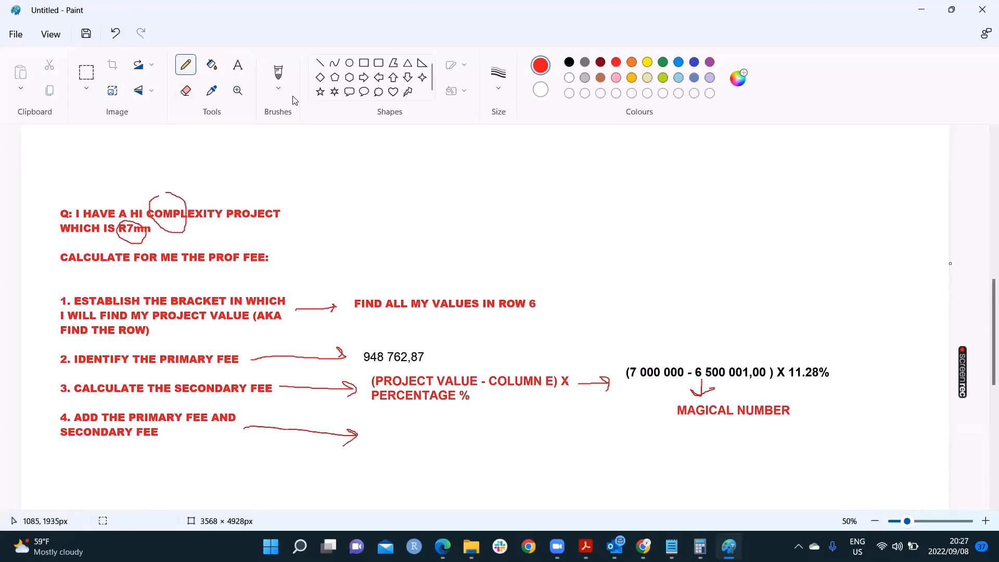
# - Write step 4's sum 948 762, 87 + MAGICAL NUMBER beside its arrow
pyautogui.click(238, 65)
pyautogui.write('9')
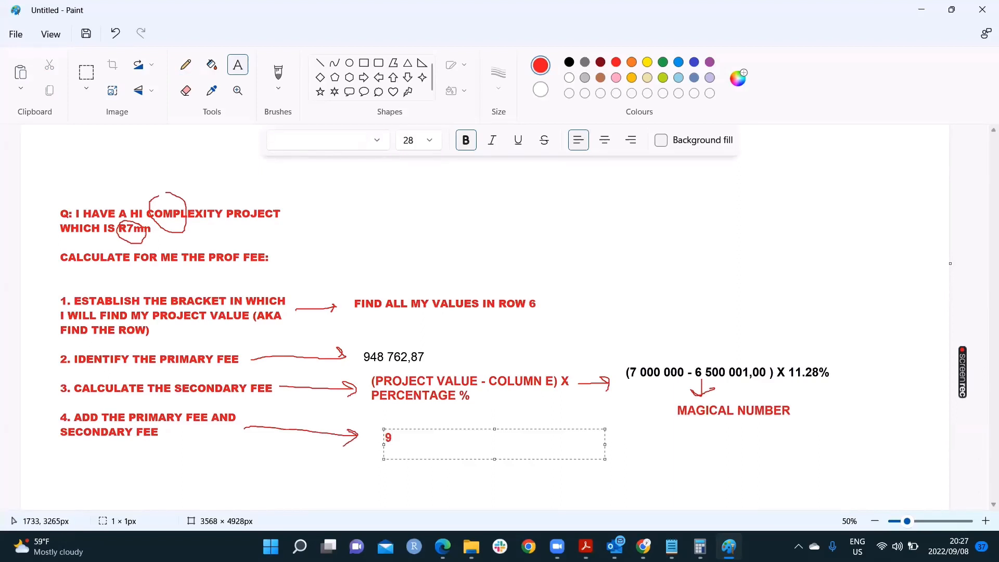
pyautogui.write('48')
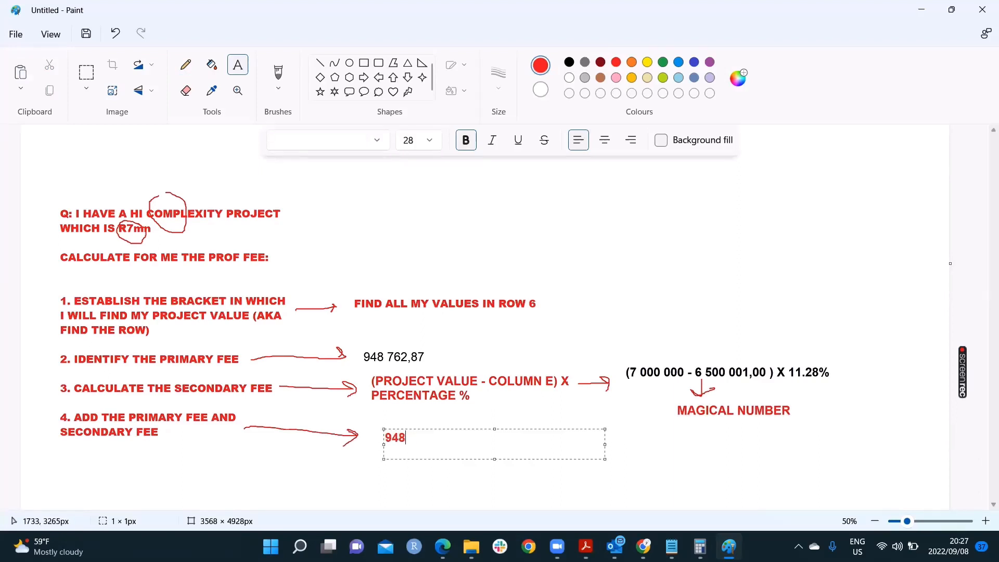
pyautogui.write('762')
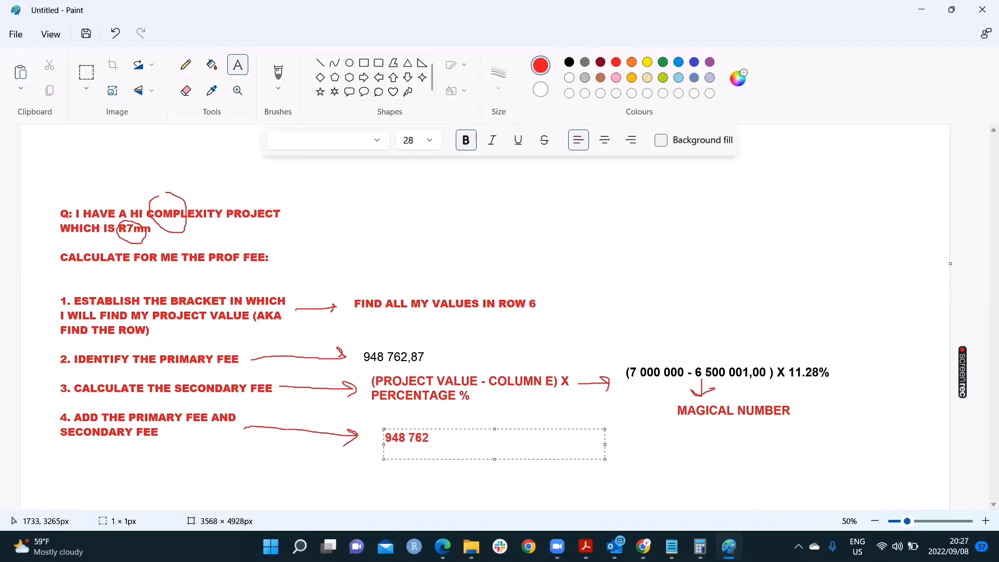
pyautogui.write(', 87')
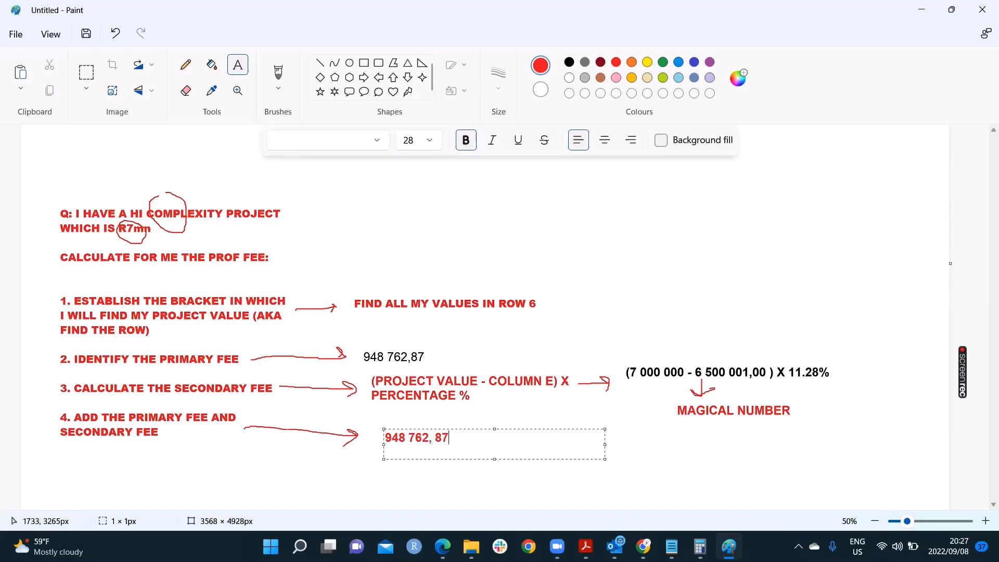
pyautogui.write('+')
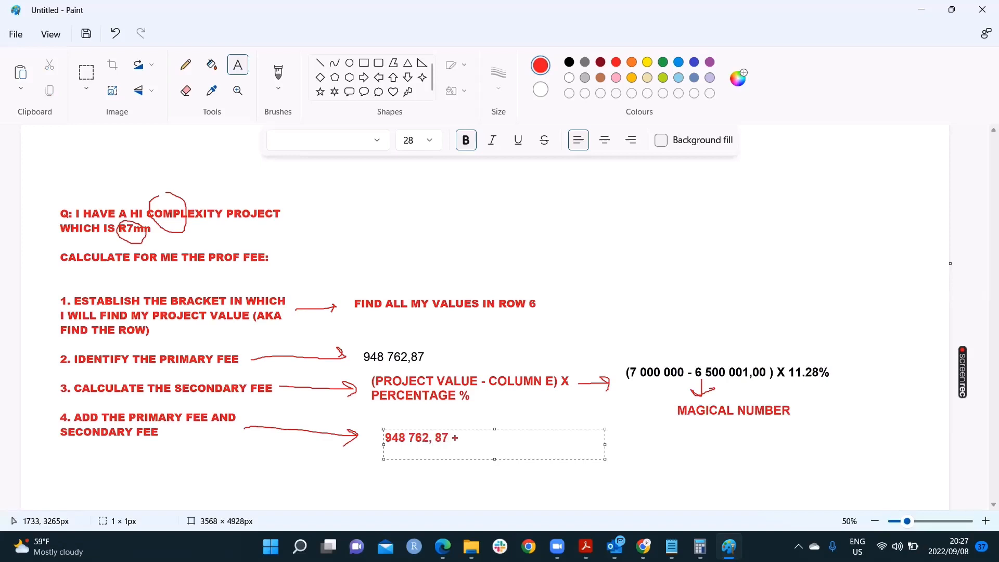
pyautogui.write('MAGI')
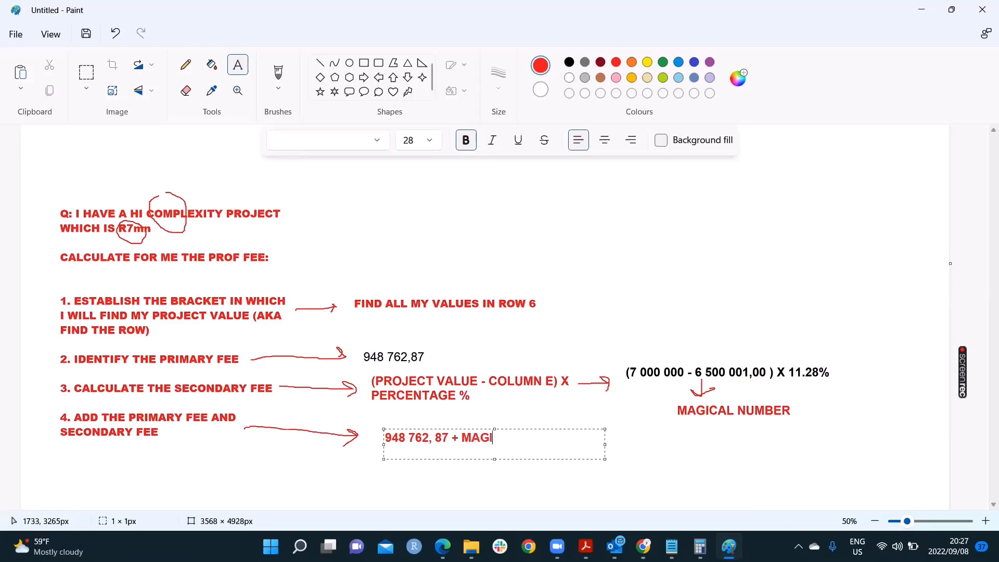
pyautogui.write('CAL NU')
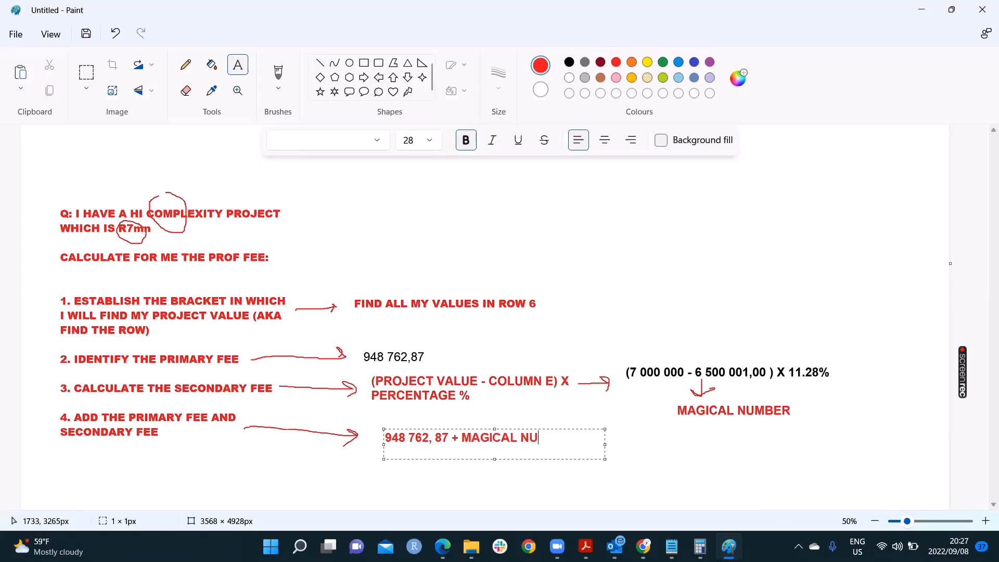
pyautogui.write('MBER')
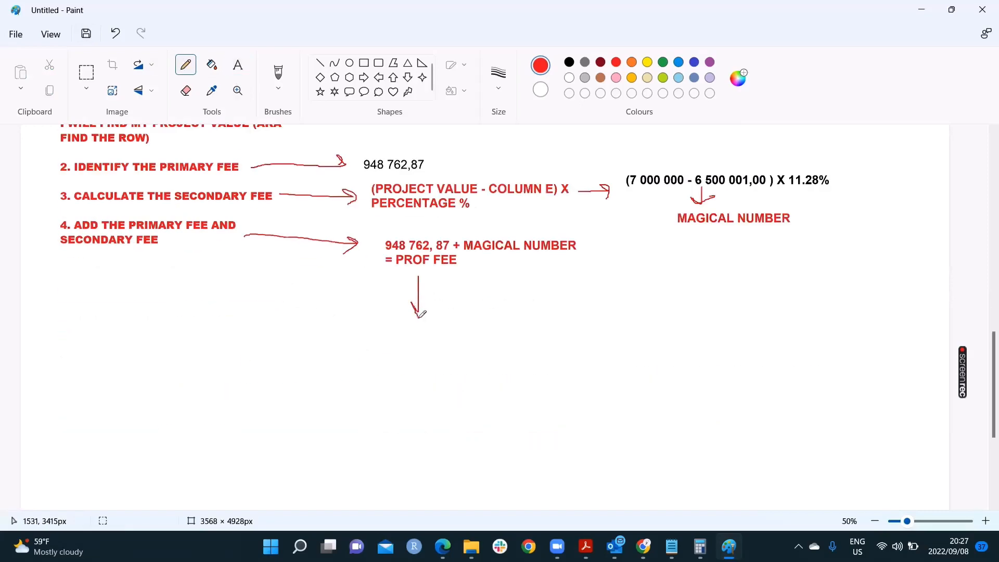
# - Add the note 'INCLUDE VAT: 15% OF THAT PARTICULAR AMOUNT' below the arrow
pyautogui.click(237, 64)
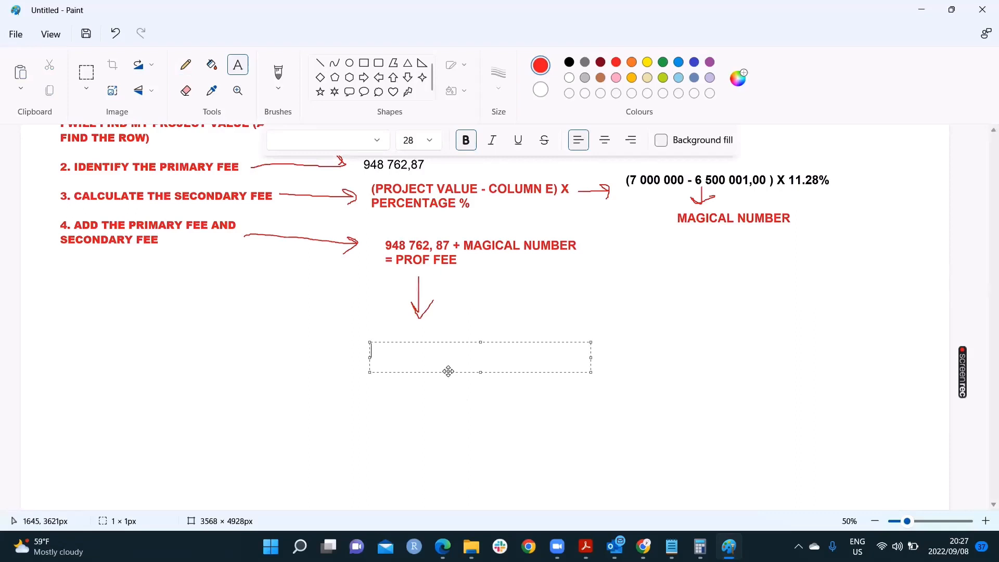
pyautogui.write('INCLUDE VA')
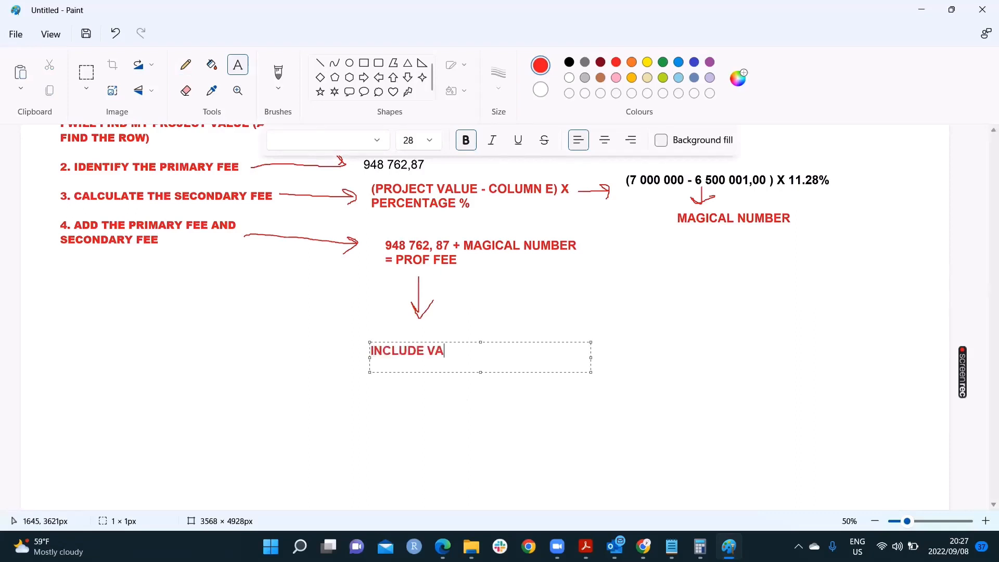
pyautogui.write('T:')
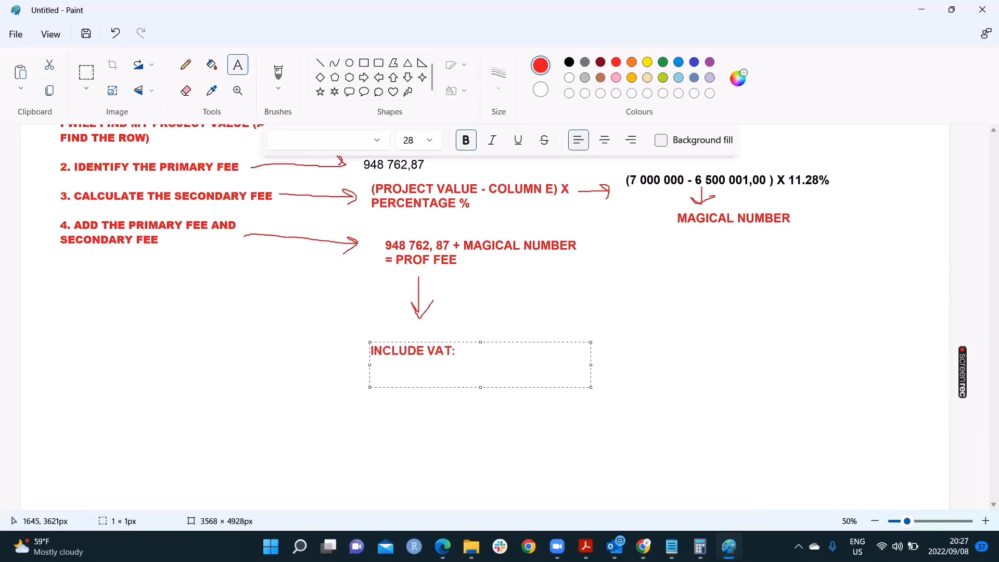
pyautogui.write('15%')
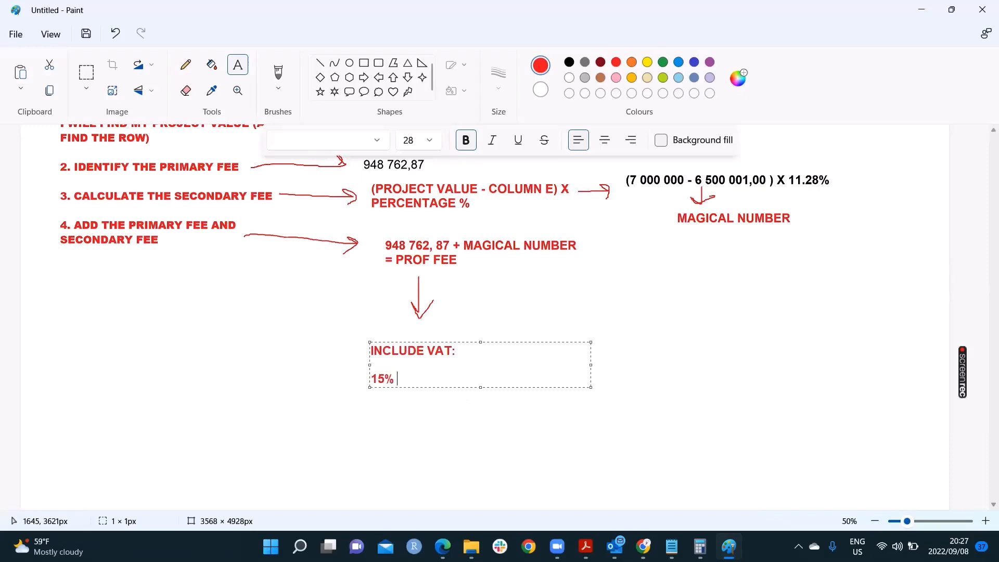
pyautogui.write('OF THAT PARTI')
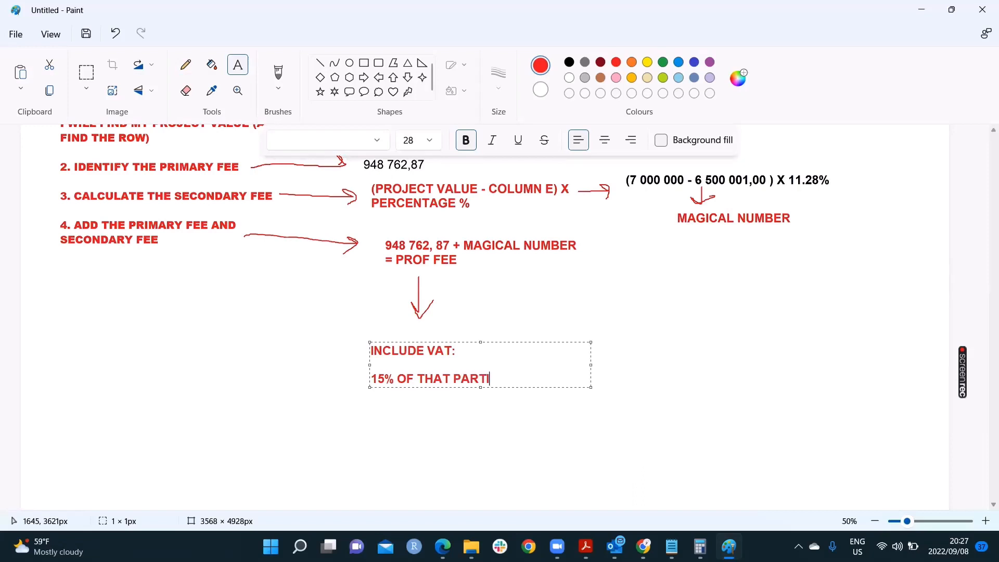
pyautogui.write('CULAR AM')
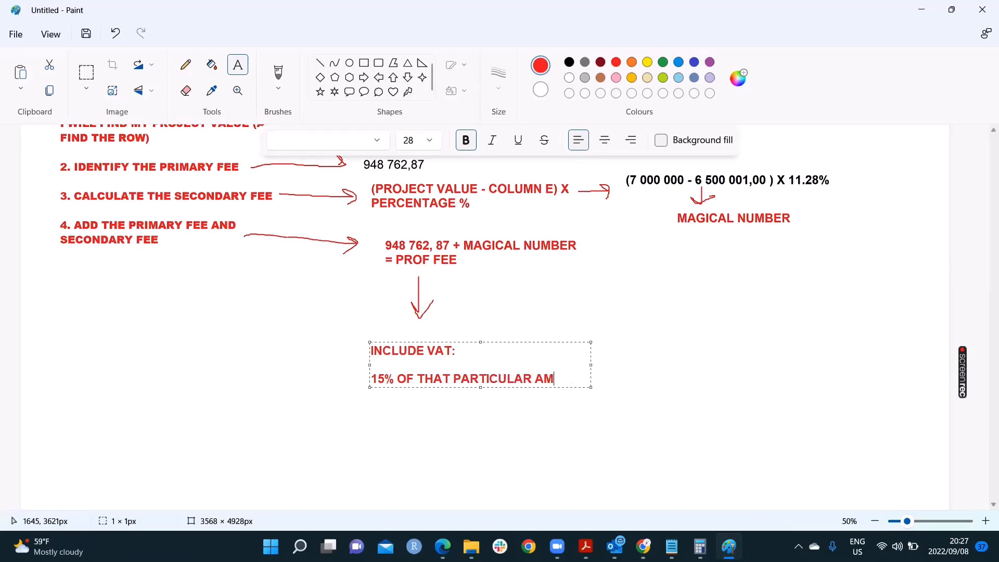
pyautogui.write('OUNT')
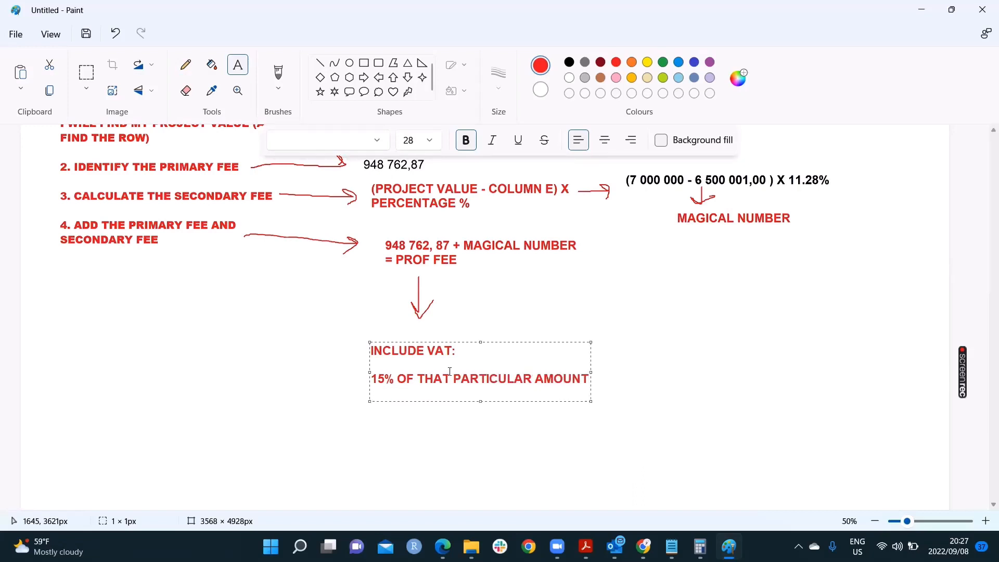
# - Write the formula '(PROF FEE X 15% = VAT', removing the mistyped 'PROF FEE +' wording
pyautogui.write('(PR')
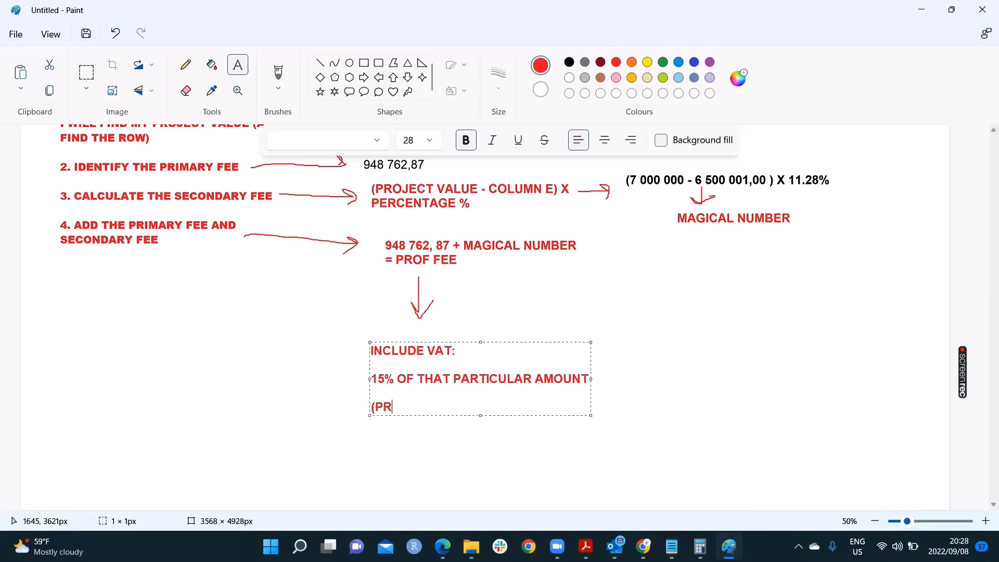
pyautogui.write('OF FEE')
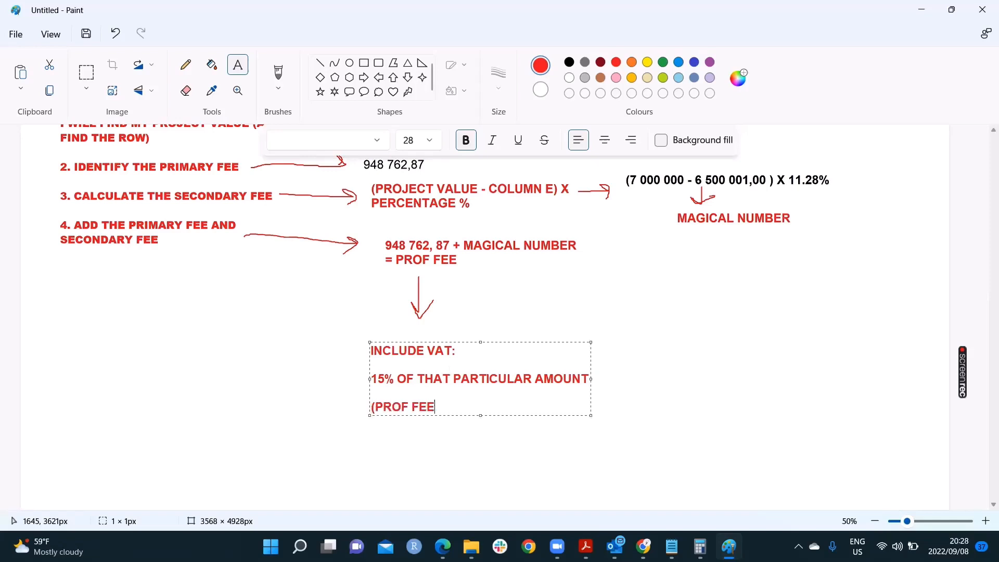
pyautogui.write('X')
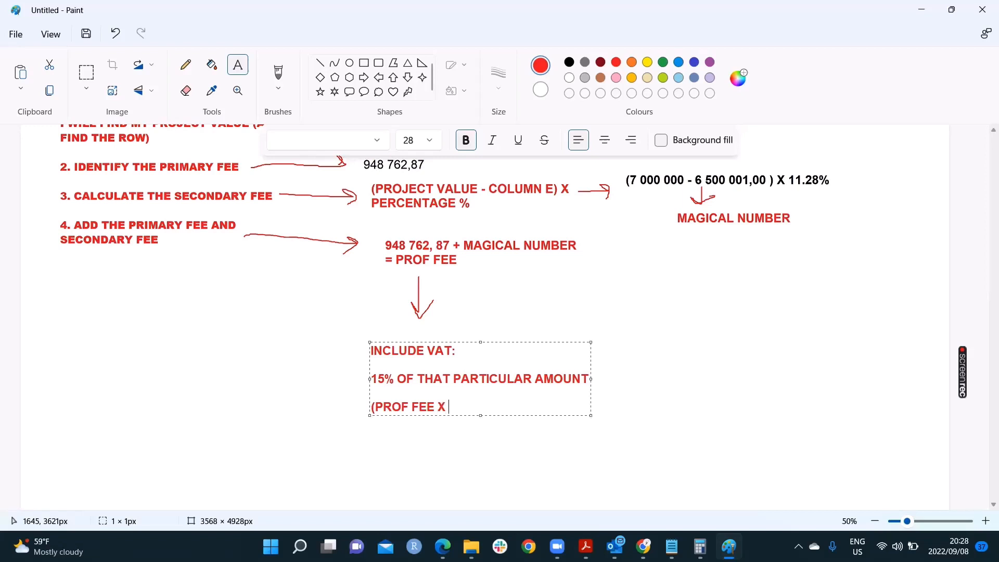
pyautogui.write('15%')
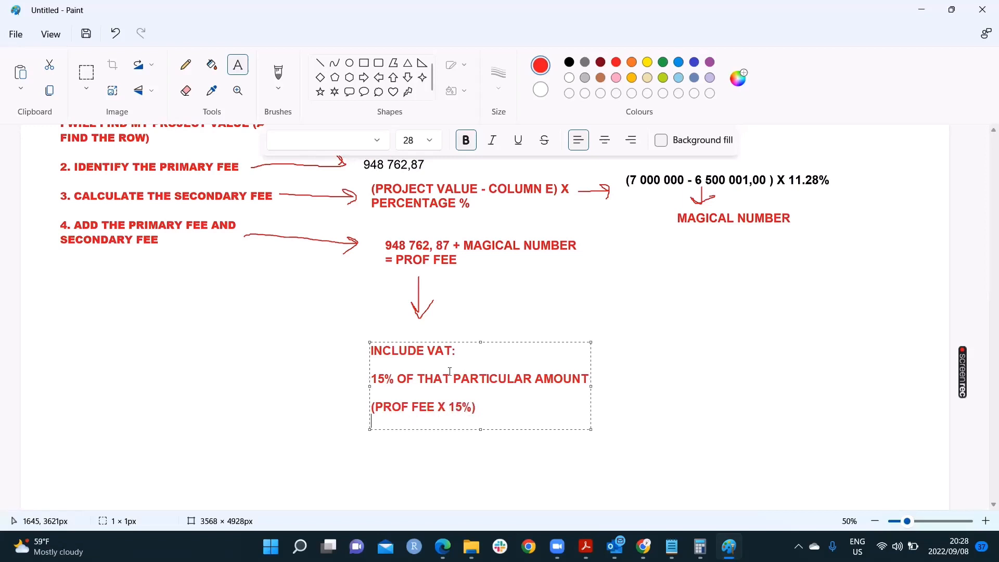
pyautogui.write('=')
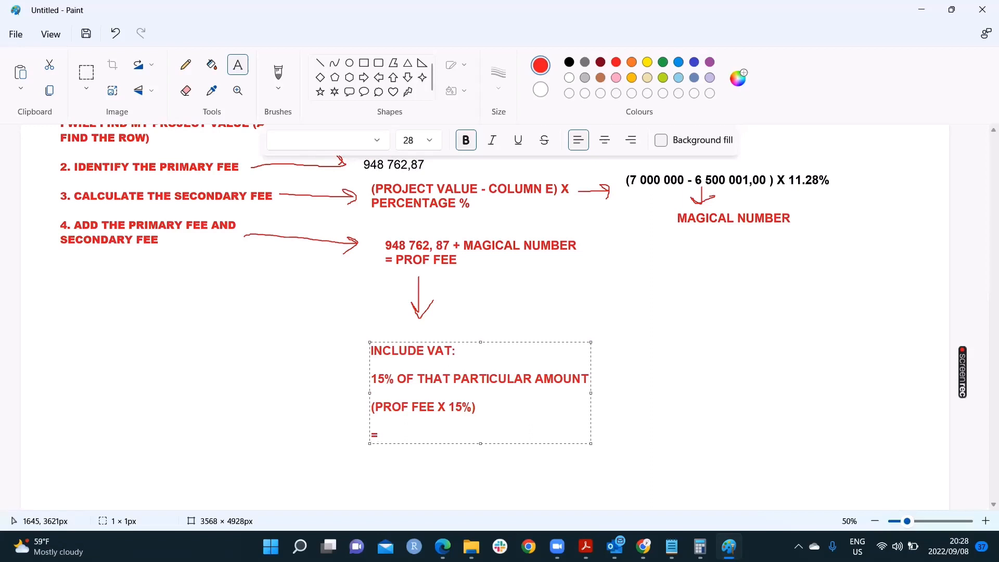
pyautogui.write('PROF F')
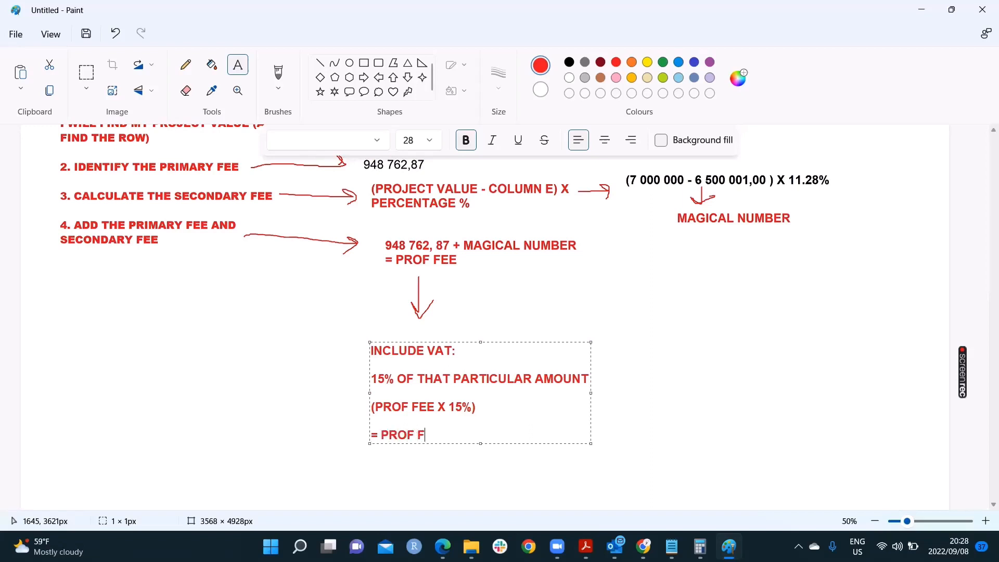
pyautogui.write('EE +')
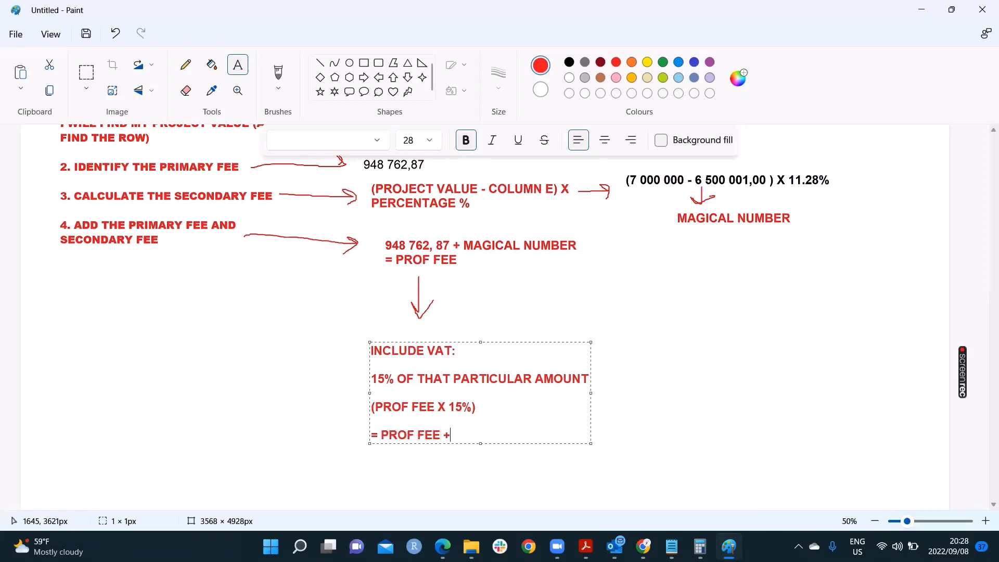
pyautogui.press('backspace')
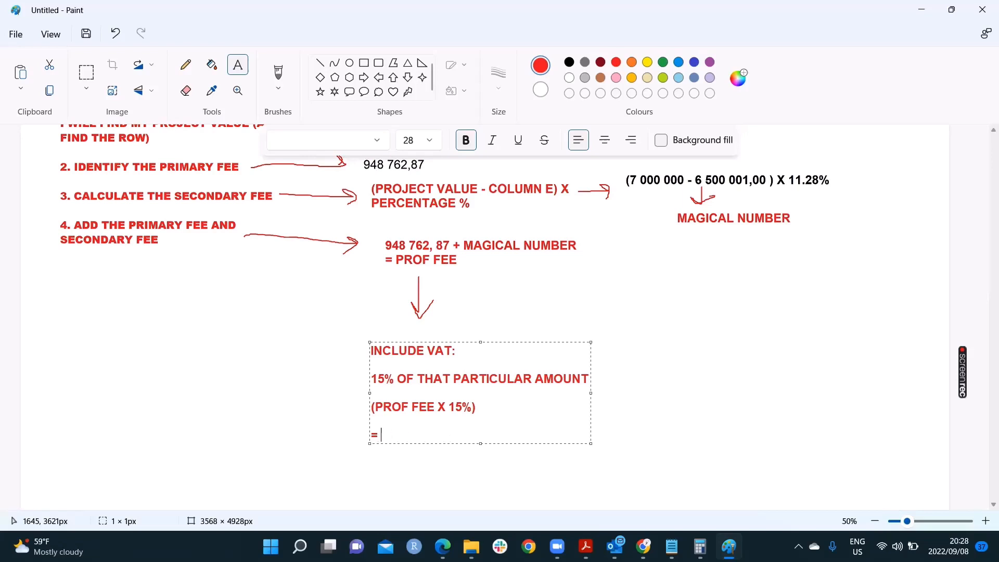
pyautogui.write('VAT')
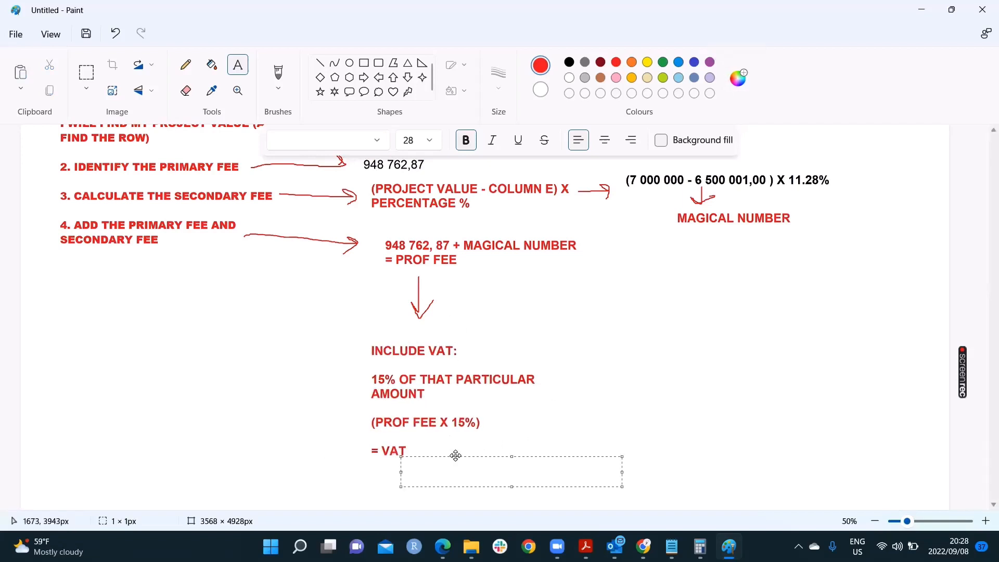
# - Add a second text box reading '(PROF FEE + VAT)'
pyautogui.write('PROF')
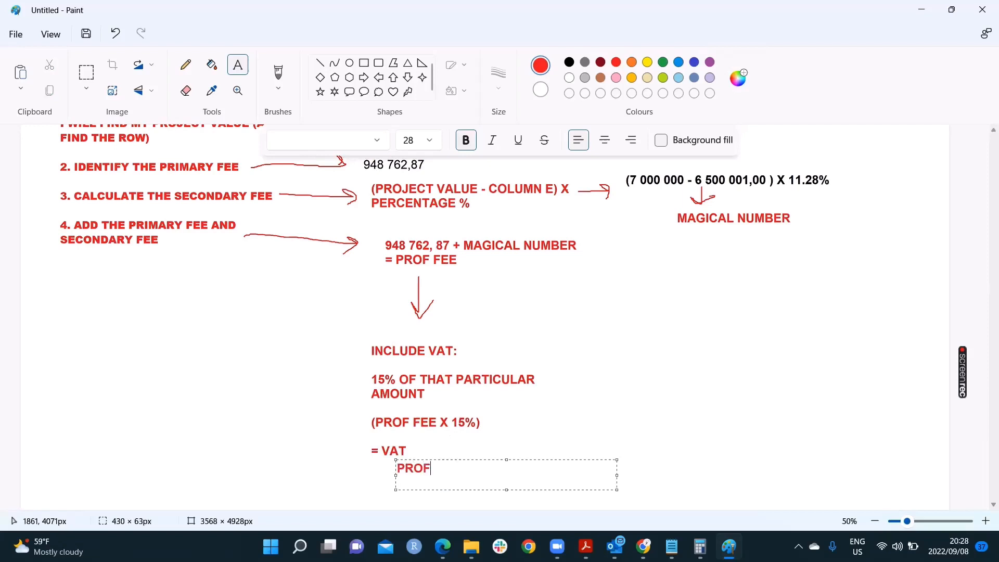
pyautogui.write('FEE + V')
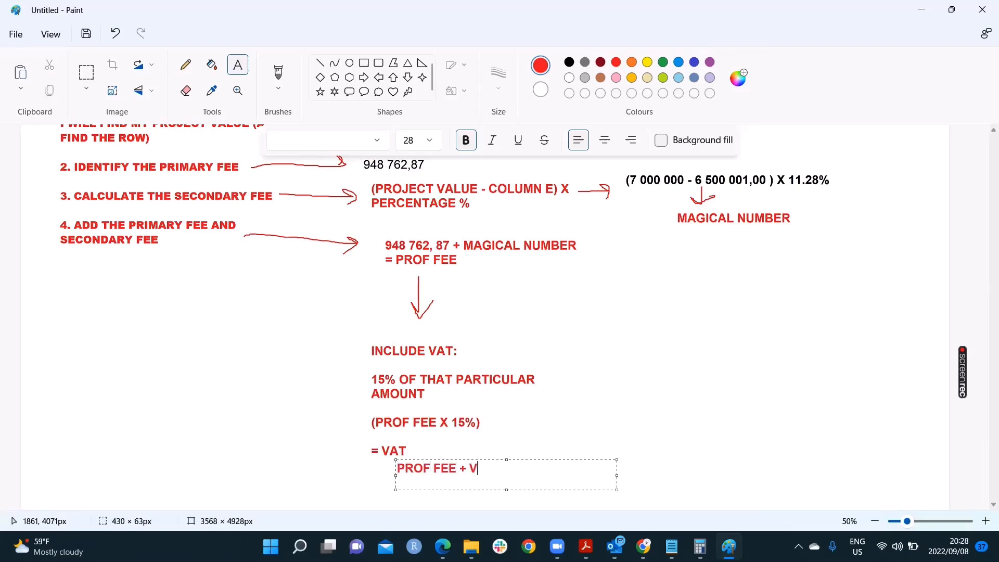
pyautogui.write('AT)')
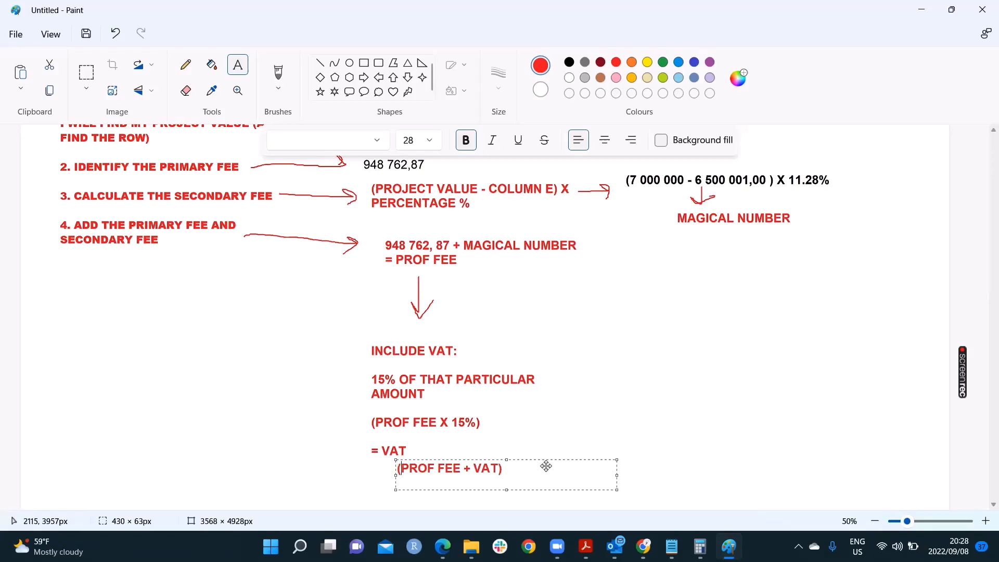
# - Pencil in circles around PROF FEE and VAT, underlines, a long downward arrow and an arrow after (PROF FEE + VAT)
pyautogui.click(186, 65)
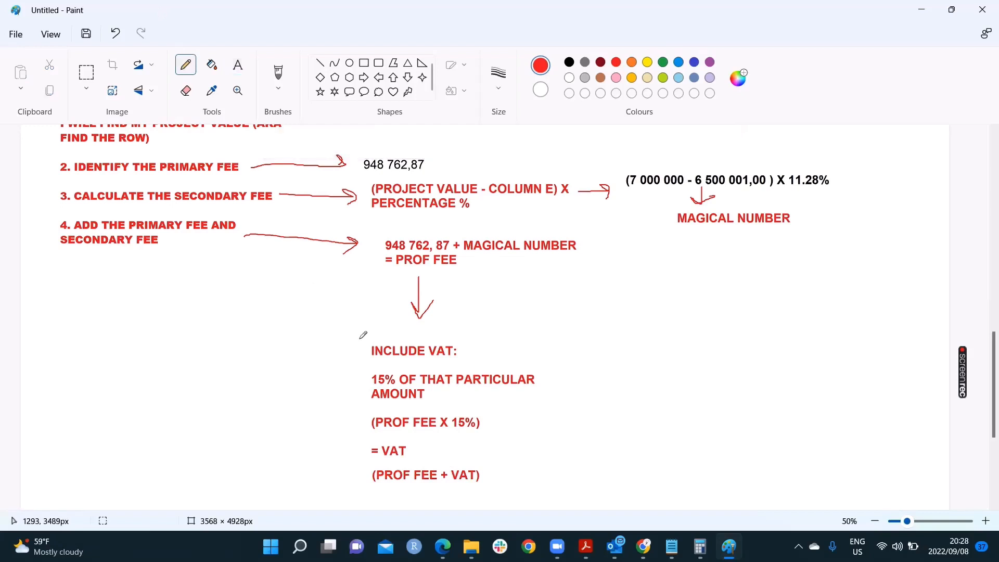
pyautogui.scroll(-3)
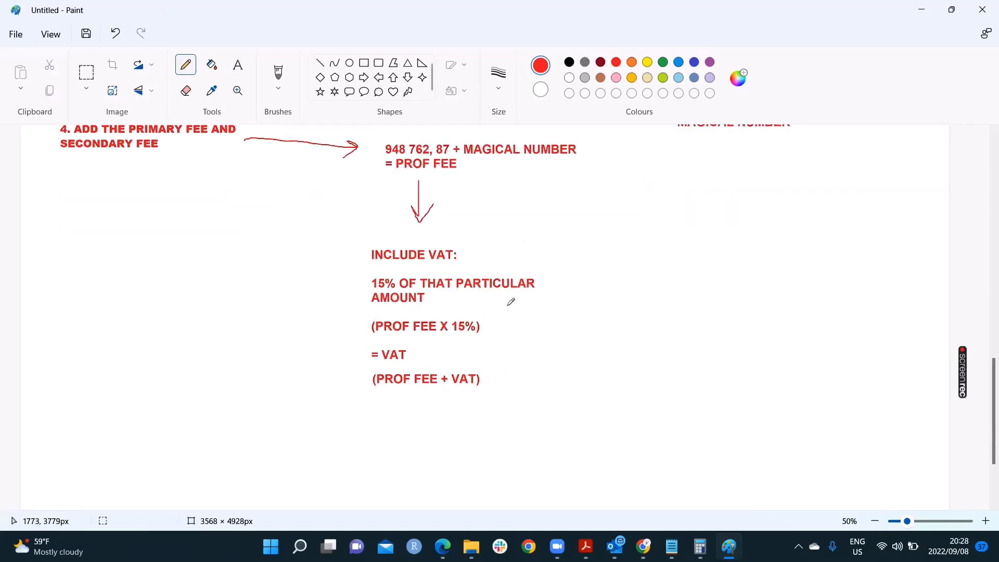
pyautogui.moveTo(453, 379)
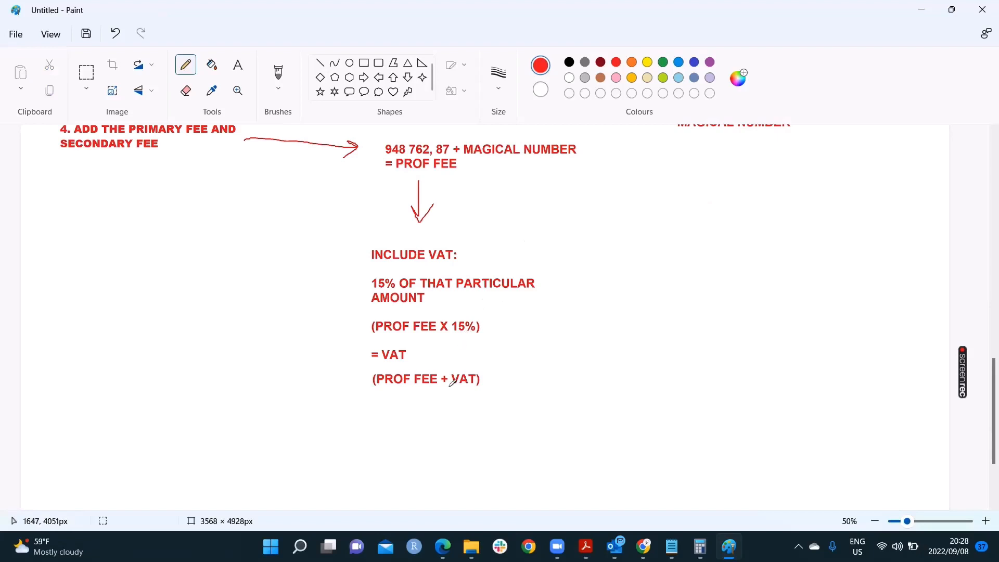
pyautogui.moveTo(459, 382)
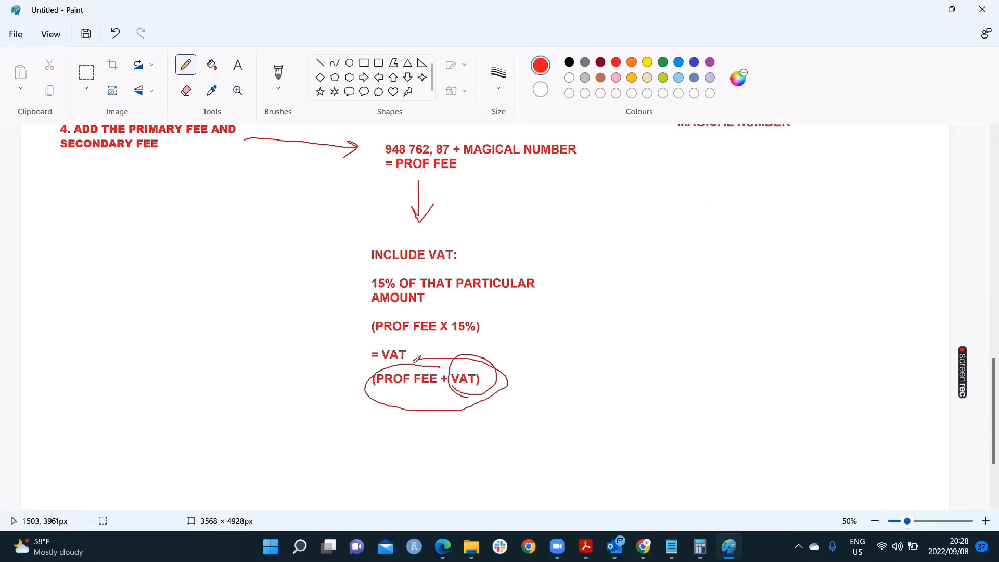
pyautogui.click(115, 33)
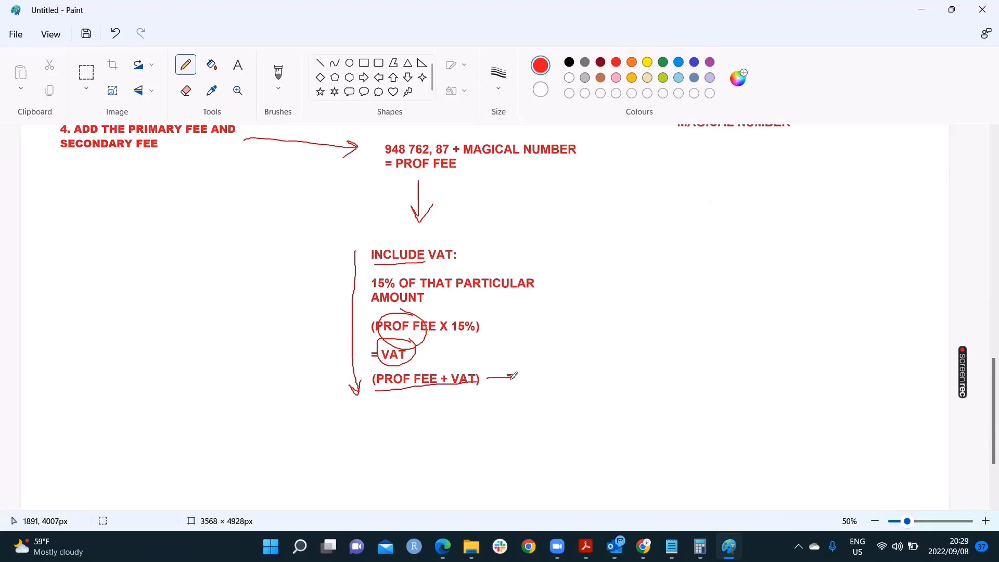
# - Label the arrow after (PROF FEE + VAT) with 'FINAL PROF FEE INCL VAT'
pyautogui.click(238, 64)
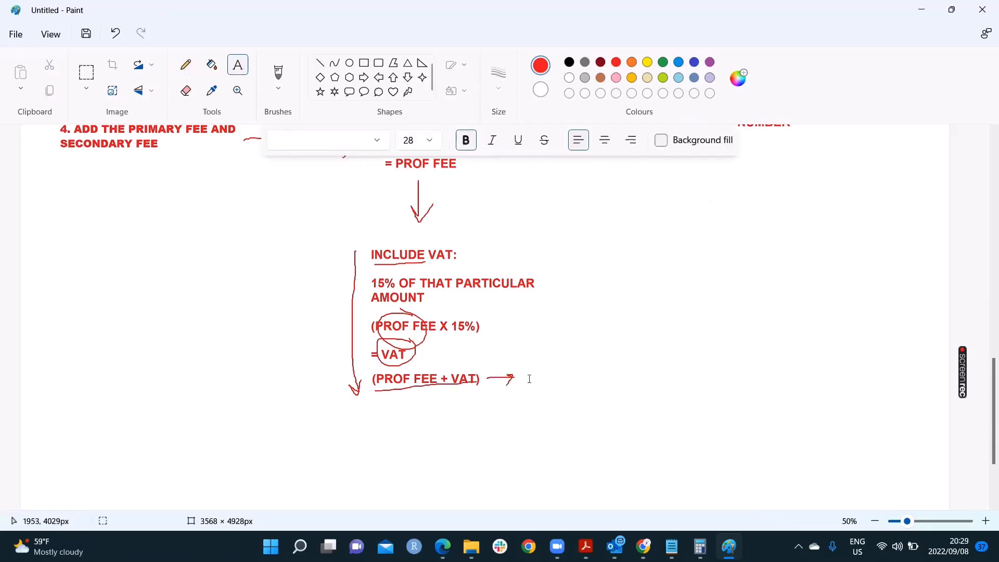
pyautogui.write('FINAL PRO')
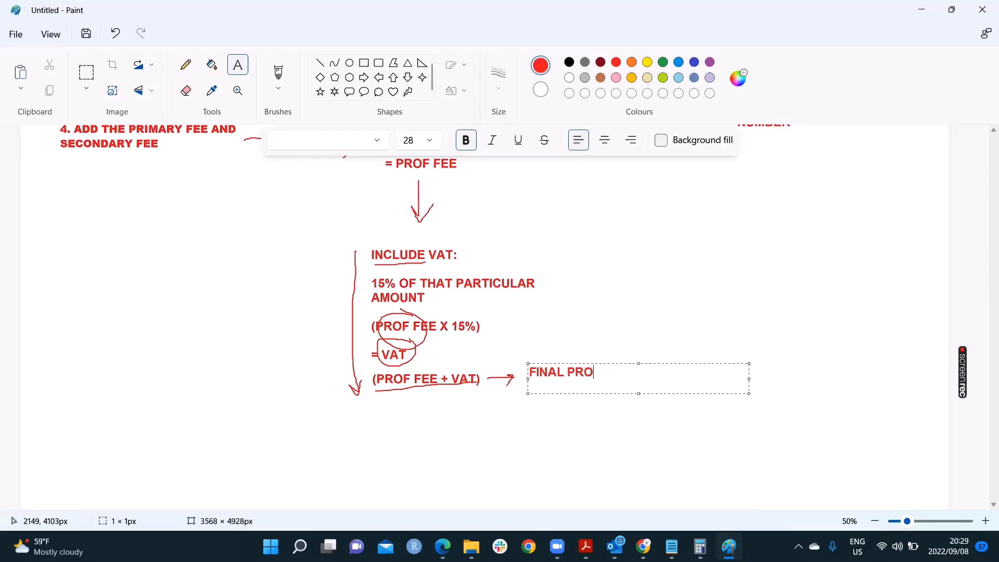
pyautogui.write('F FEE INCL')
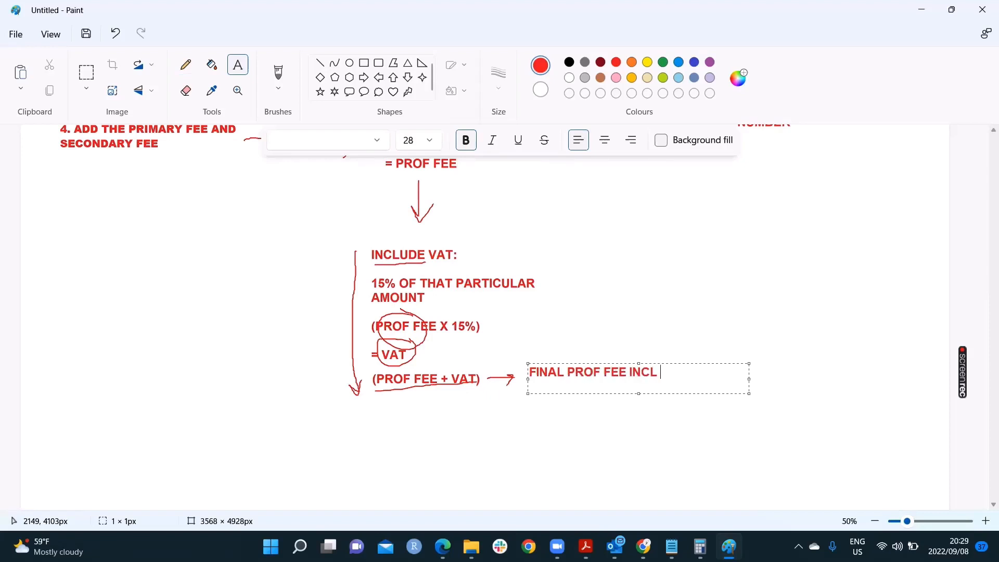
pyautogui.write('VAT')
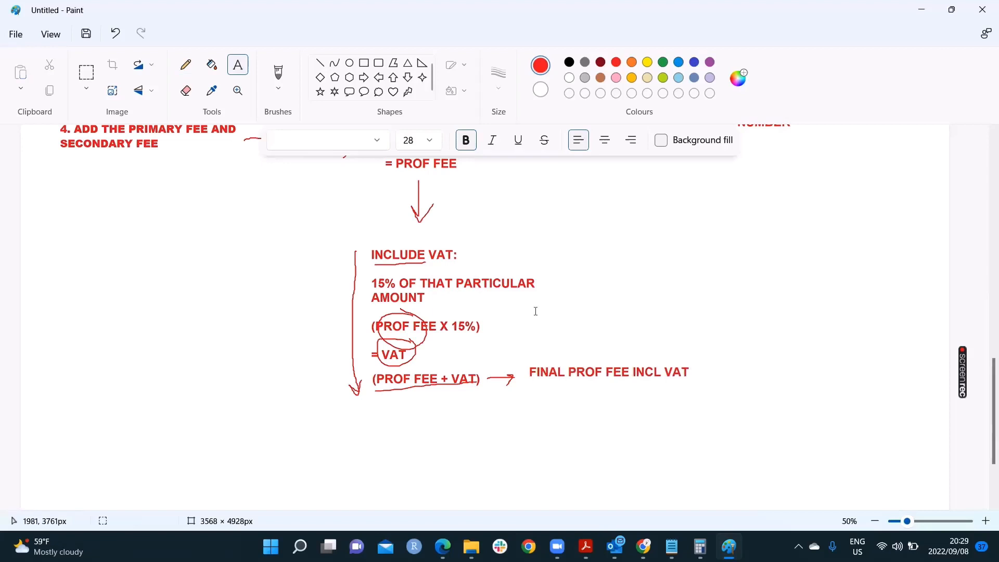
pyautogui.moveTo(547, 366)
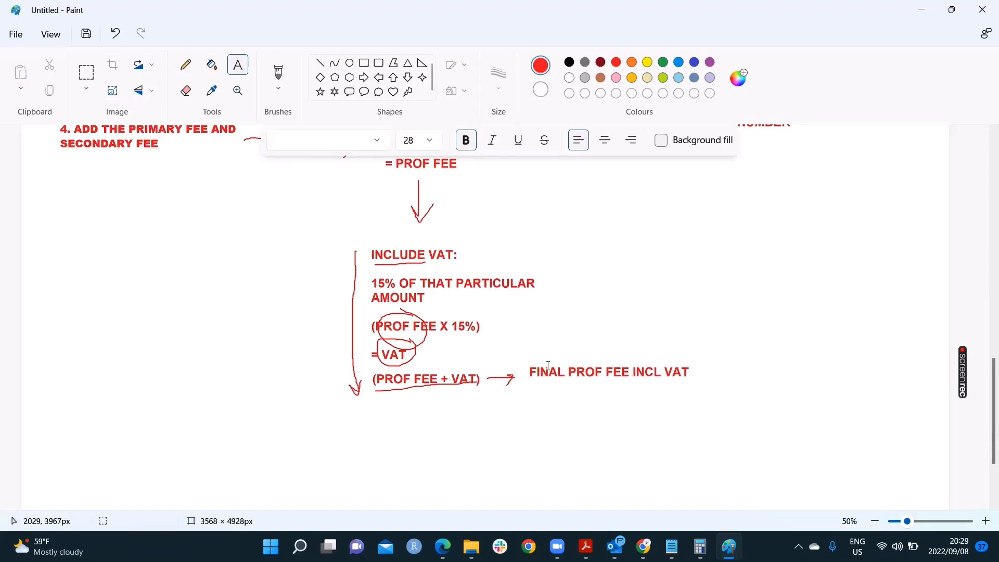
# - Draw a red rectangle framing the whole calculation from the question to FINAL PROF FEE INCL VAT
pyautogui.scroll(3)
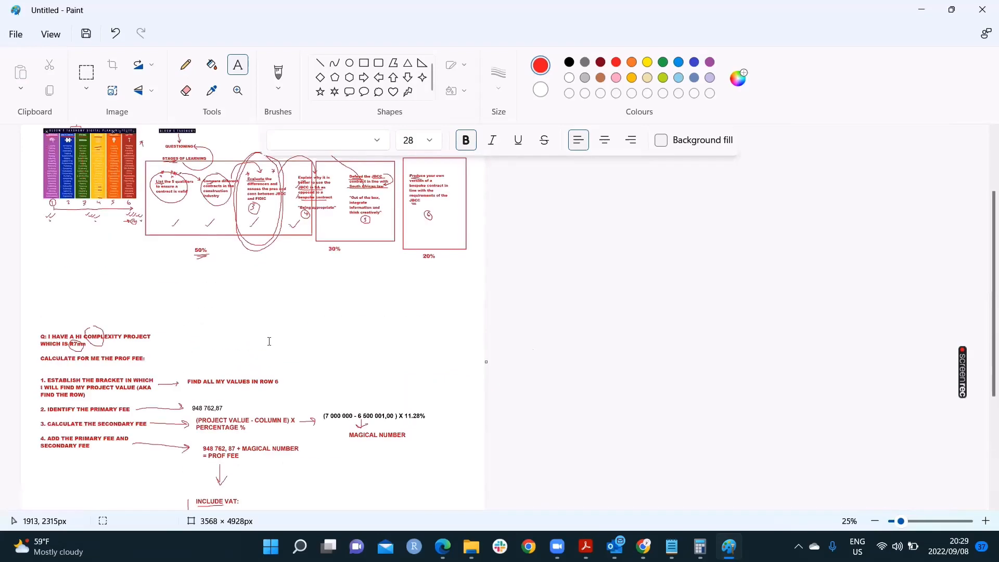
pyautogui.scroll(-3)
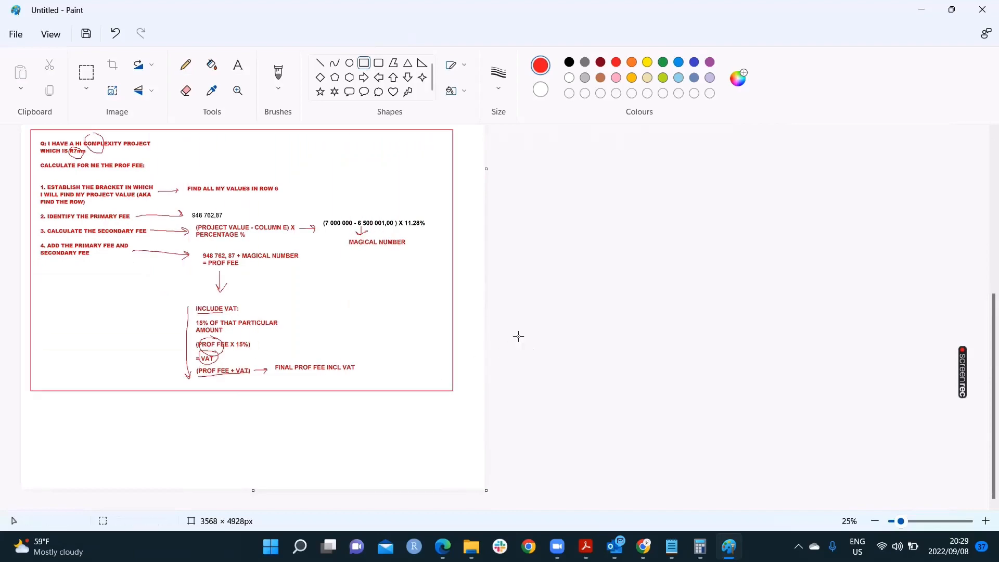
pyautogui.click(985, 521)
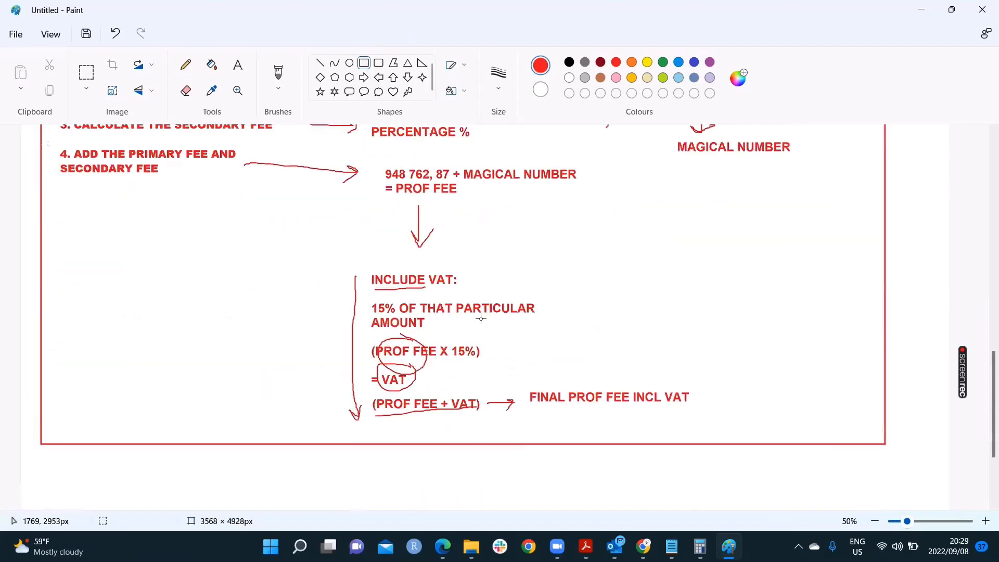
pyautogui.moveTo(594, 342)
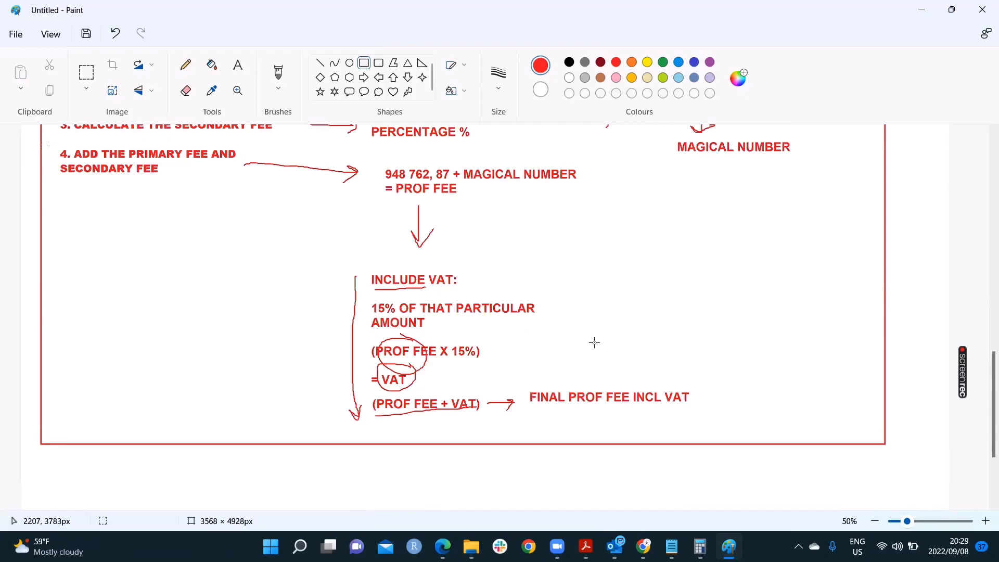
pyautogui.click(186, 64)
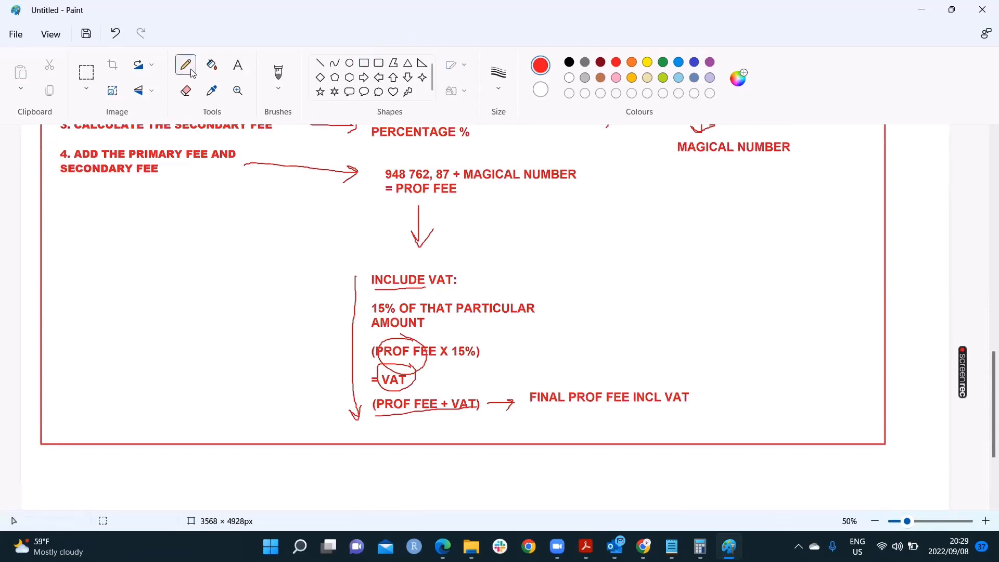
# - Write the 'L3 OR L4' note: customer asked for a discount because it is a large development with similar units
pyautogui.click(237, 65)
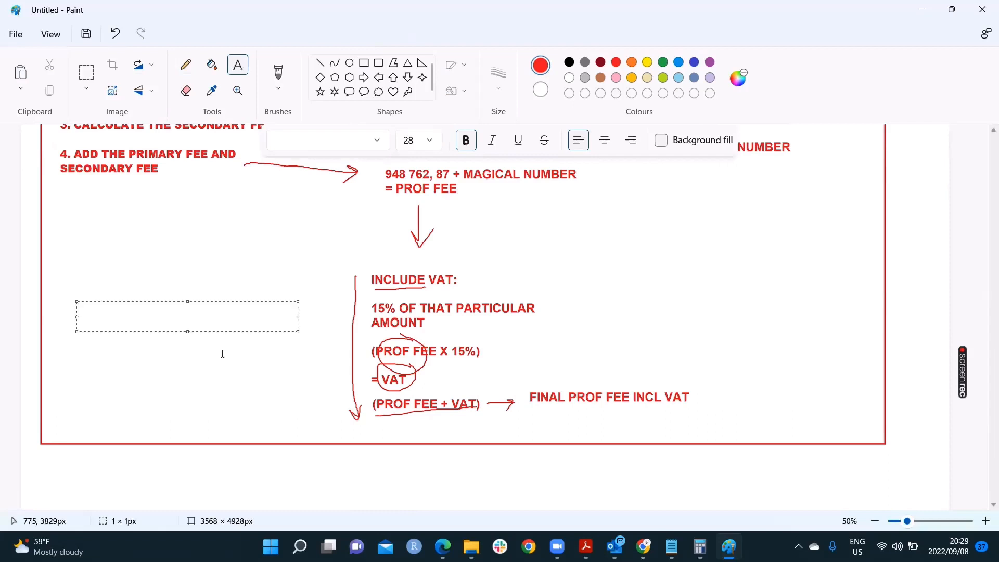
pyautogui.write('L')
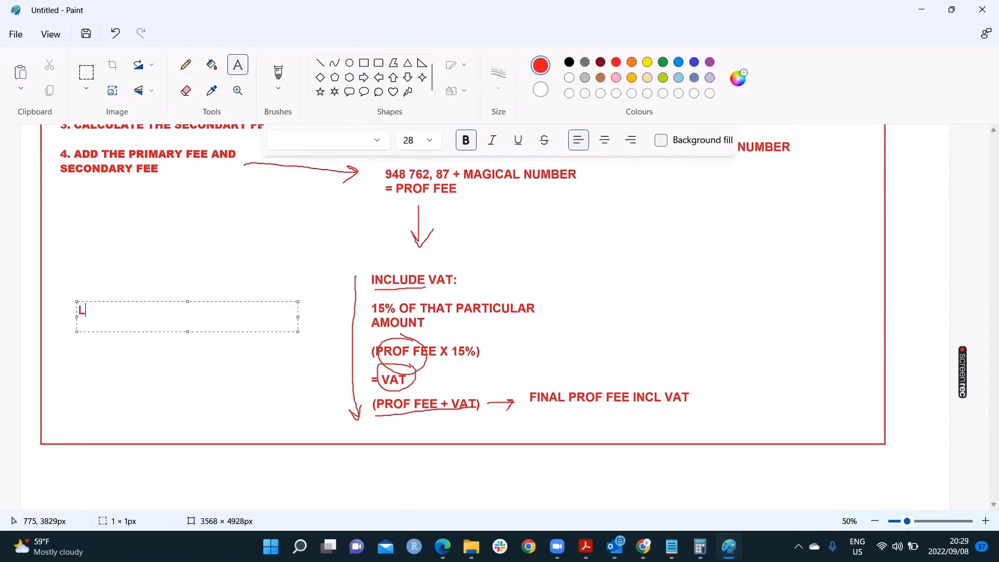
pyautogui.write('3 OR L4:')
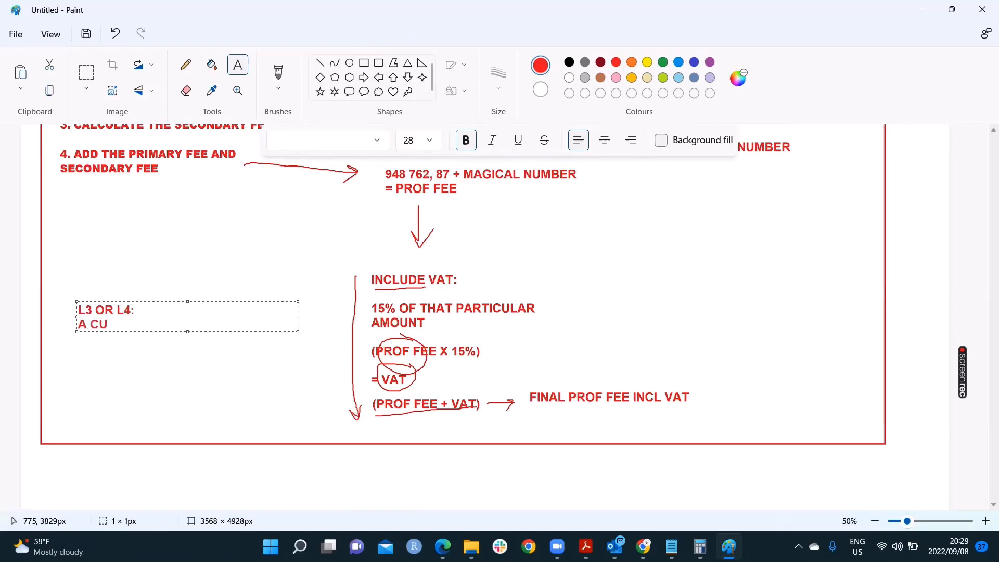
pyautogui.write('STOMER ASKED FOR')
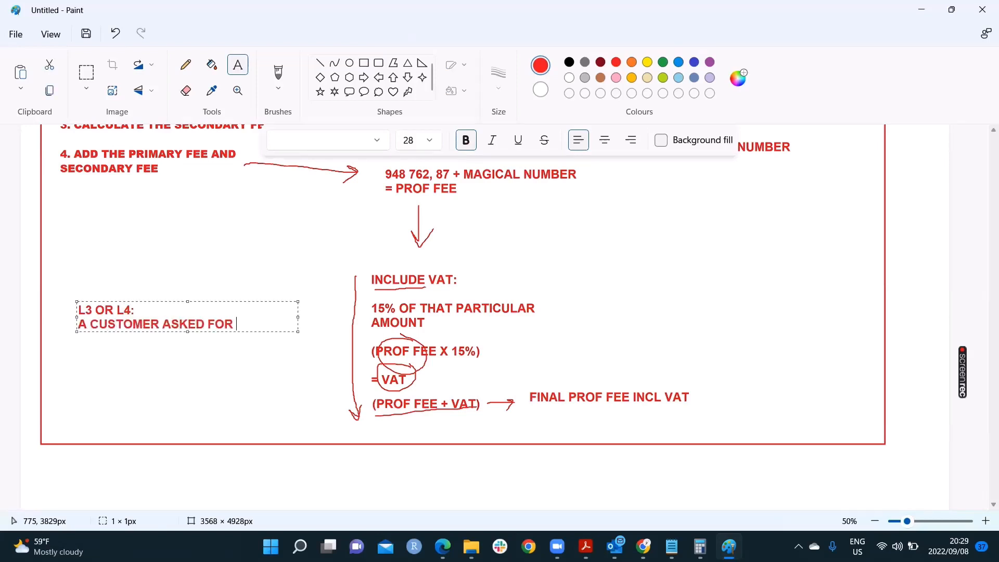
pyautogui.write('A DISCOUNT')
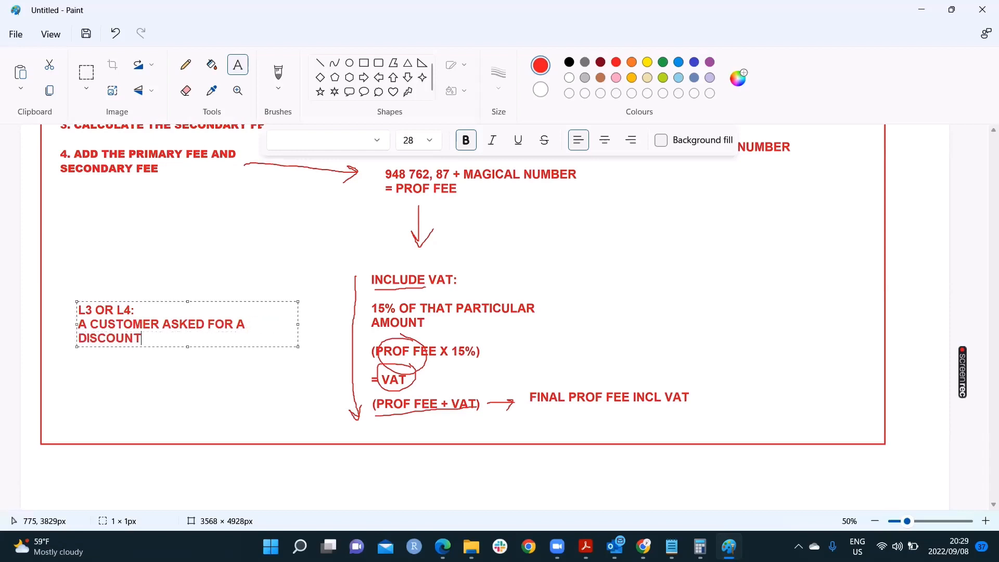
pyautogui.write('BECAUSE IT IS')
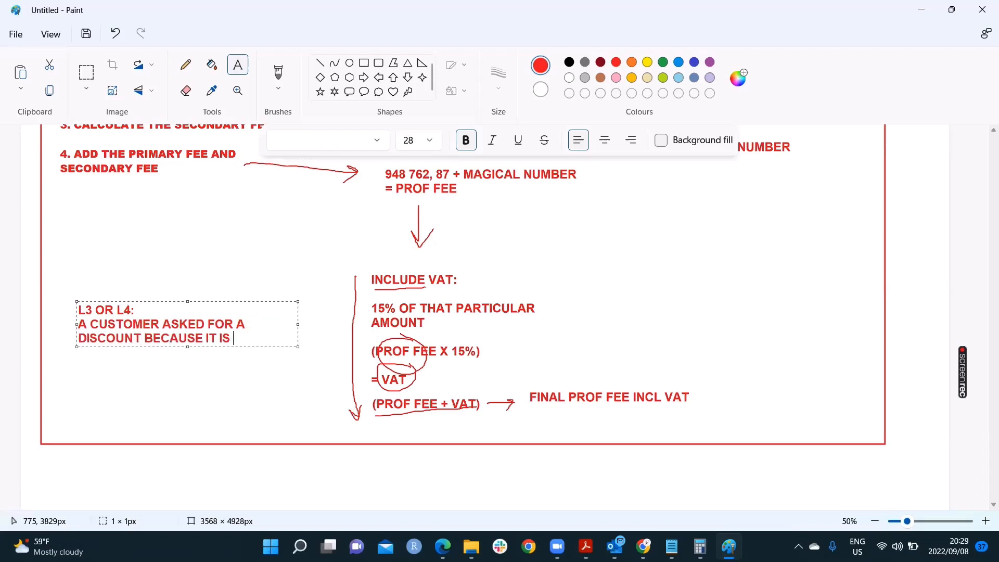
pyautogui.write('A')
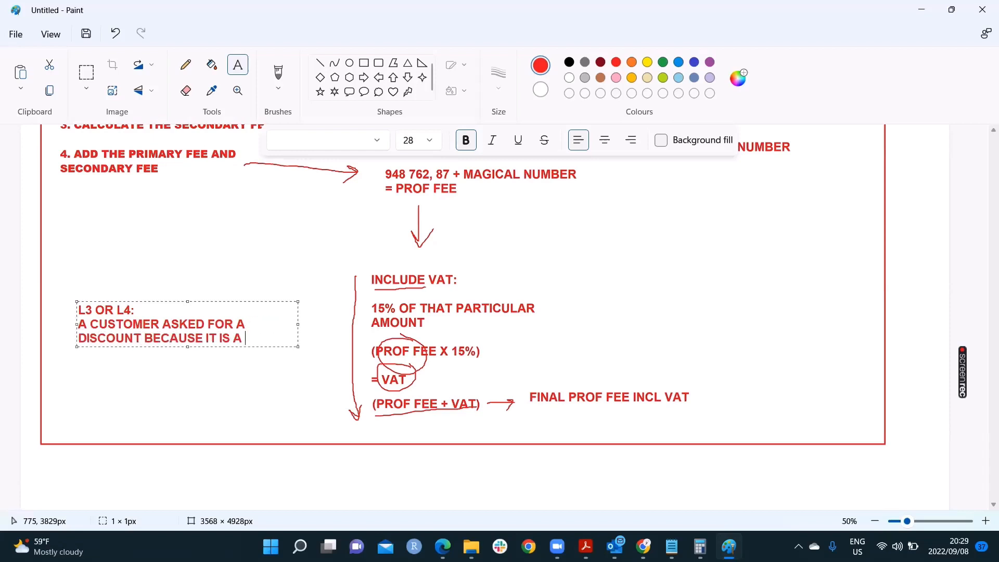
pyautogui.write('LARGE DEVE')
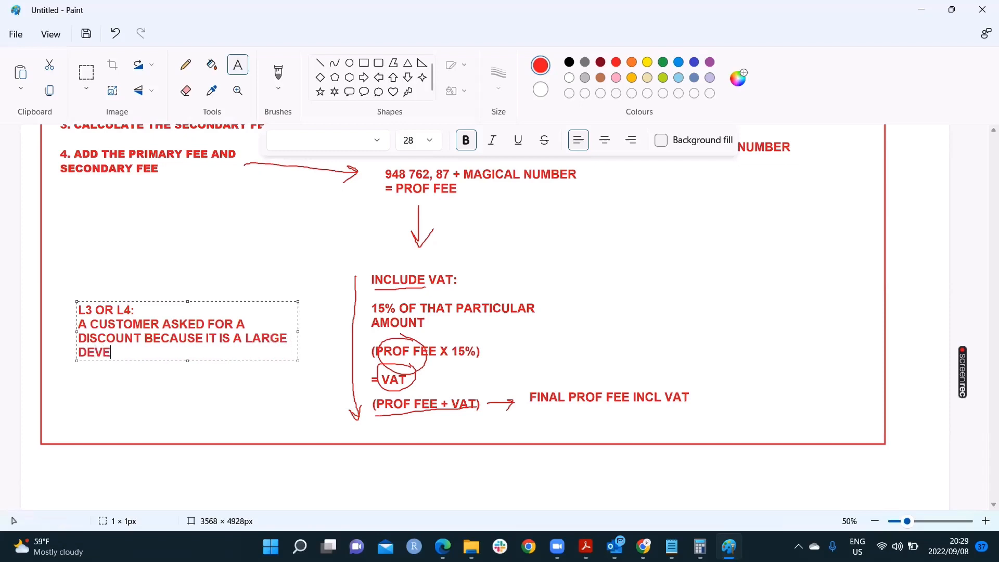
pyautogui.write('LOPMENT WITH')
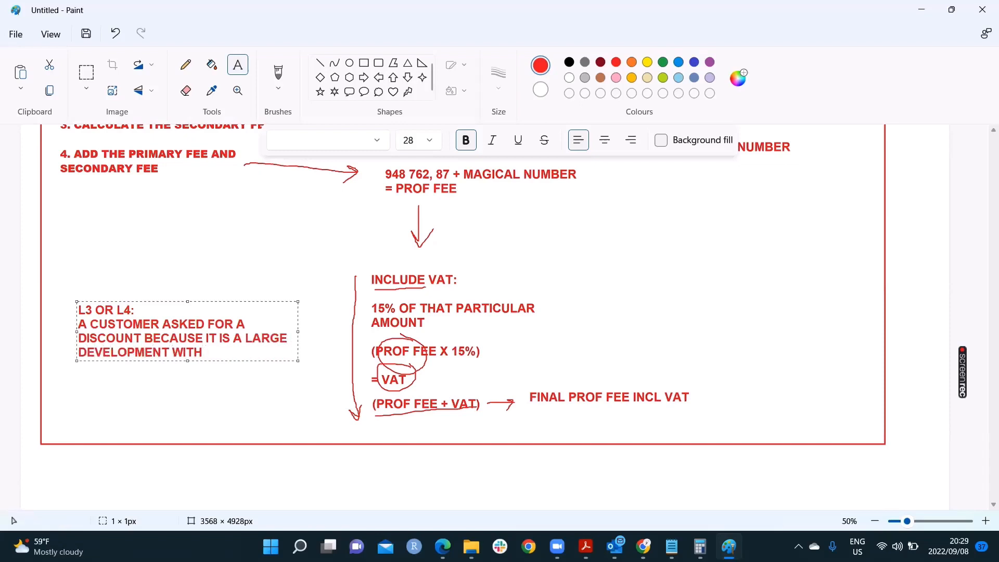
pyautogui.write('SIMIALR UNITS')
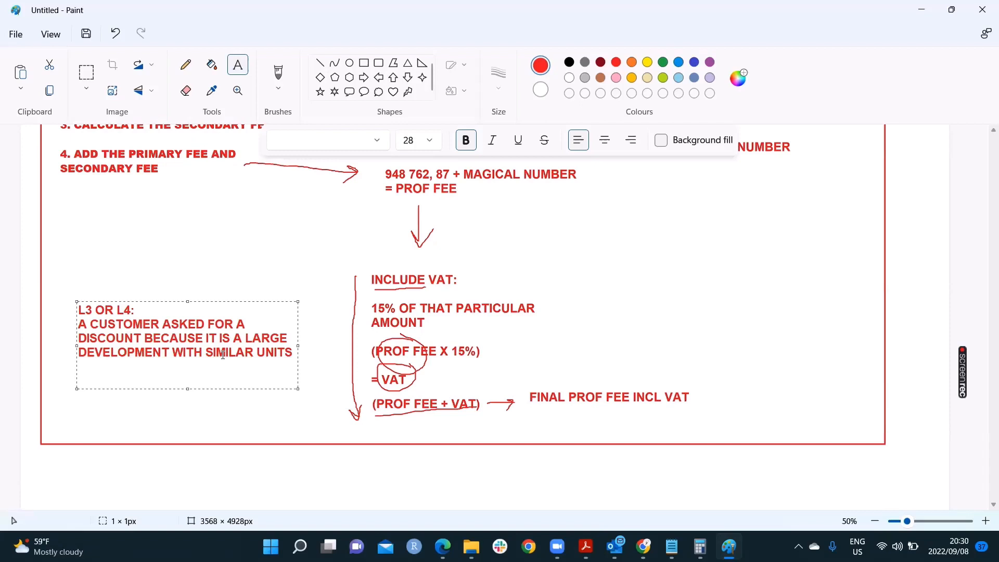
# - Continue the note with the line 'HERITAGE PROJECT - INCREASE'
pyautogui.click(80, 382)
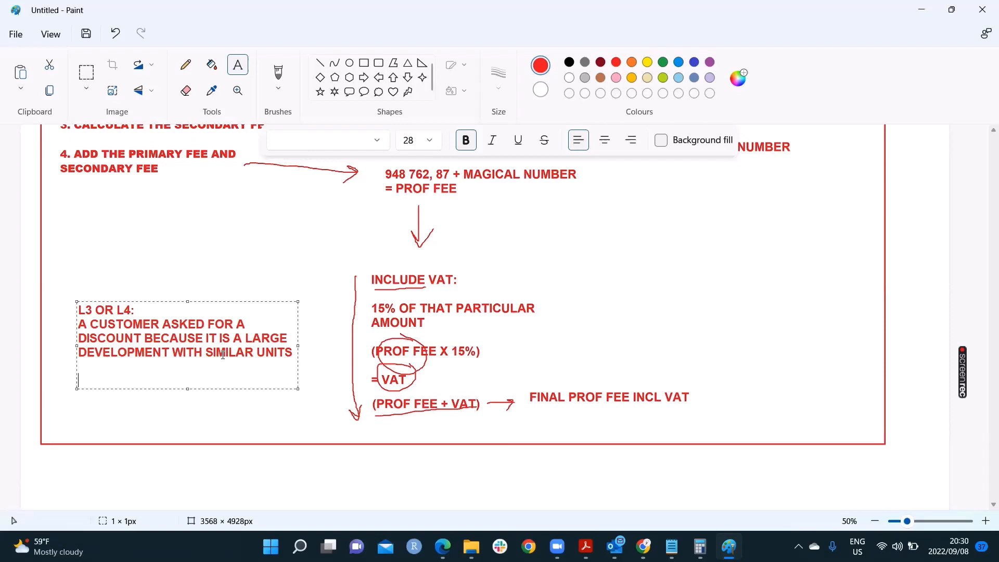
pyautogui.write('HER')
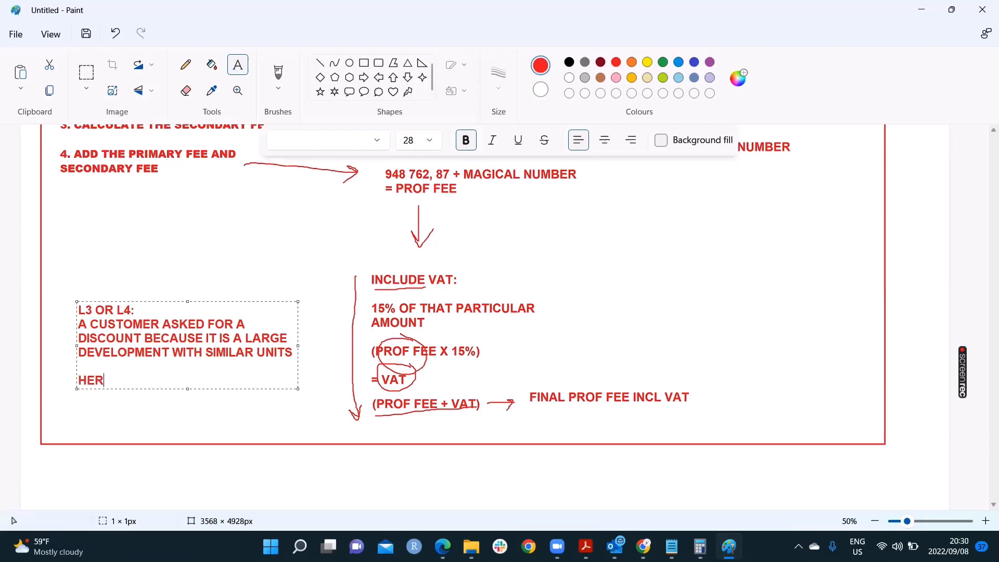
pyautogui.write('ITAGE PR')
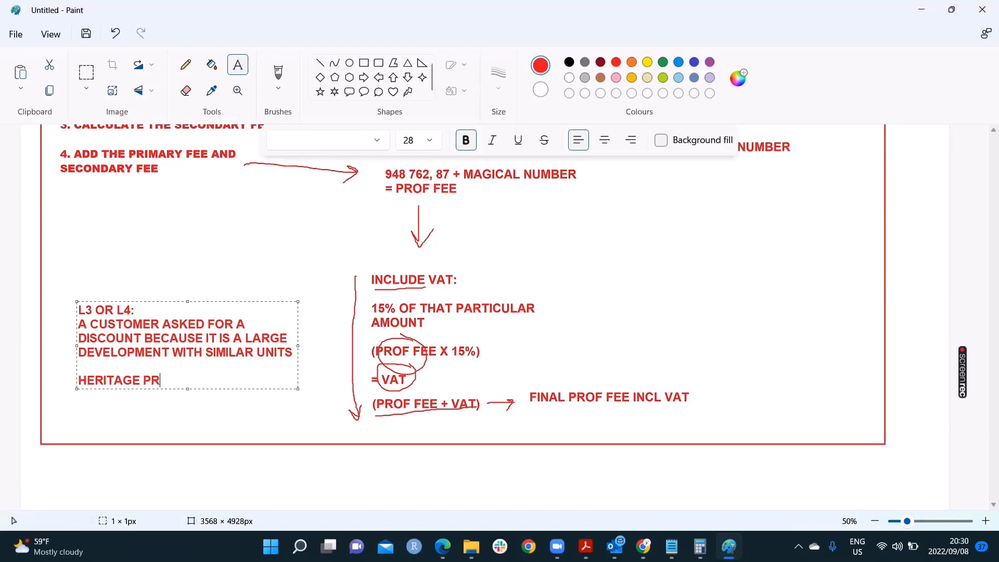
pyautogui.write('OJECT')
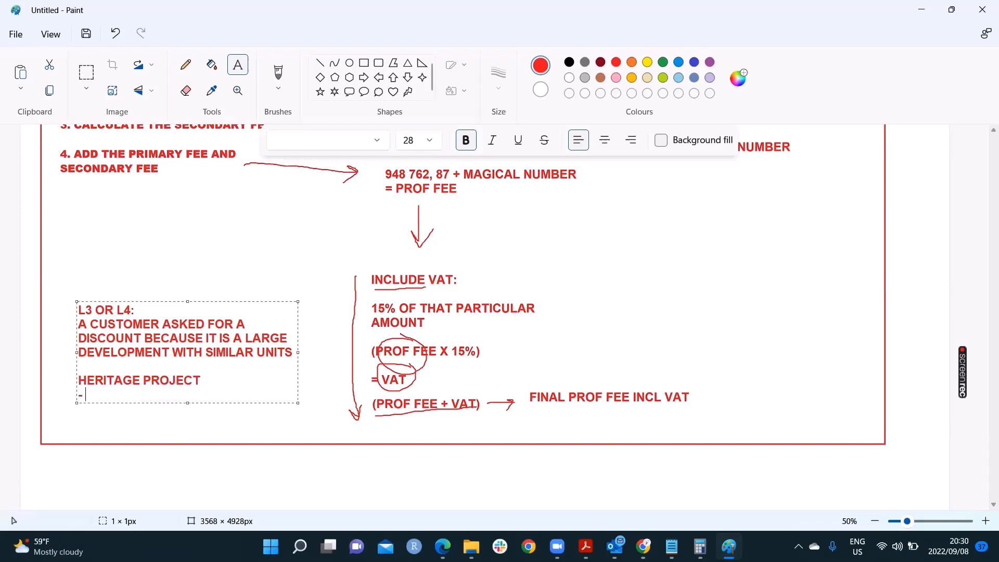
pyautogui.write('- INCREASE')
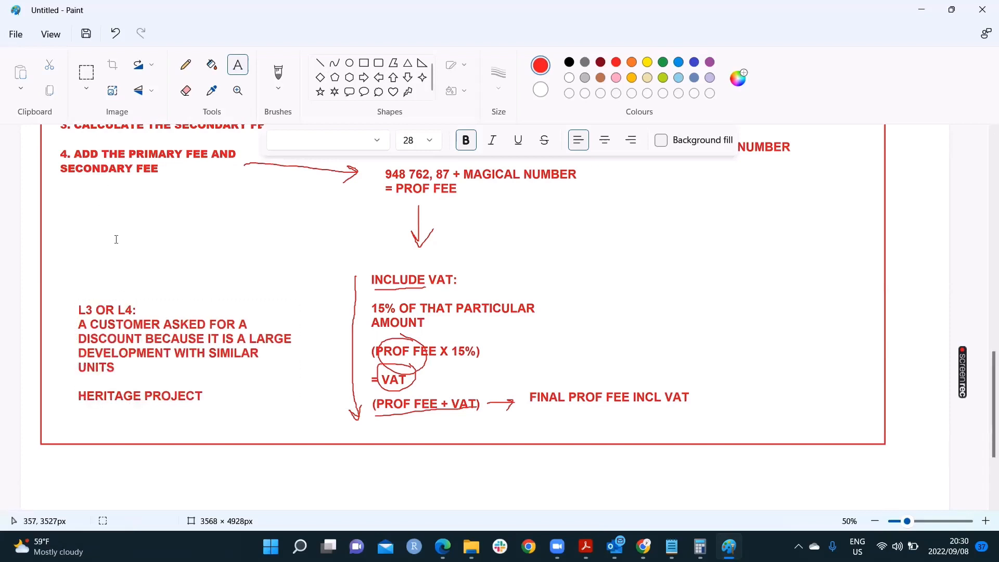
# - Underline SIMILAR and HERITAGE, draw a down arrow labelled Decr and an up arrow labelled Incr
pyautogui.click(185, 65)
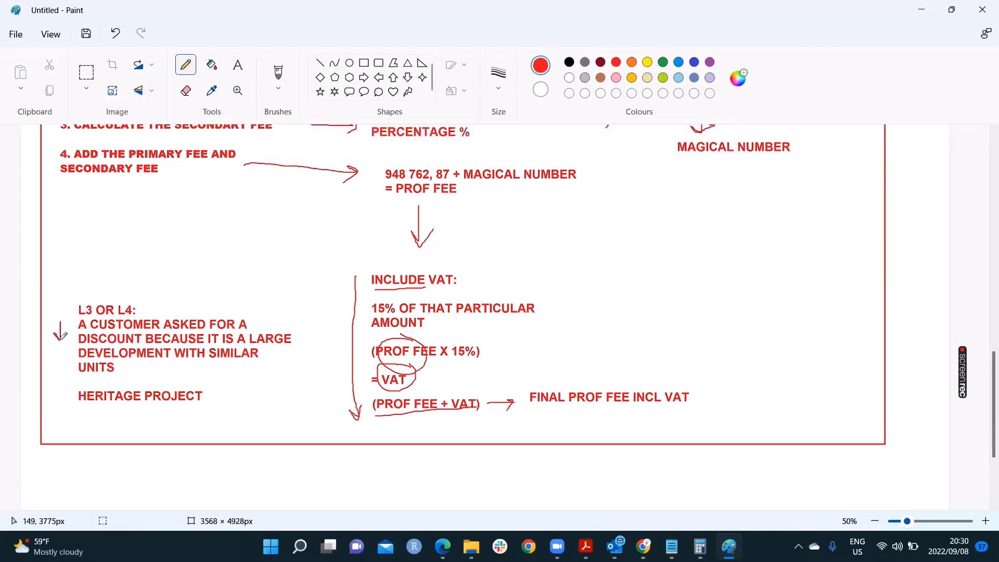
pyautogui.moveTo(61, 387)
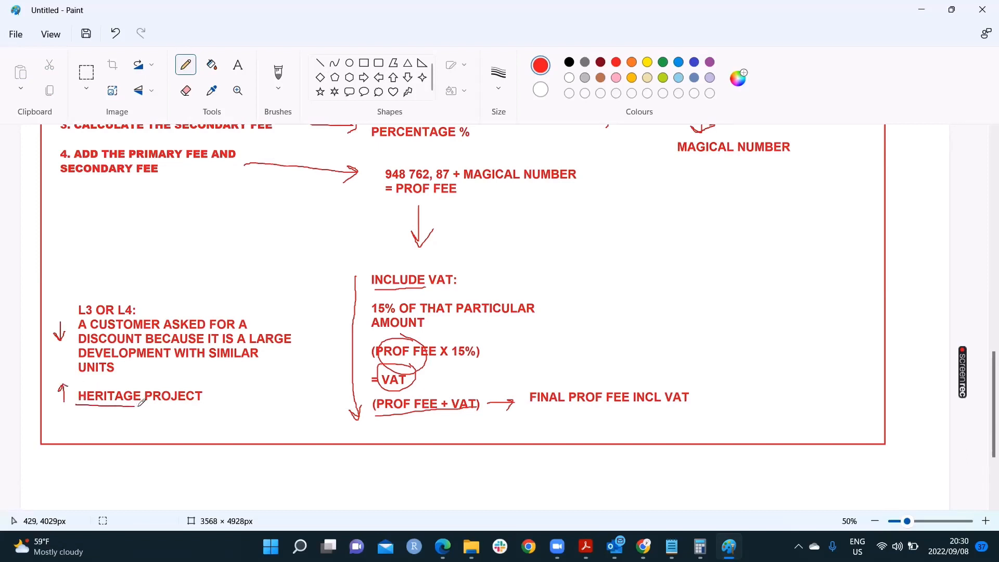
pyautogui.moveTo(137, 363)
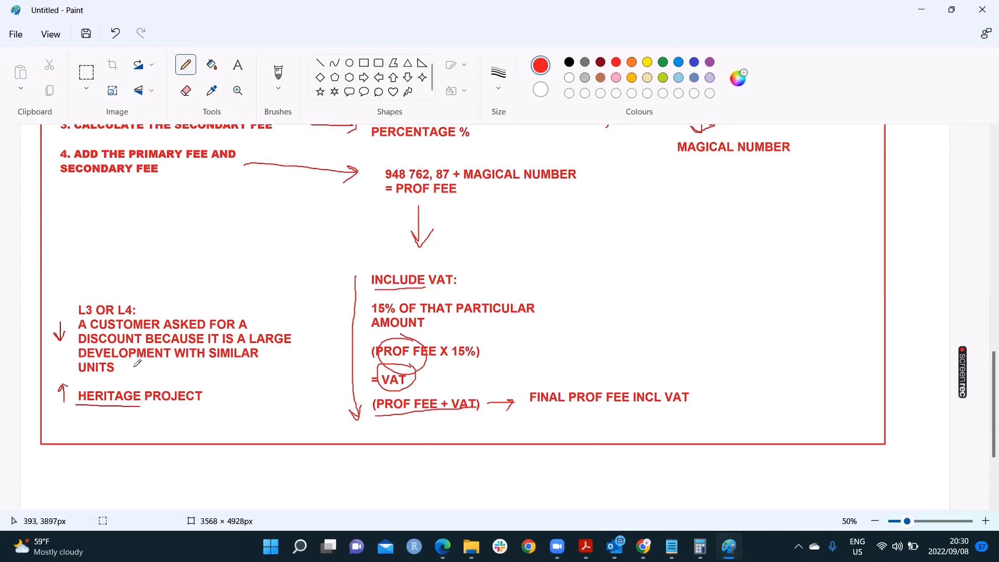
pyautogui.moveTo(211, 353)
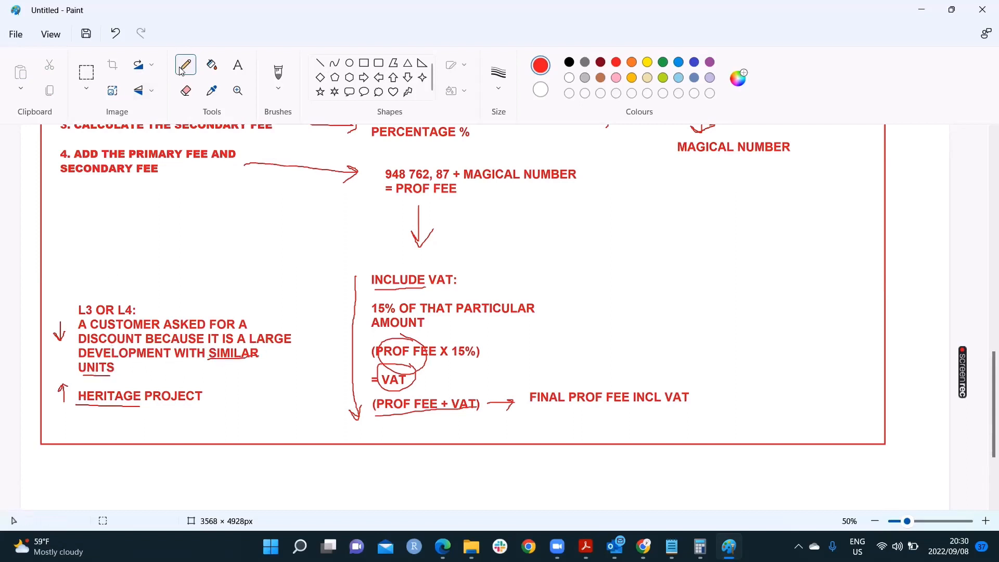
pyautogui.click(237, 65)
pyautogui.write('Incr')
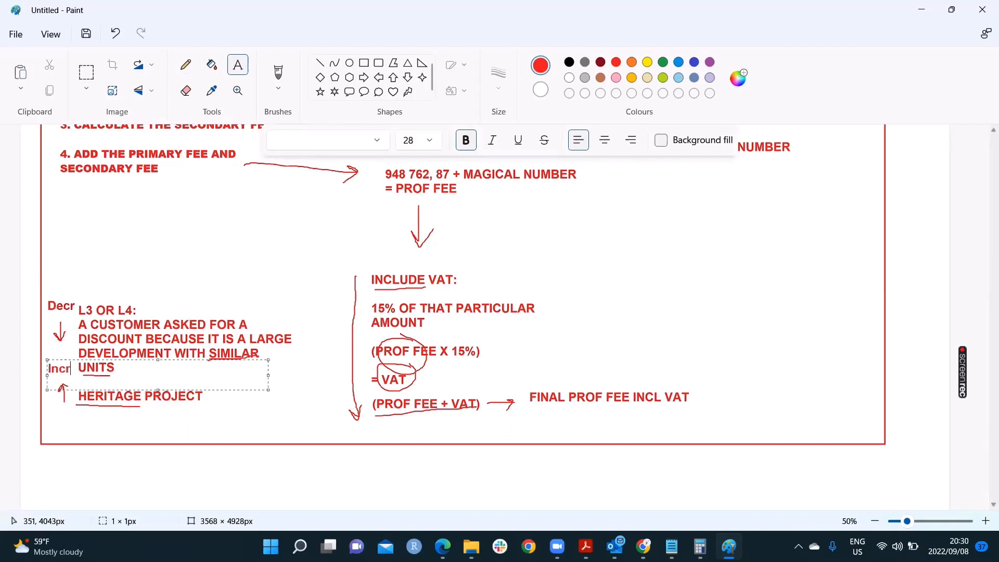
pyautogui.click(86, 72)
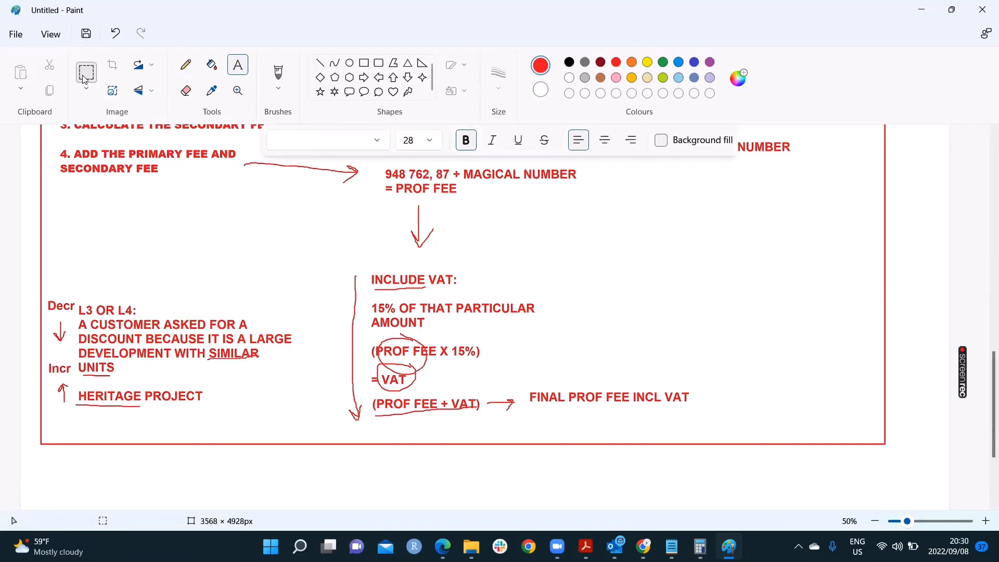